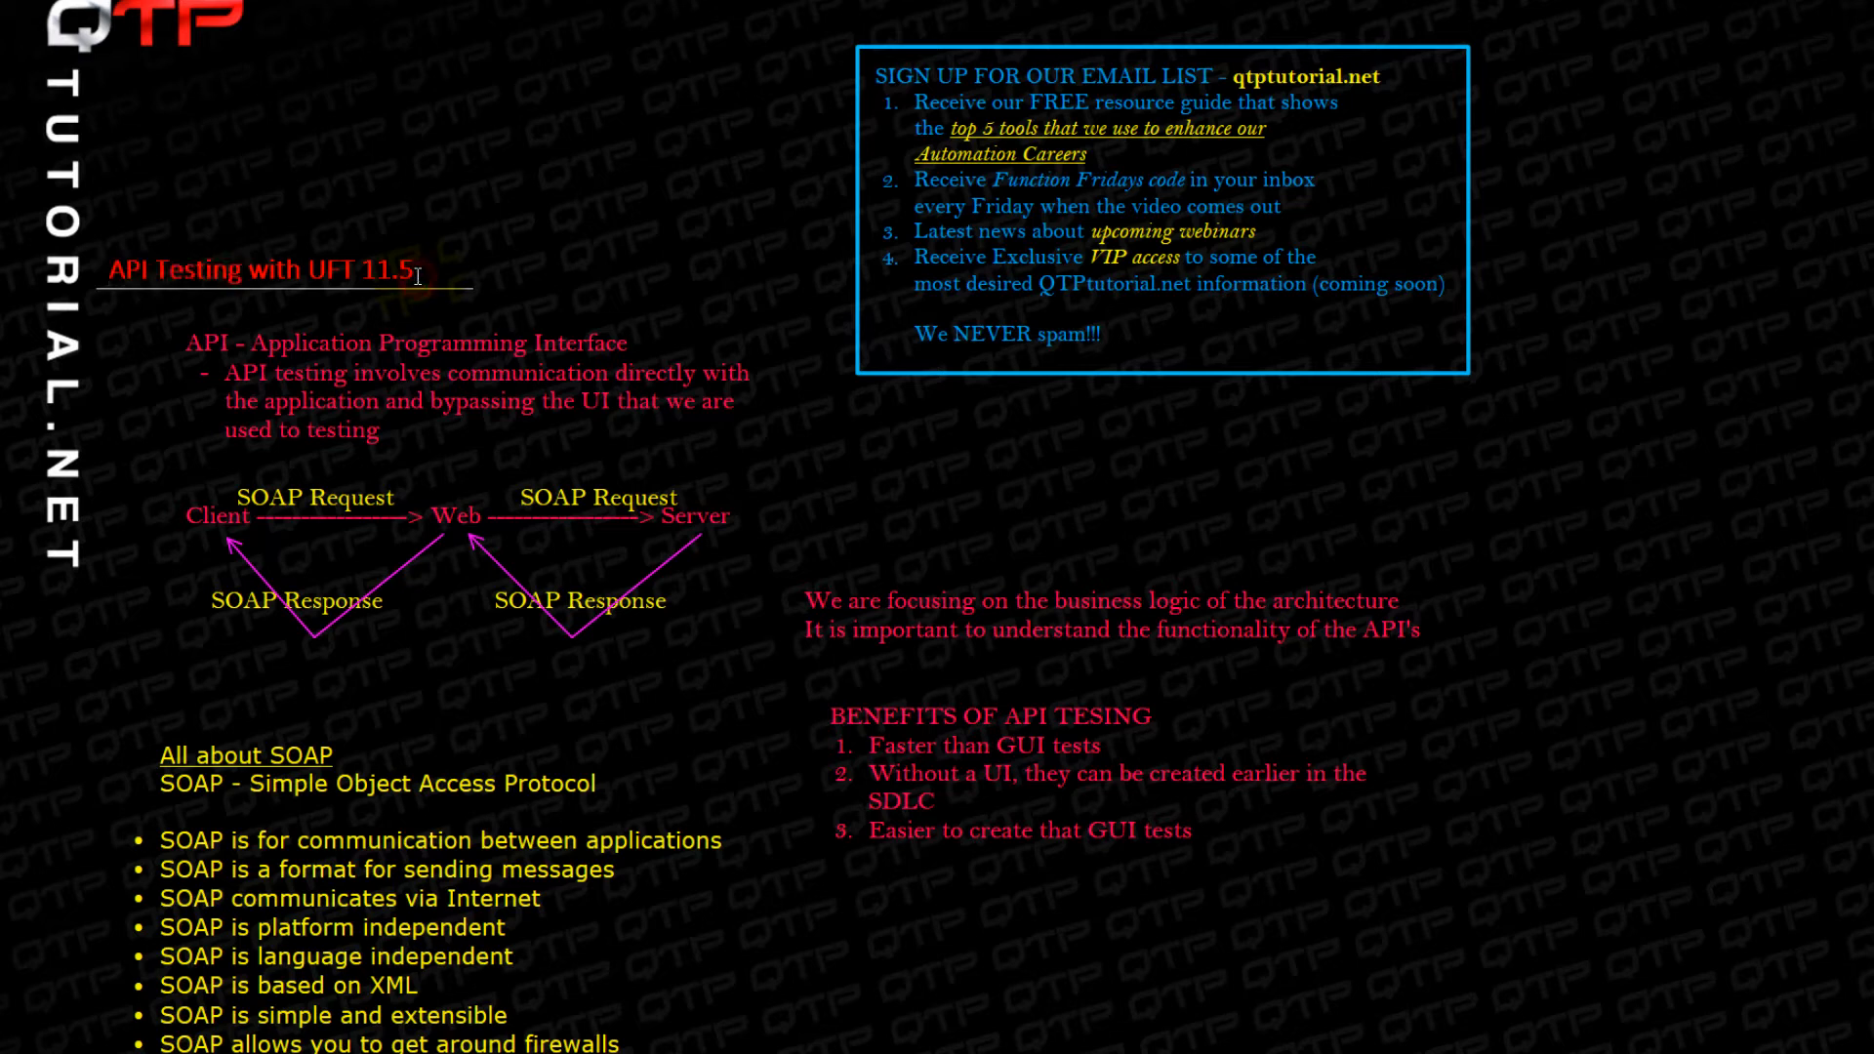
# Look over the SOAP notes in OneNote, then launch HP Unified Functional Testing 11.5
pyautogui.doubleClick(364, 269)
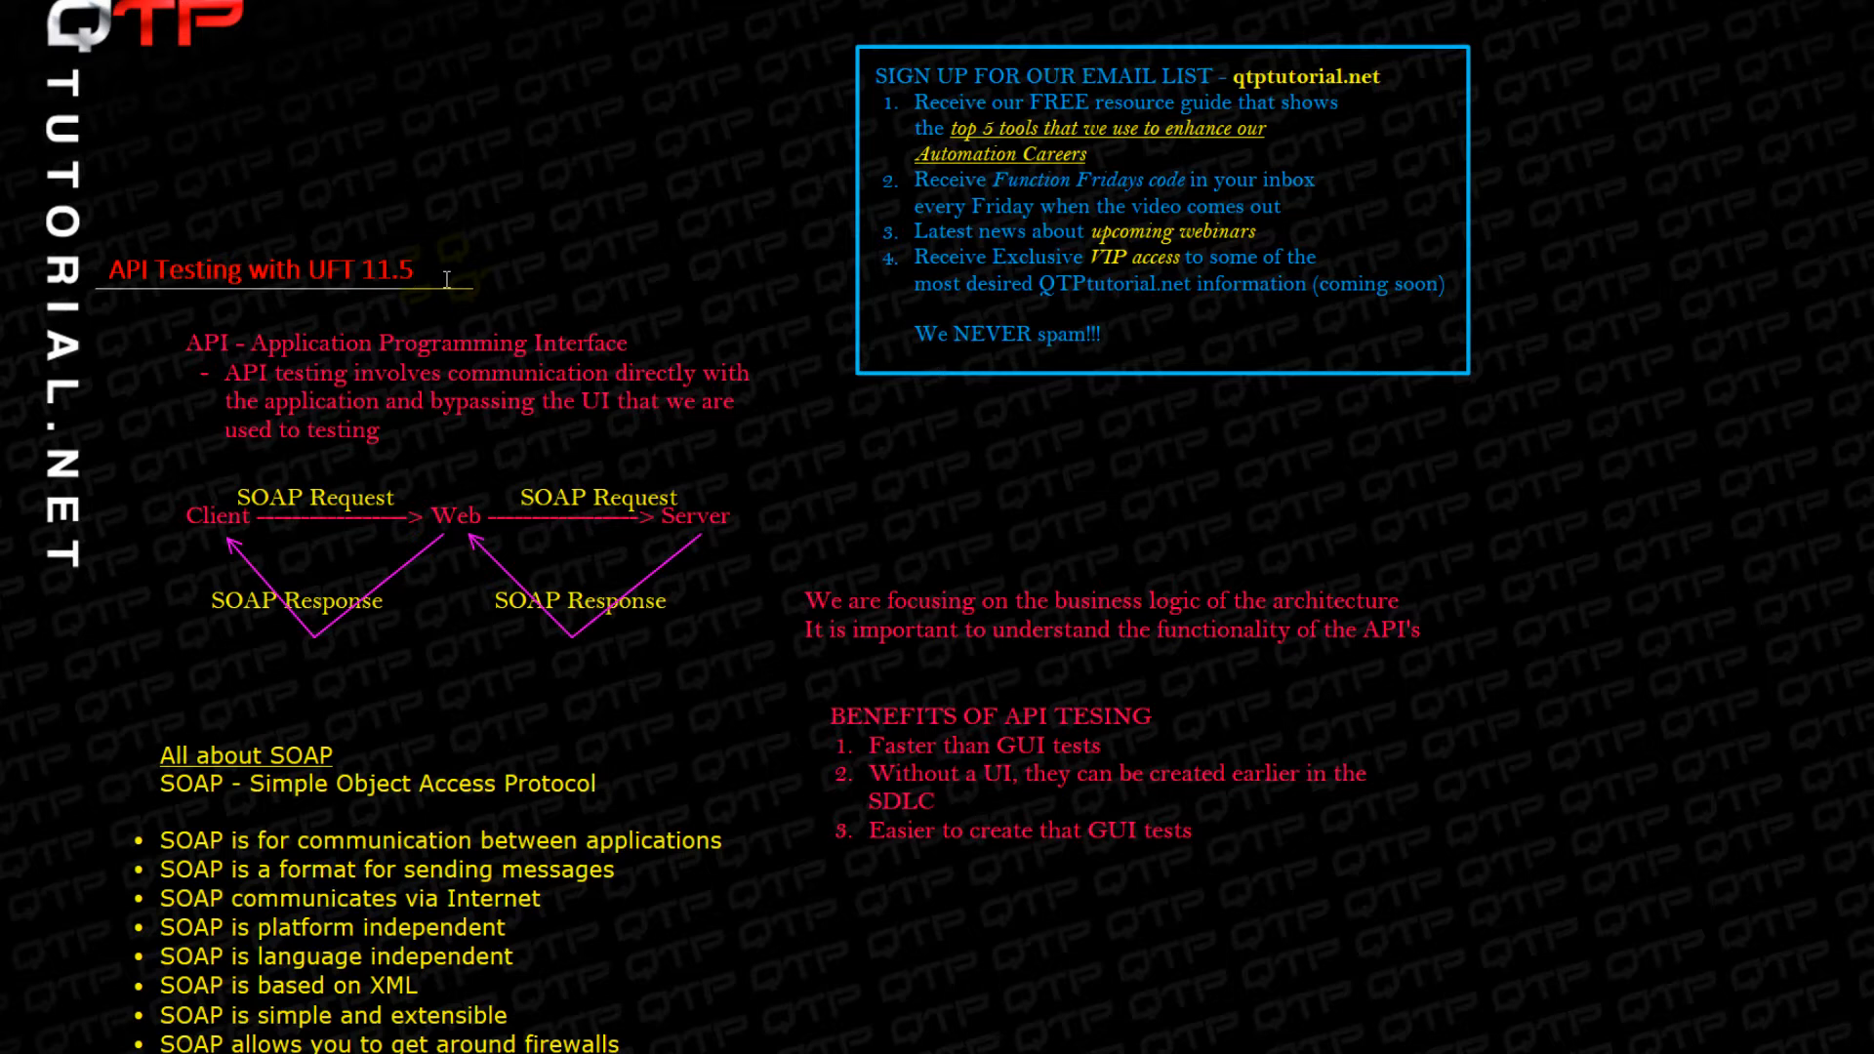
pyautogui.click(420, 272)
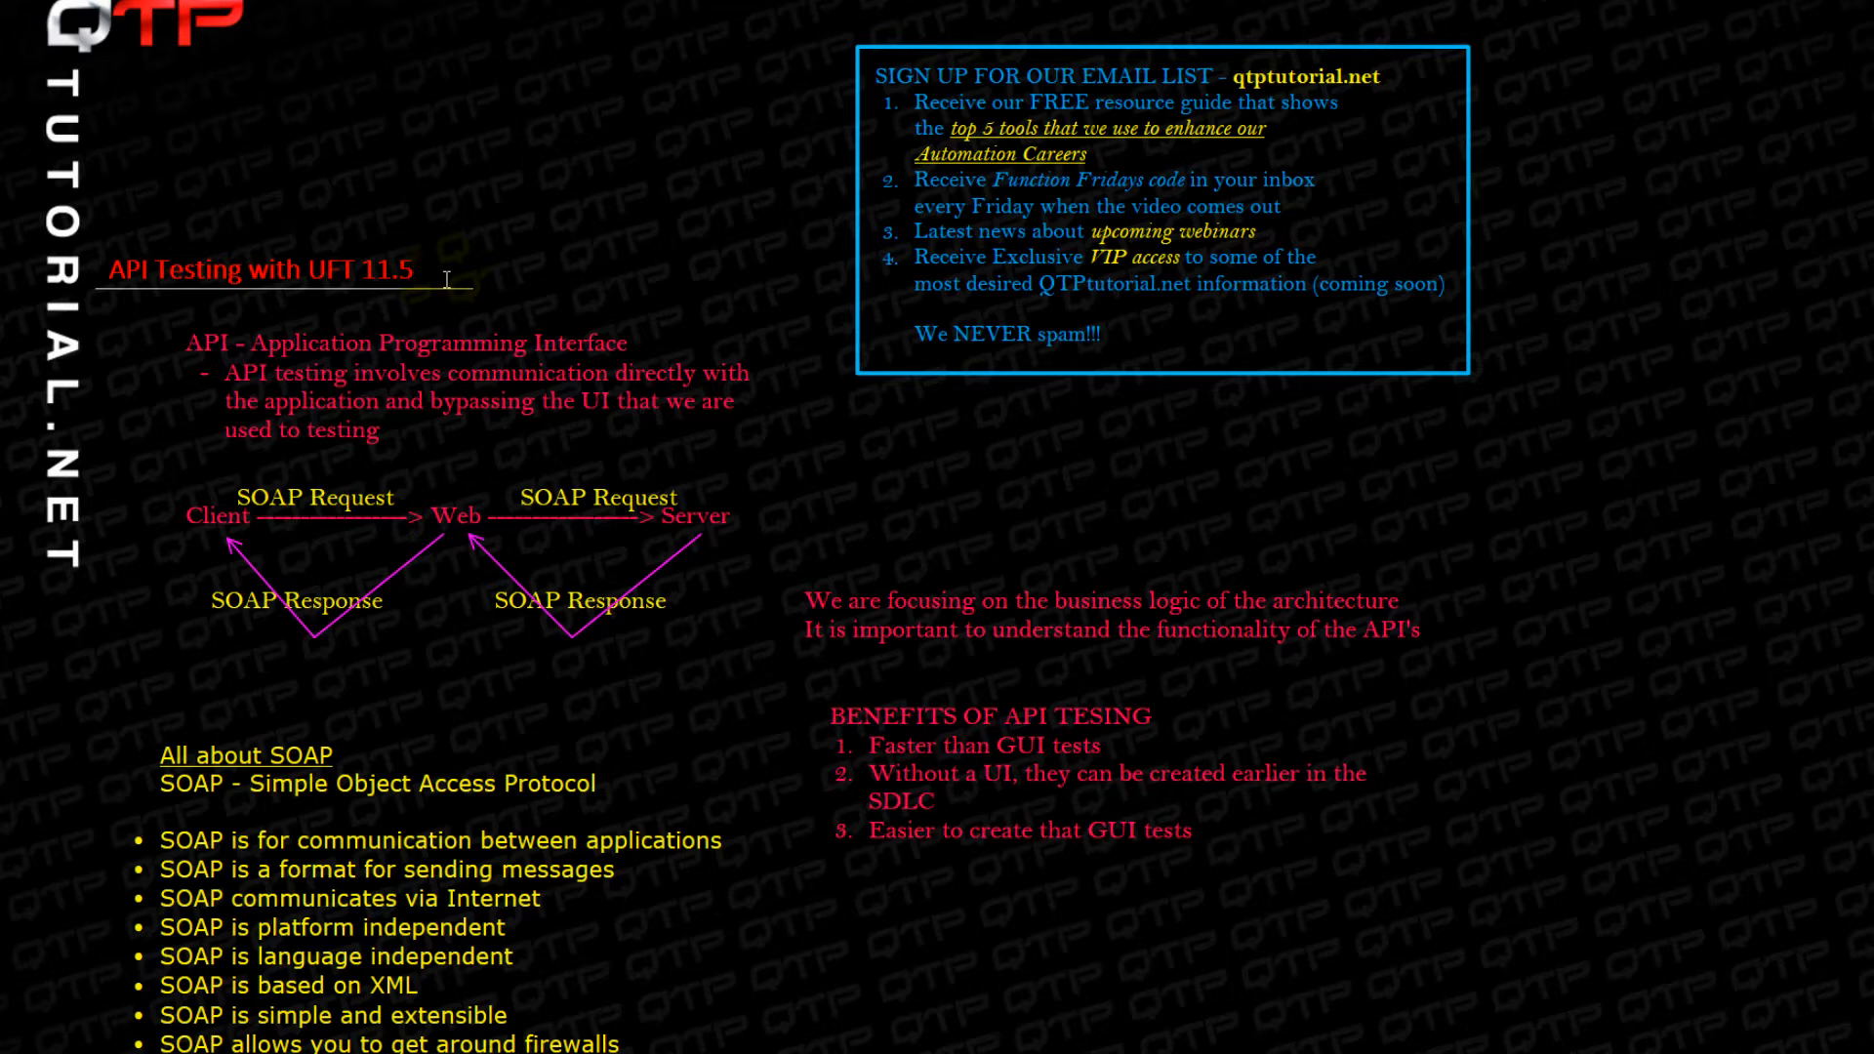
pyautogui.click(446, 280)
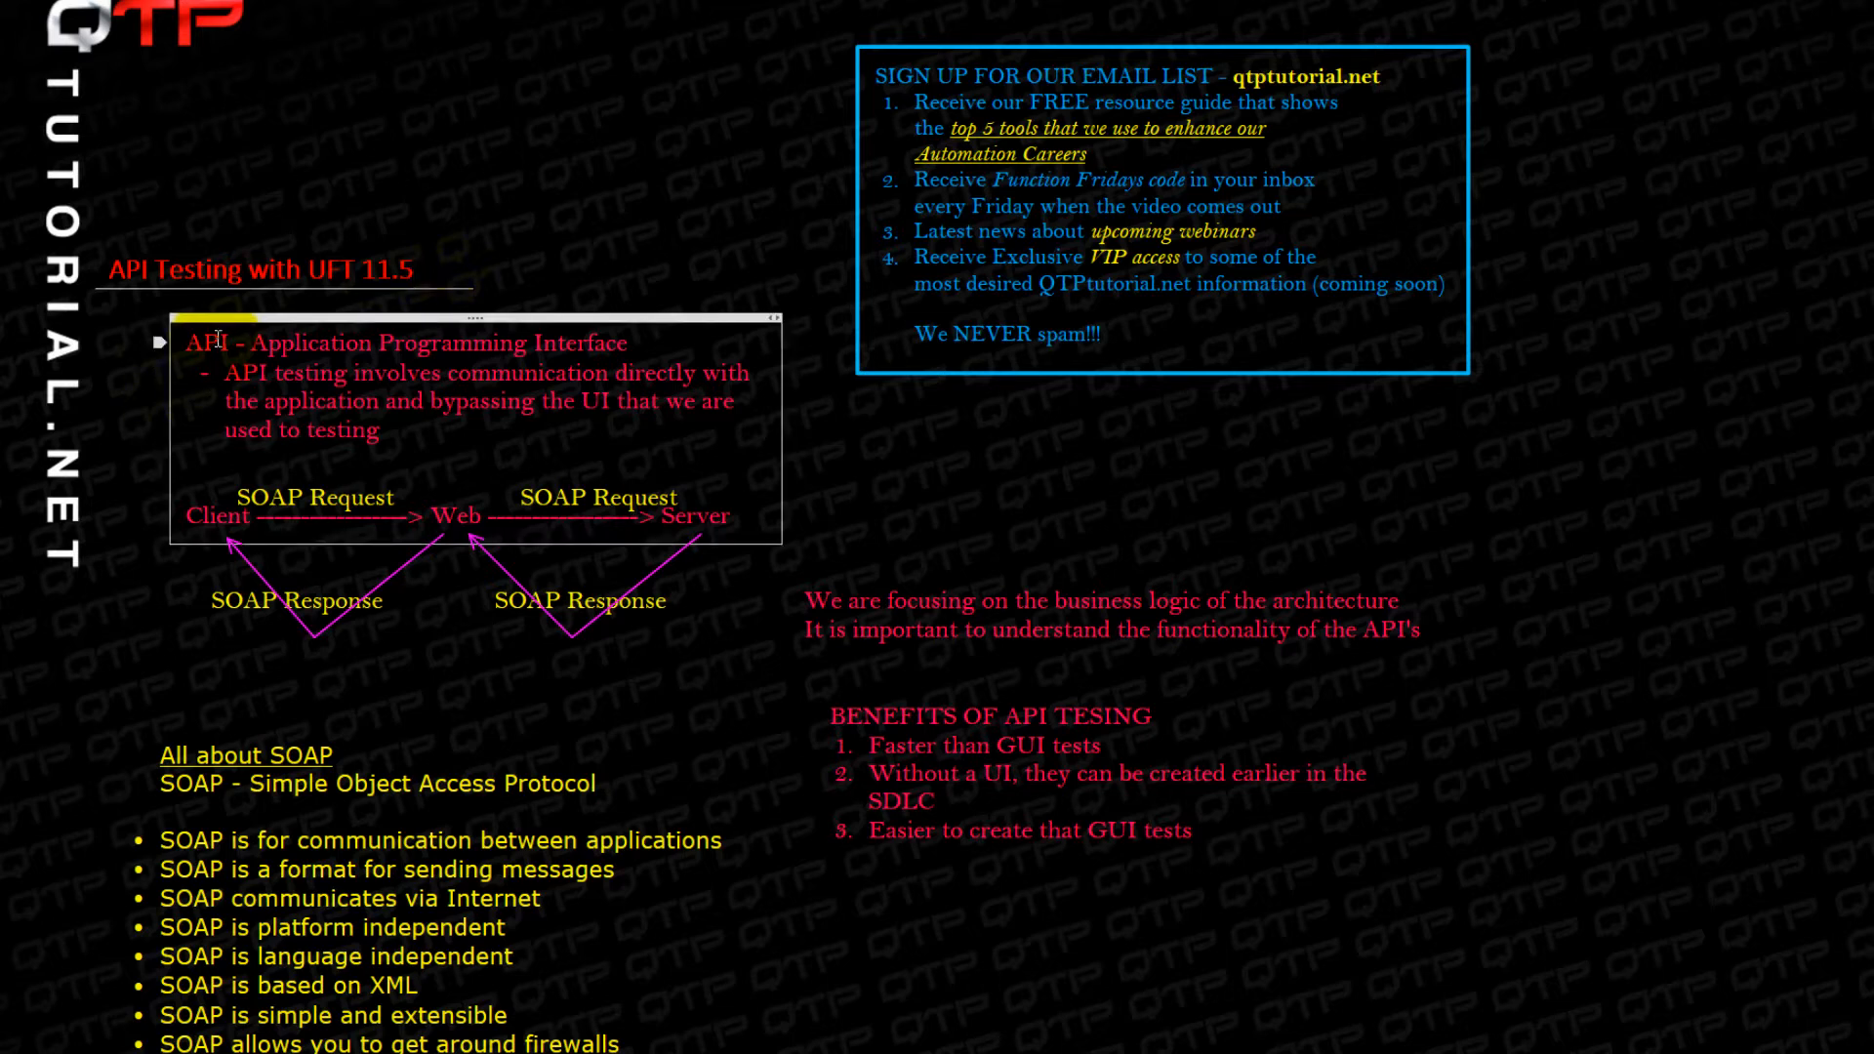
pyautogui.doubleClick(206, 342)
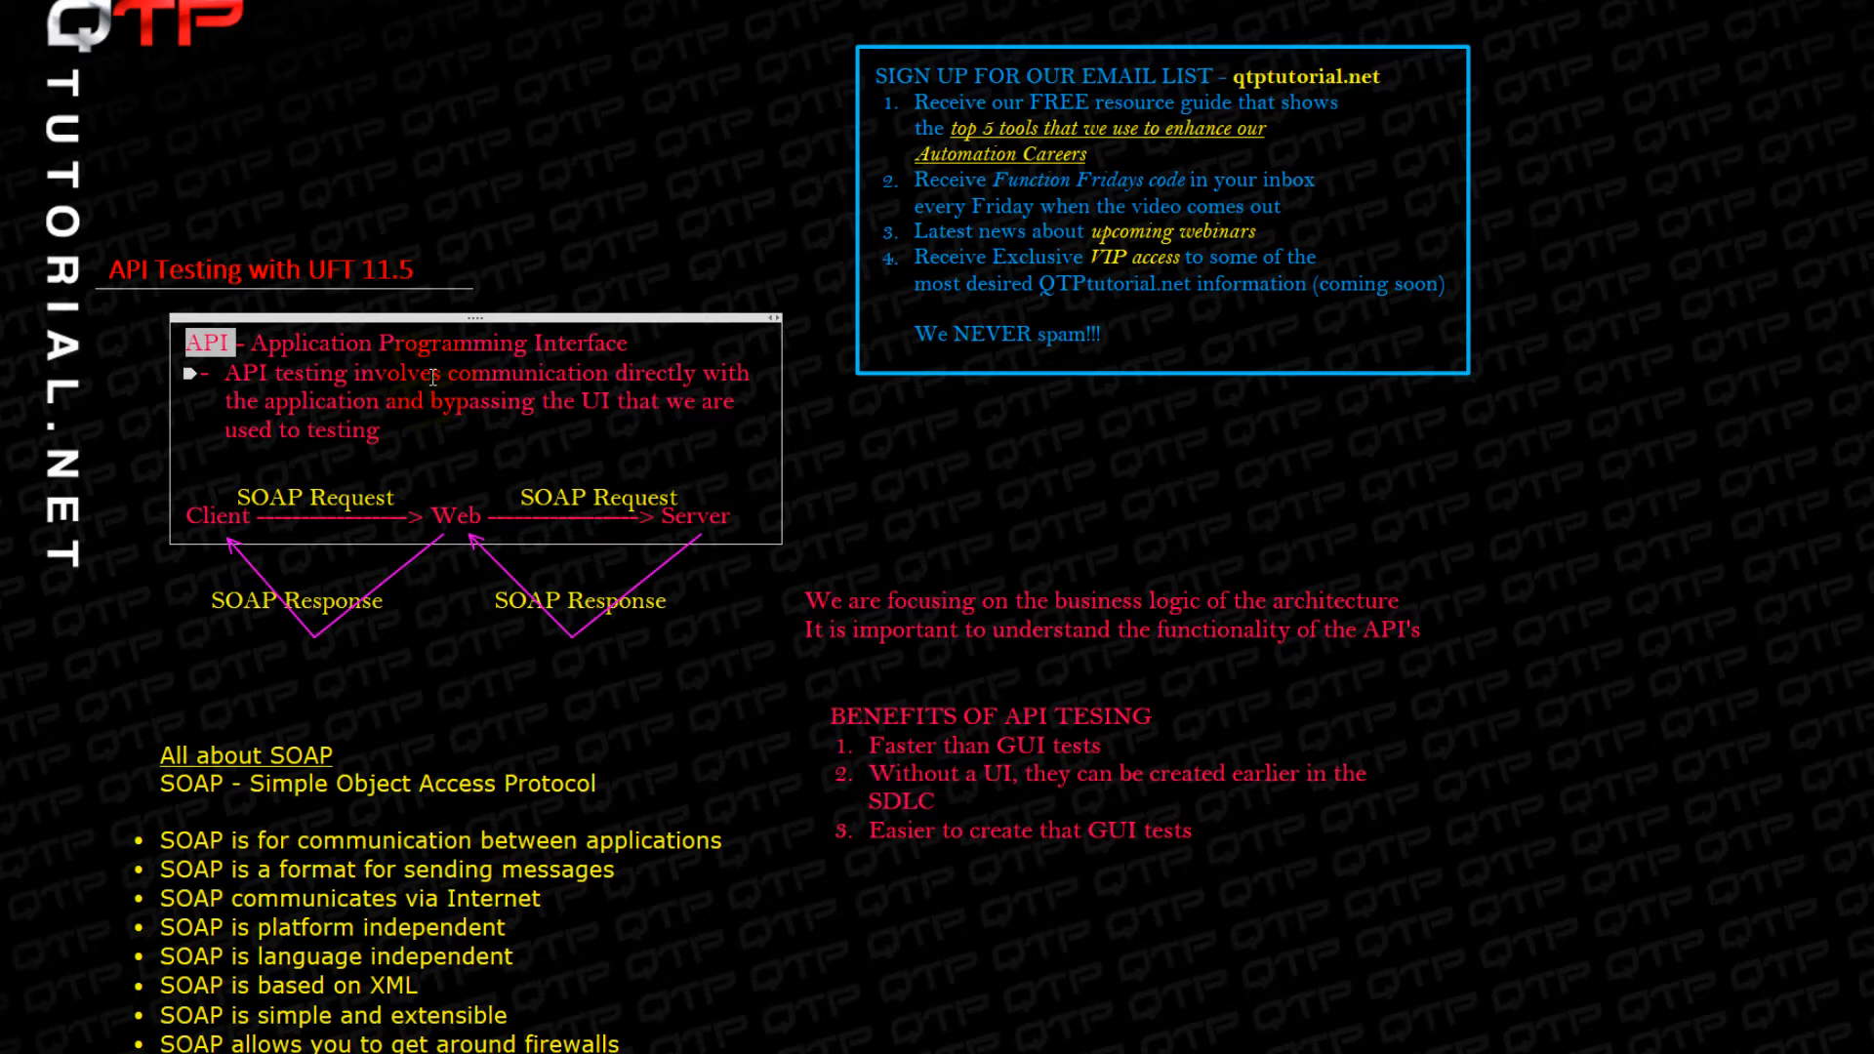
pyautogui.moveTo(450, 410)
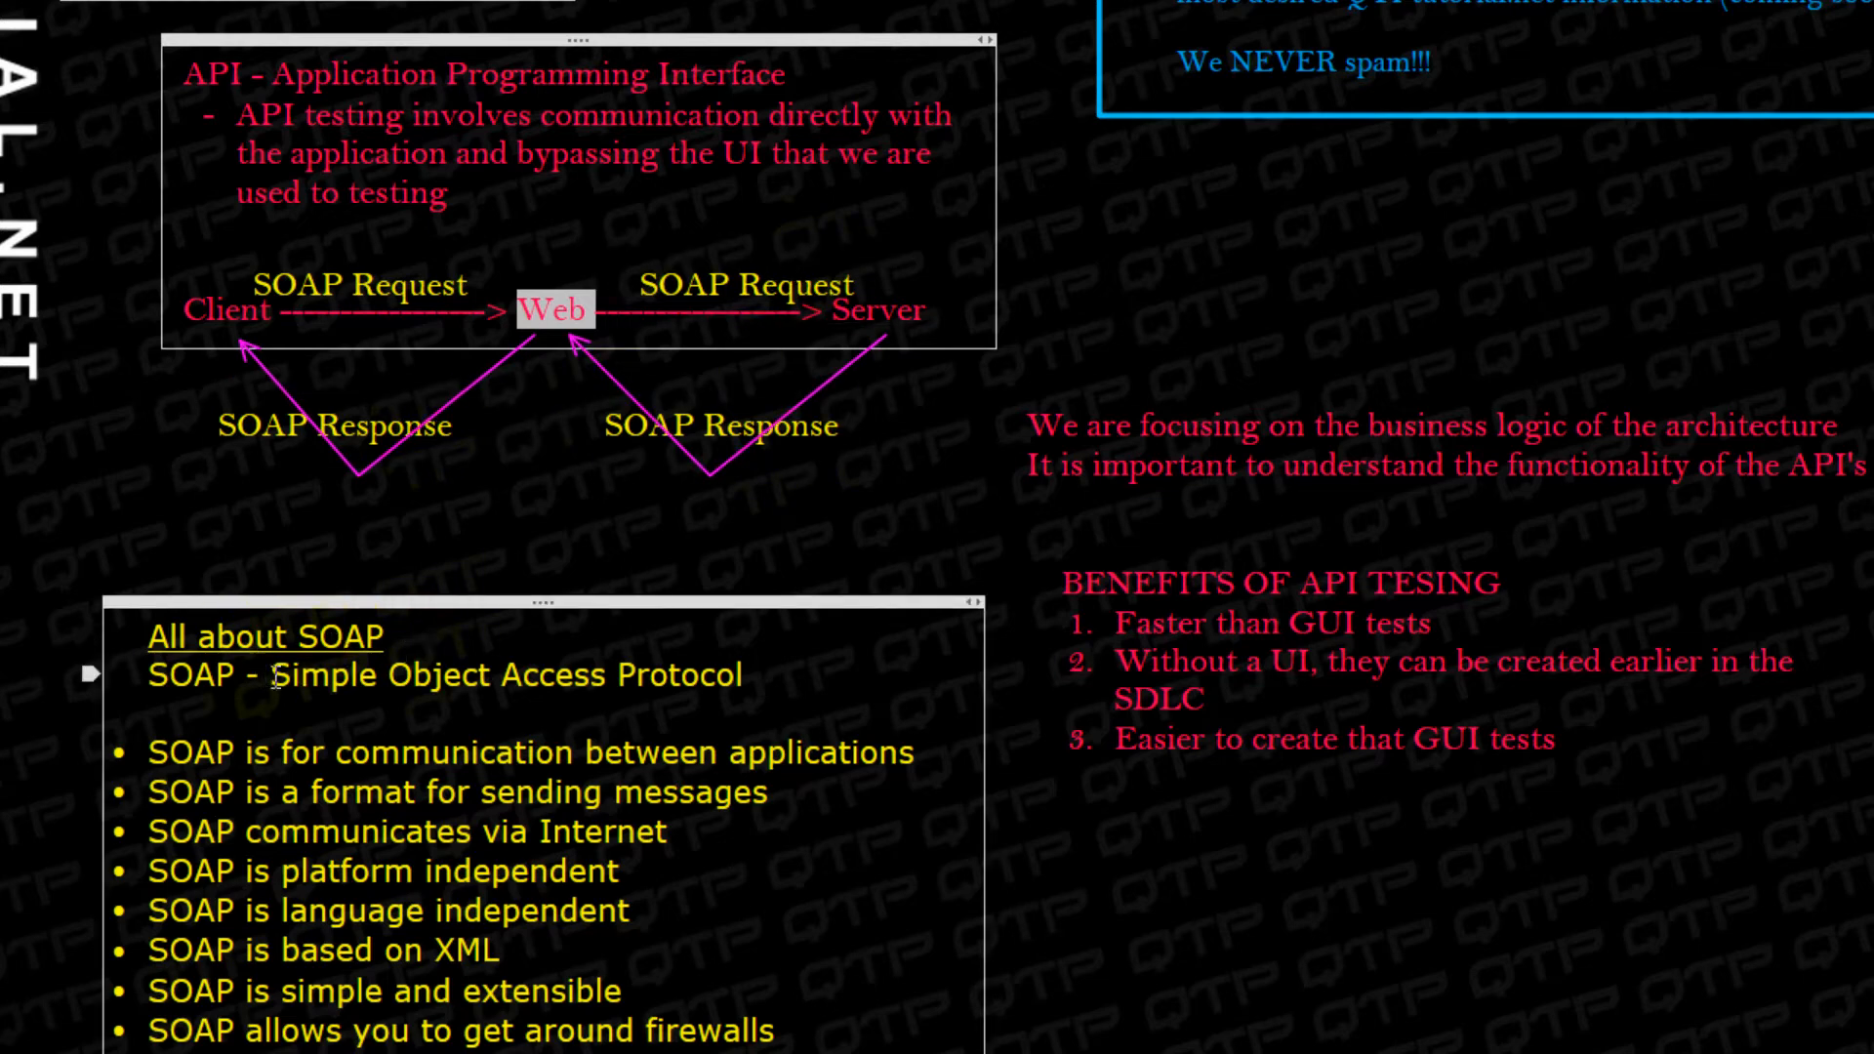
pyautogui.doubleClick(303, 675)
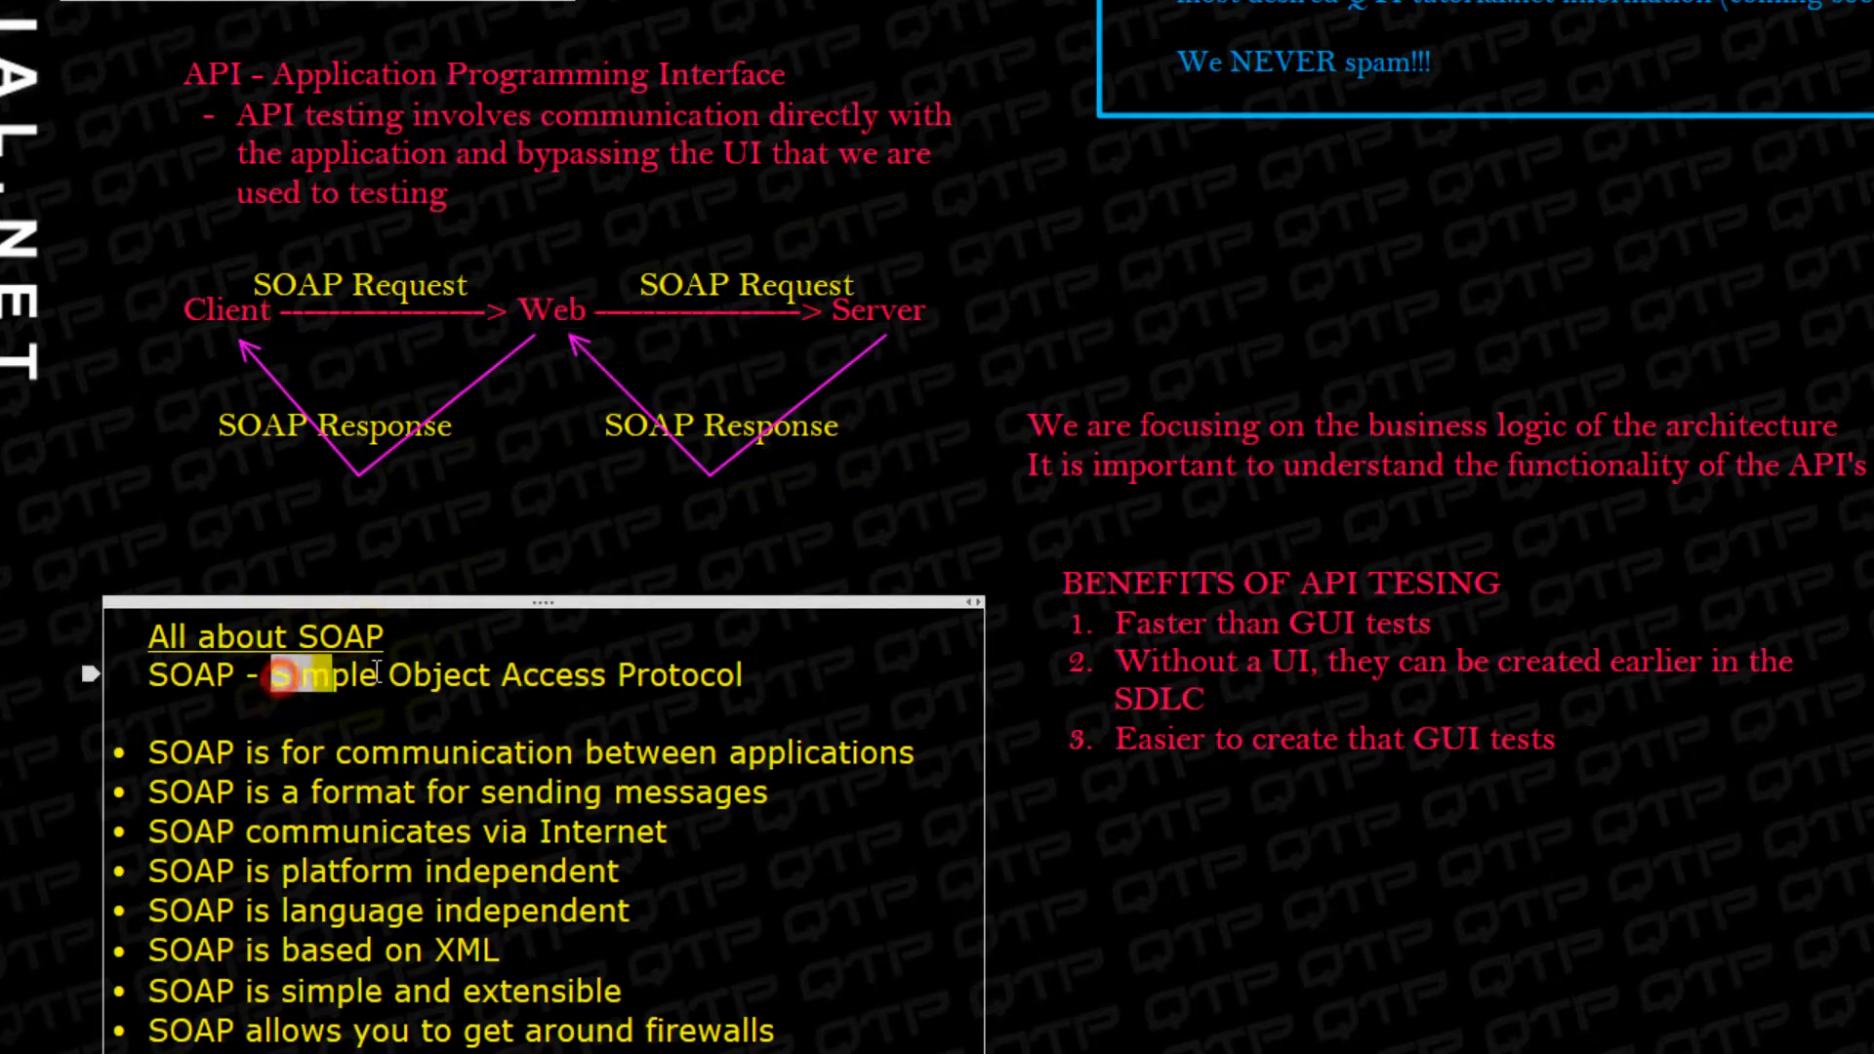
pyautogui.moveTo(283, 676); pyautogui.dragTo(741, 675)
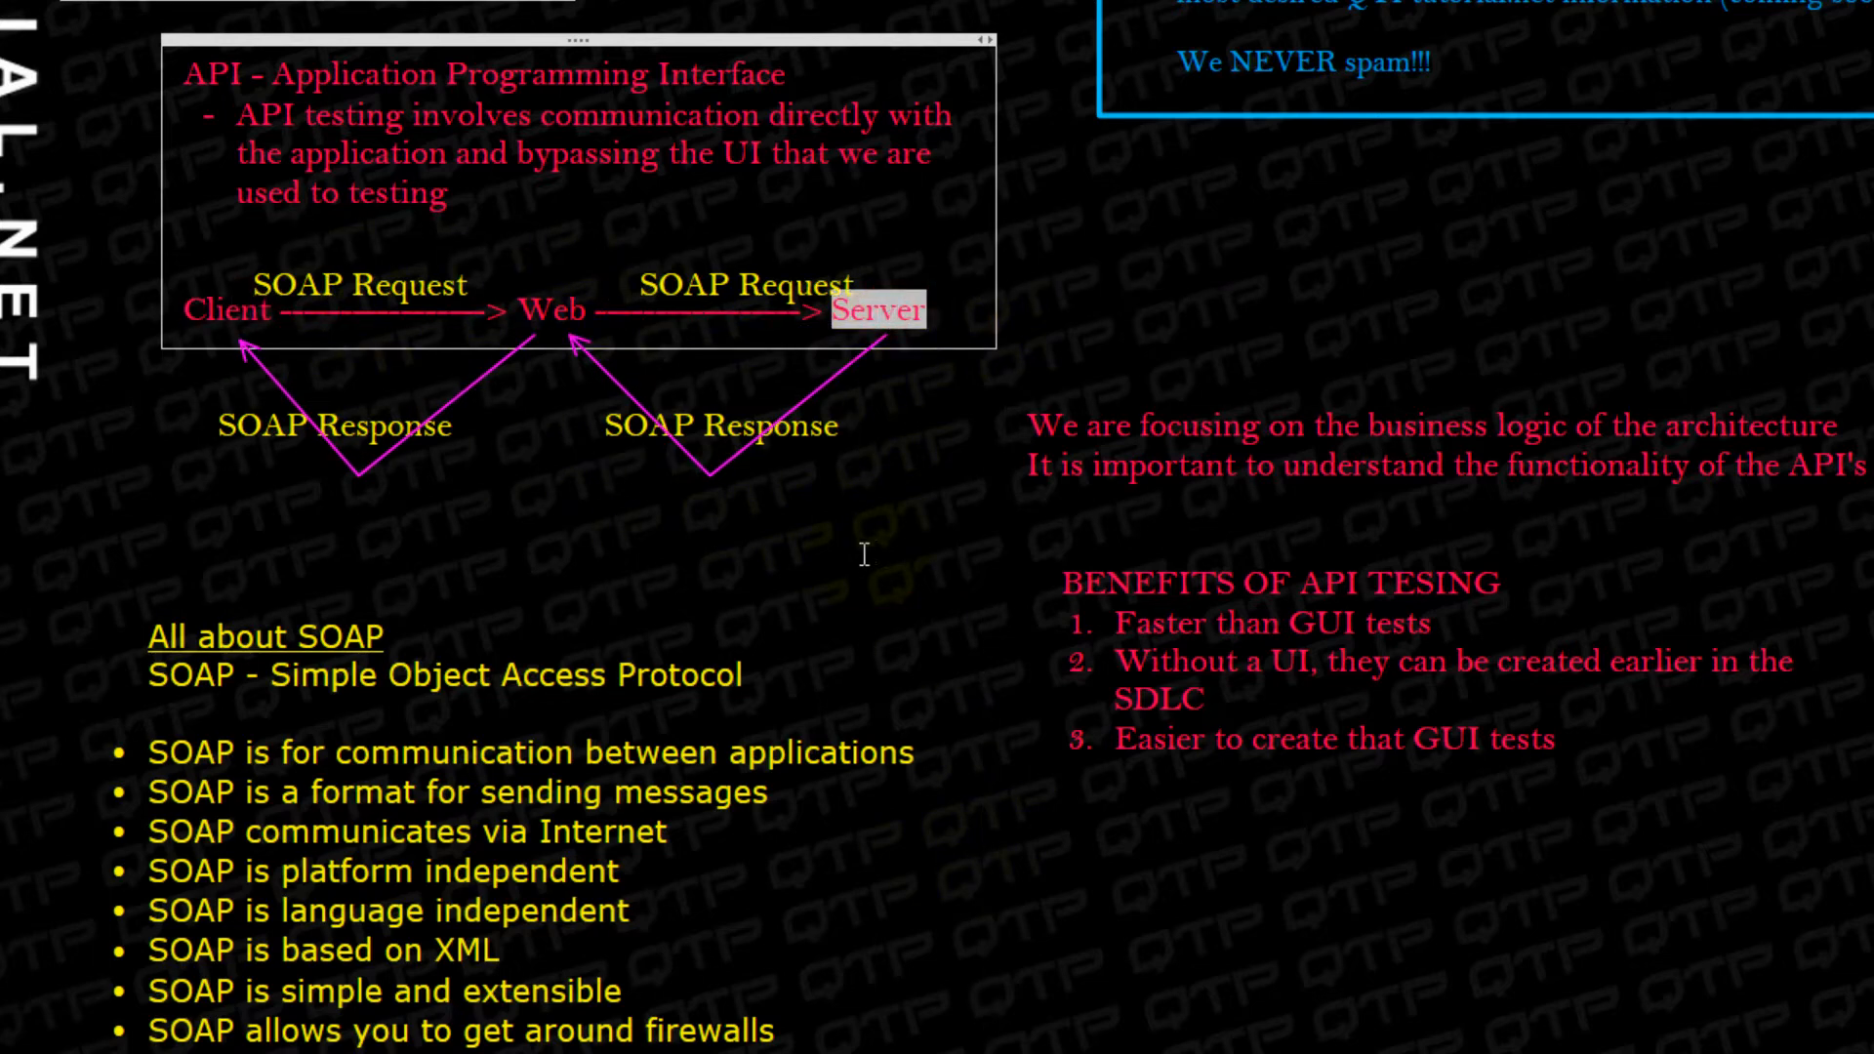
pyautogui.moveTo(936, 567)
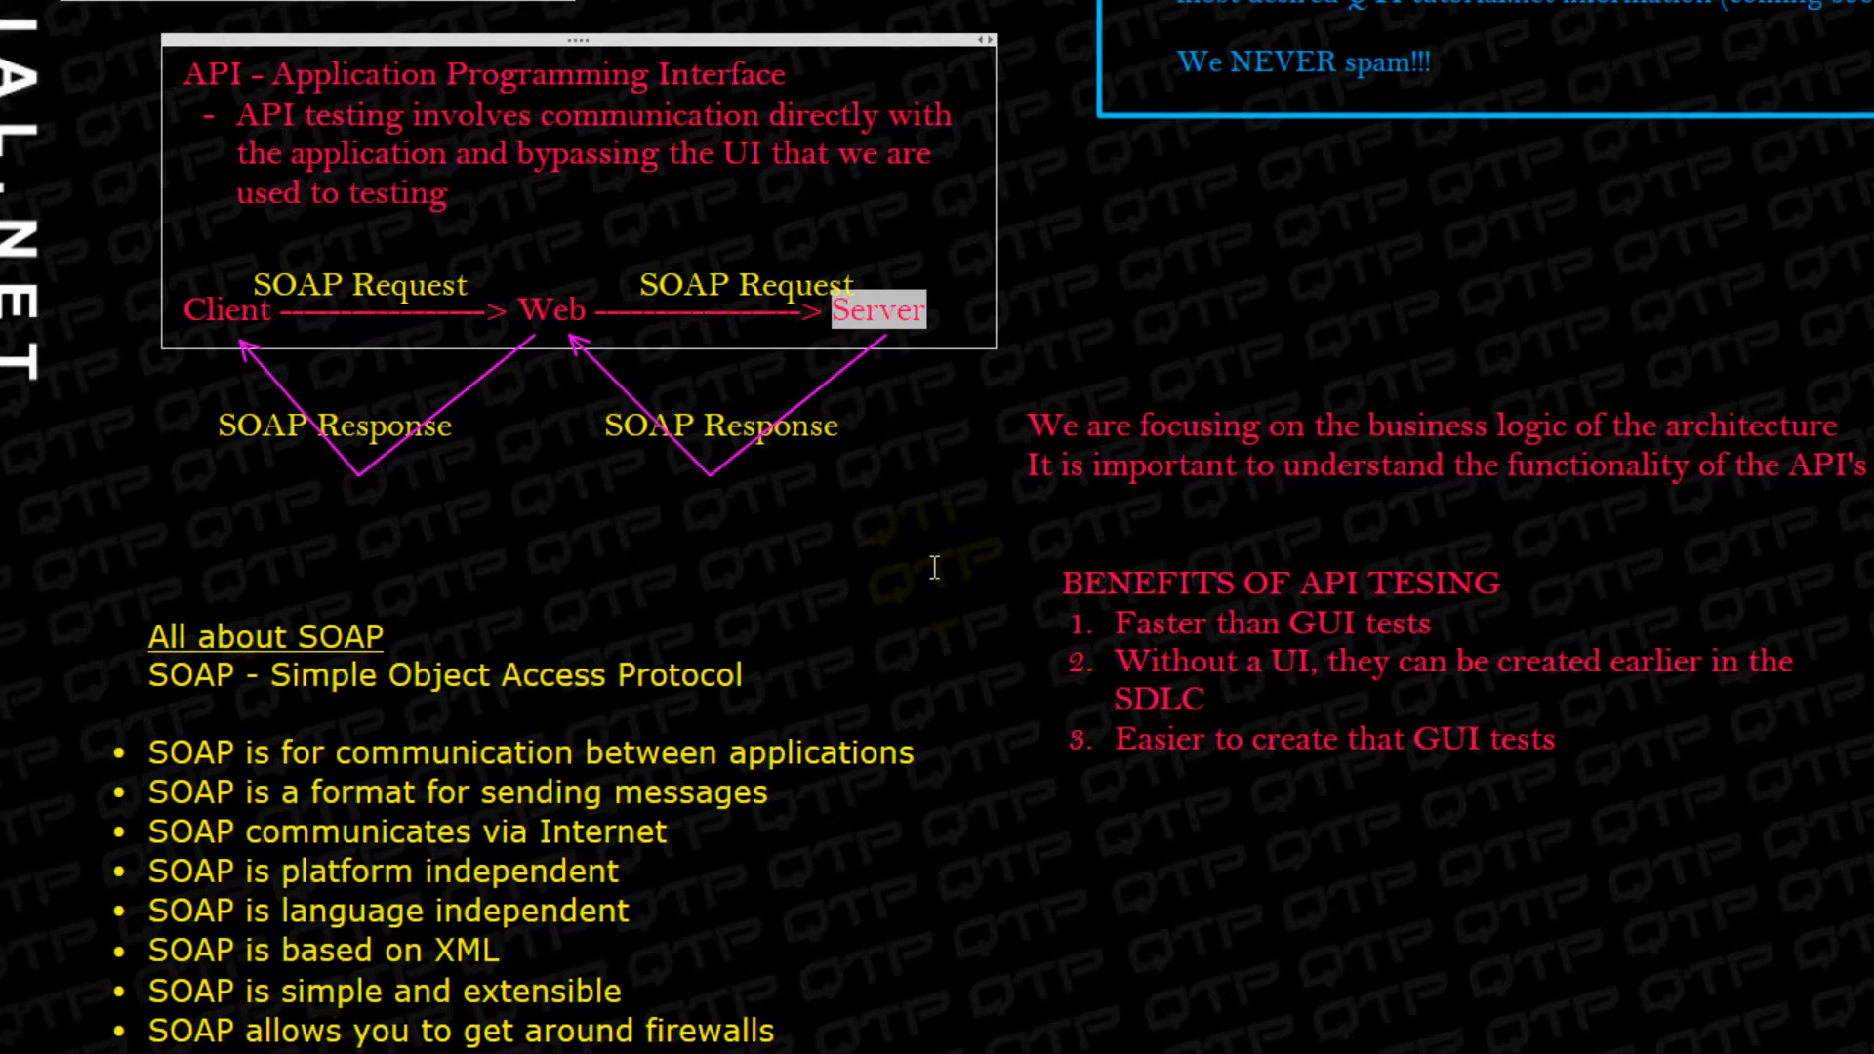
pyautogui.moveTo(938, 439)
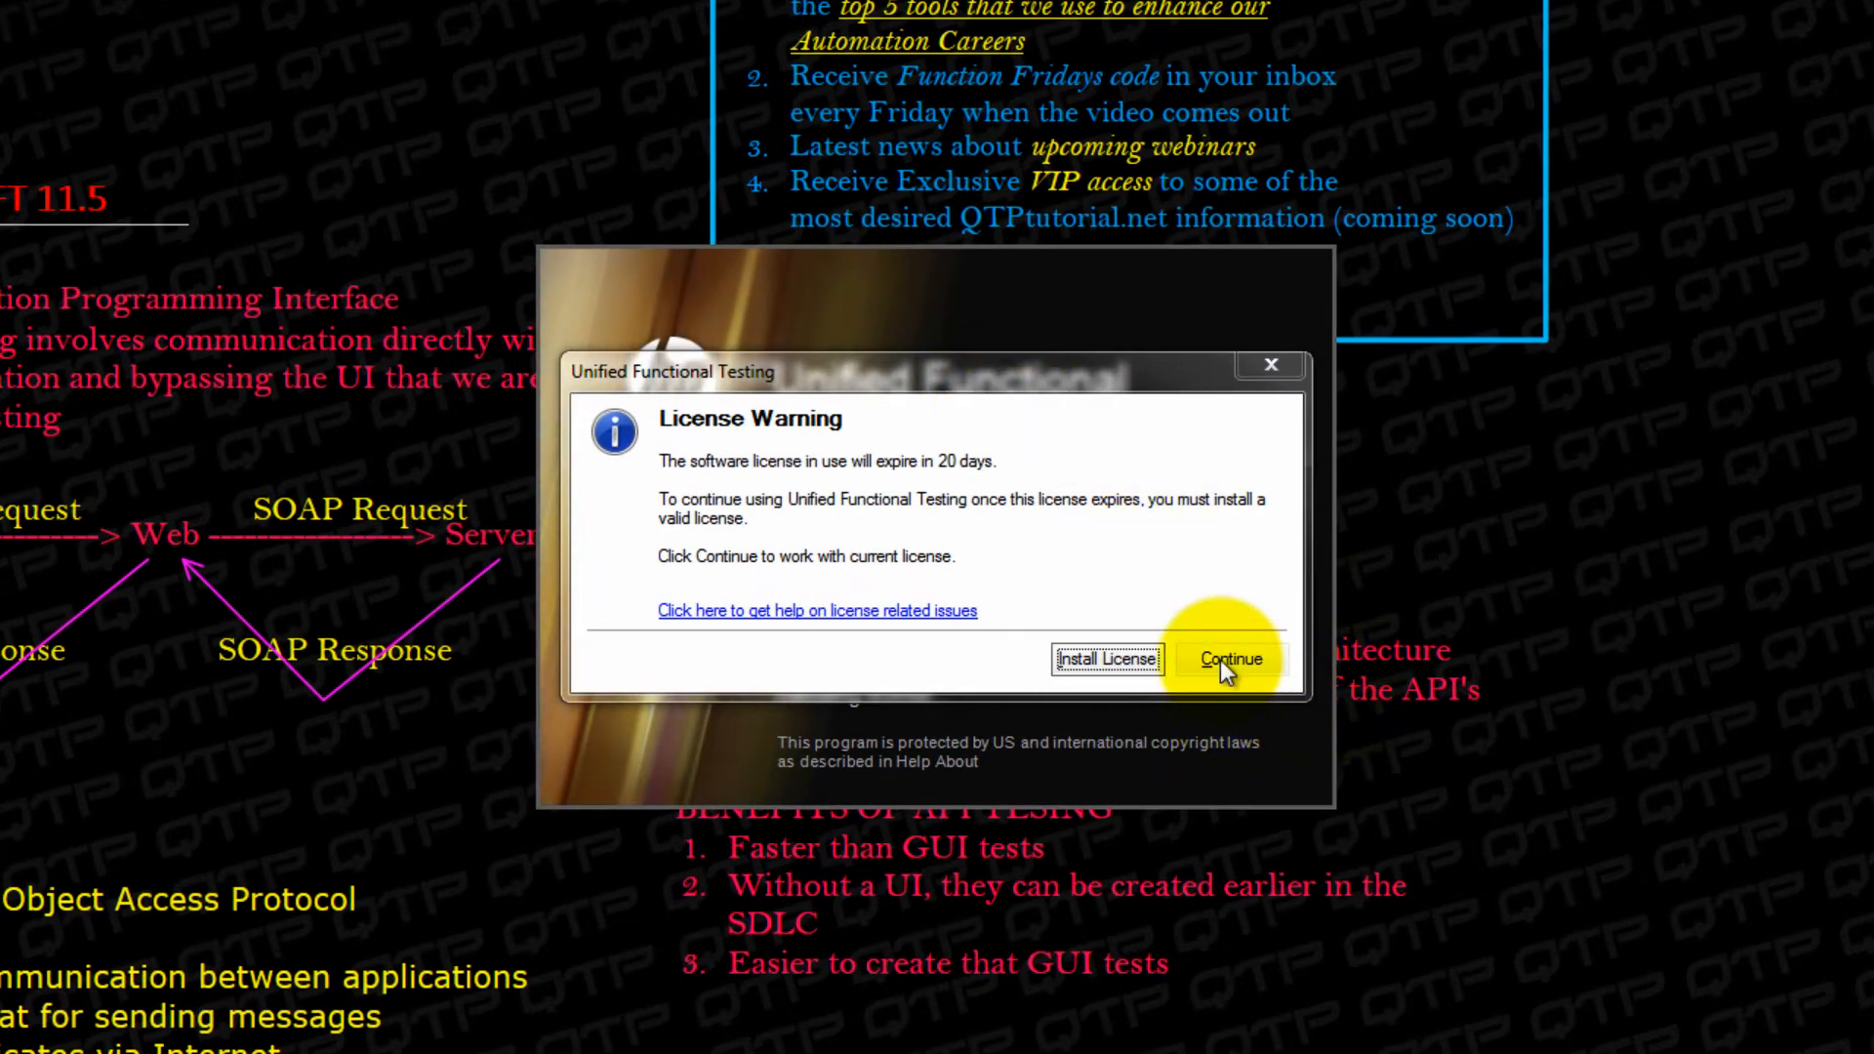
# Continue past the license warning, accept the add-ins, and maximize the UFT window
pyautogui.click(1231, 659)
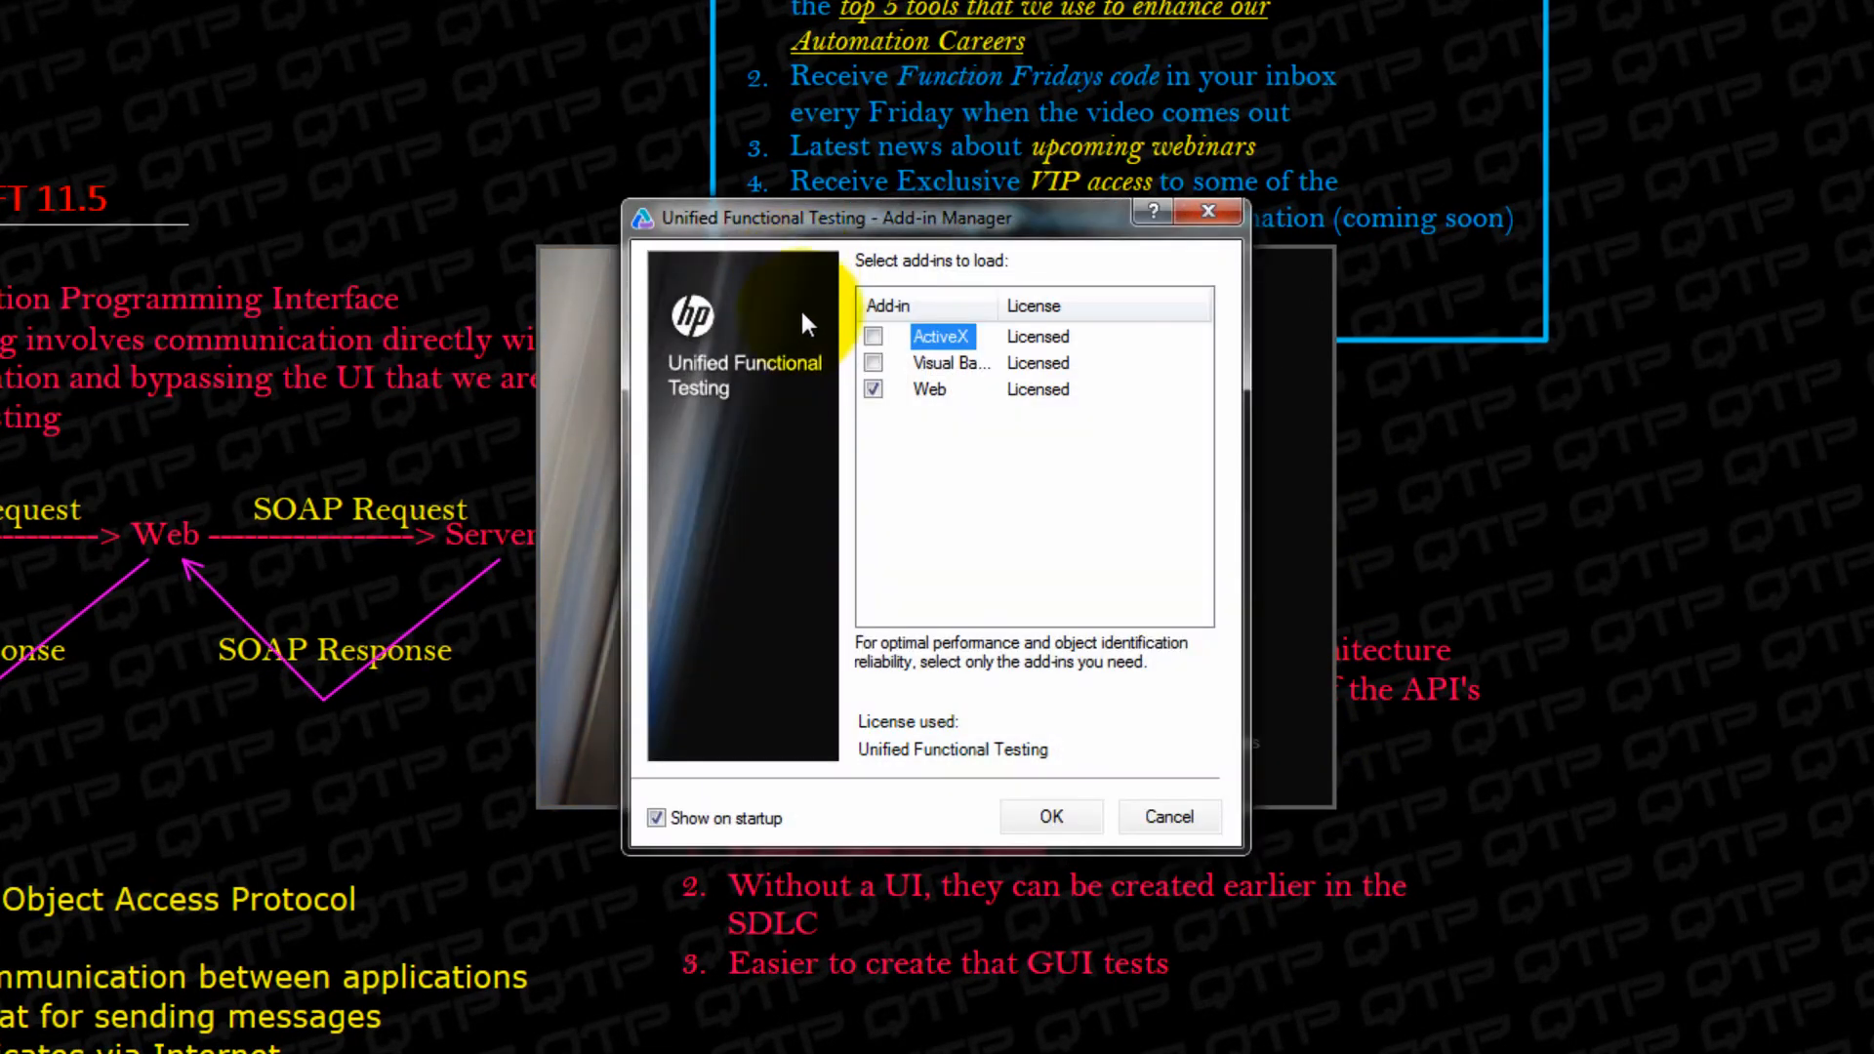
pyautogui.click(1052, 816)
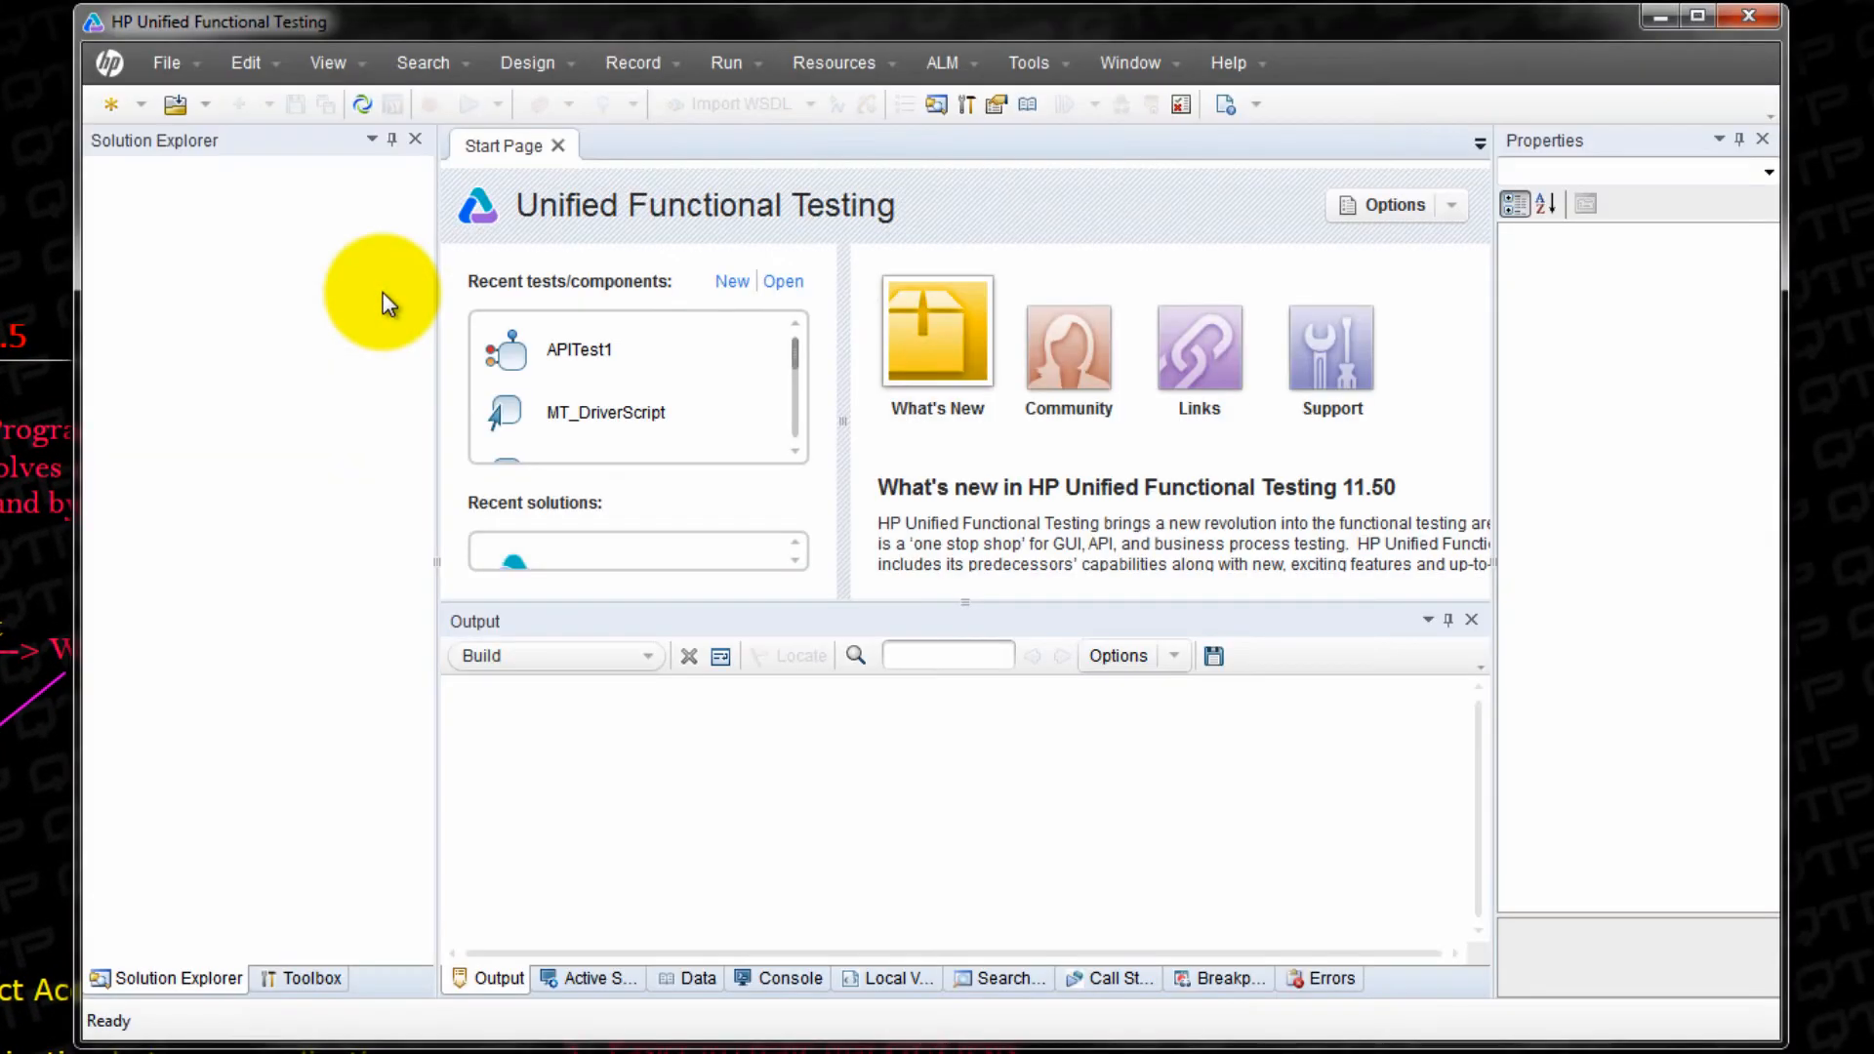
pyautogui.moveTo(393, 401)
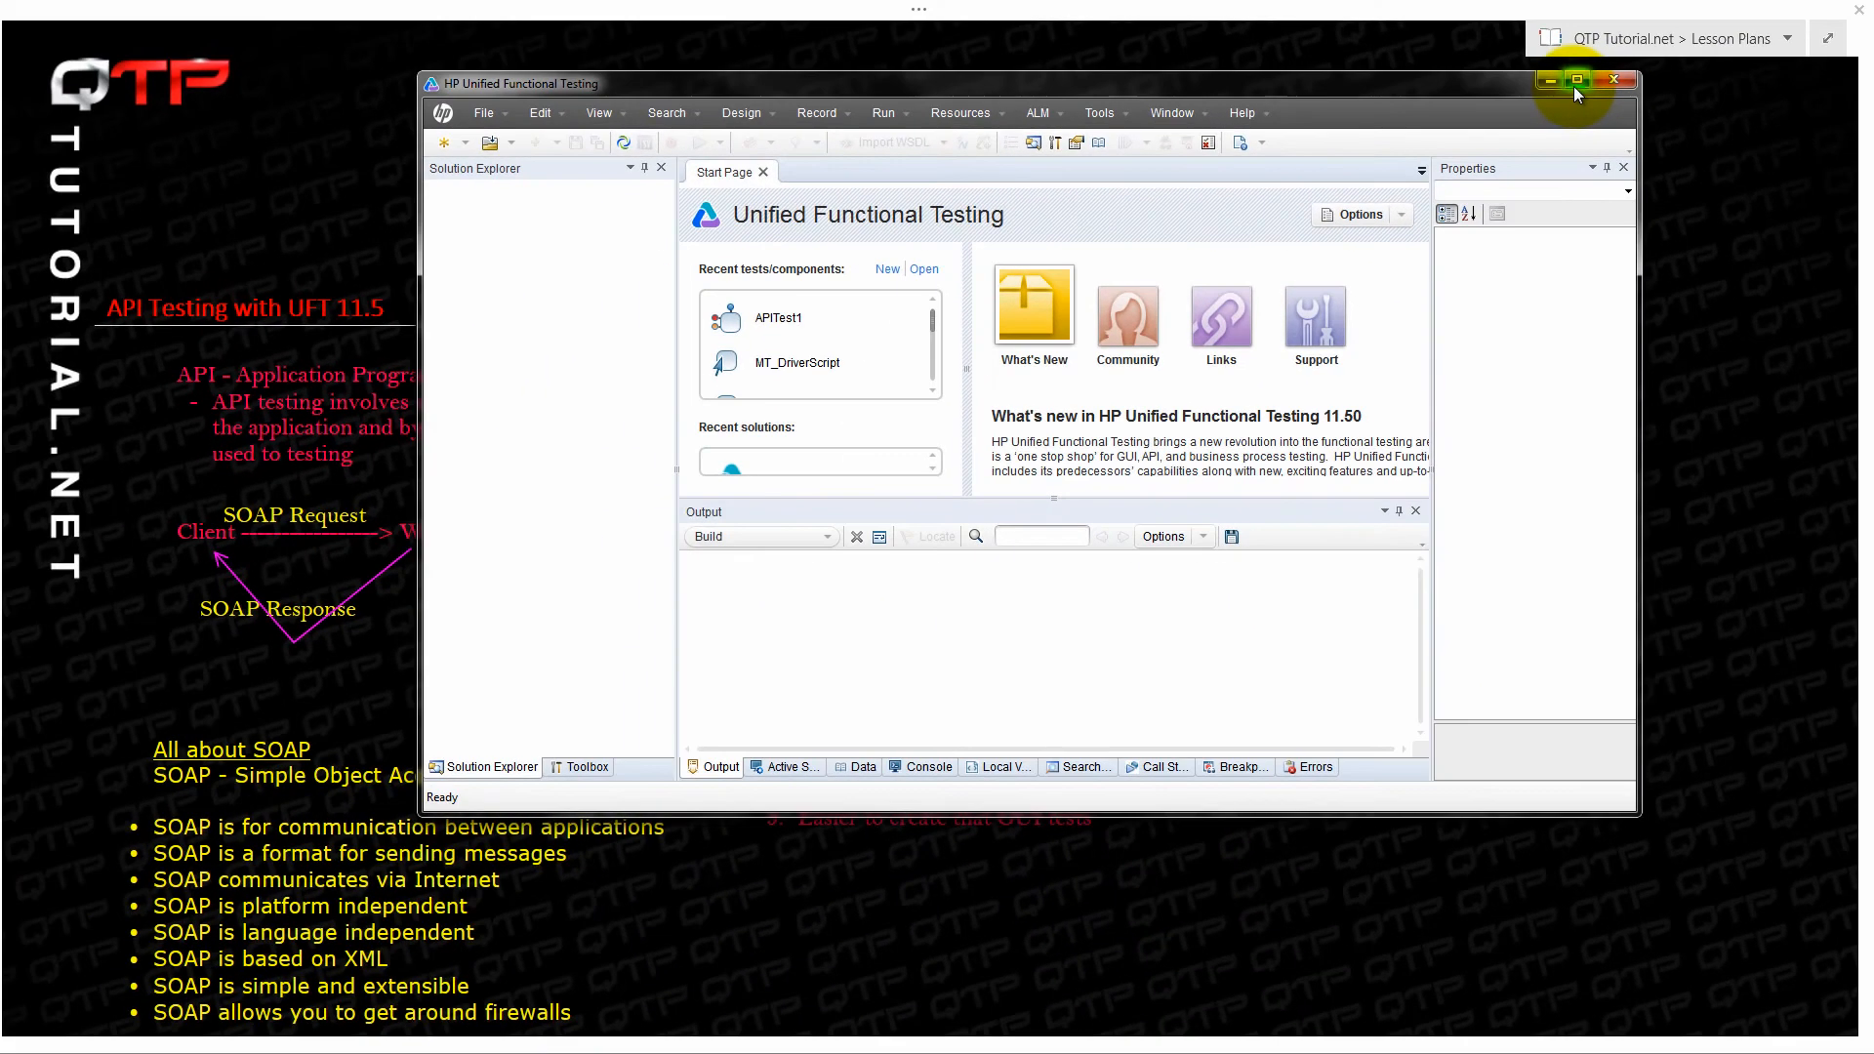
pyautogui.click(1577, 81)
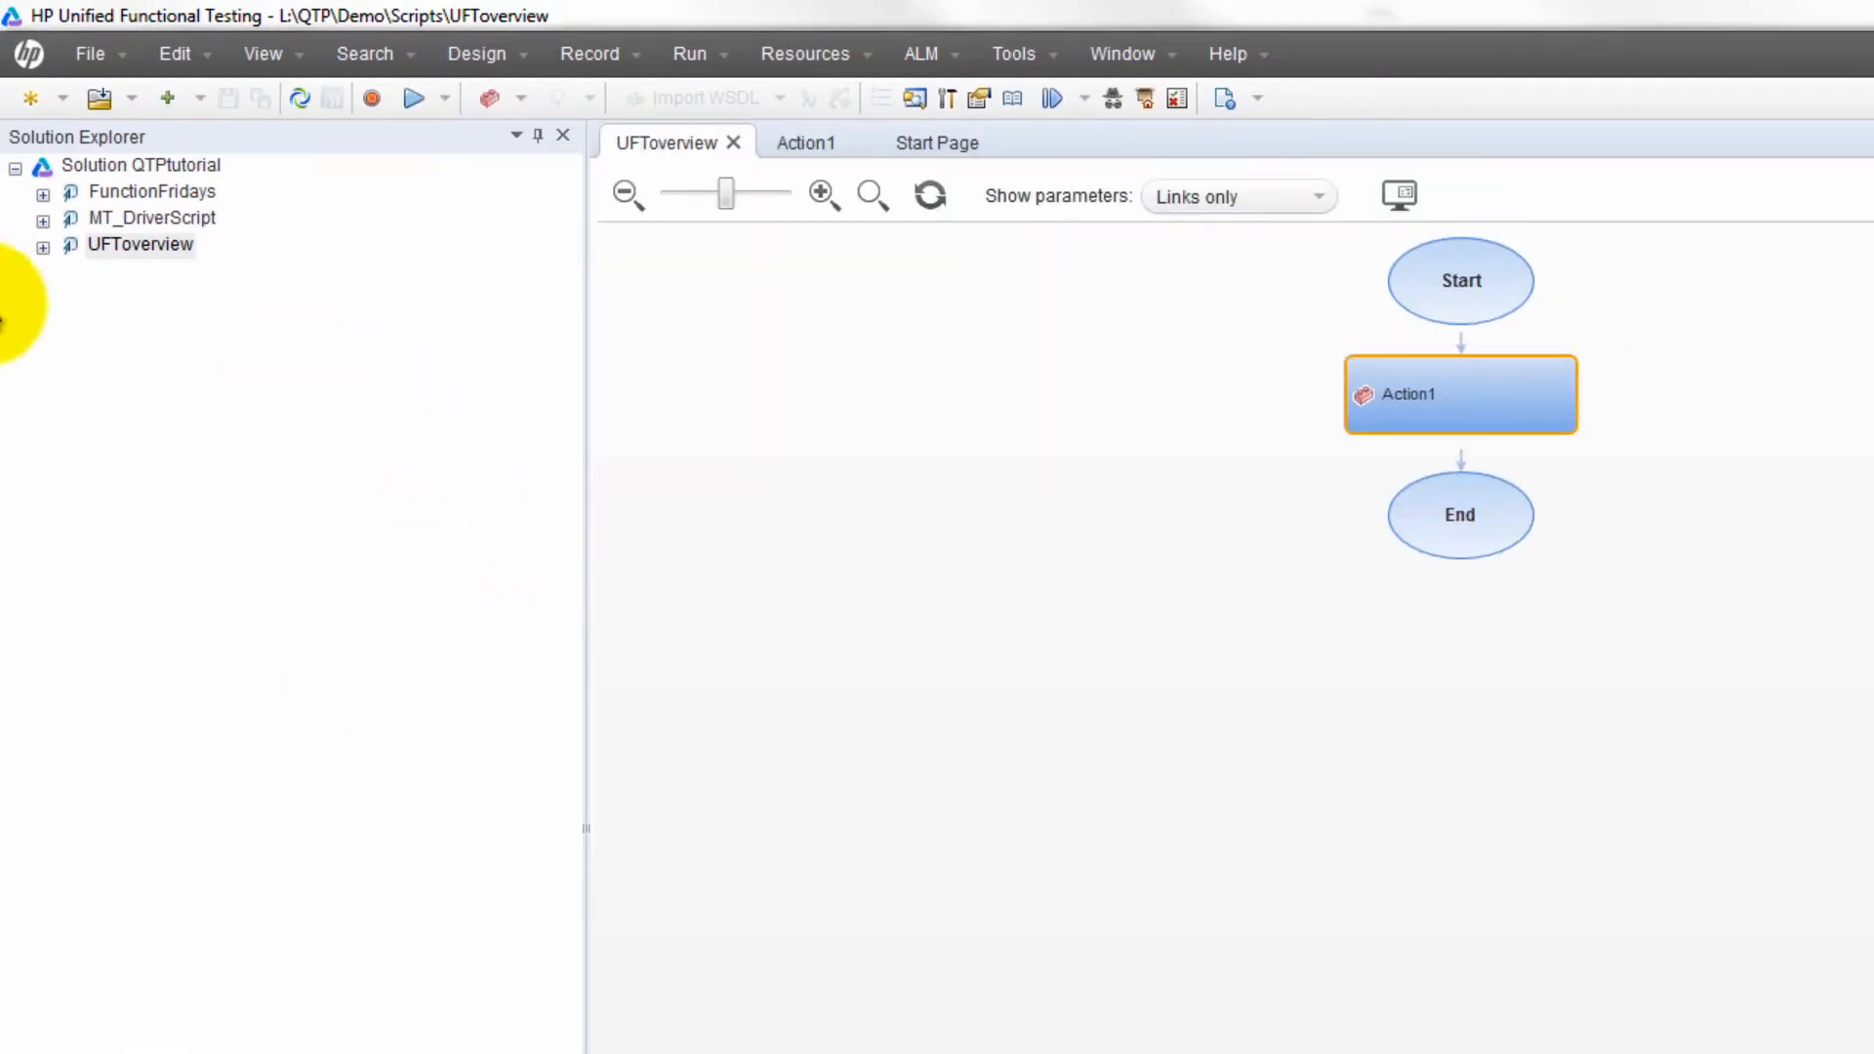
# Create an API Test named 'API Tutorial' through Add New Test on QTPtutorial
pyautogui.rightClick(137, 165)
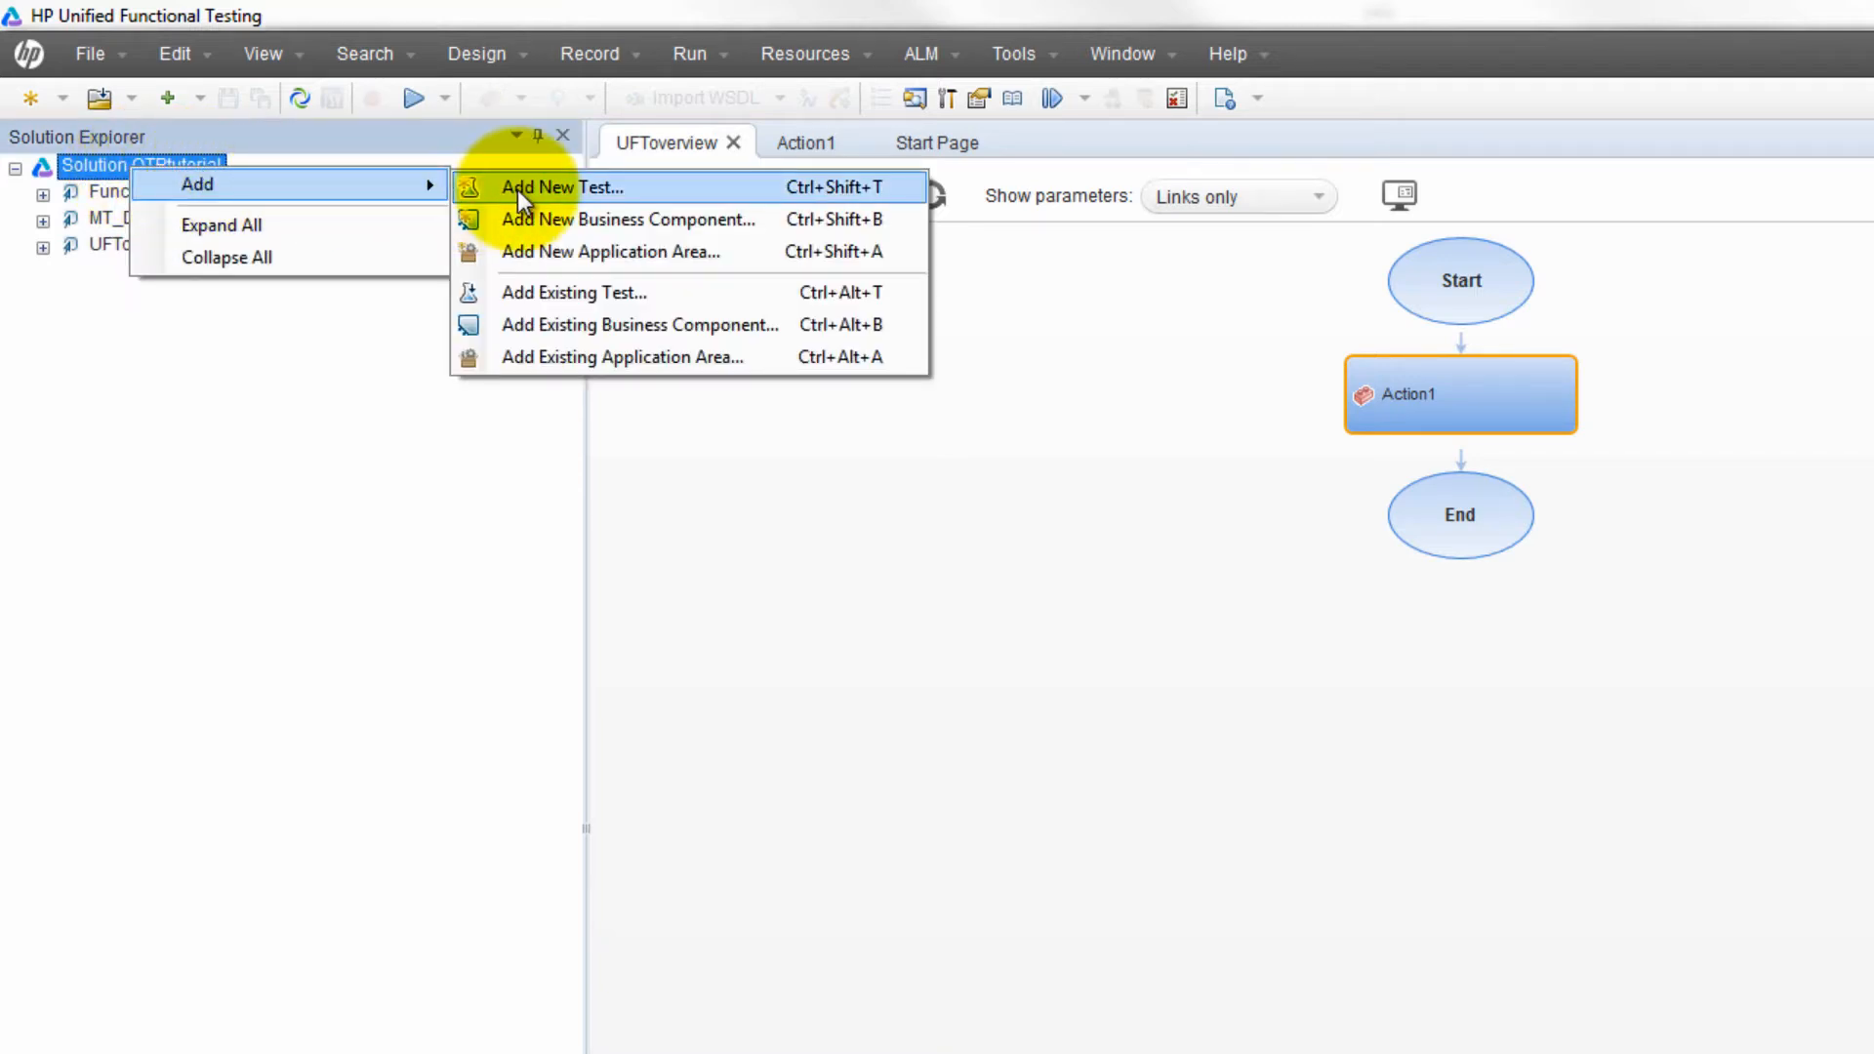
pyautogui.click(562, 186)
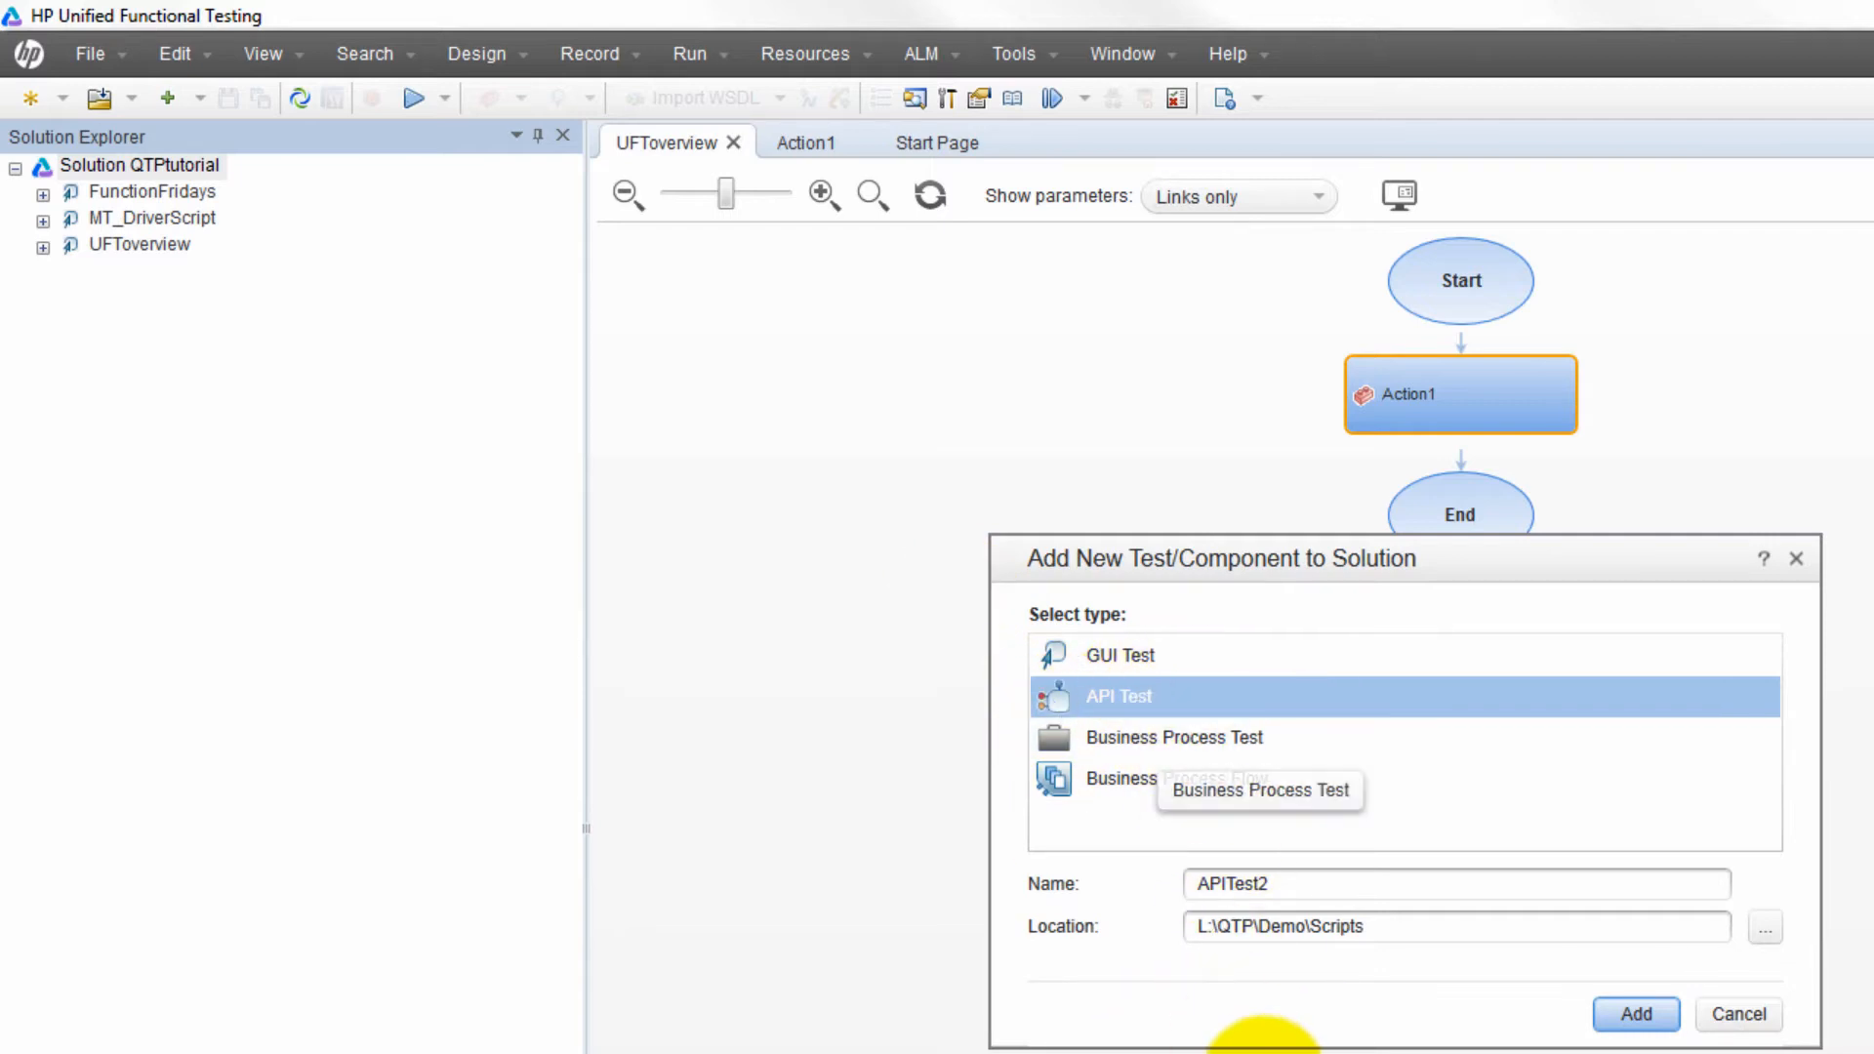
pyautogui.click(1284, 910)
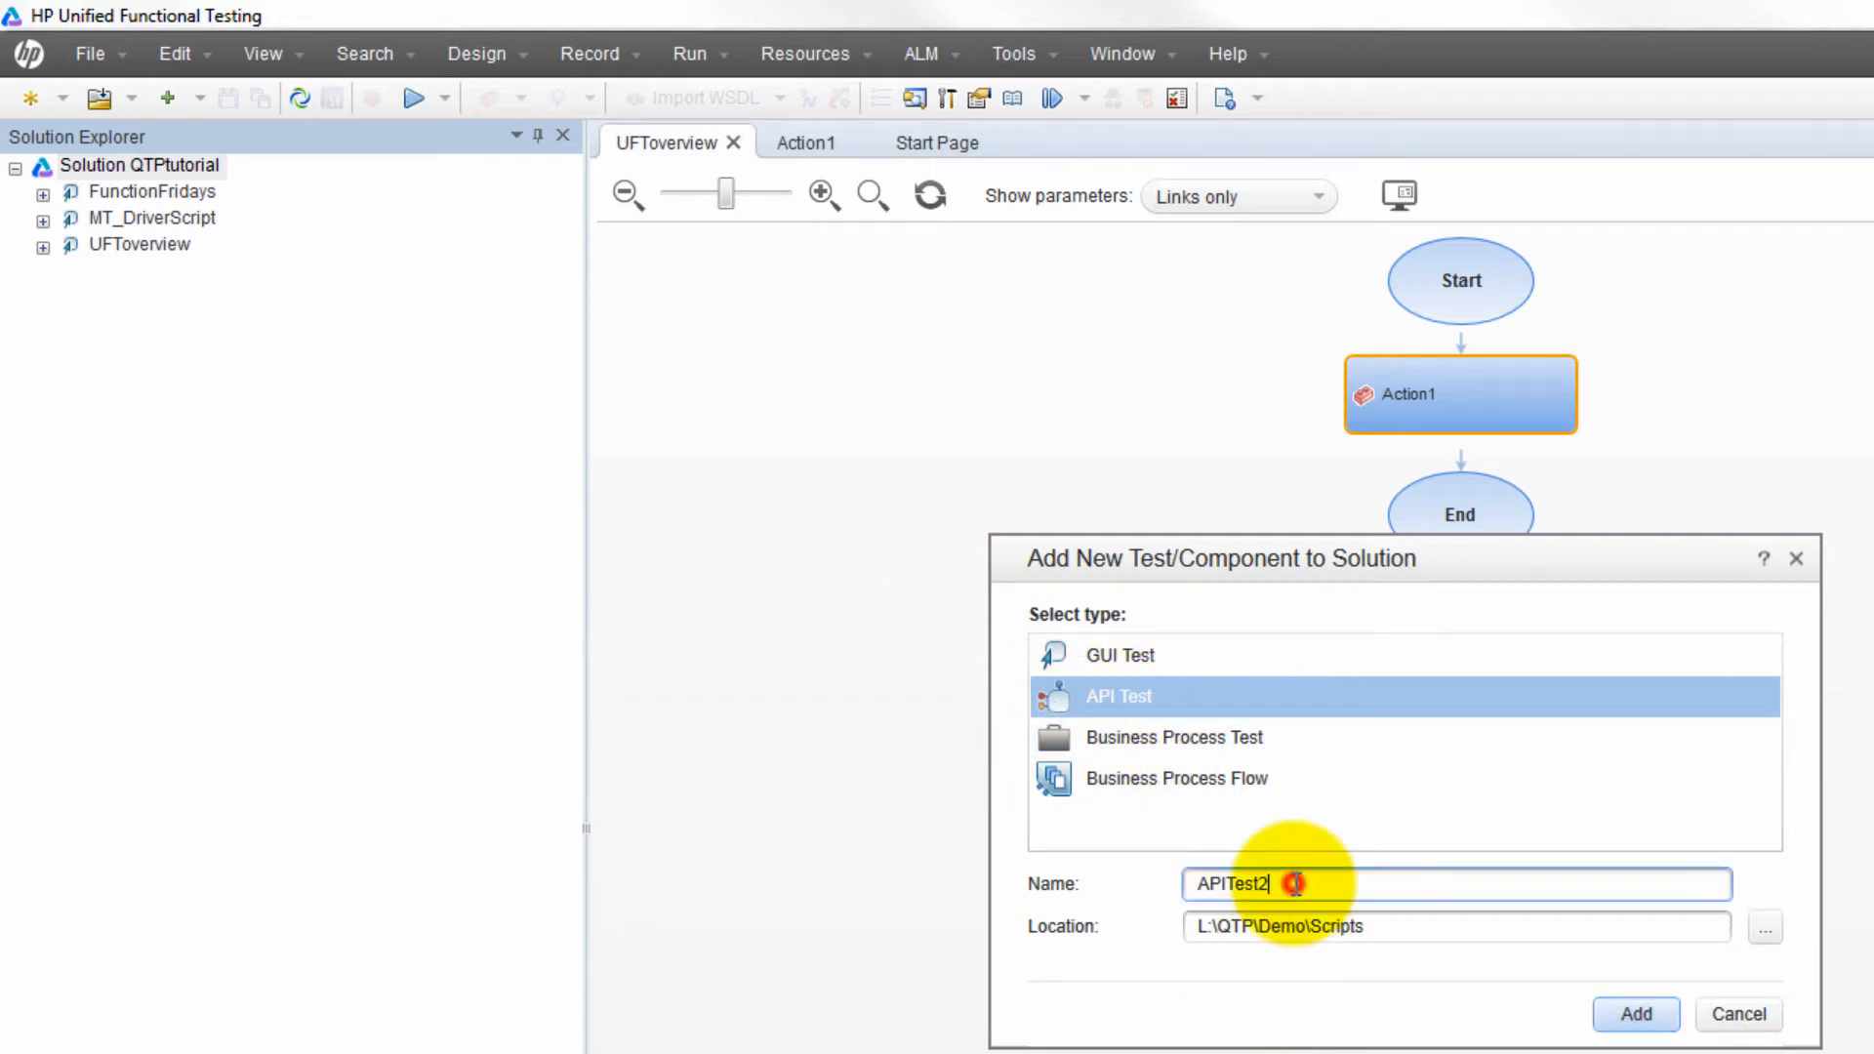
pyautogui.write('API Tutorial')
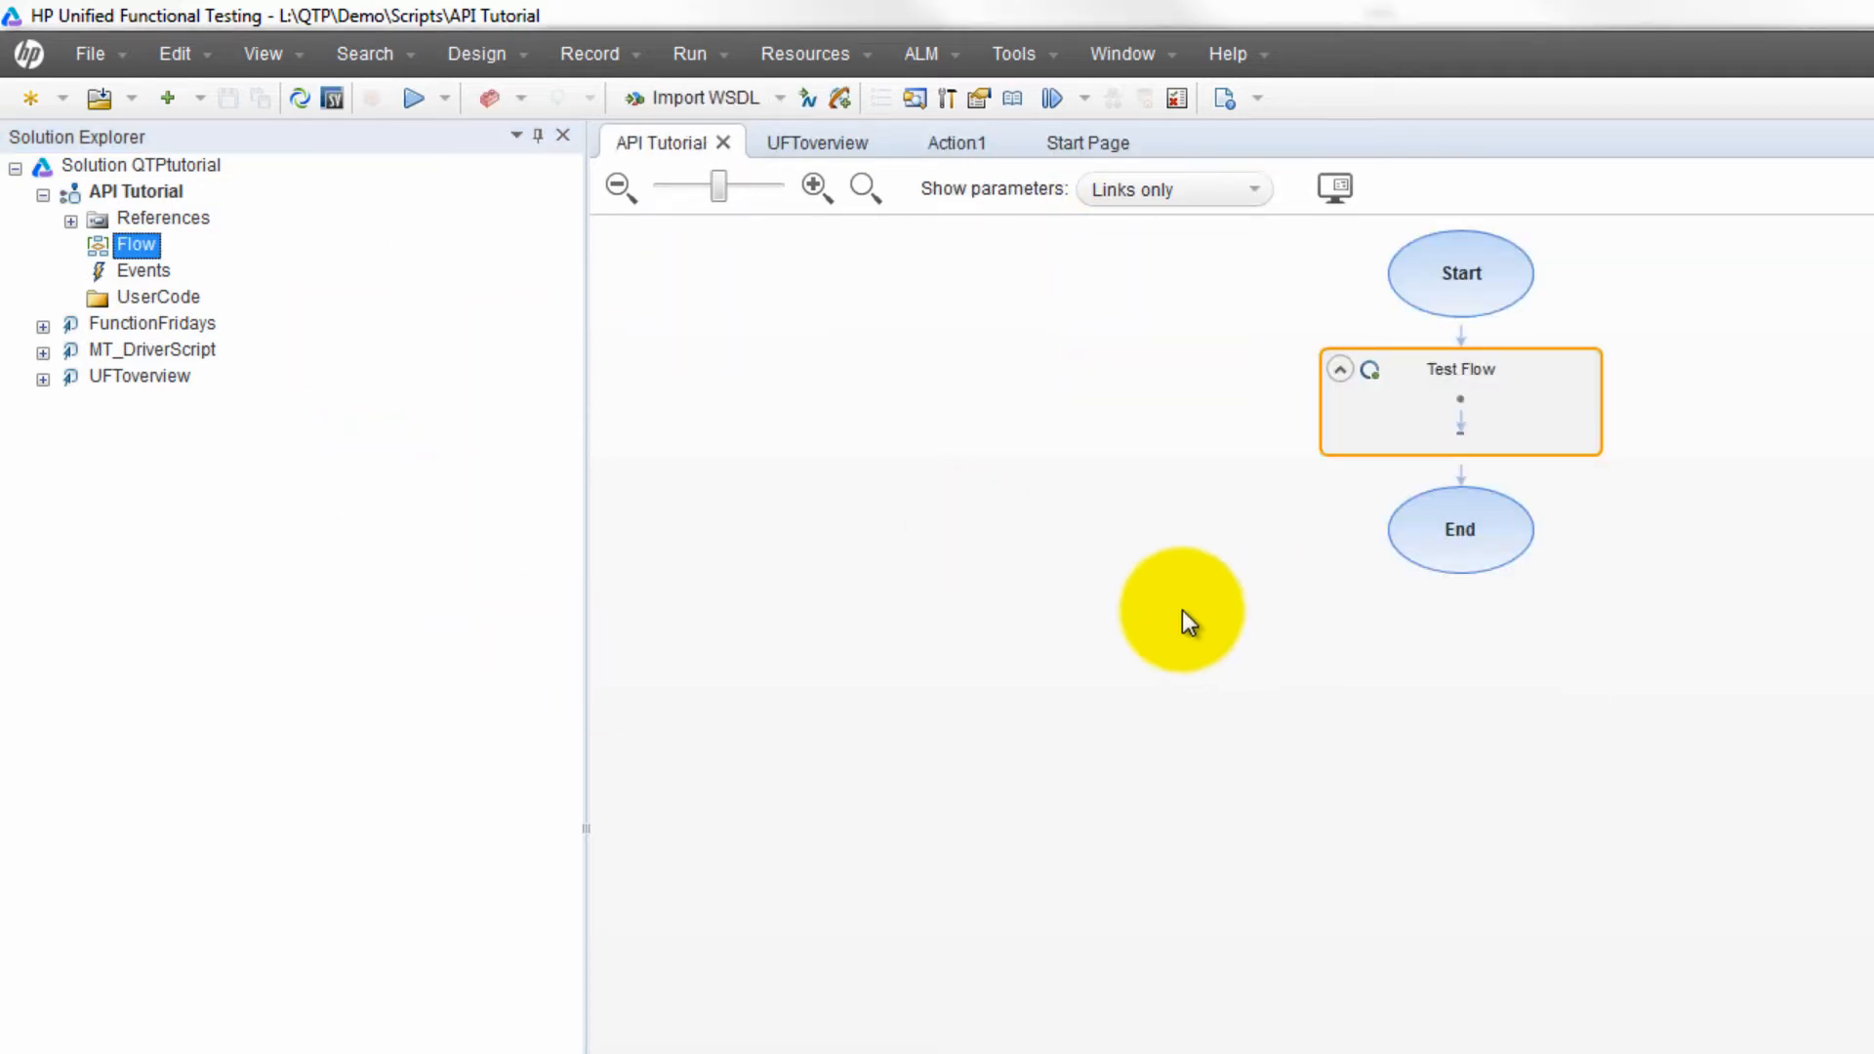
pyautogui.moveTo(1172, 608)
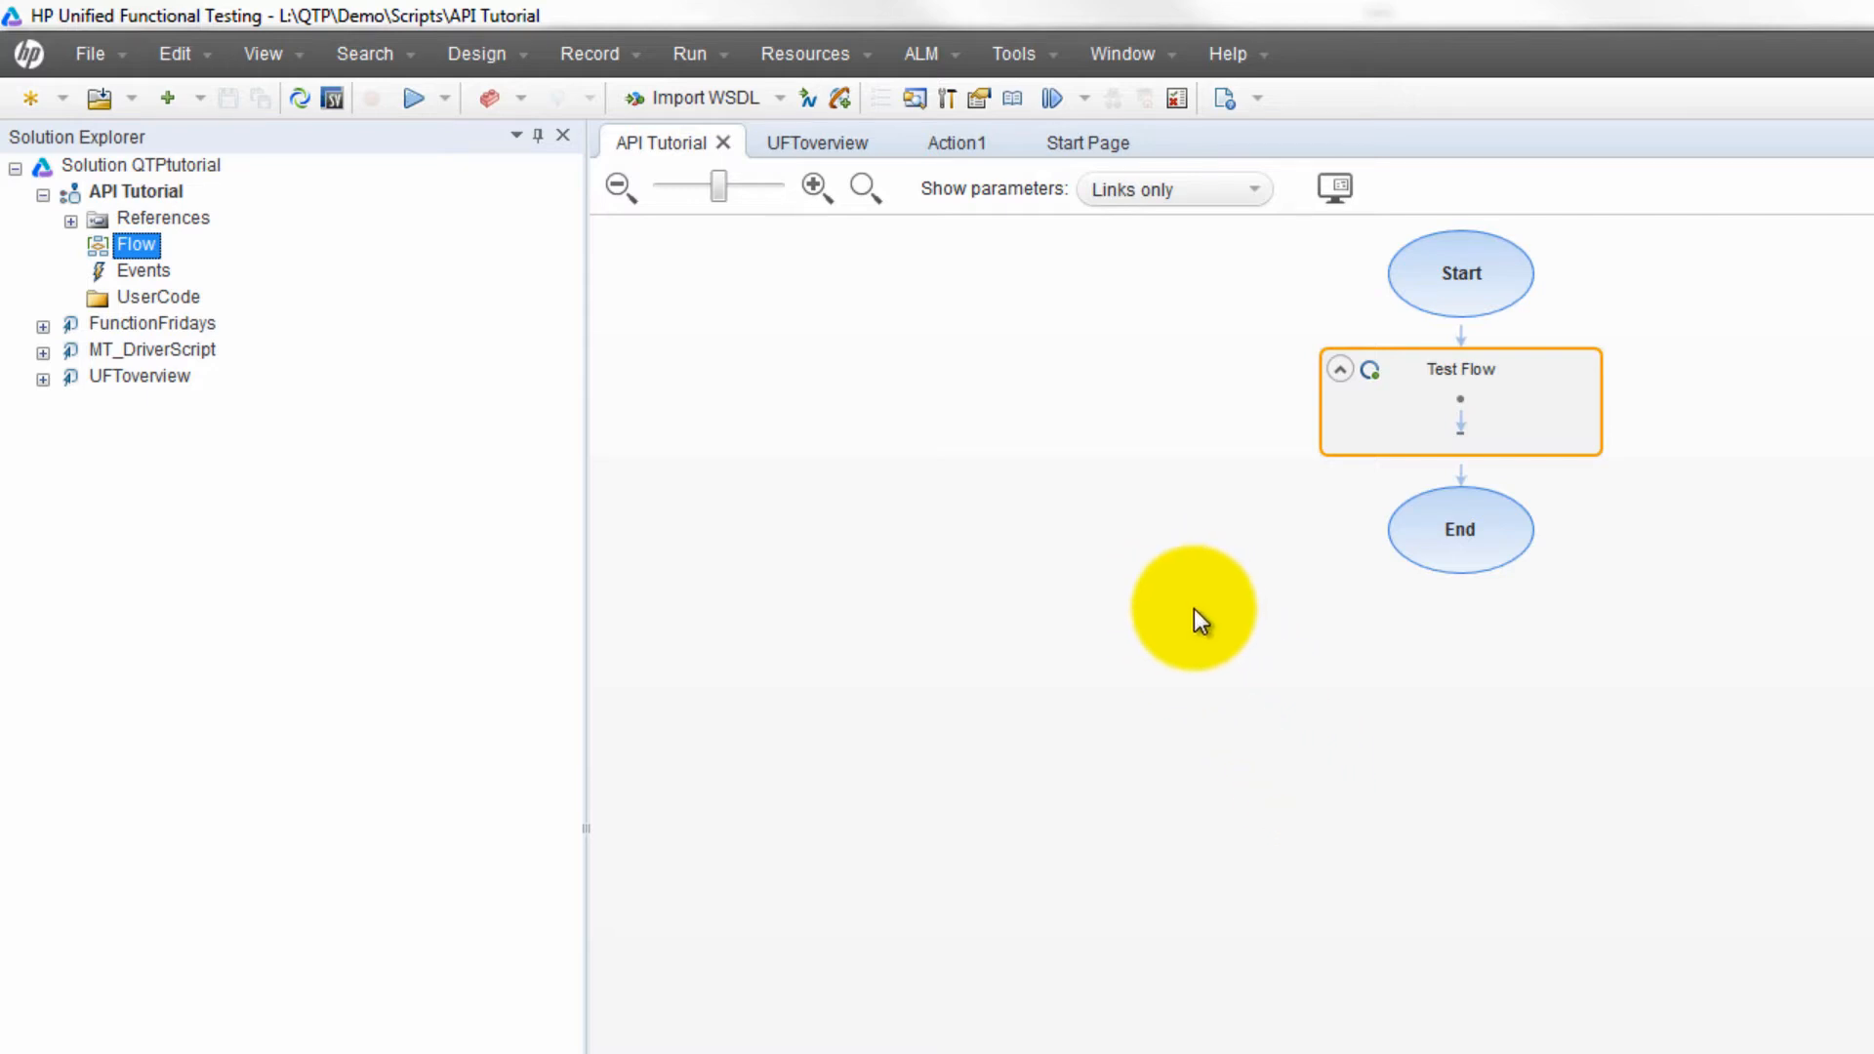
pyautogui.moveTo(1273, 613)
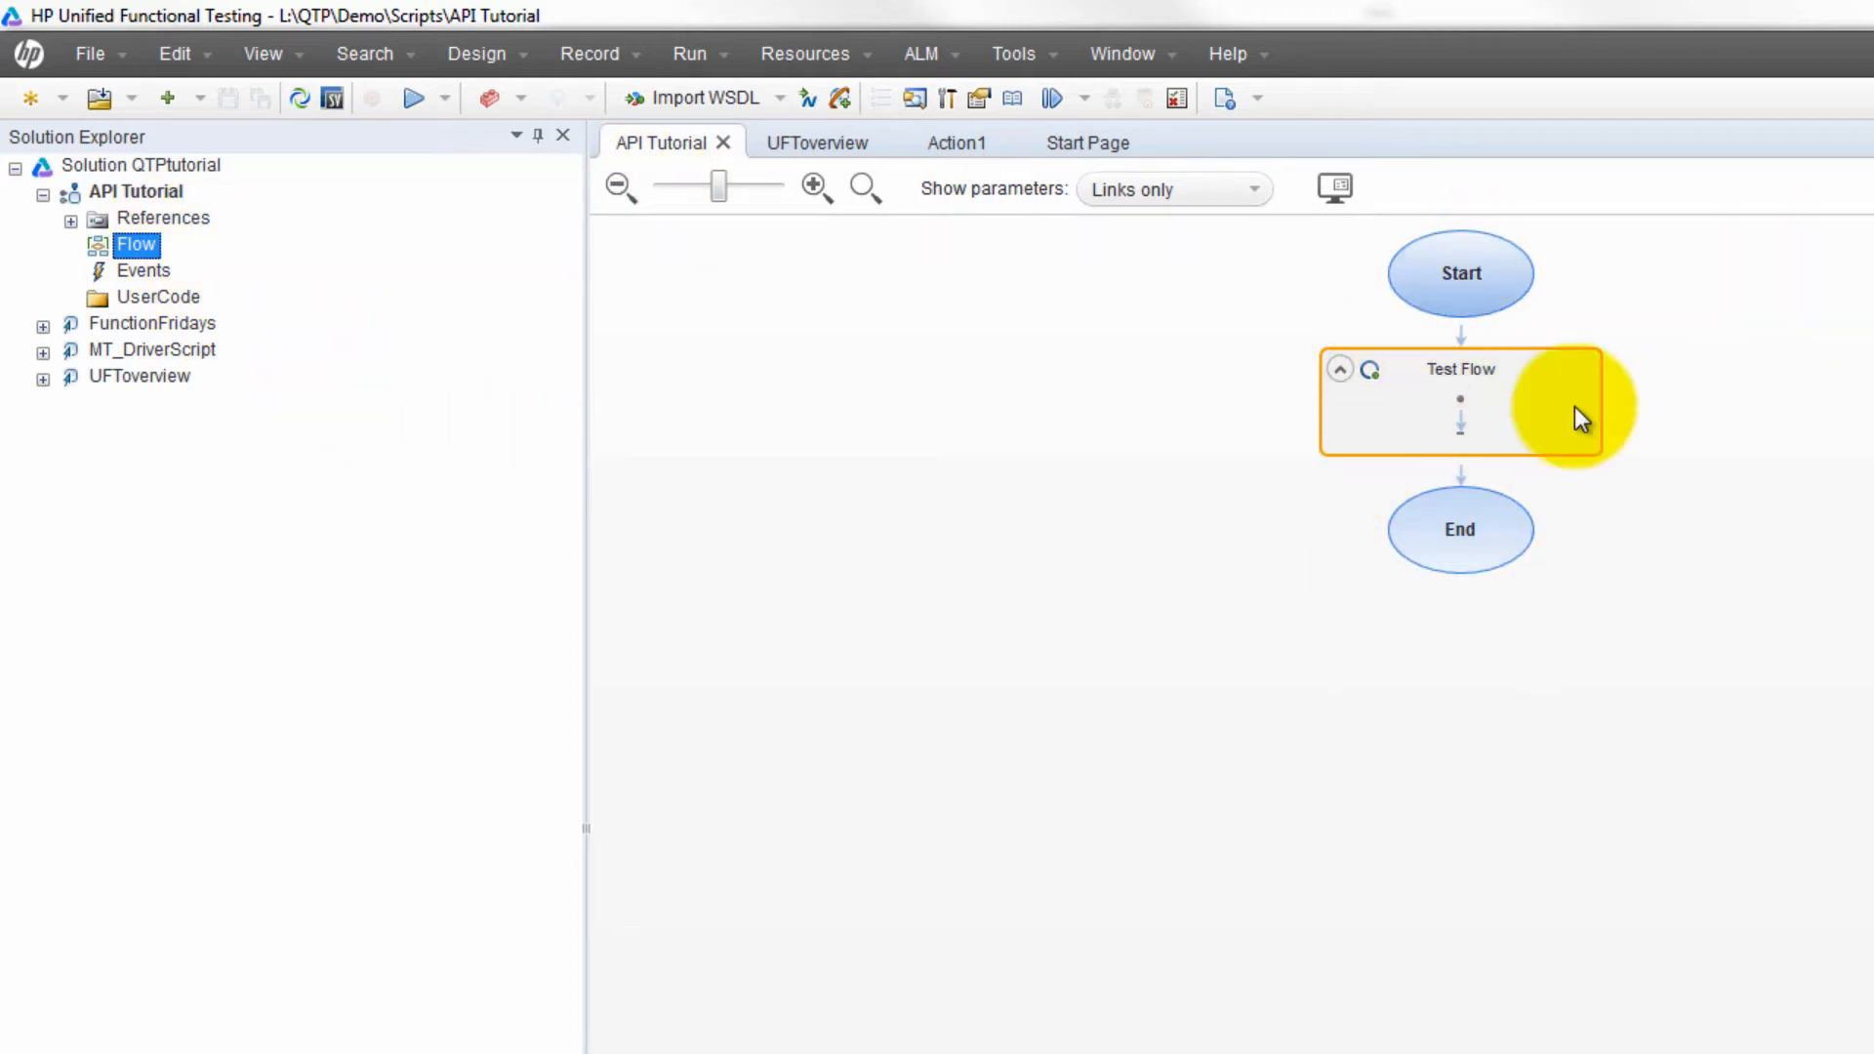
pyautogui.moveTo(1536, 366)
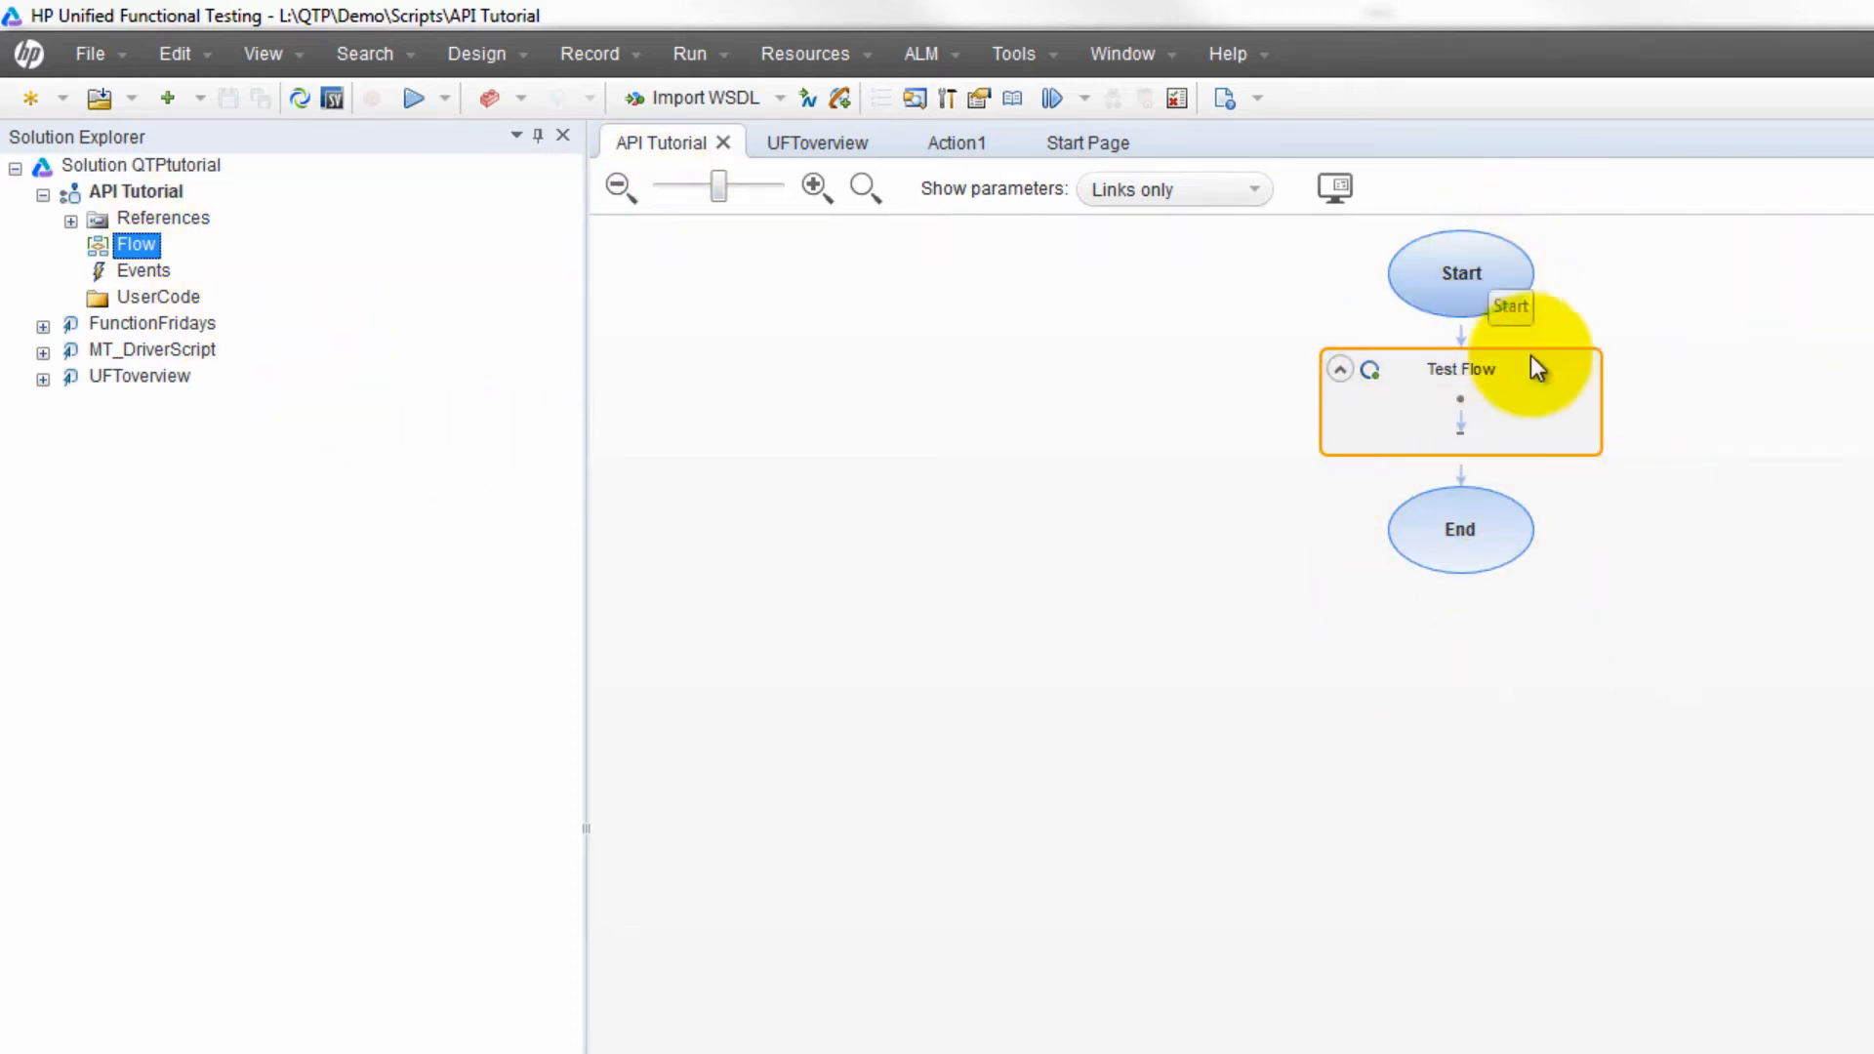
pyautogui.moveTo(1500, 427)
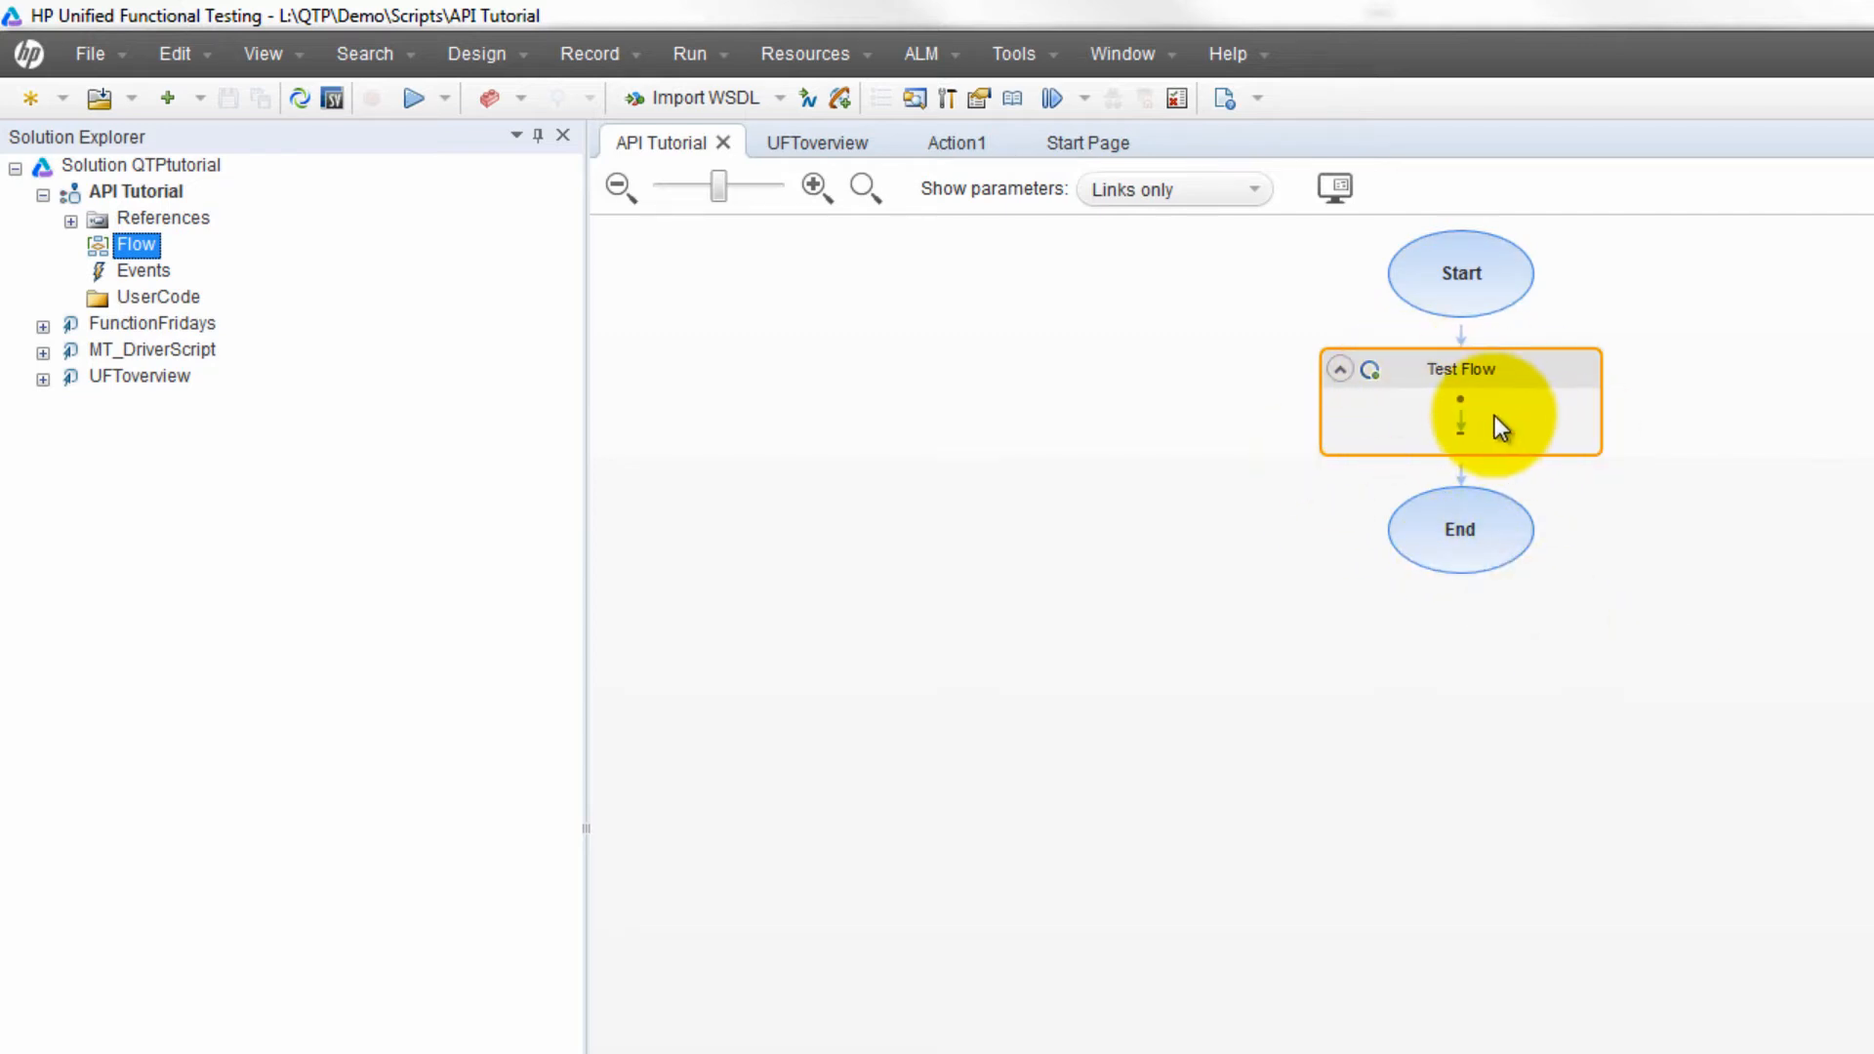
pyautogui.moveTo(1501, 410)
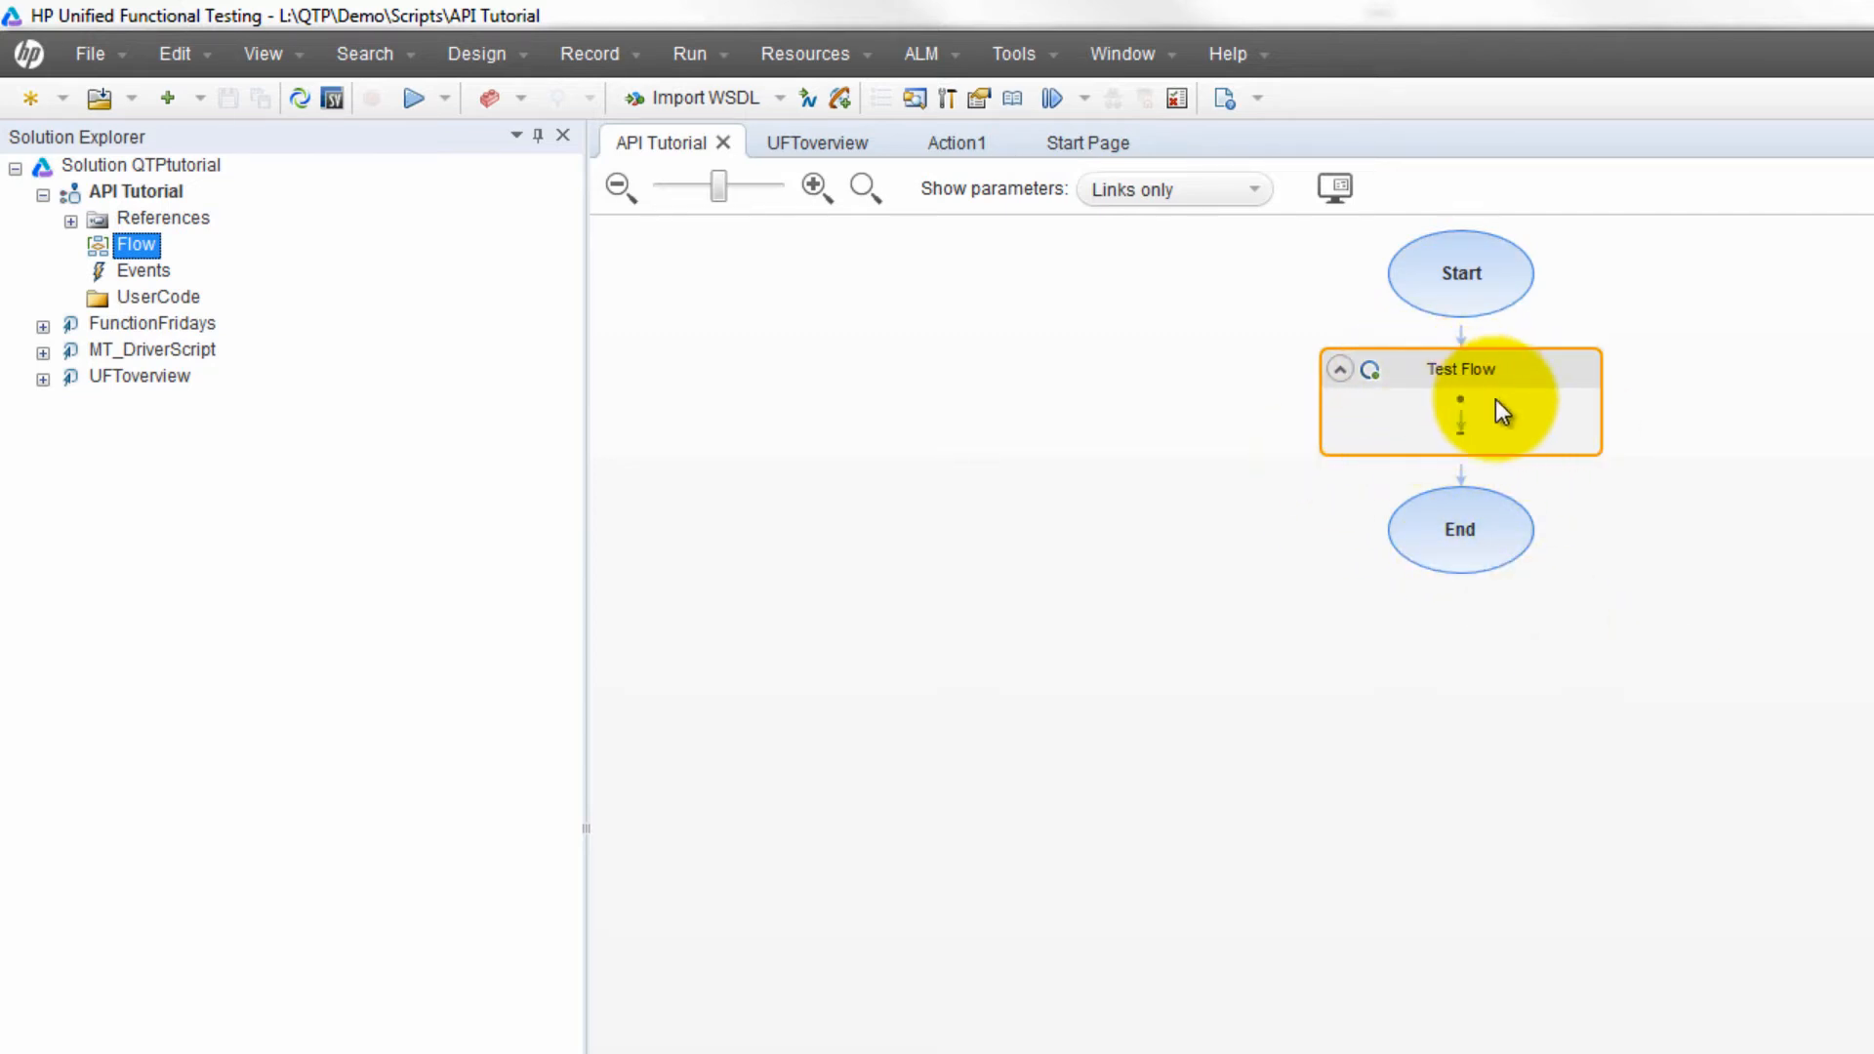
pyautogui.moveTo(1521, 408)
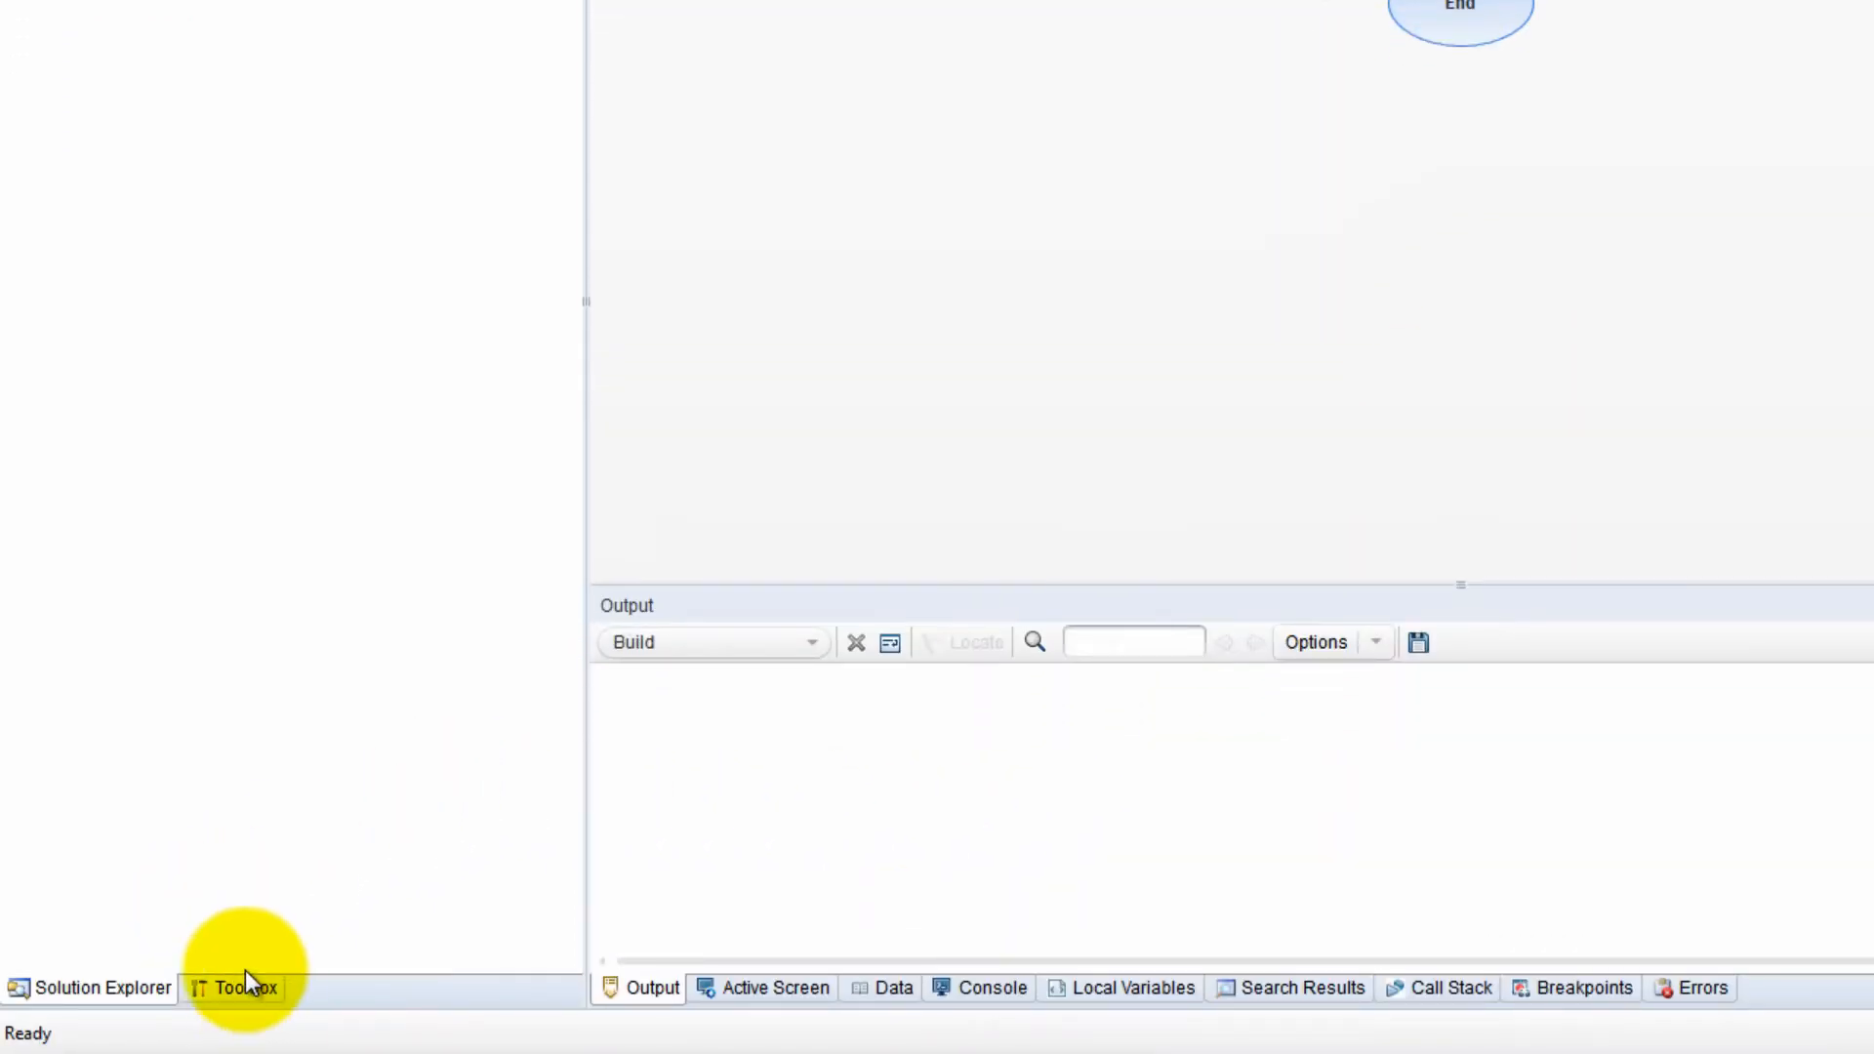
# Drag the Multiply activity from Toolbox Math activities onto the Test Flow
pyautogui.click(242, 987)
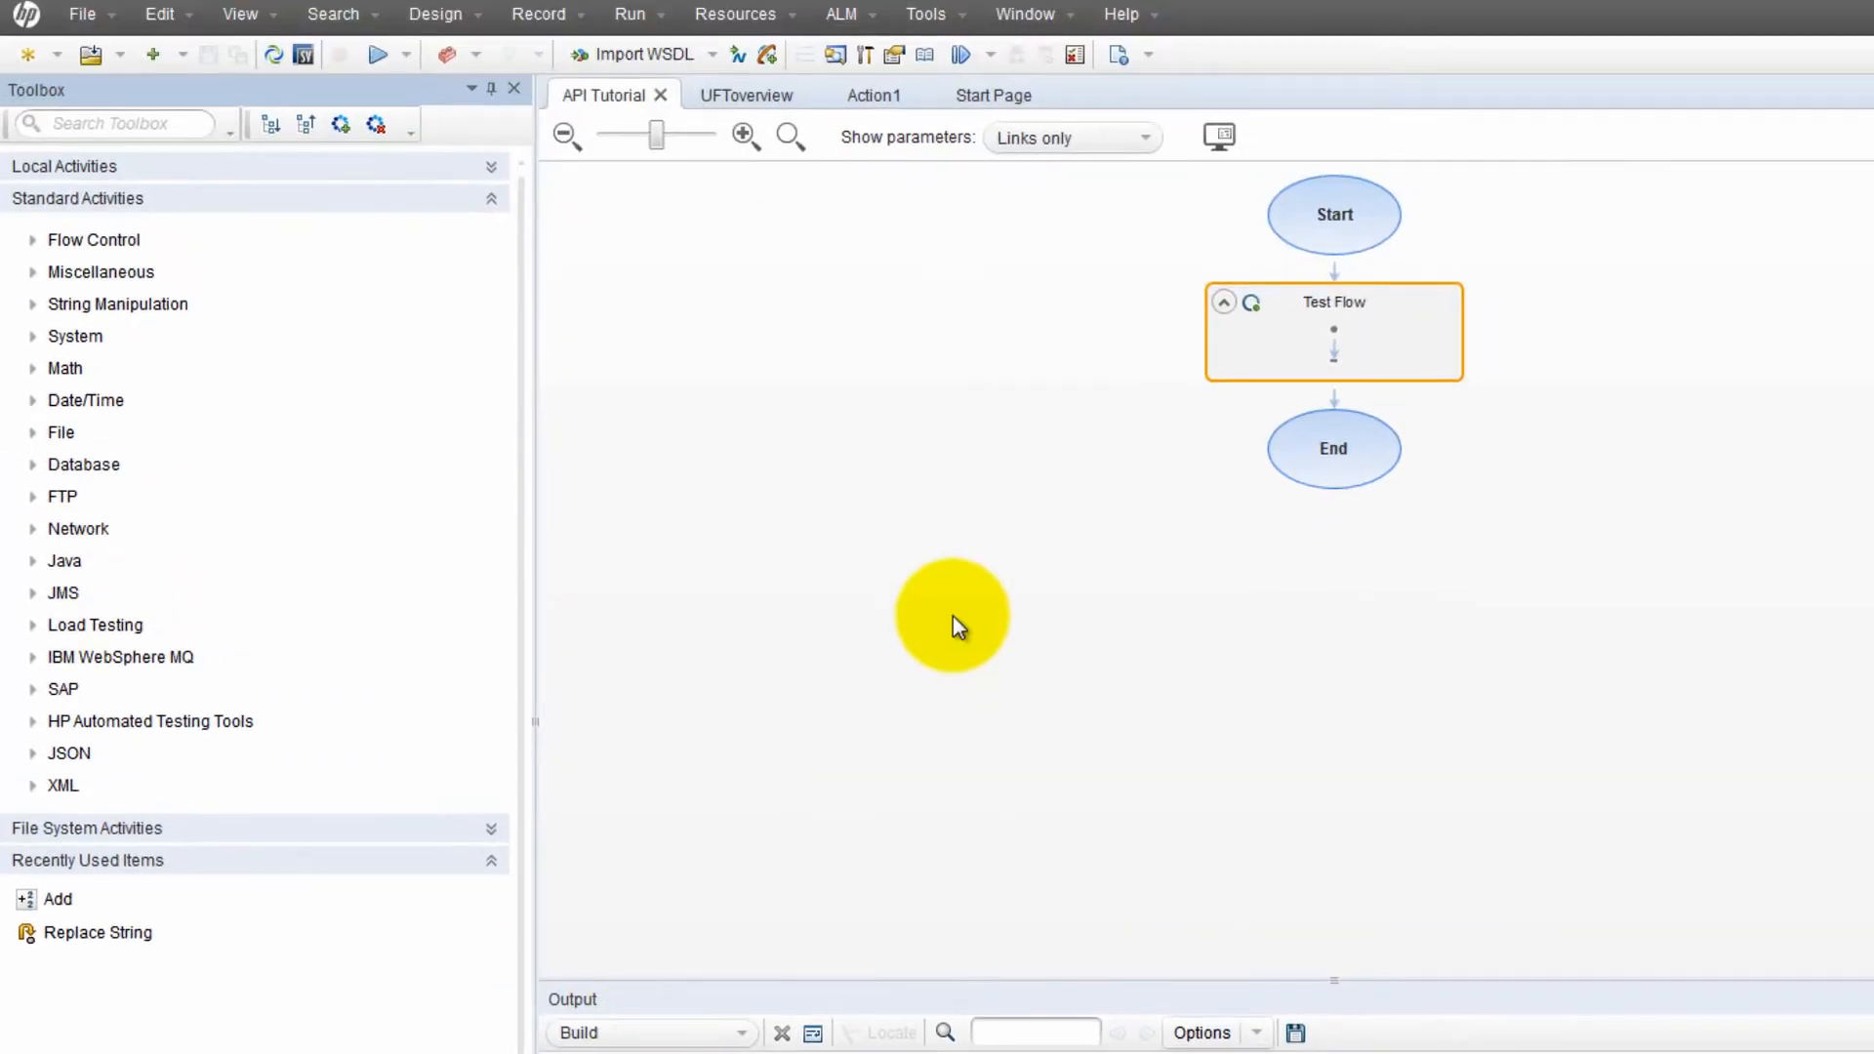
pyautogui.moveTo(44, 378)
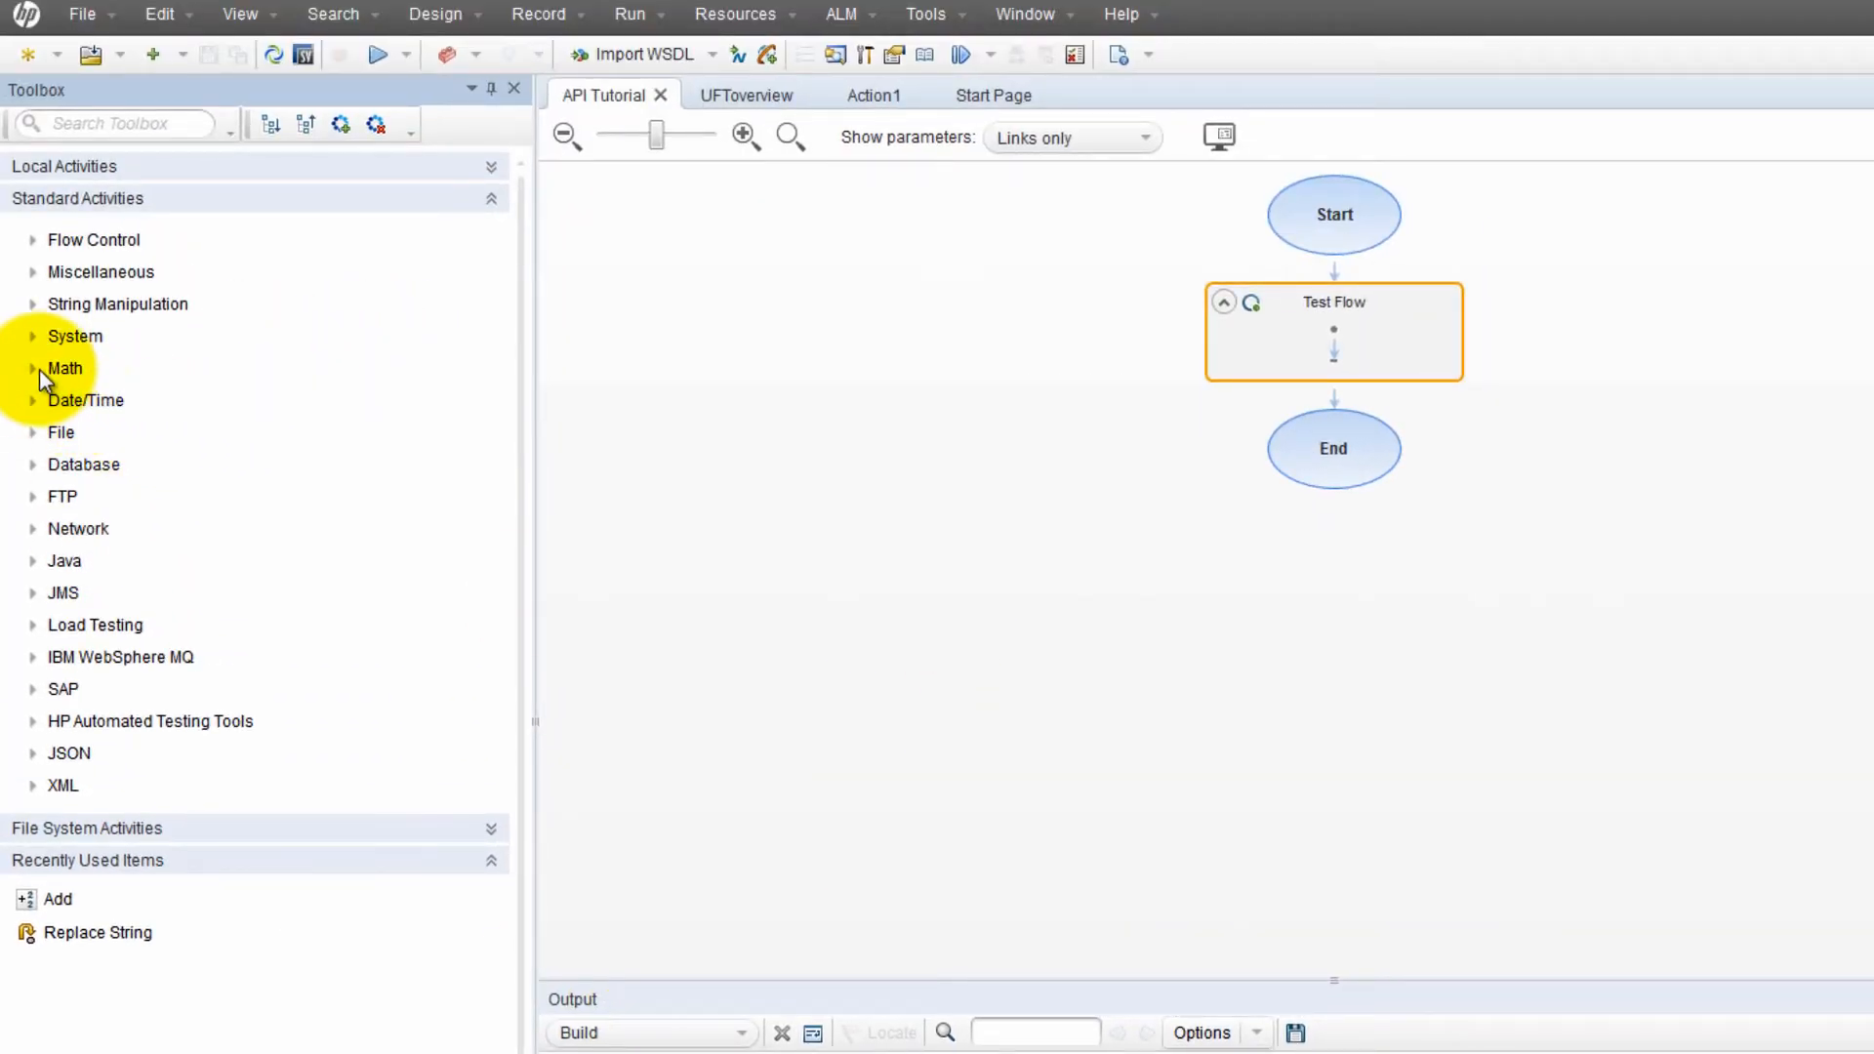
pyautogui.click(33, 368)
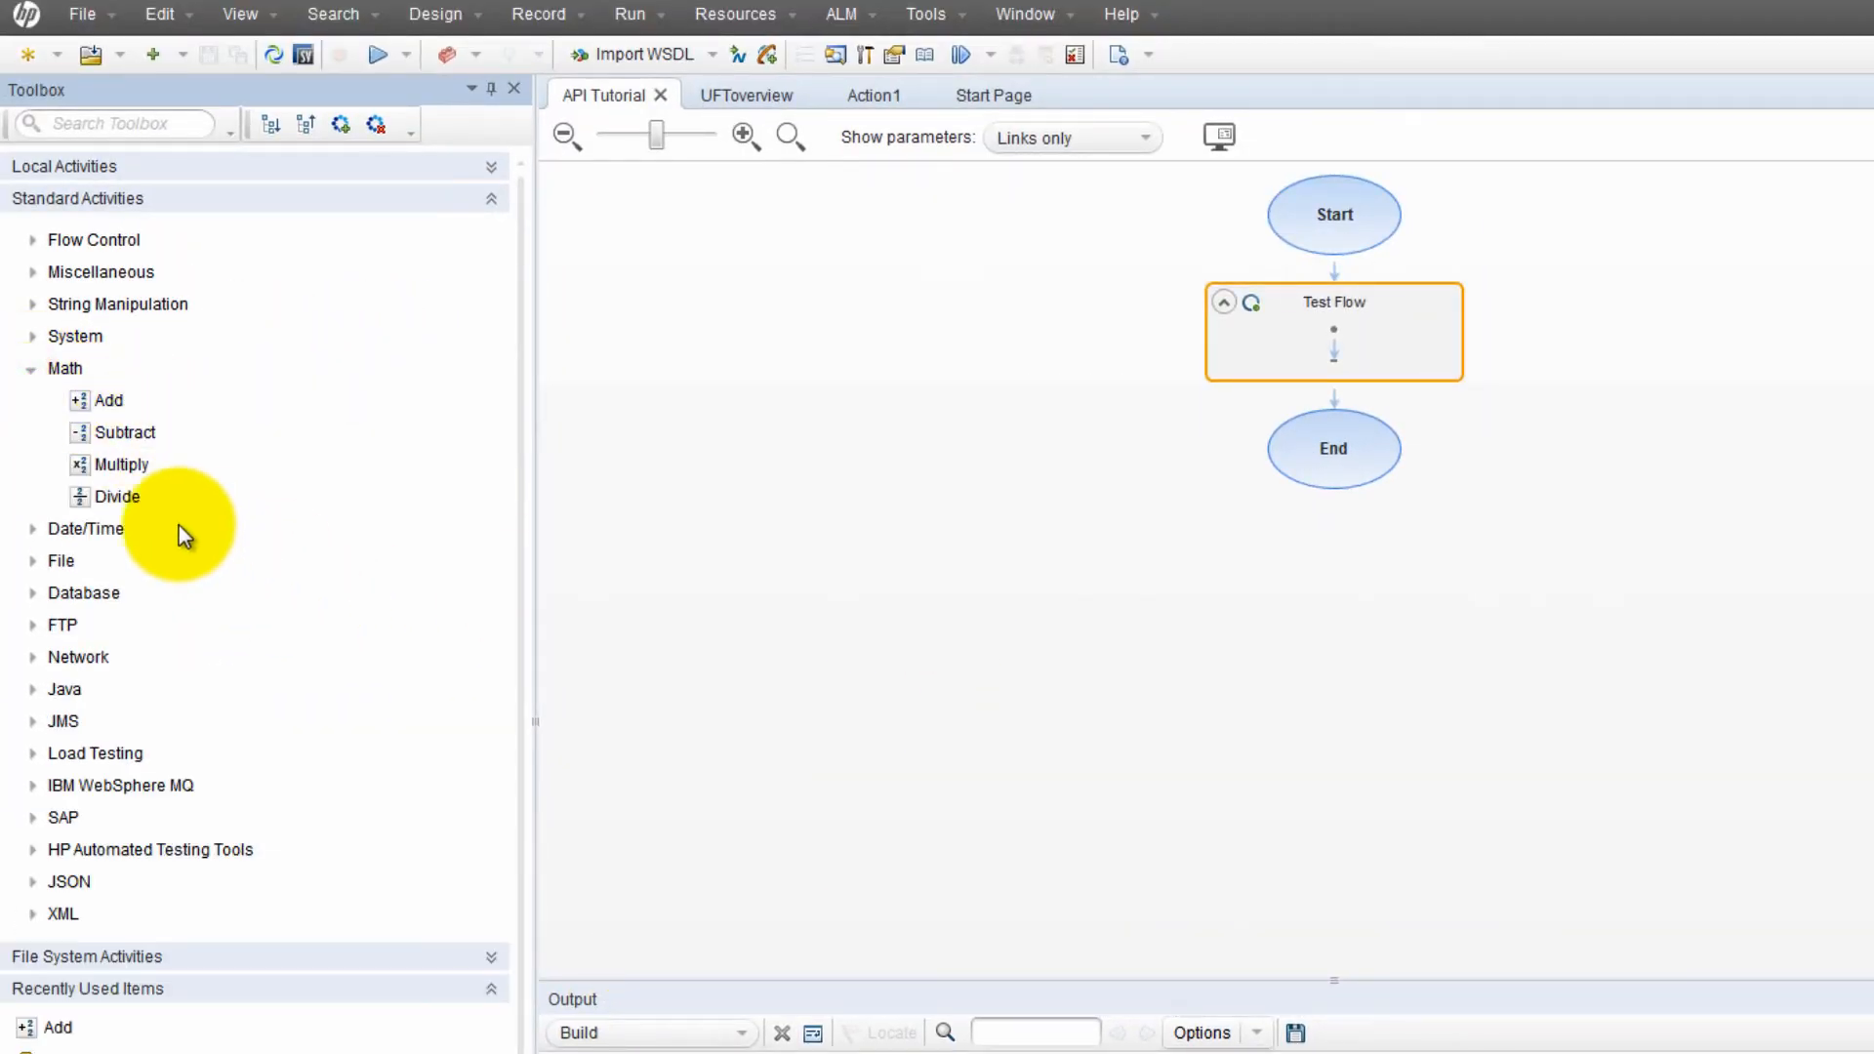
pyautogui.click(123, 464)
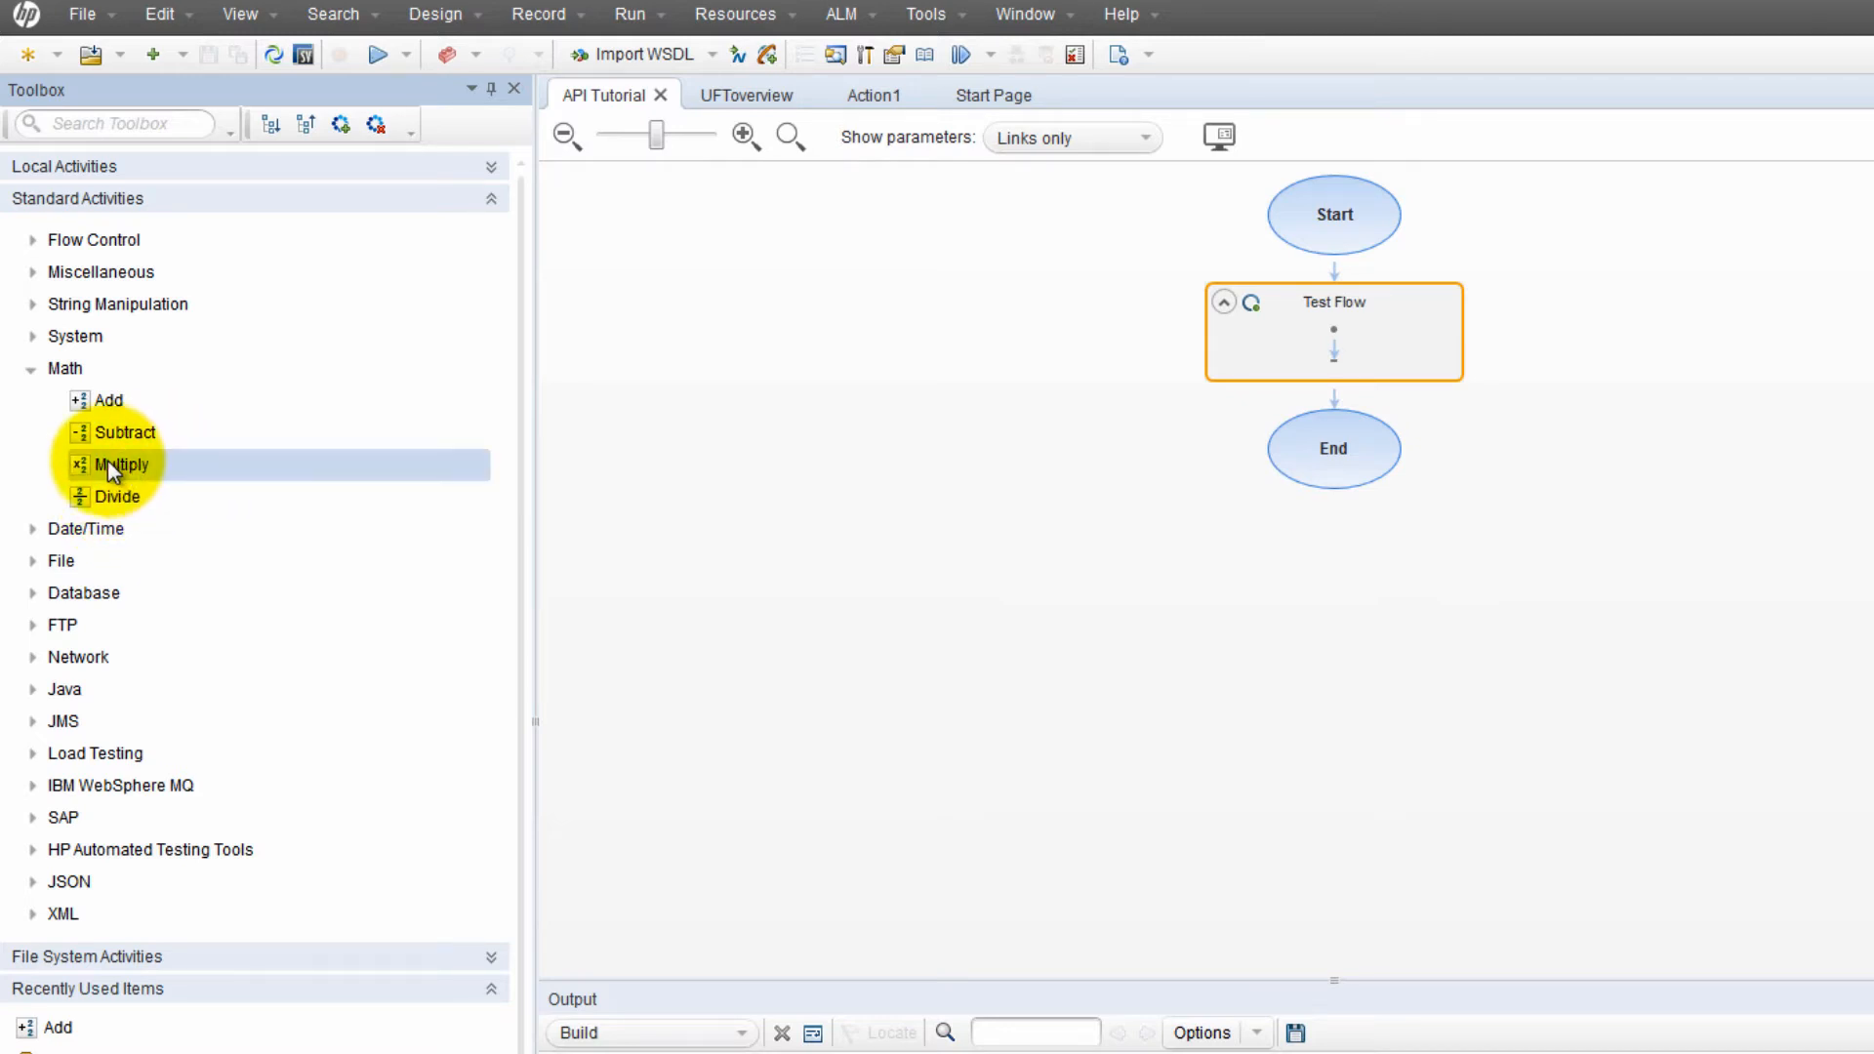
pyautogui.moveTo(119, 464); pyautogui.dragTo(1267, 382)
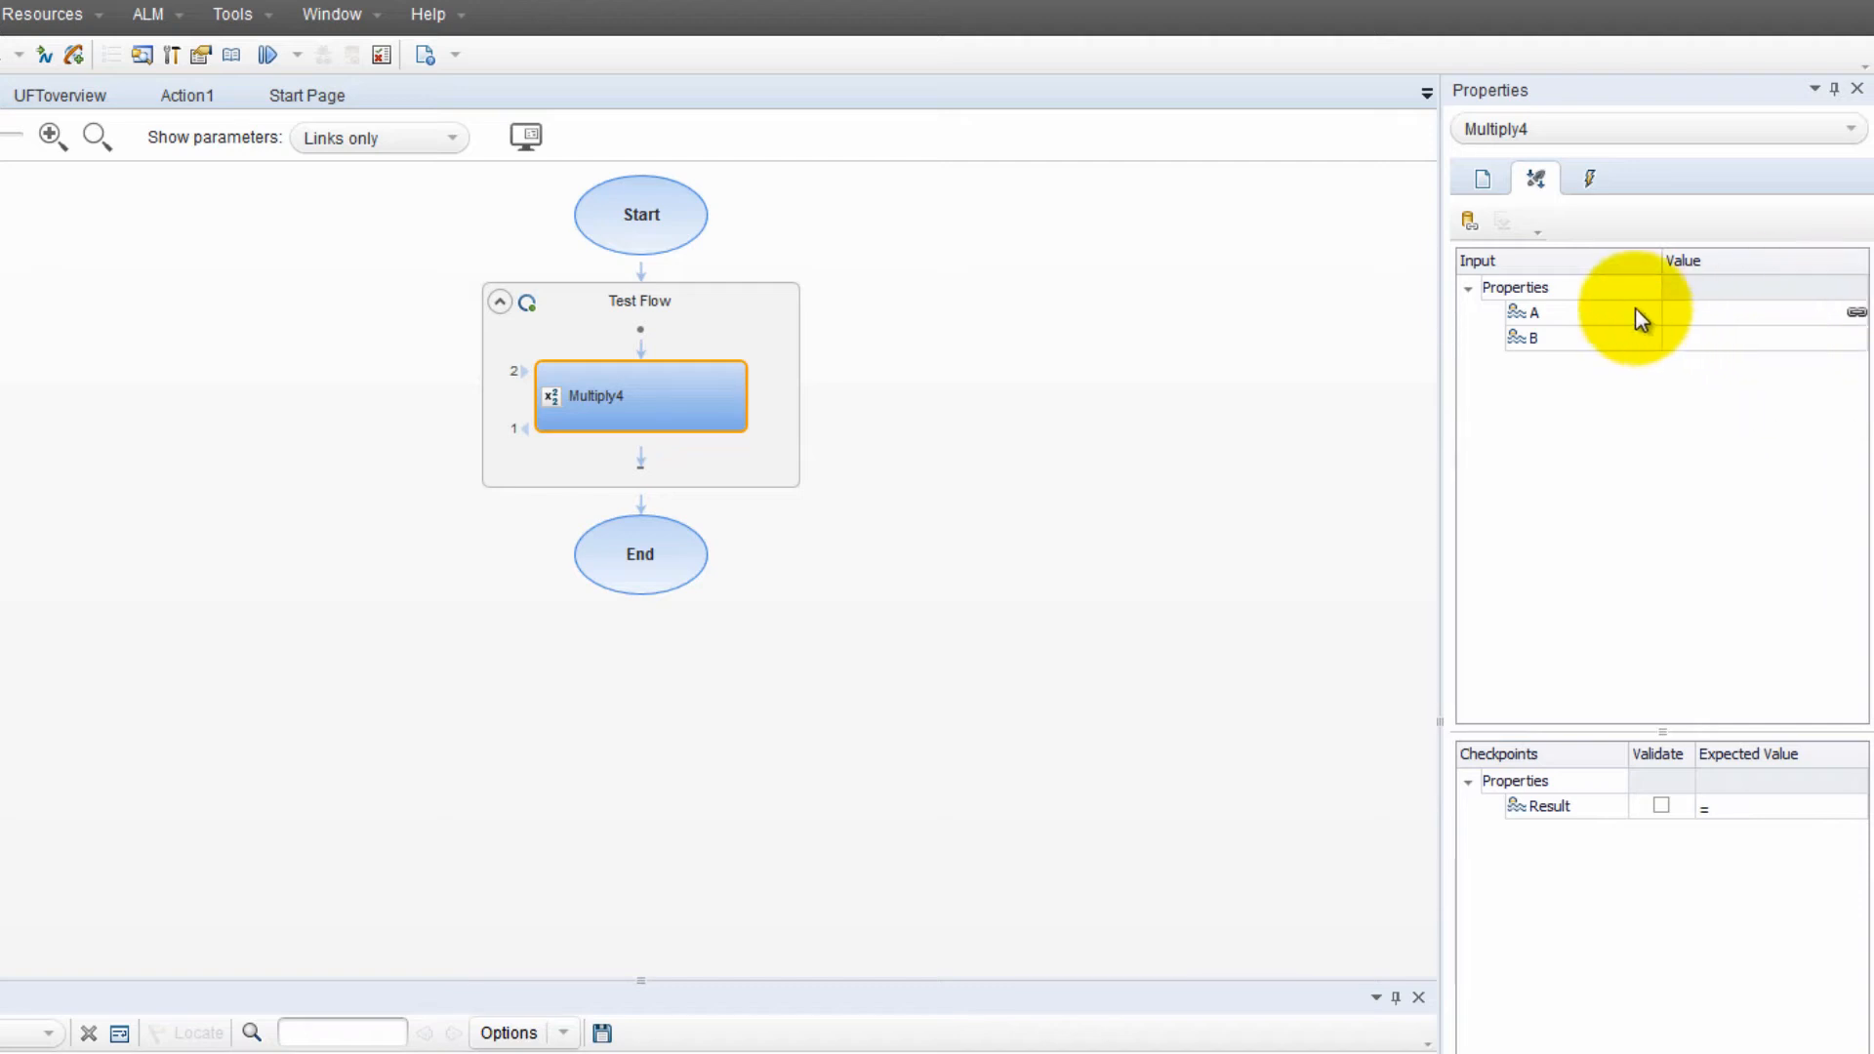
pyautogui.moveTo(1699, 327)
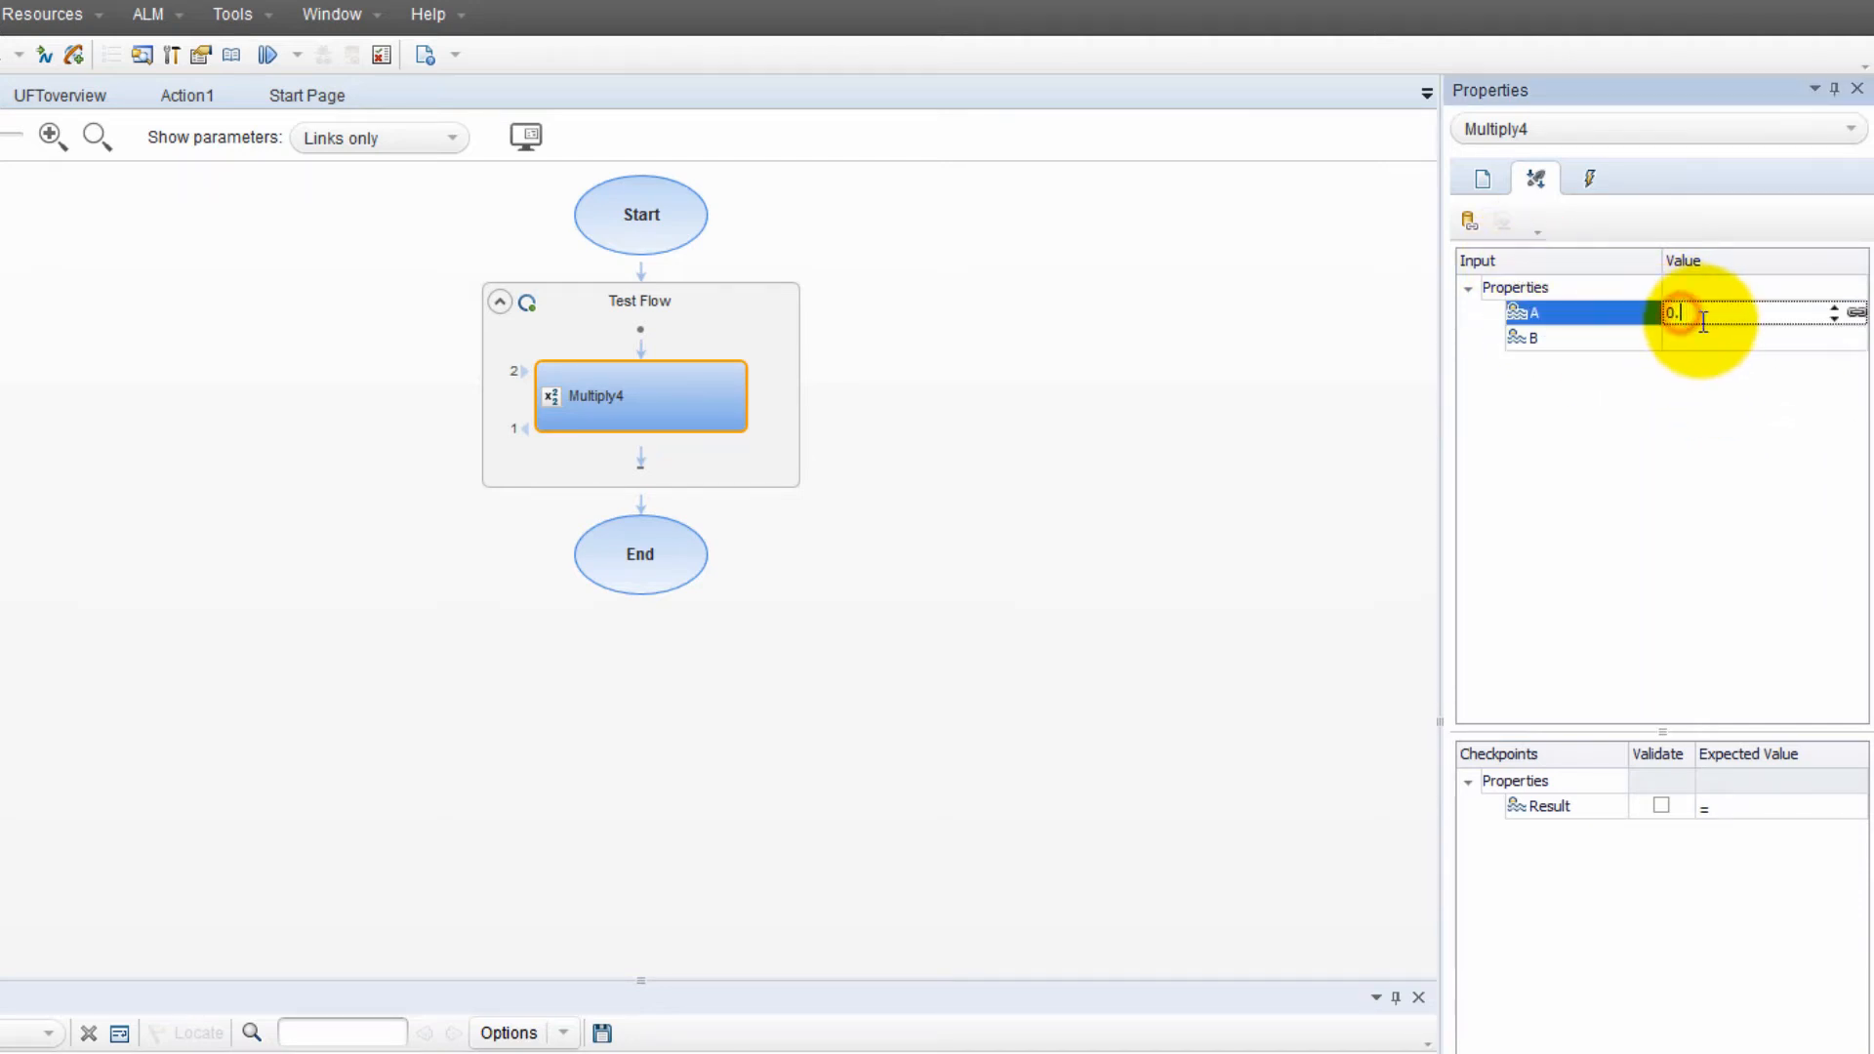
# Set Multiply4 inputs A=5 and B=4, with a validated Result checkpoint of 20
pyautogui.write('5')
pyautogui.click(1765, 338)
pyautogui.write('4')
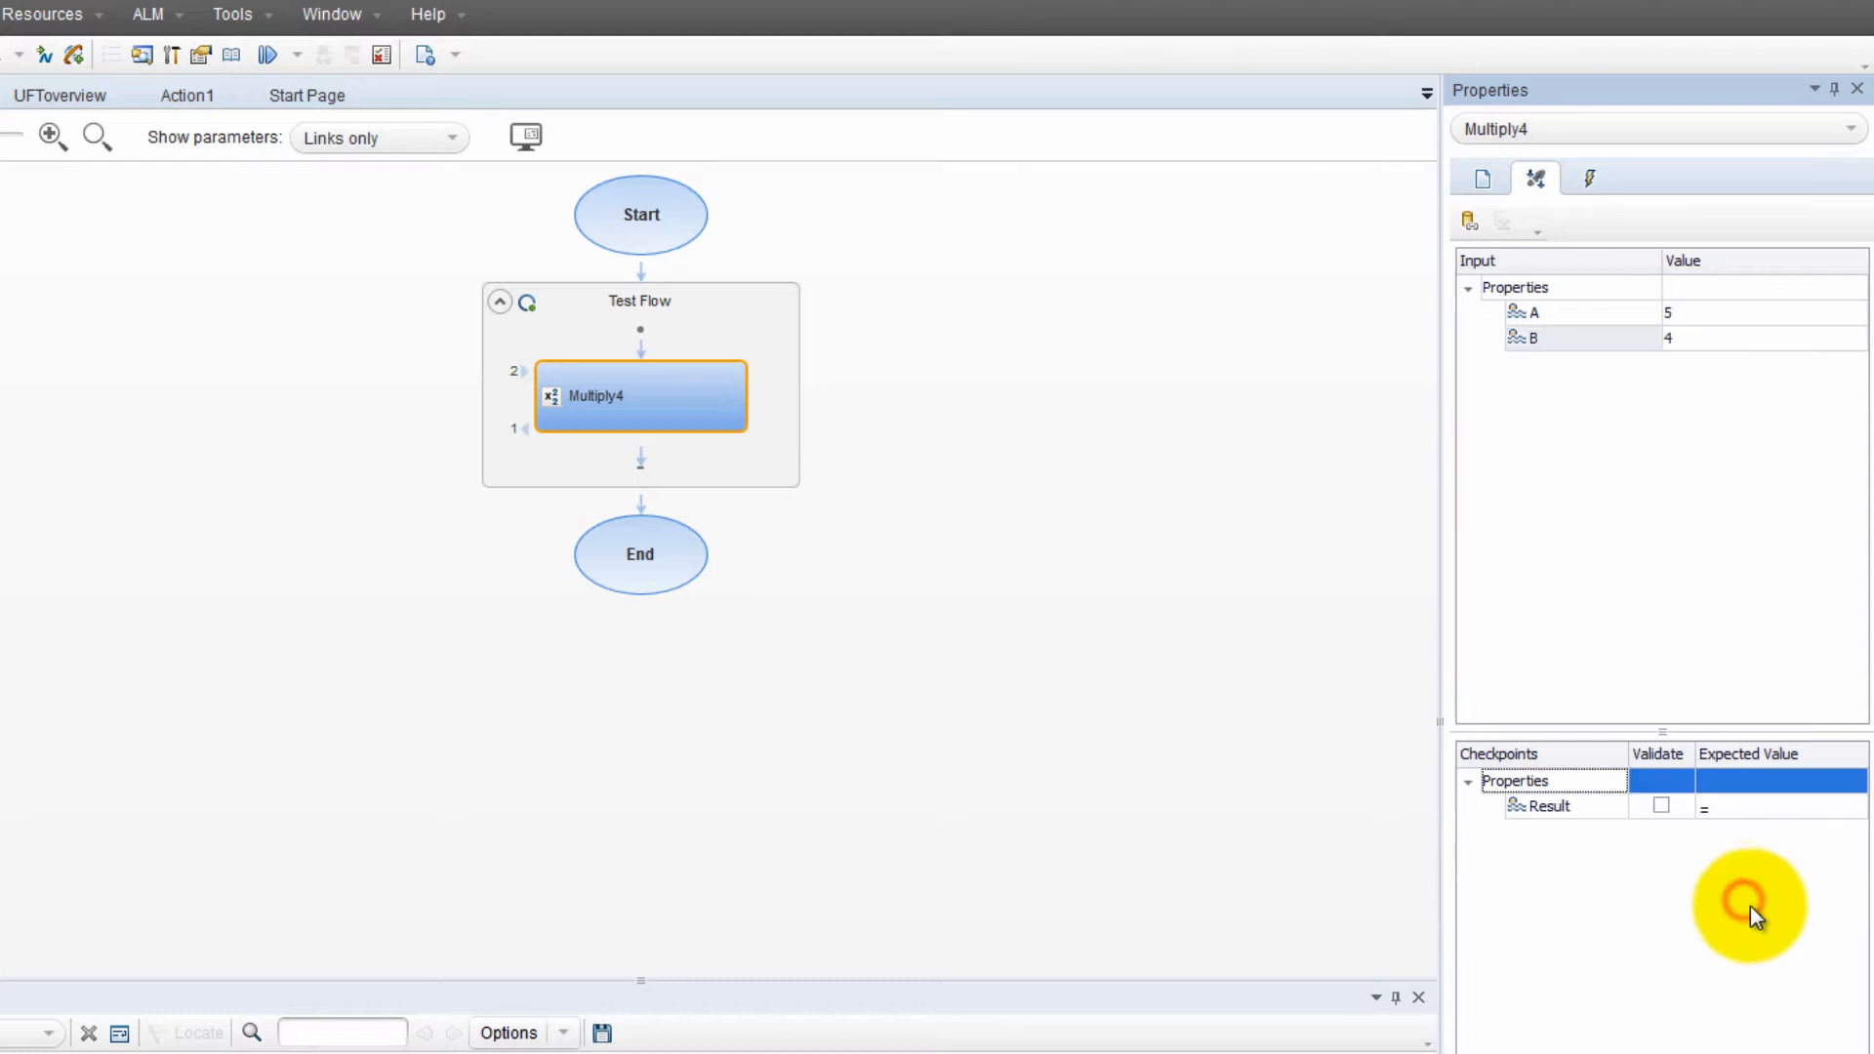
pyautogui.click(1722, 807)
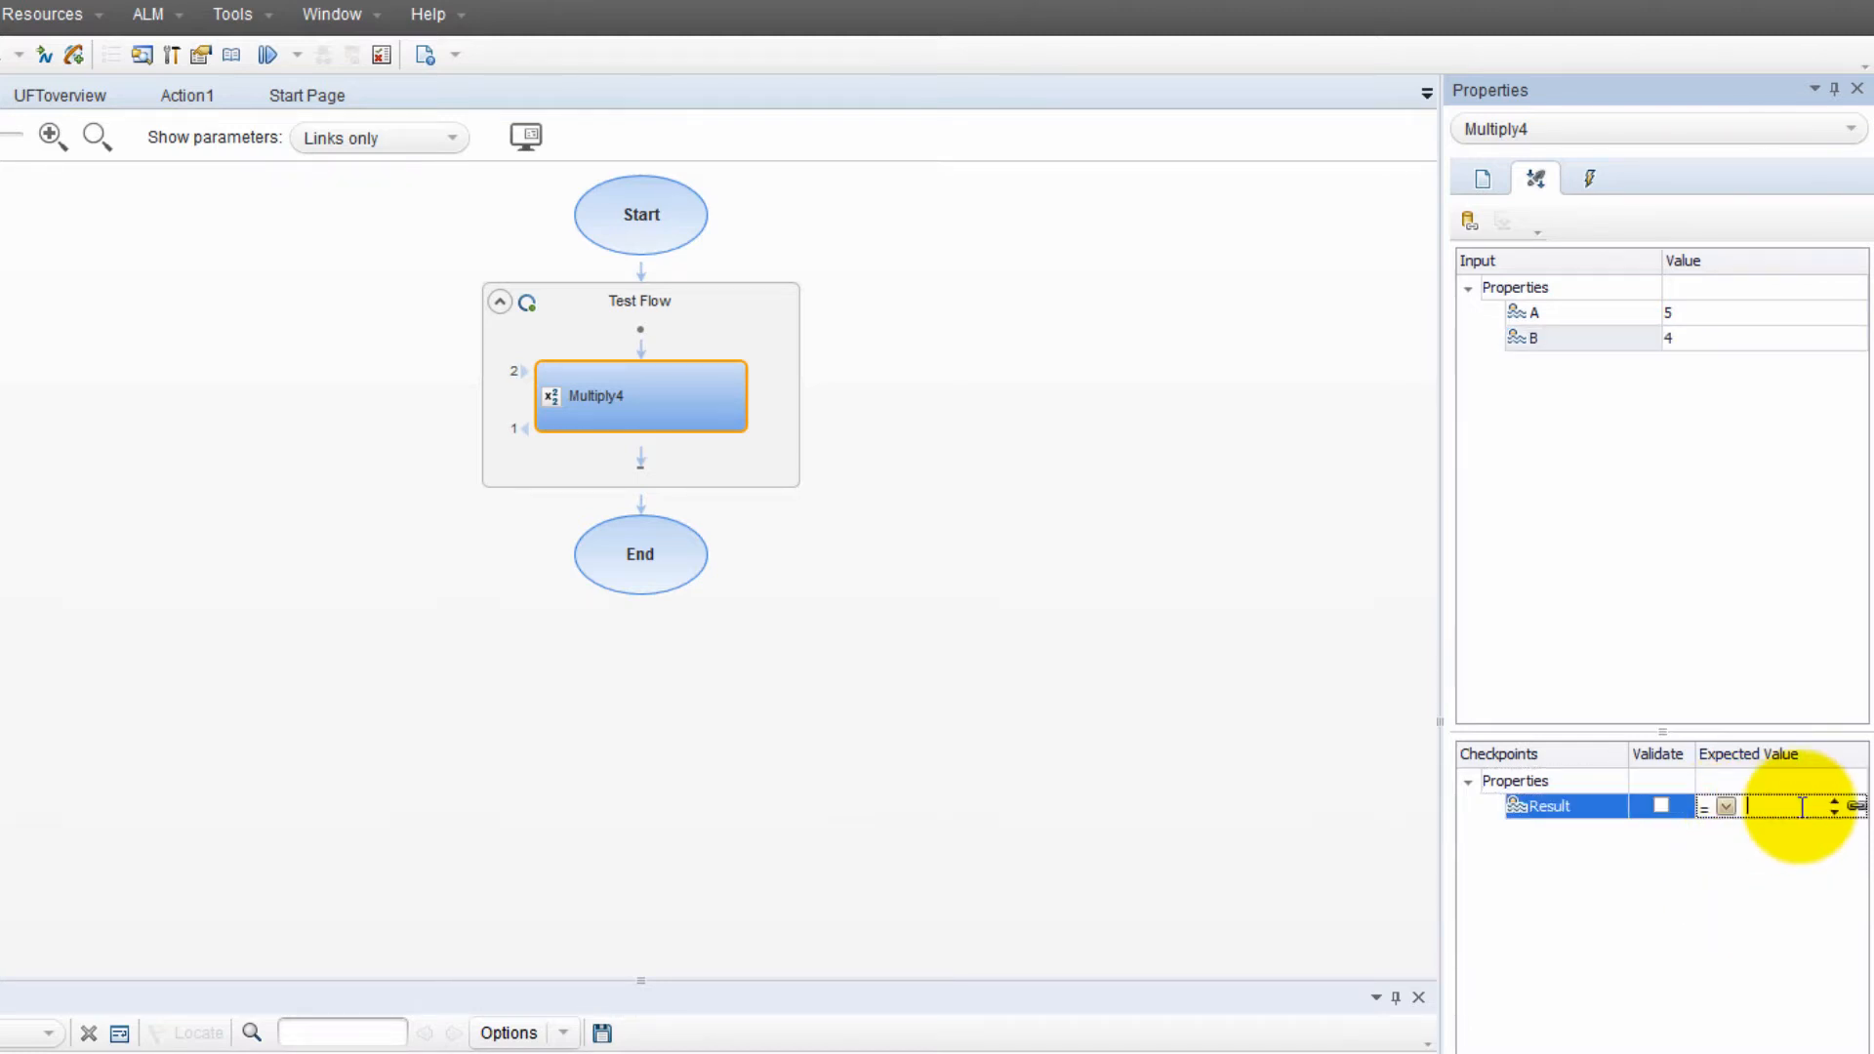
pyautogui.write('20.')
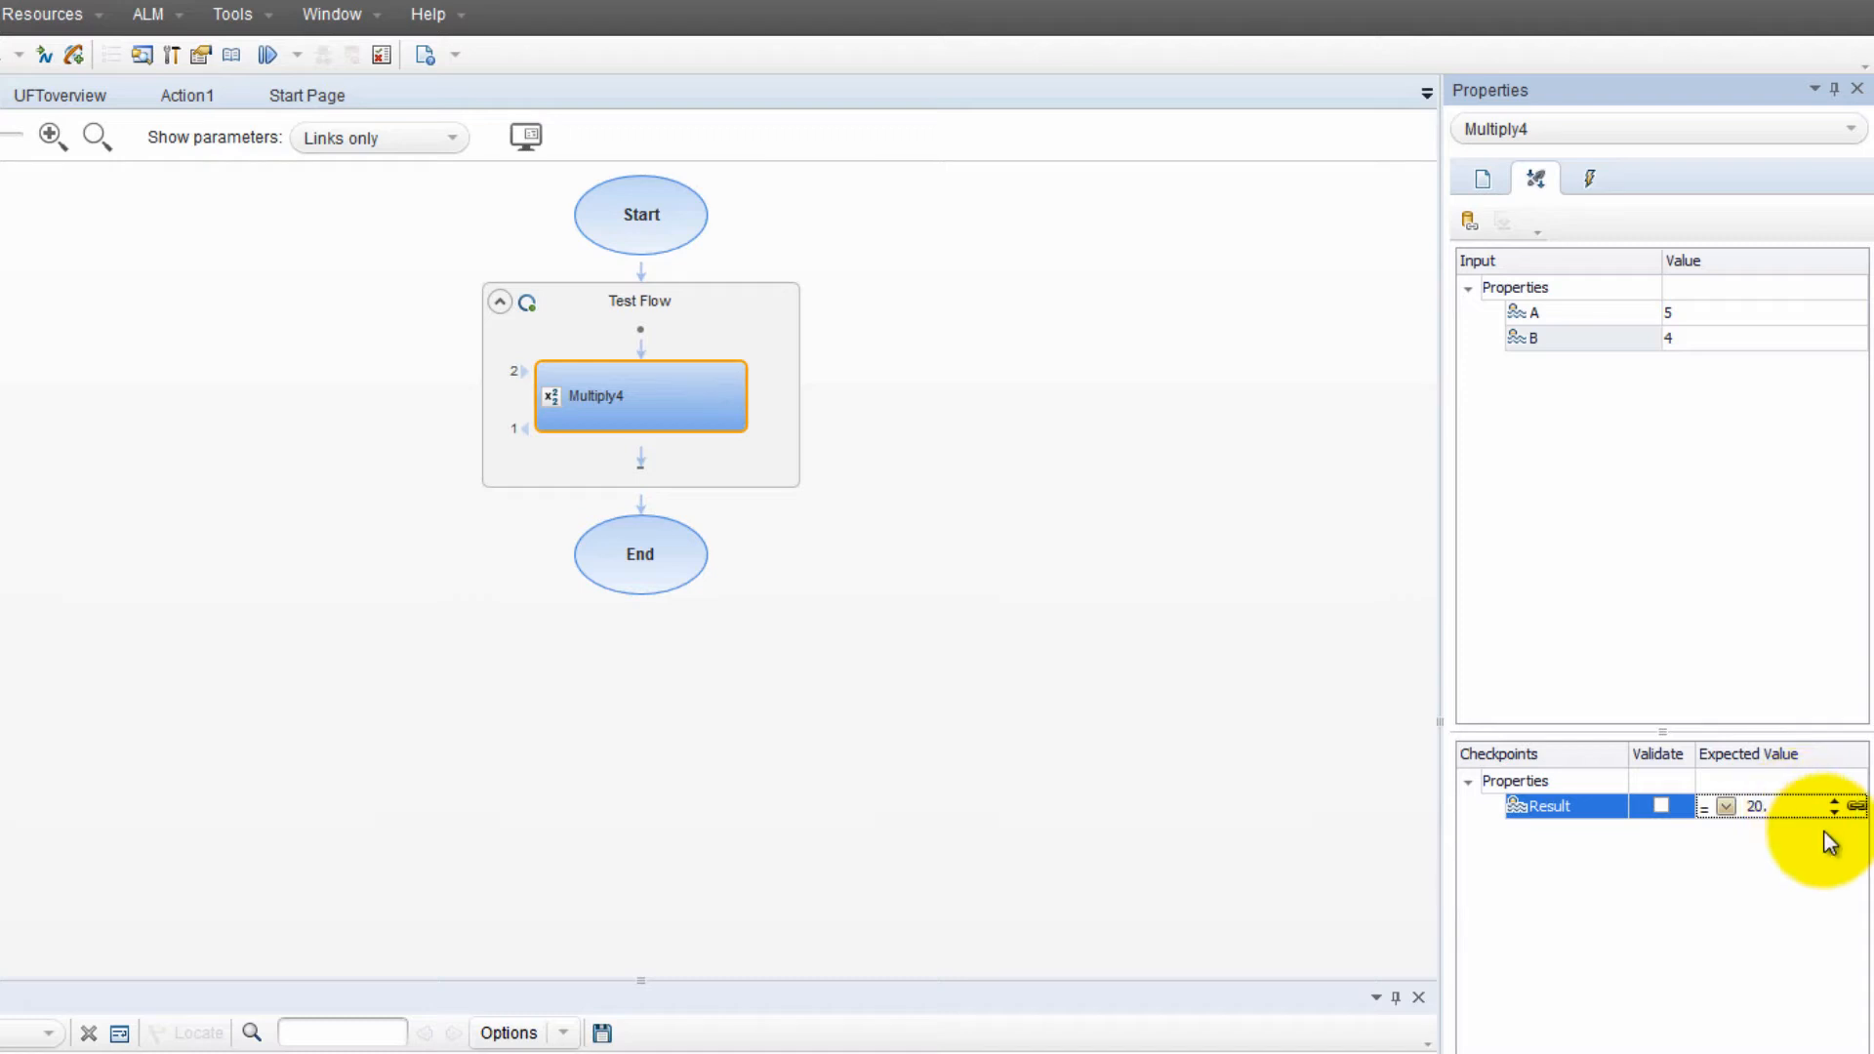
pyautogui.click(1658, 807)
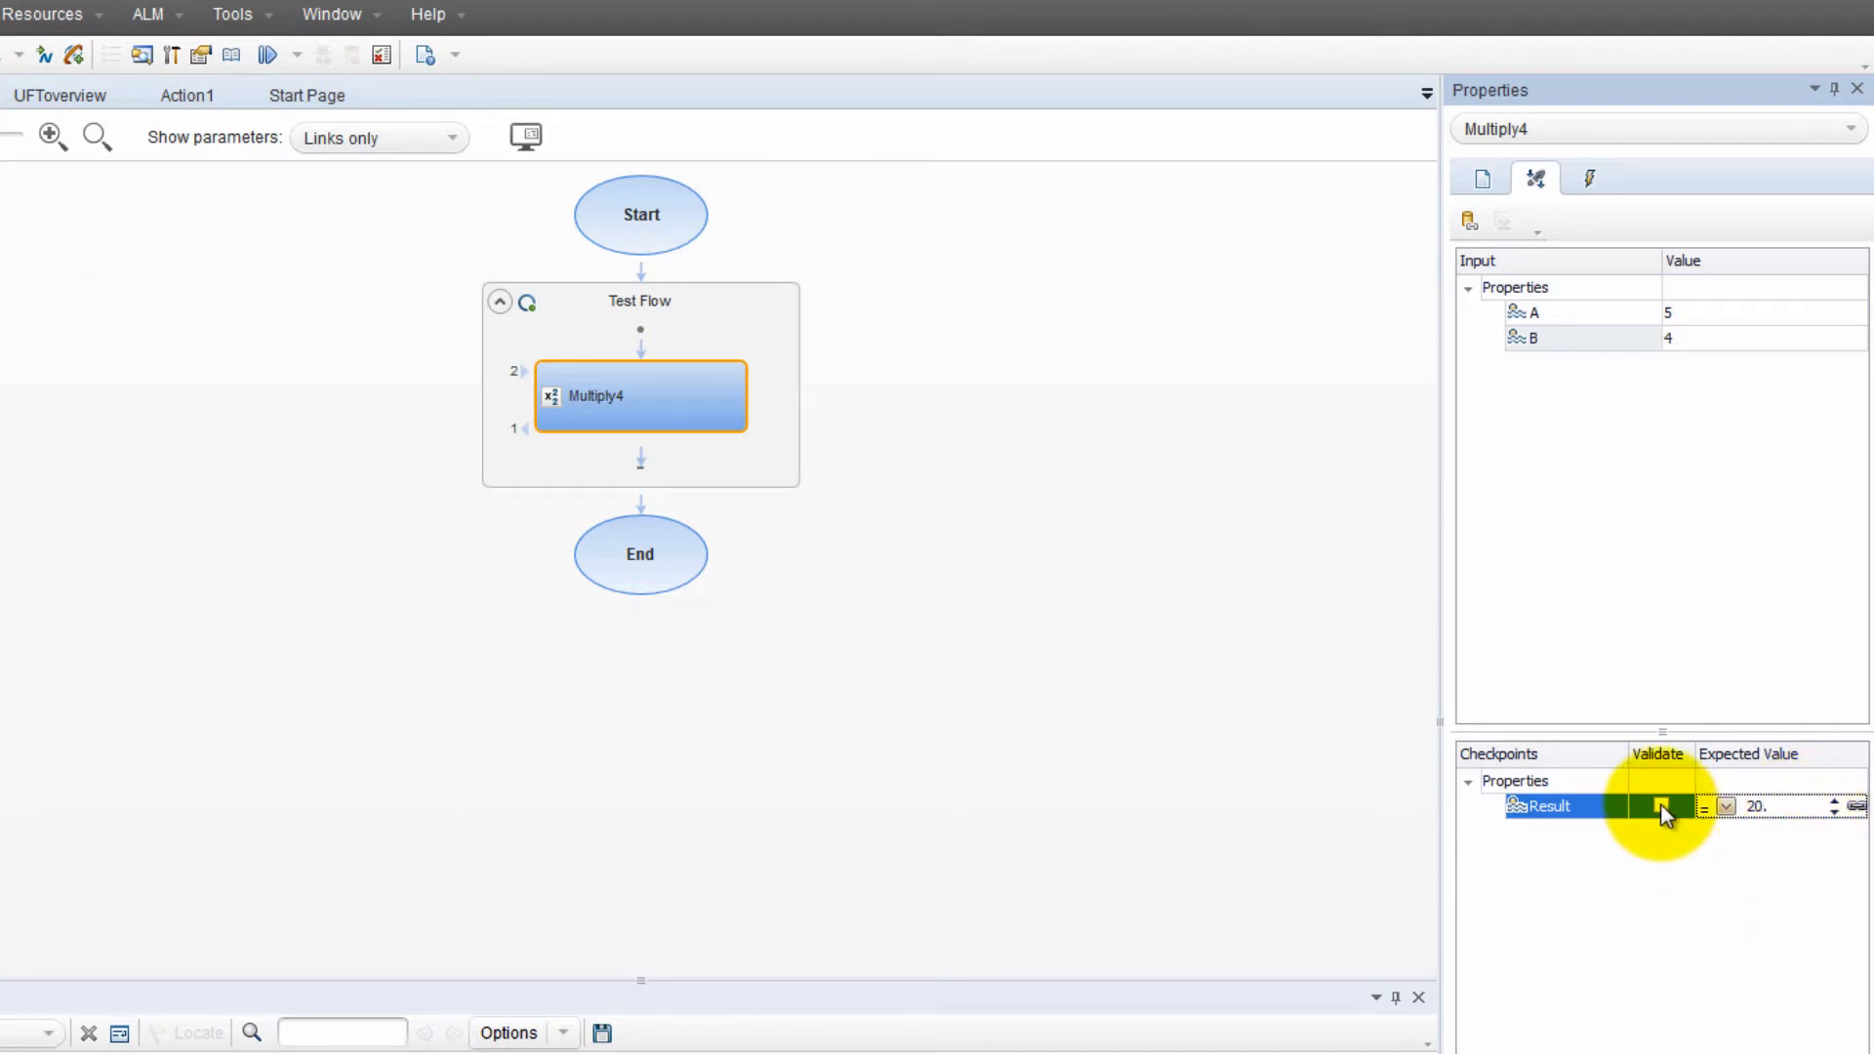
pyautogui.click(1660, 806)
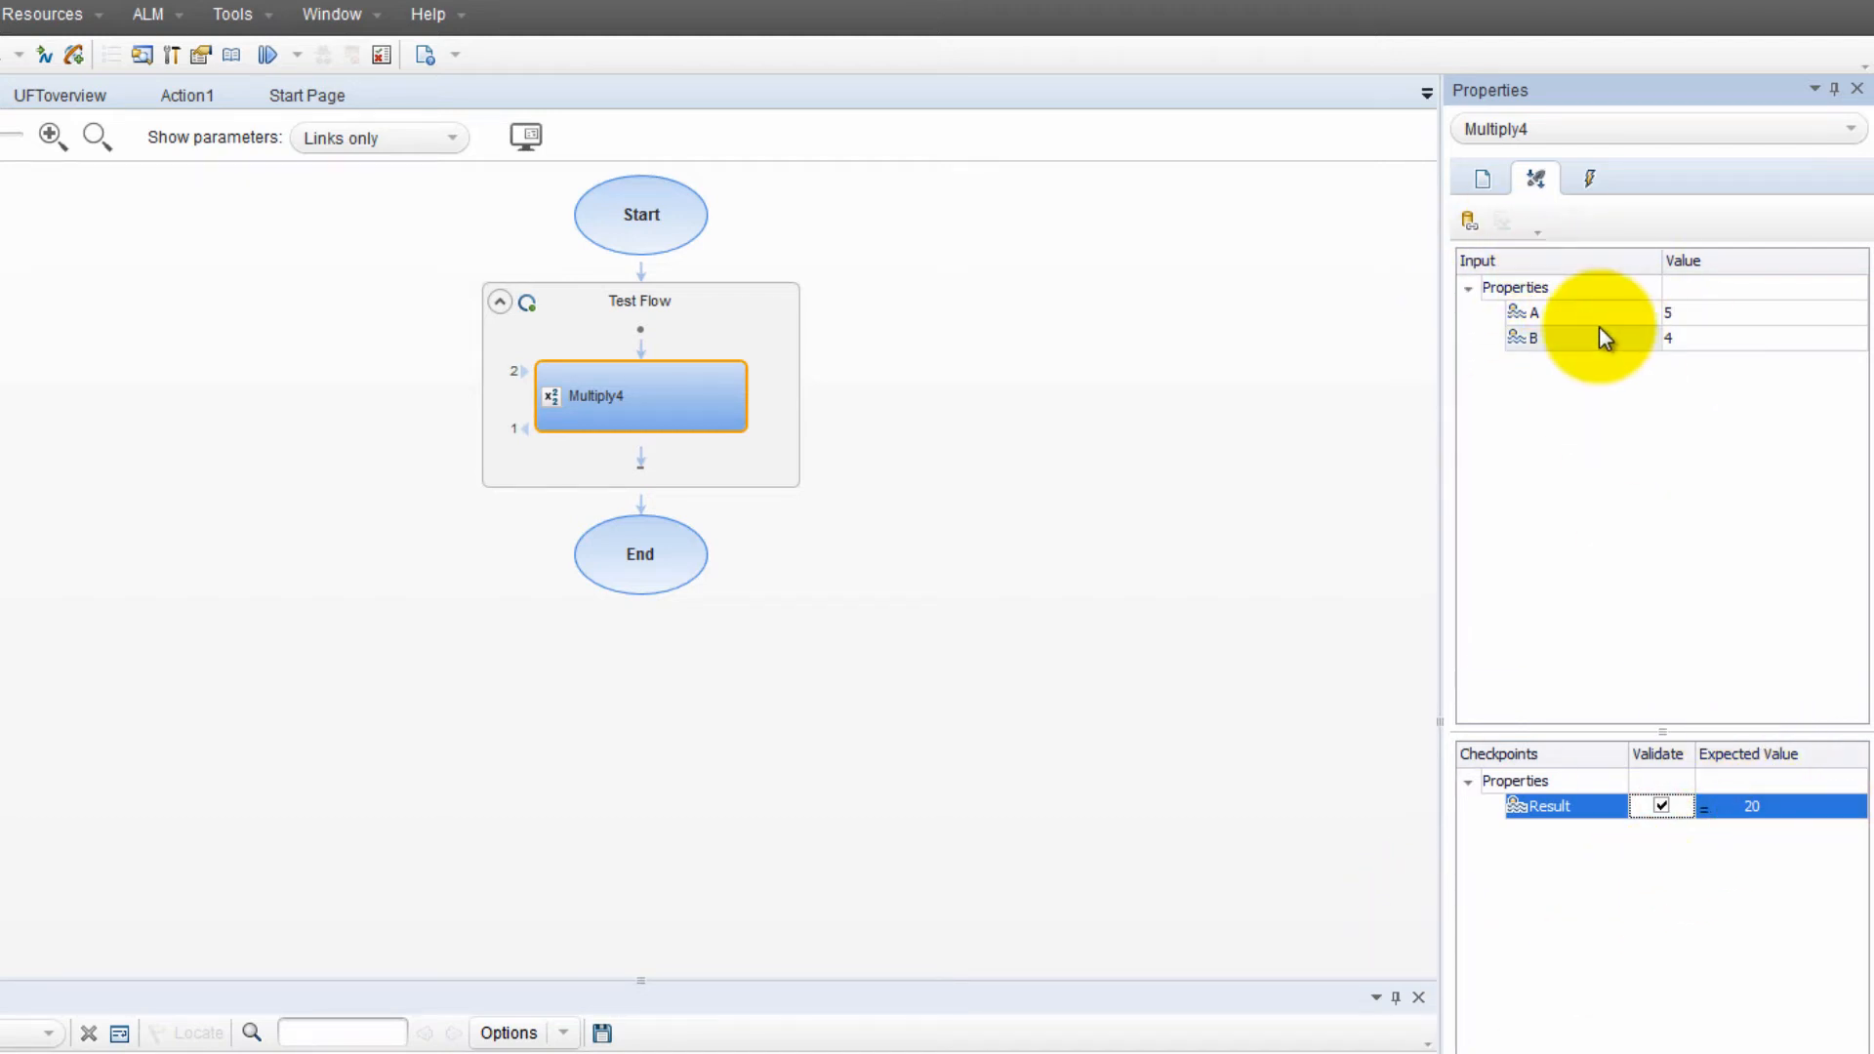
pyautogui.moveTo(609, 413)
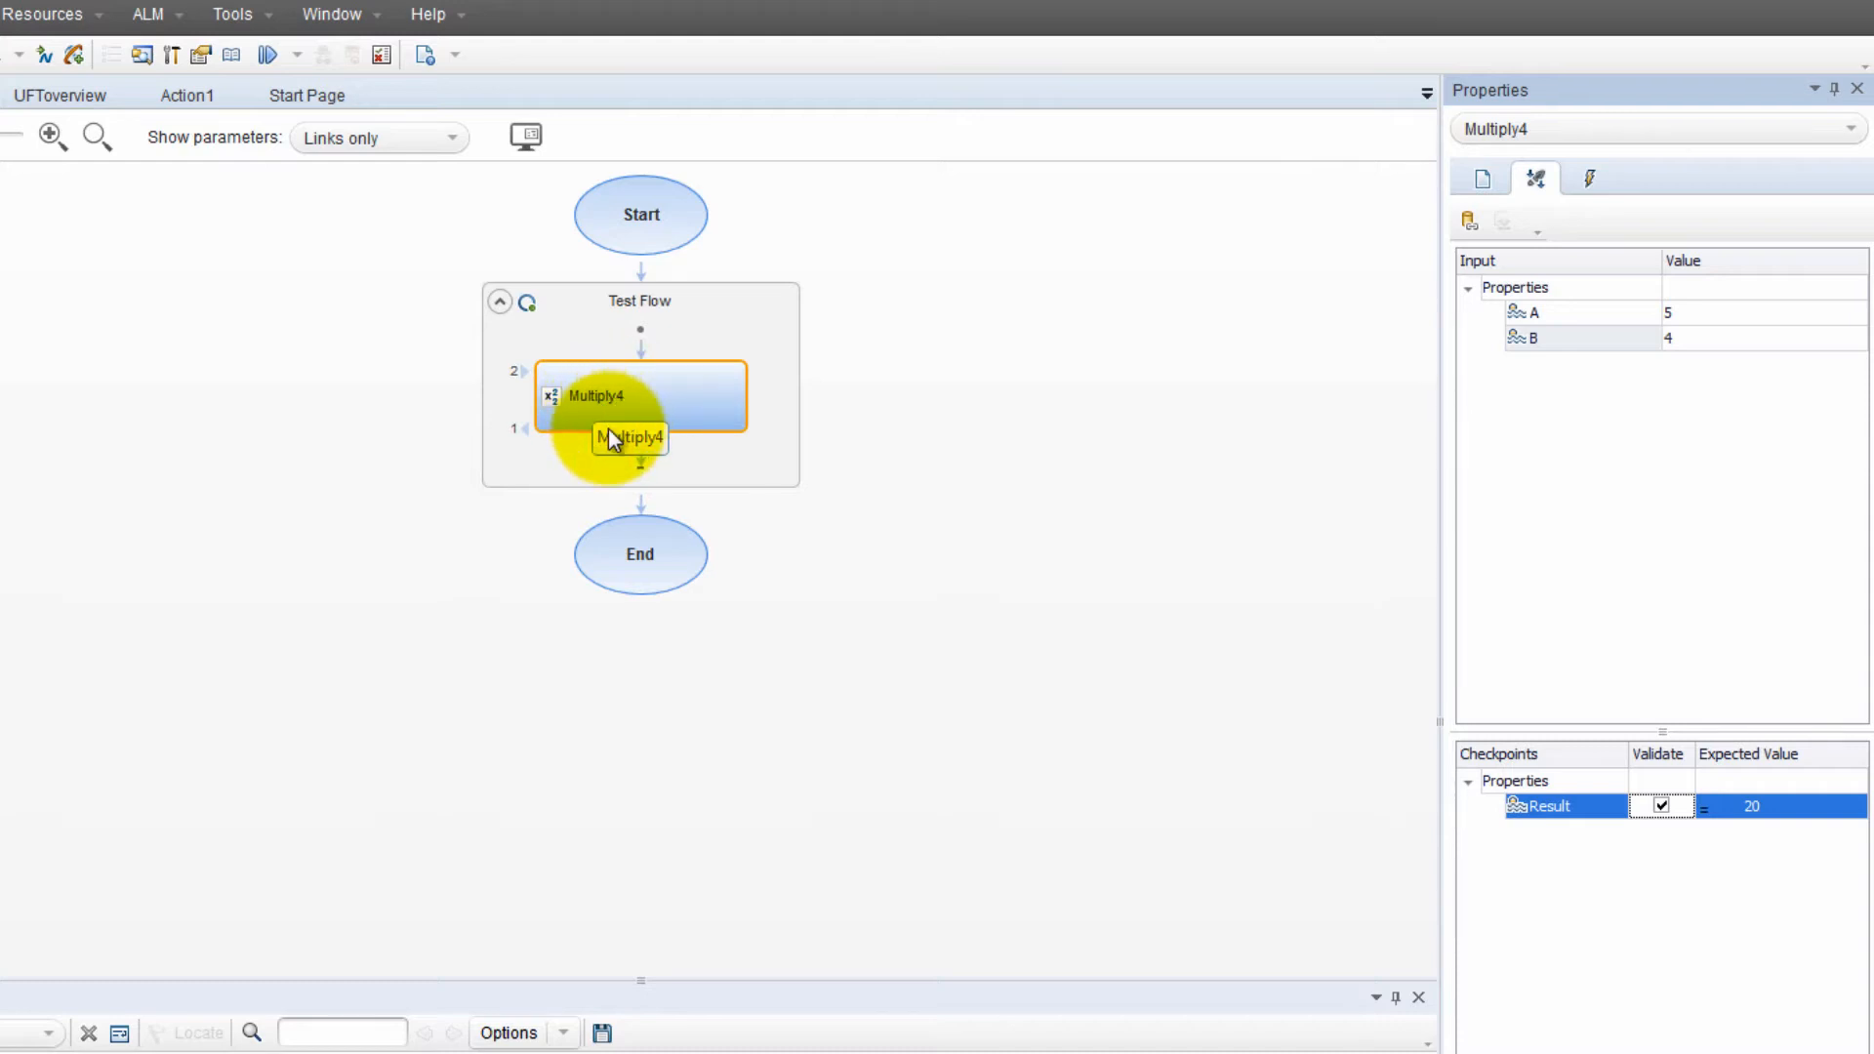
pyautogui.moveTo(745, 517)
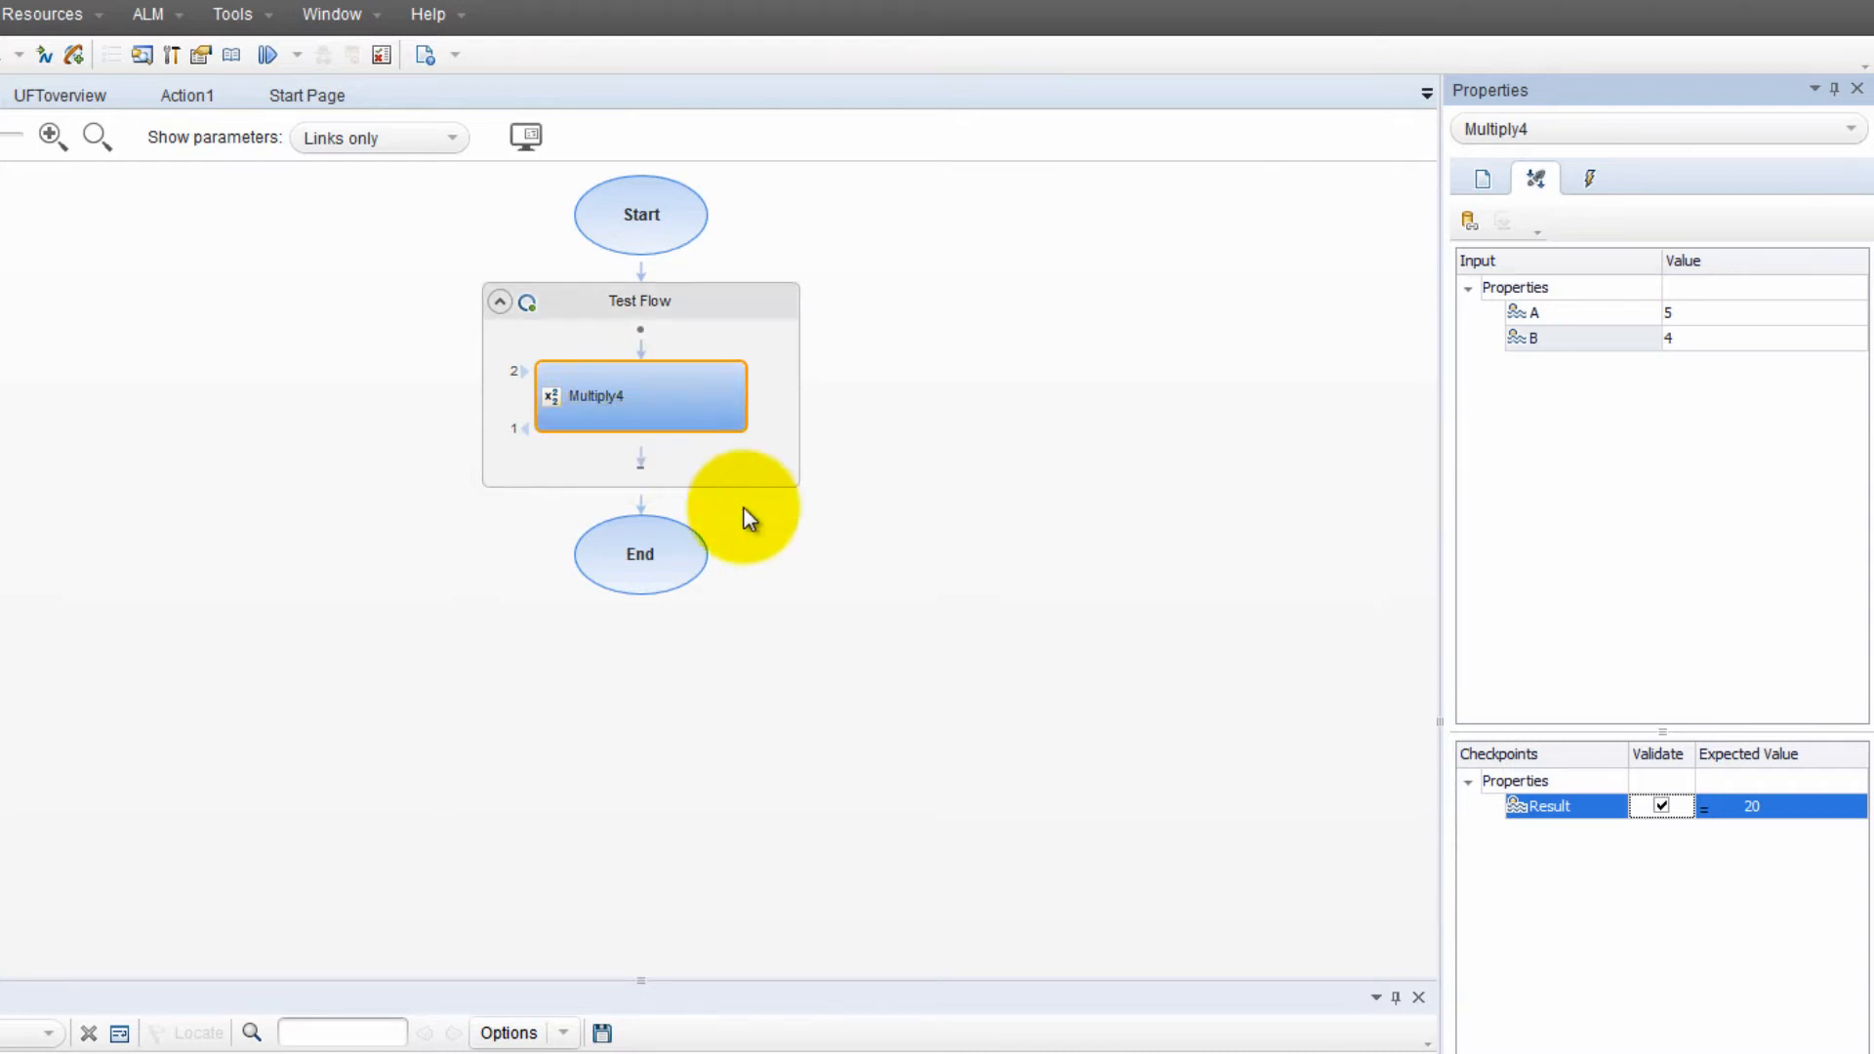
pyautogui.moveTo(1695, 344)
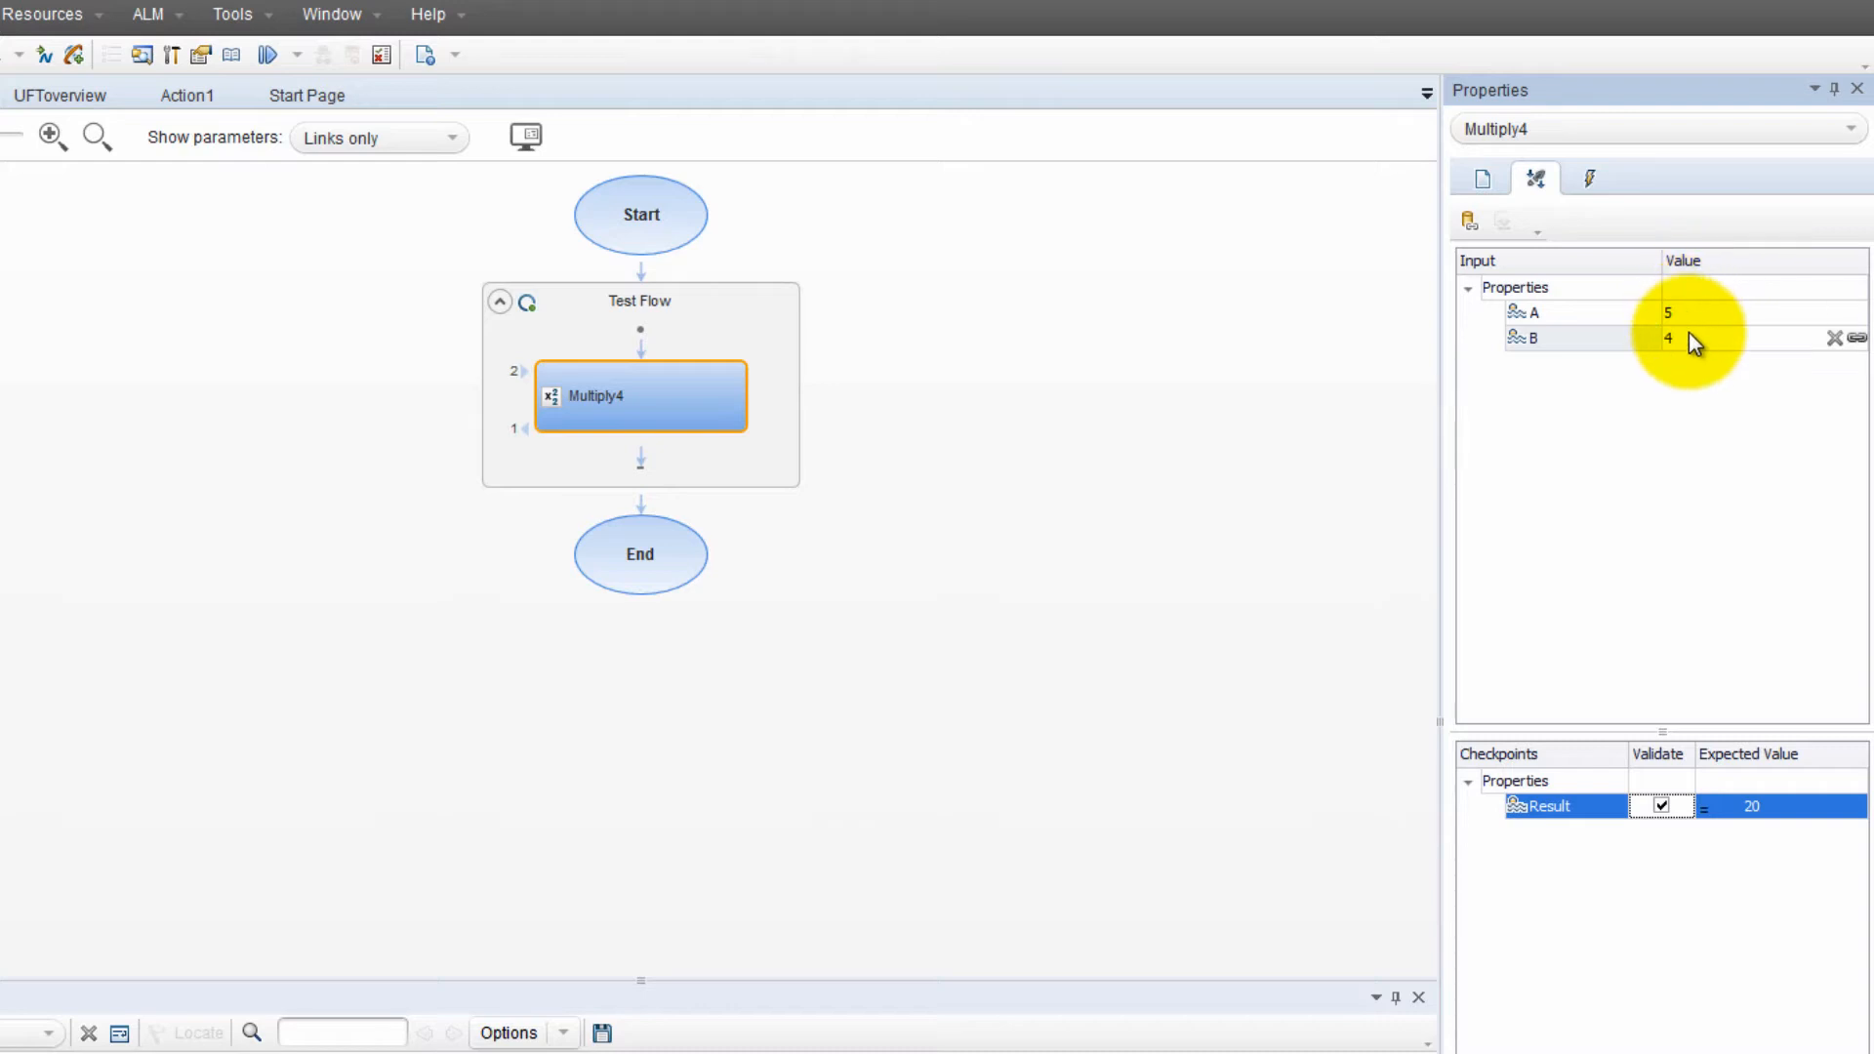
pyautogui.click(1742, 807)
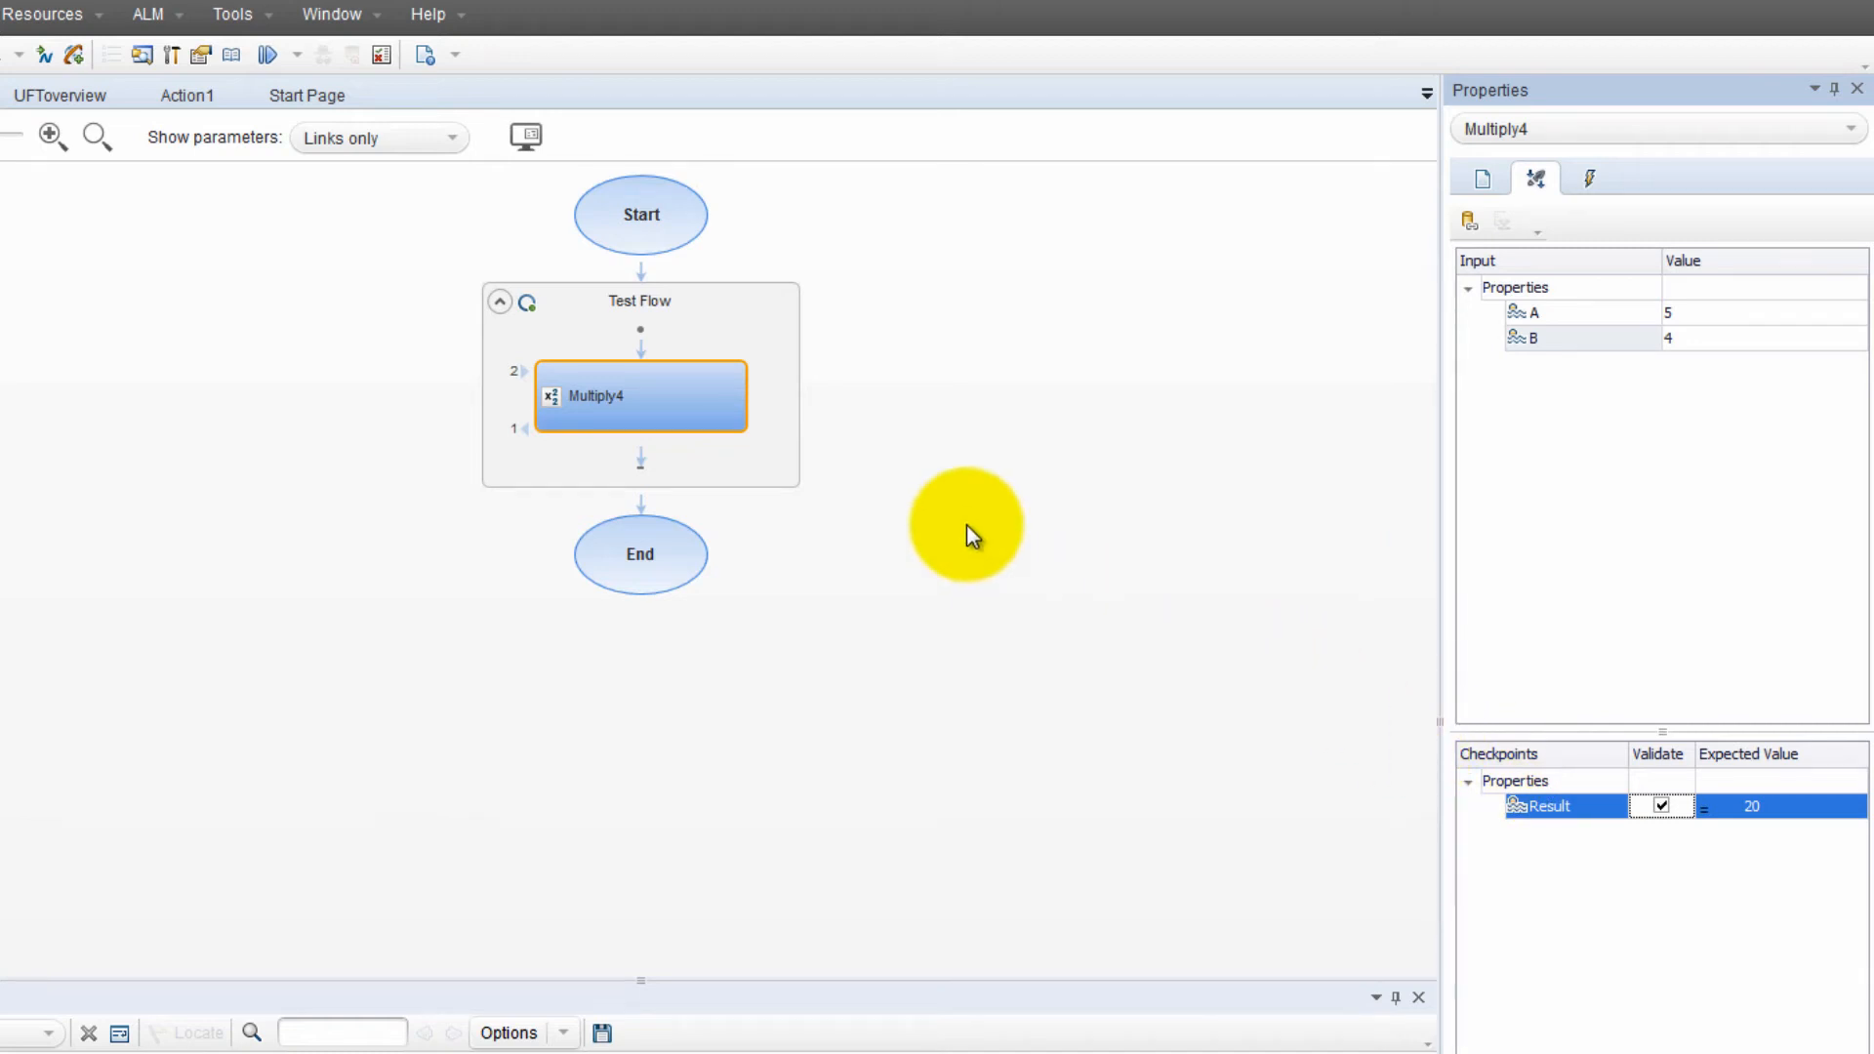
# Run the API Tutorial test with F5 and open the last run results
pyautogui.press('F5')
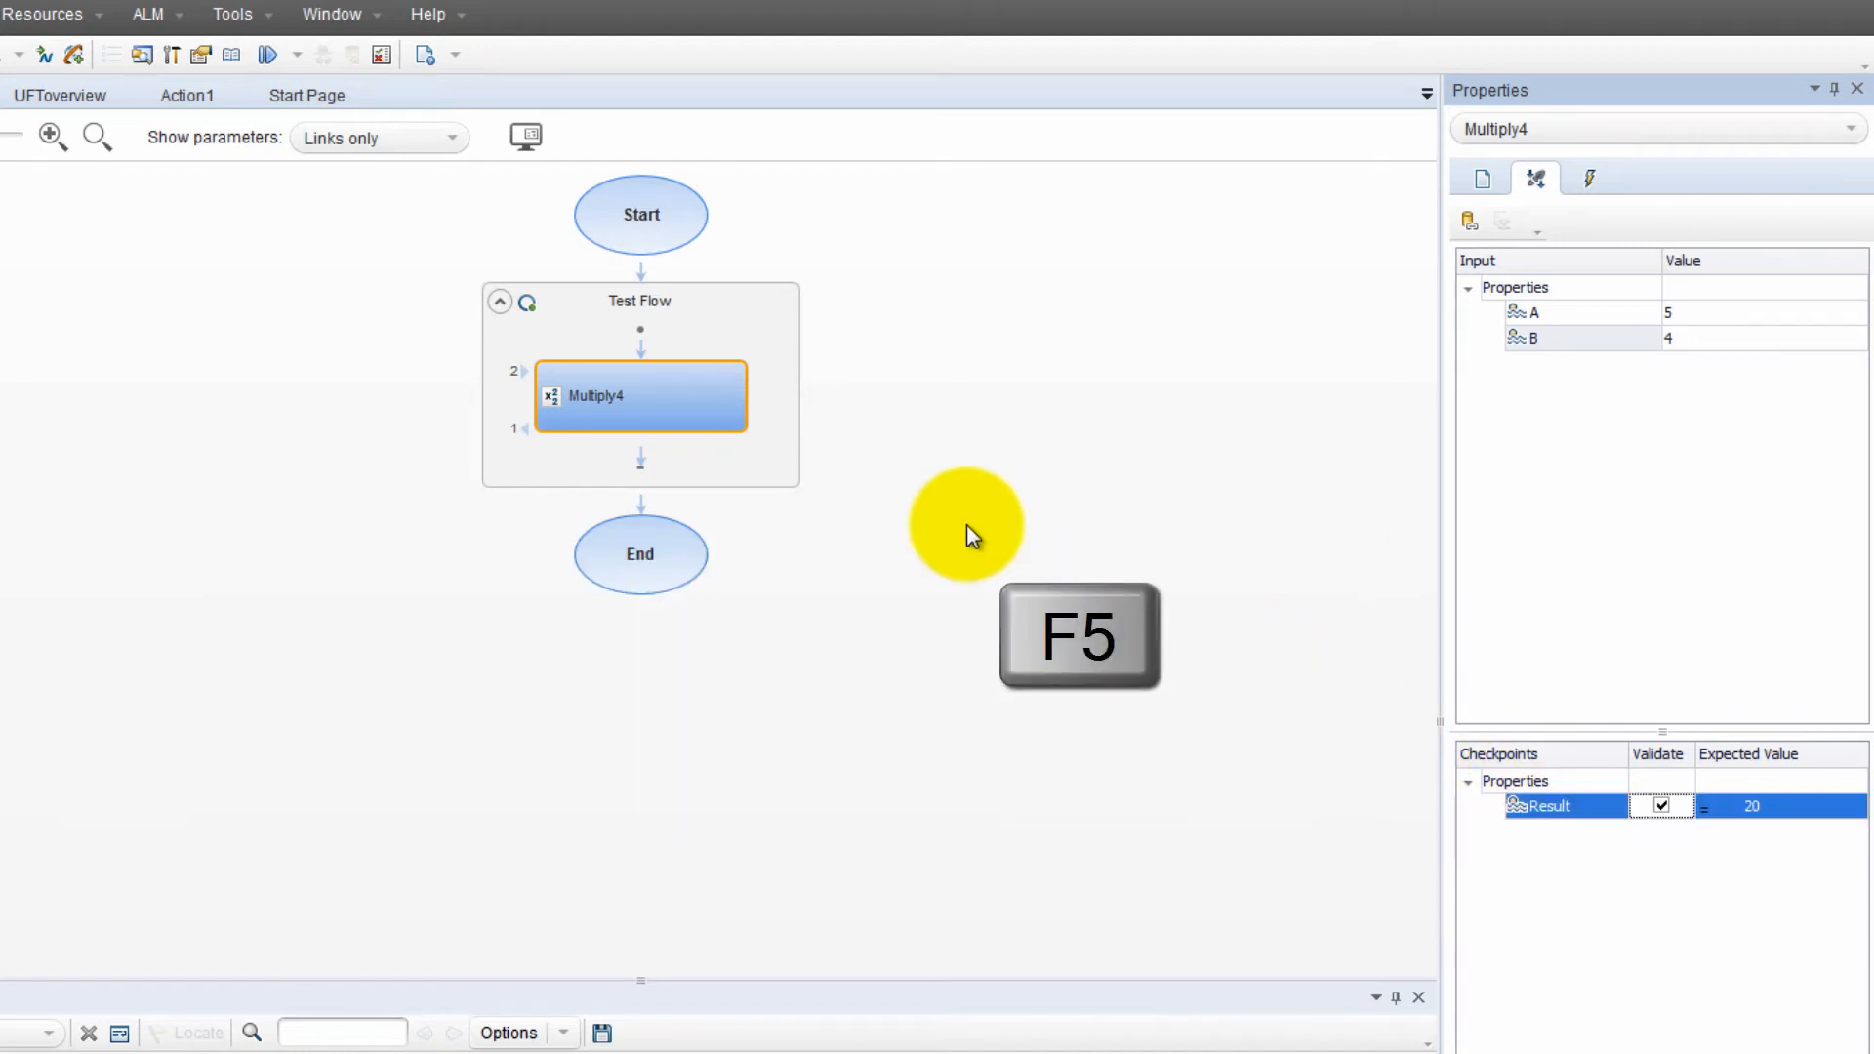
pyautogui.press('F5')
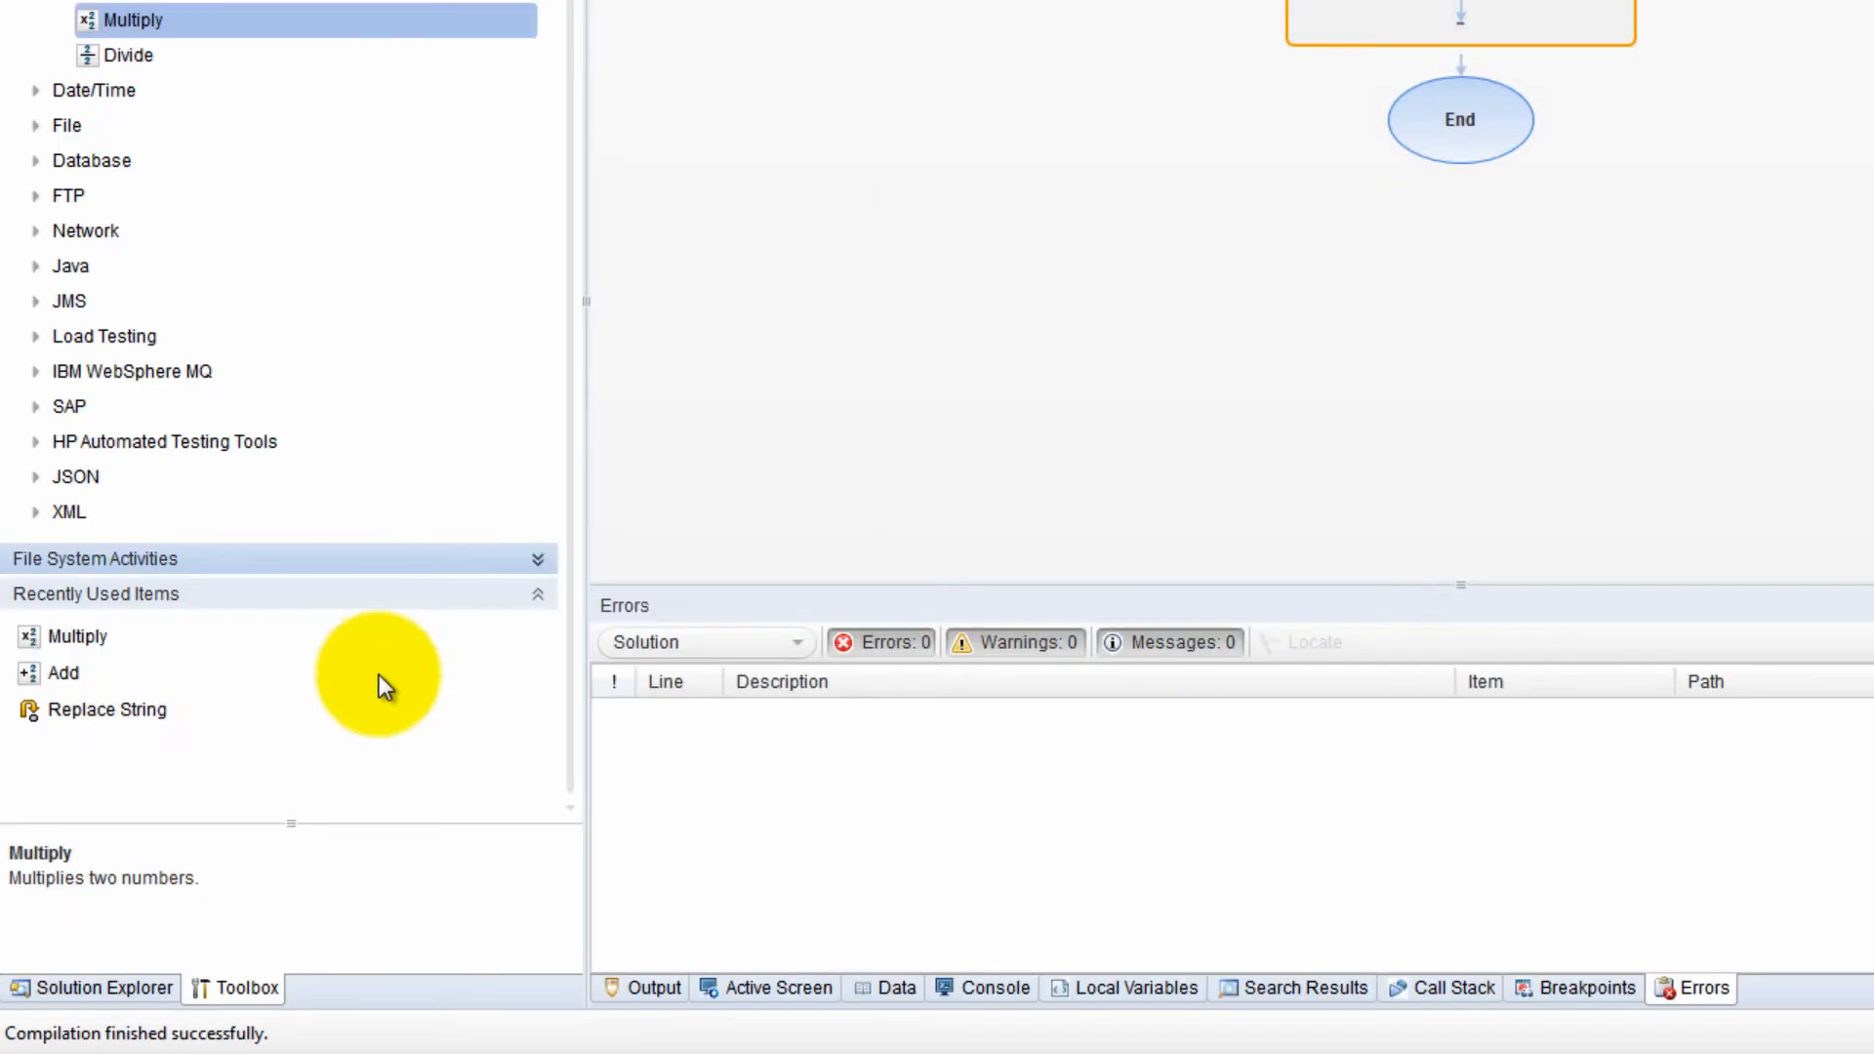
pyautogui.moveTo(1177, 397)
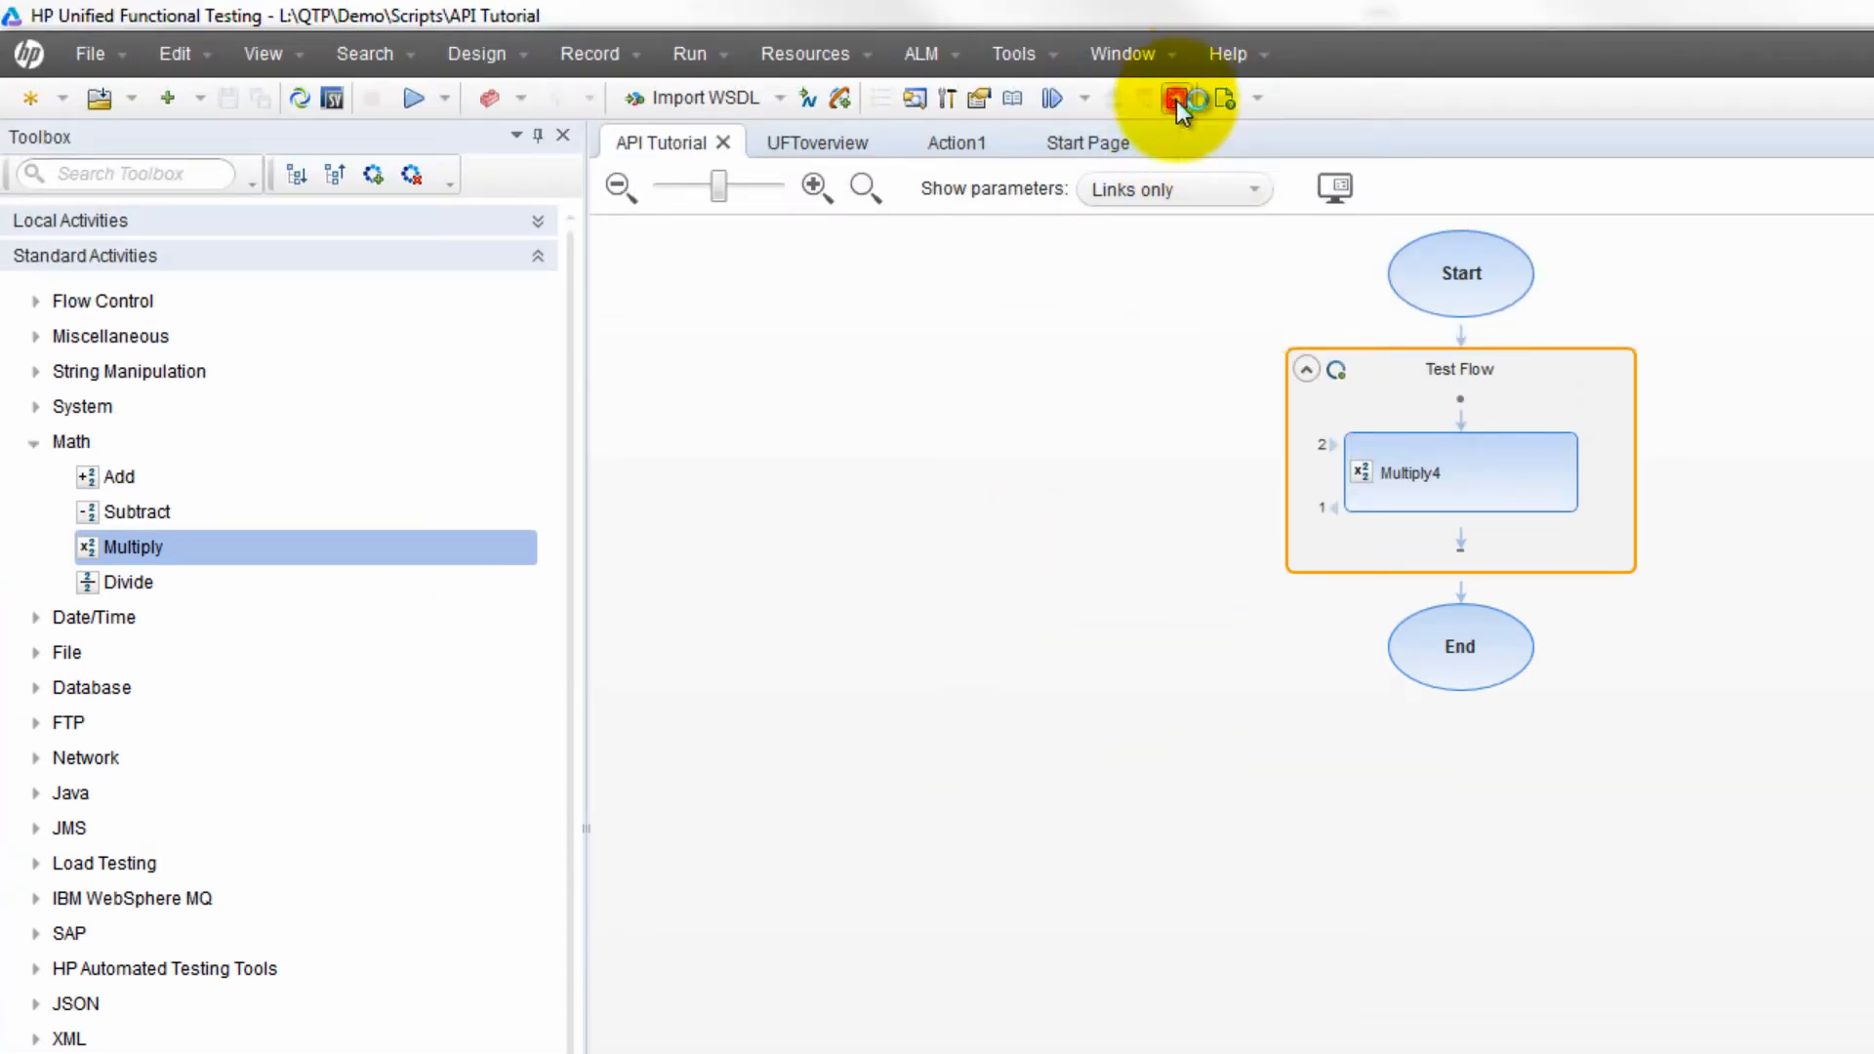
pyautogui.click(1169, 98)
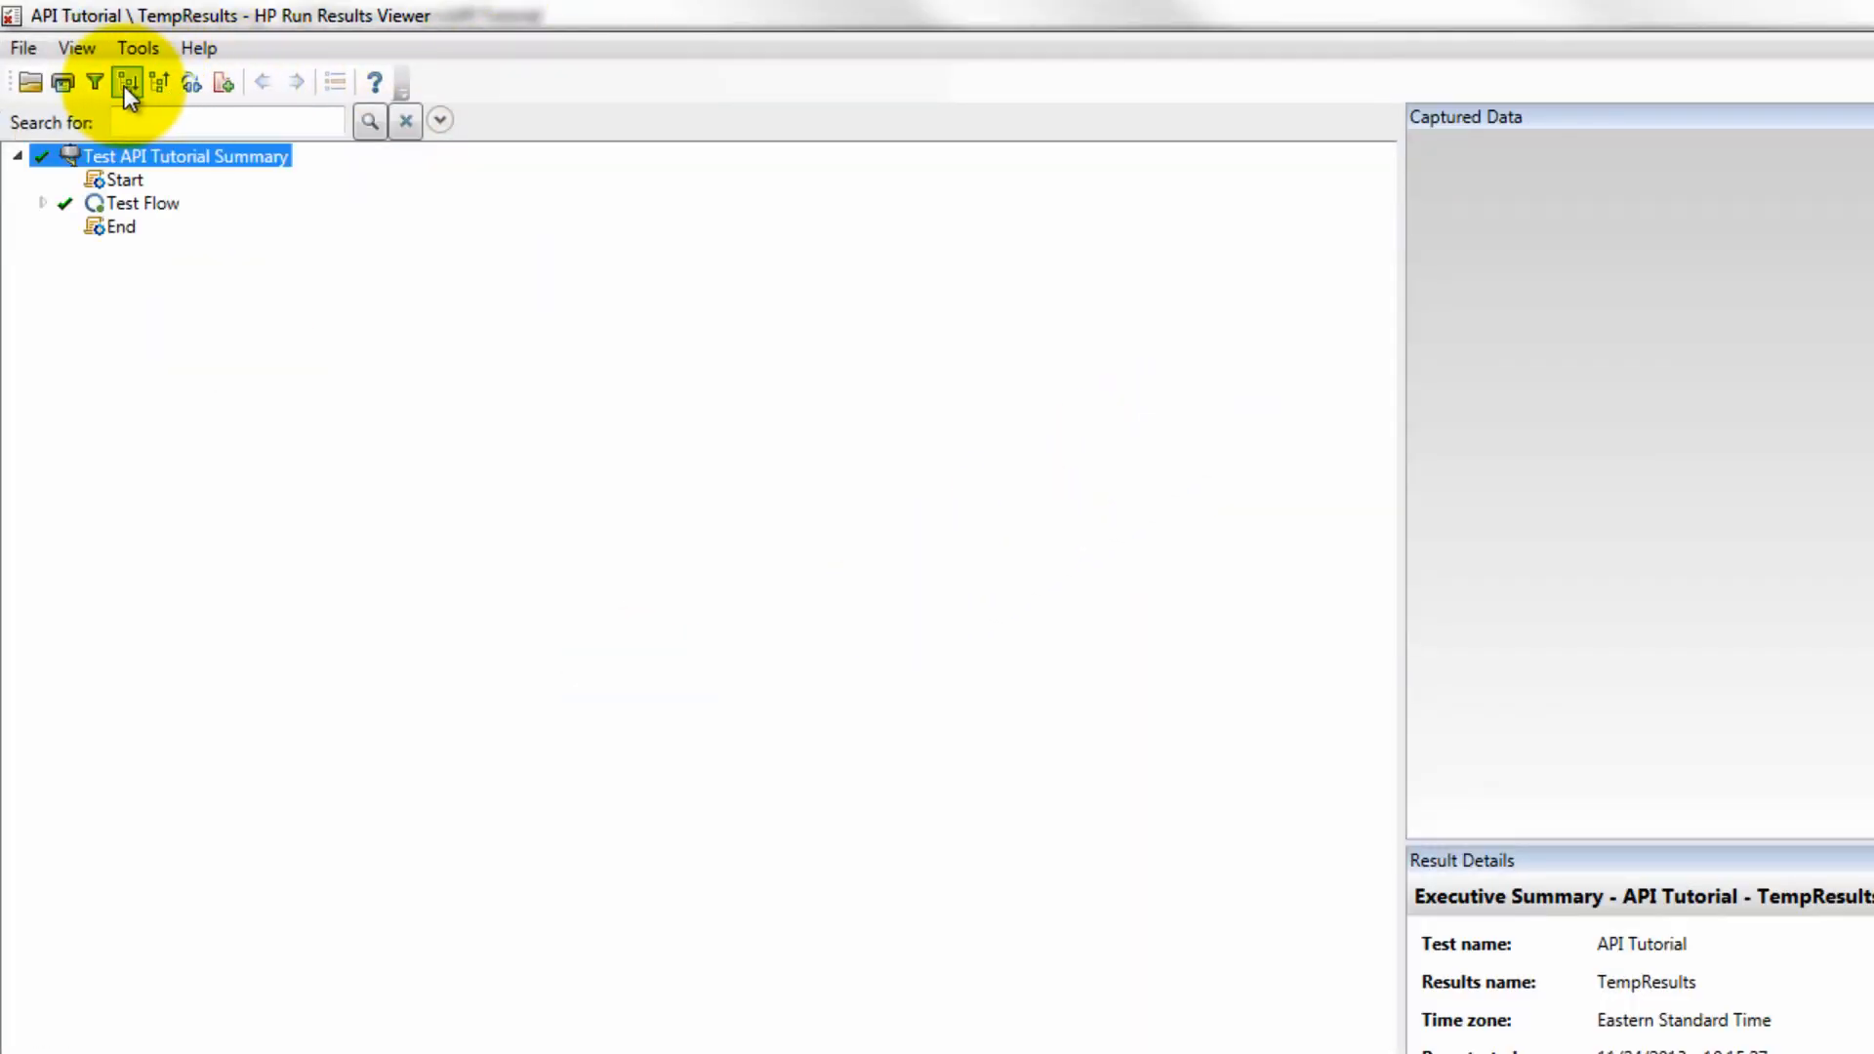
# Expand the results tree and select Multiply4 to see 5 × 4 = 20
pyautogui.click(126, 83)
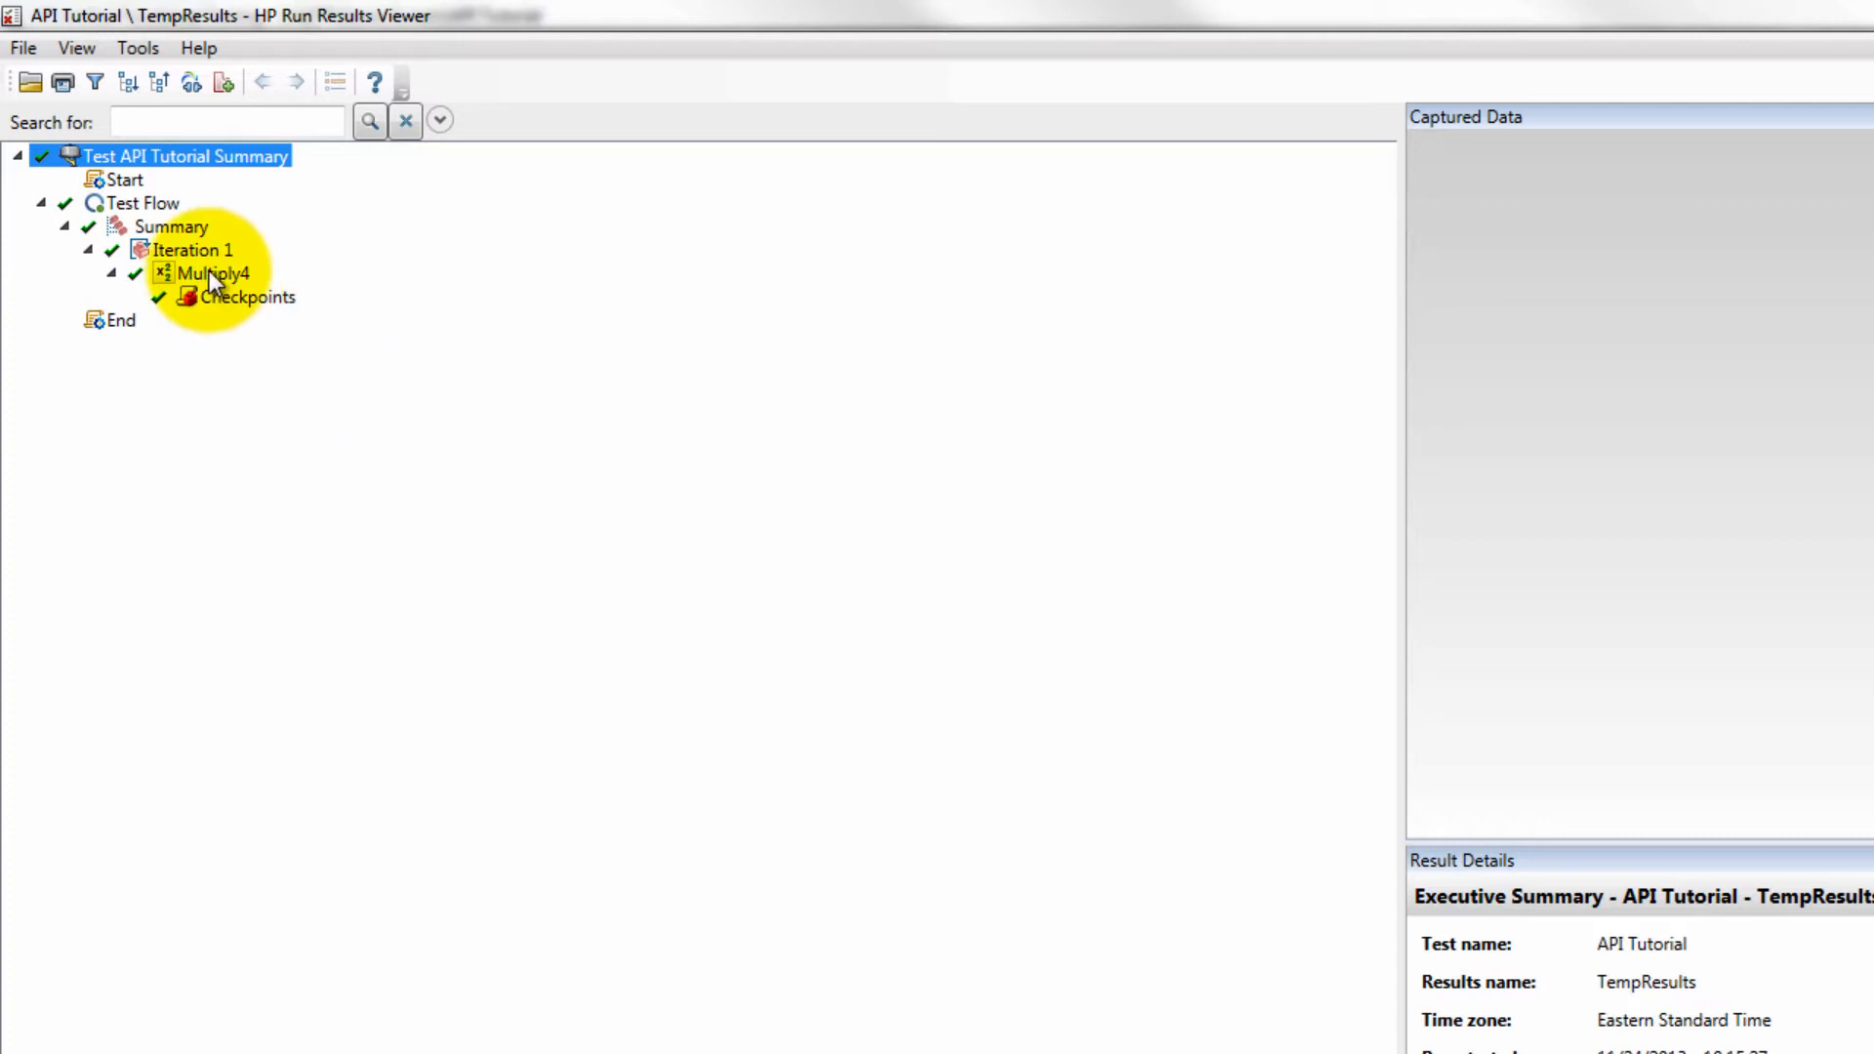
pyautogui.click(205, 272)
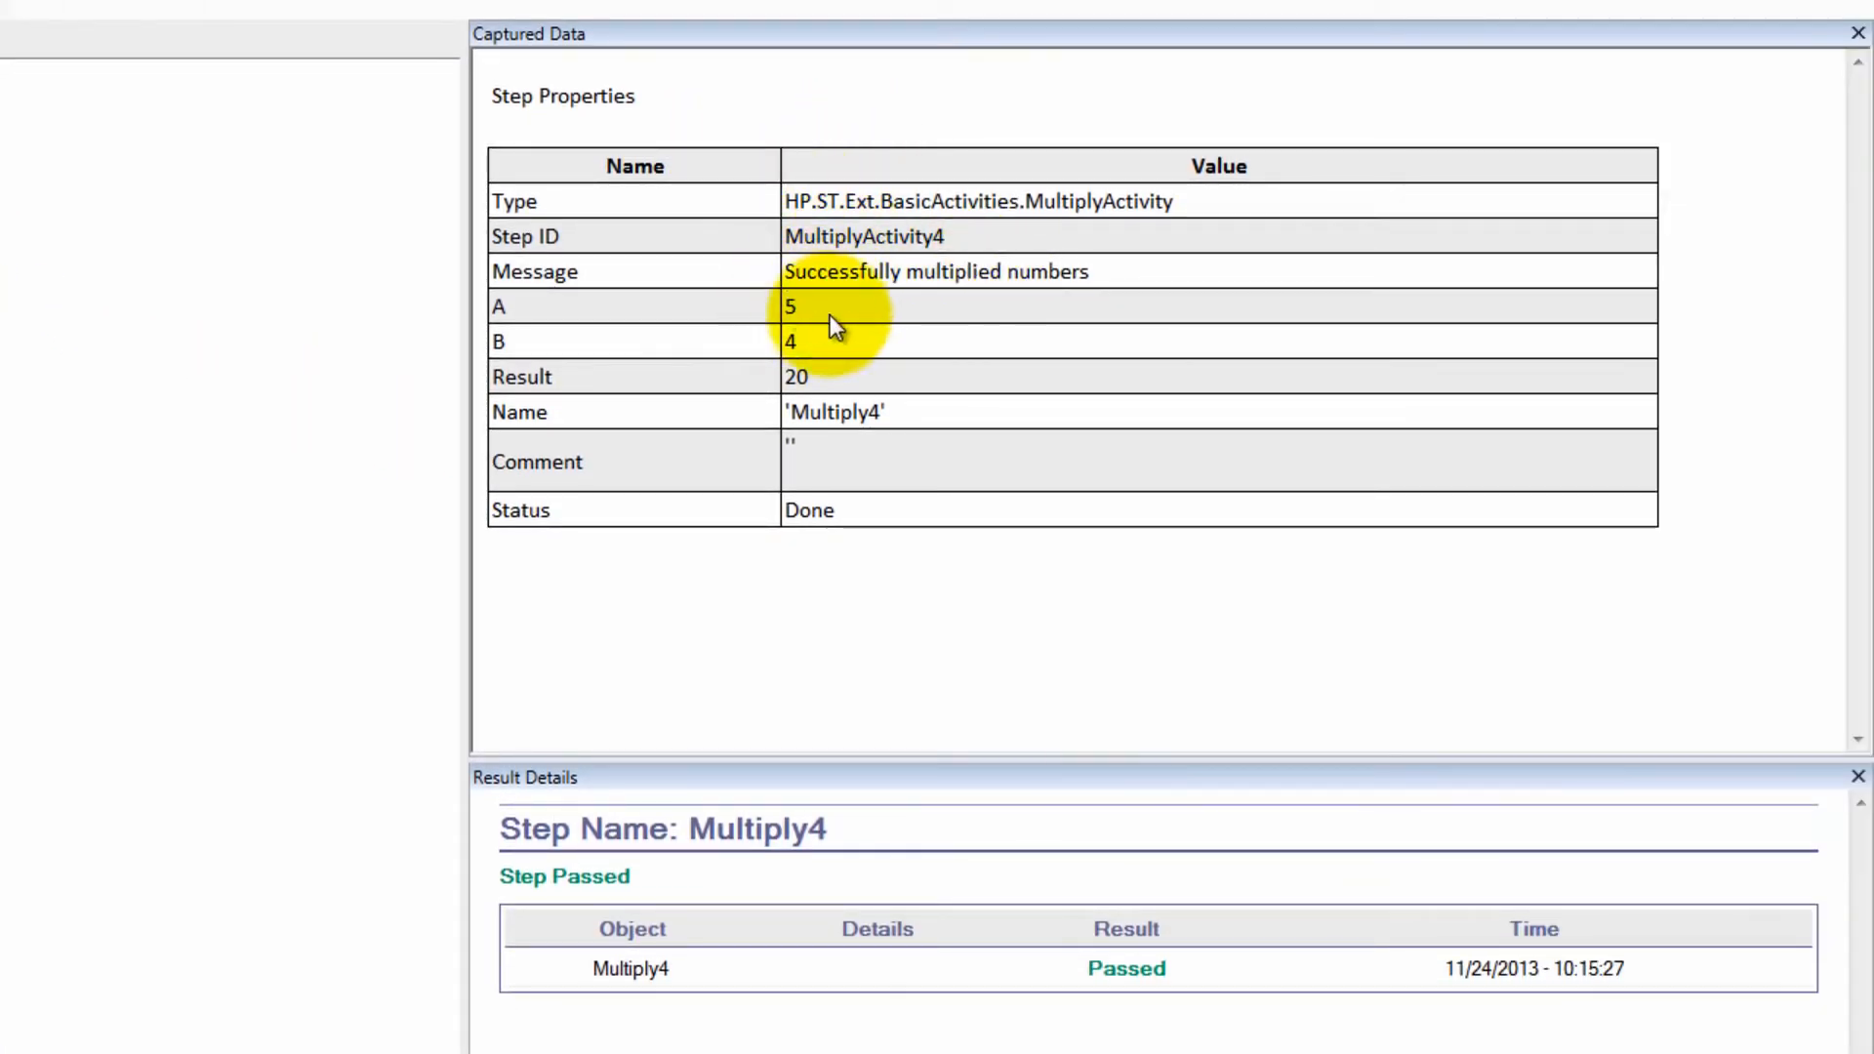
pyautogui.moveTo(869, 475)
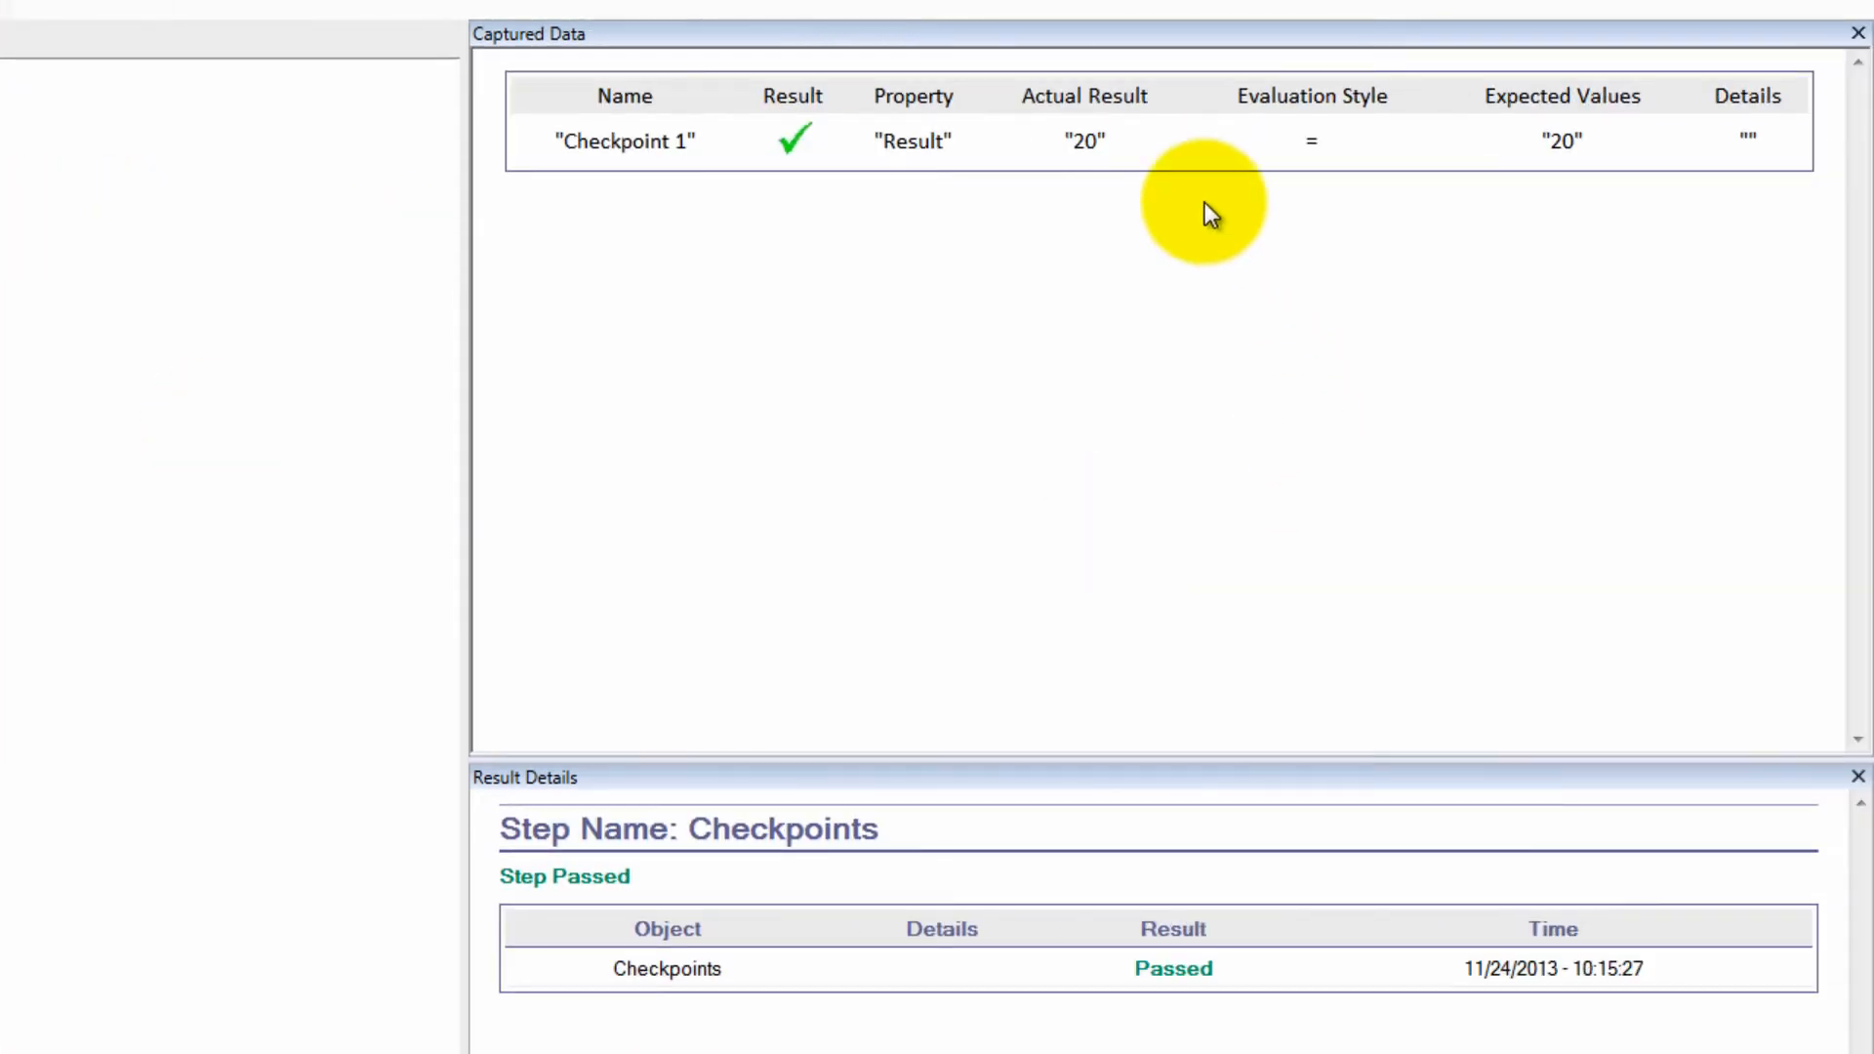
pyautogui.moveTo(1697, 215)
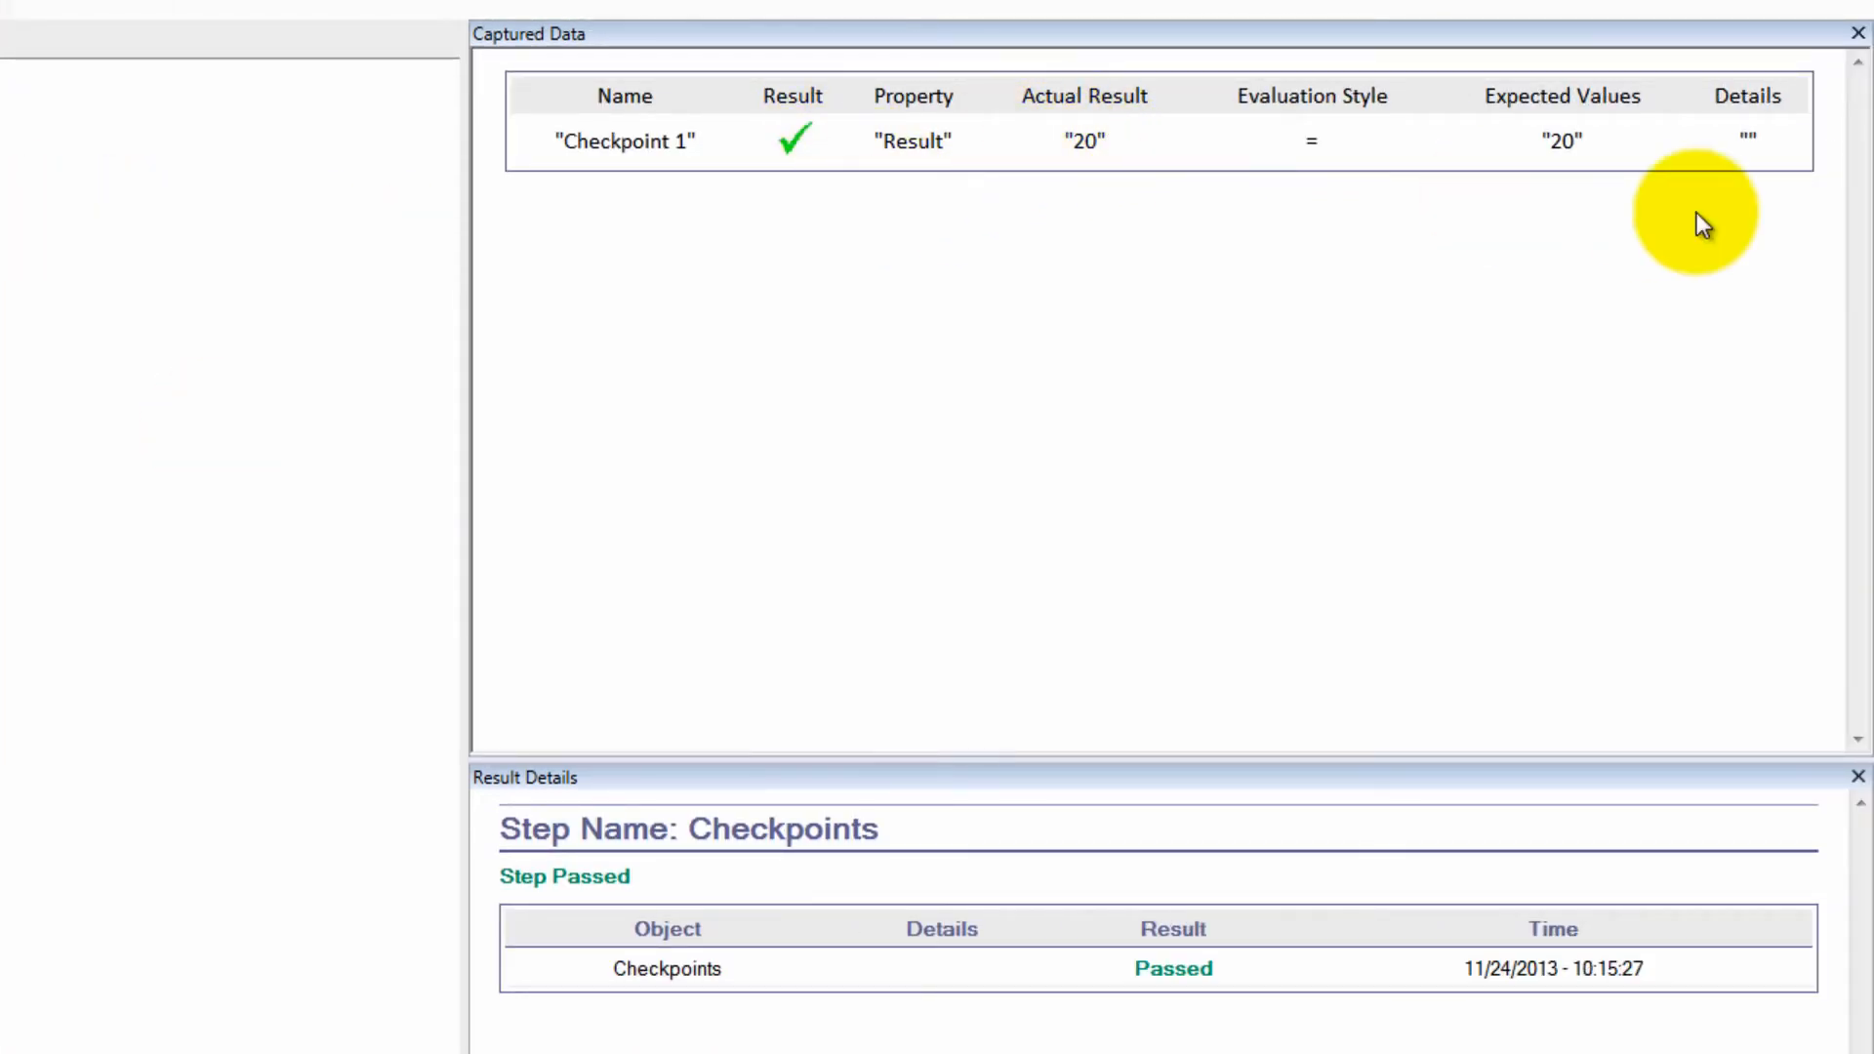
pyautogui.moveTo(836, 200)
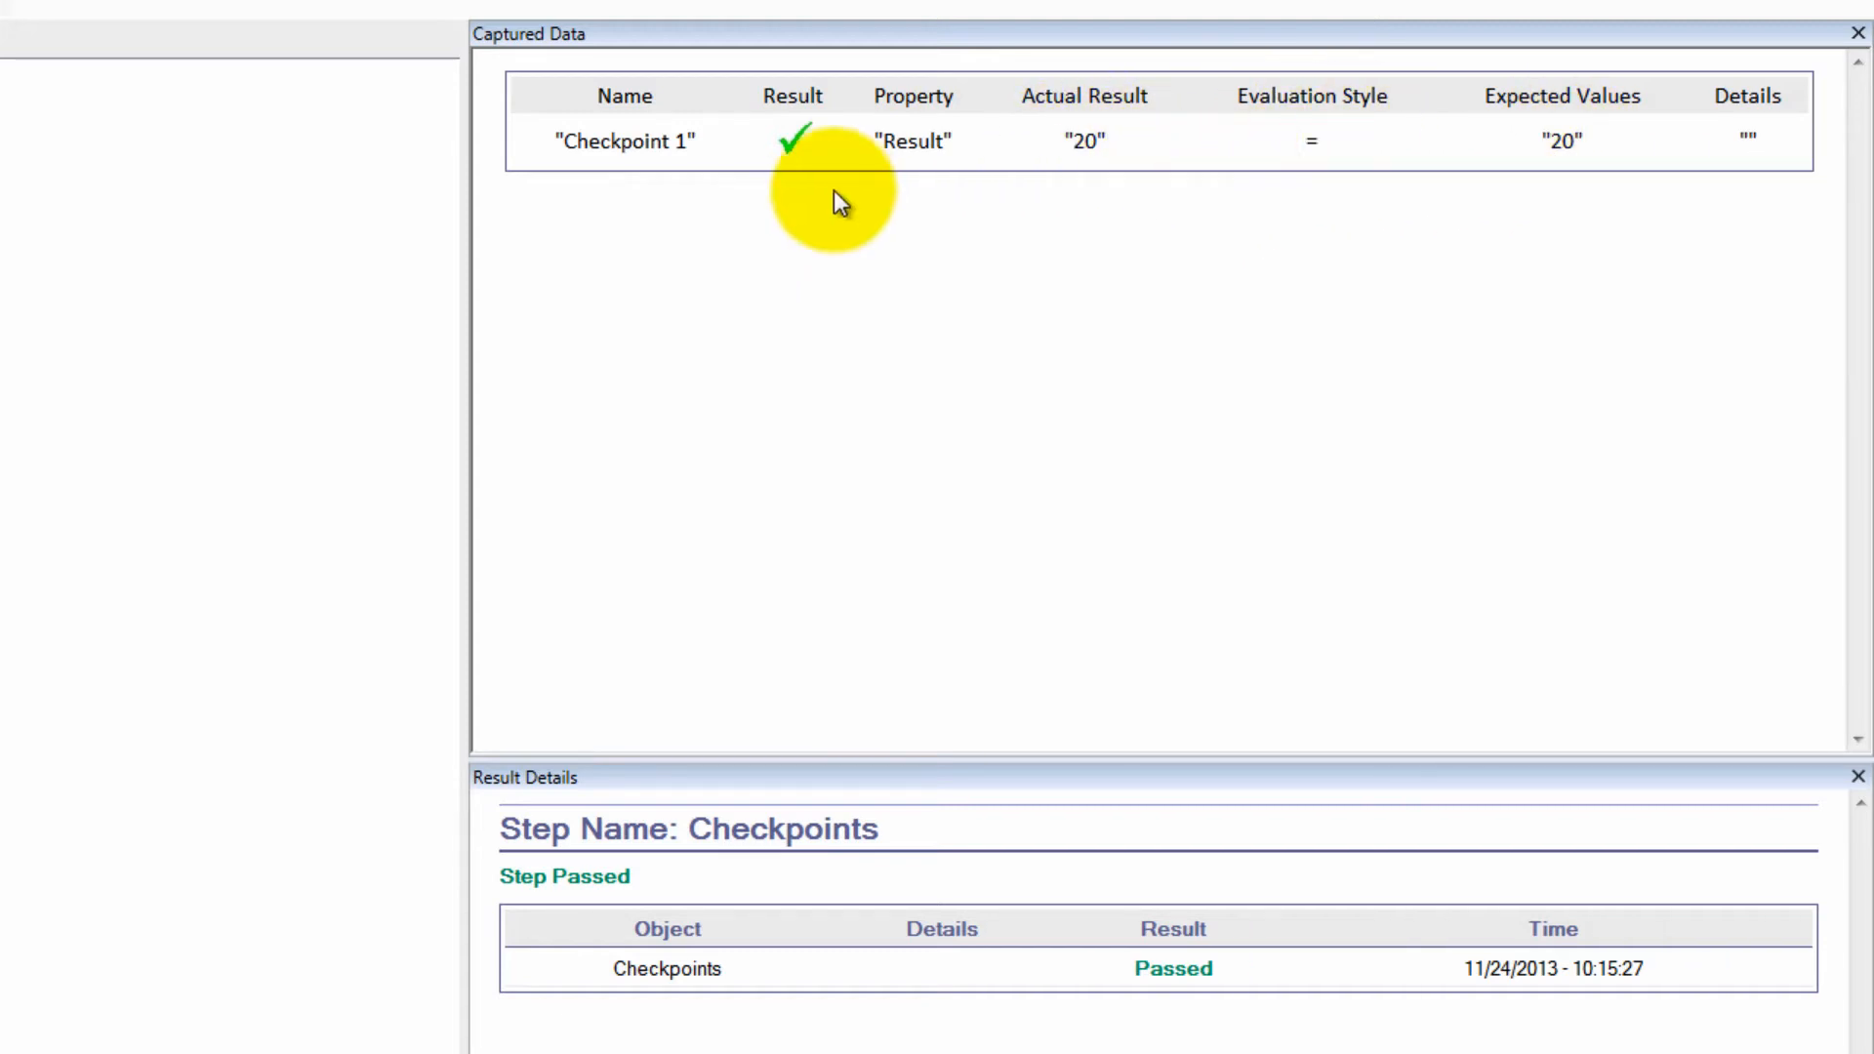
pyautogui.moveTo(1249, 257)
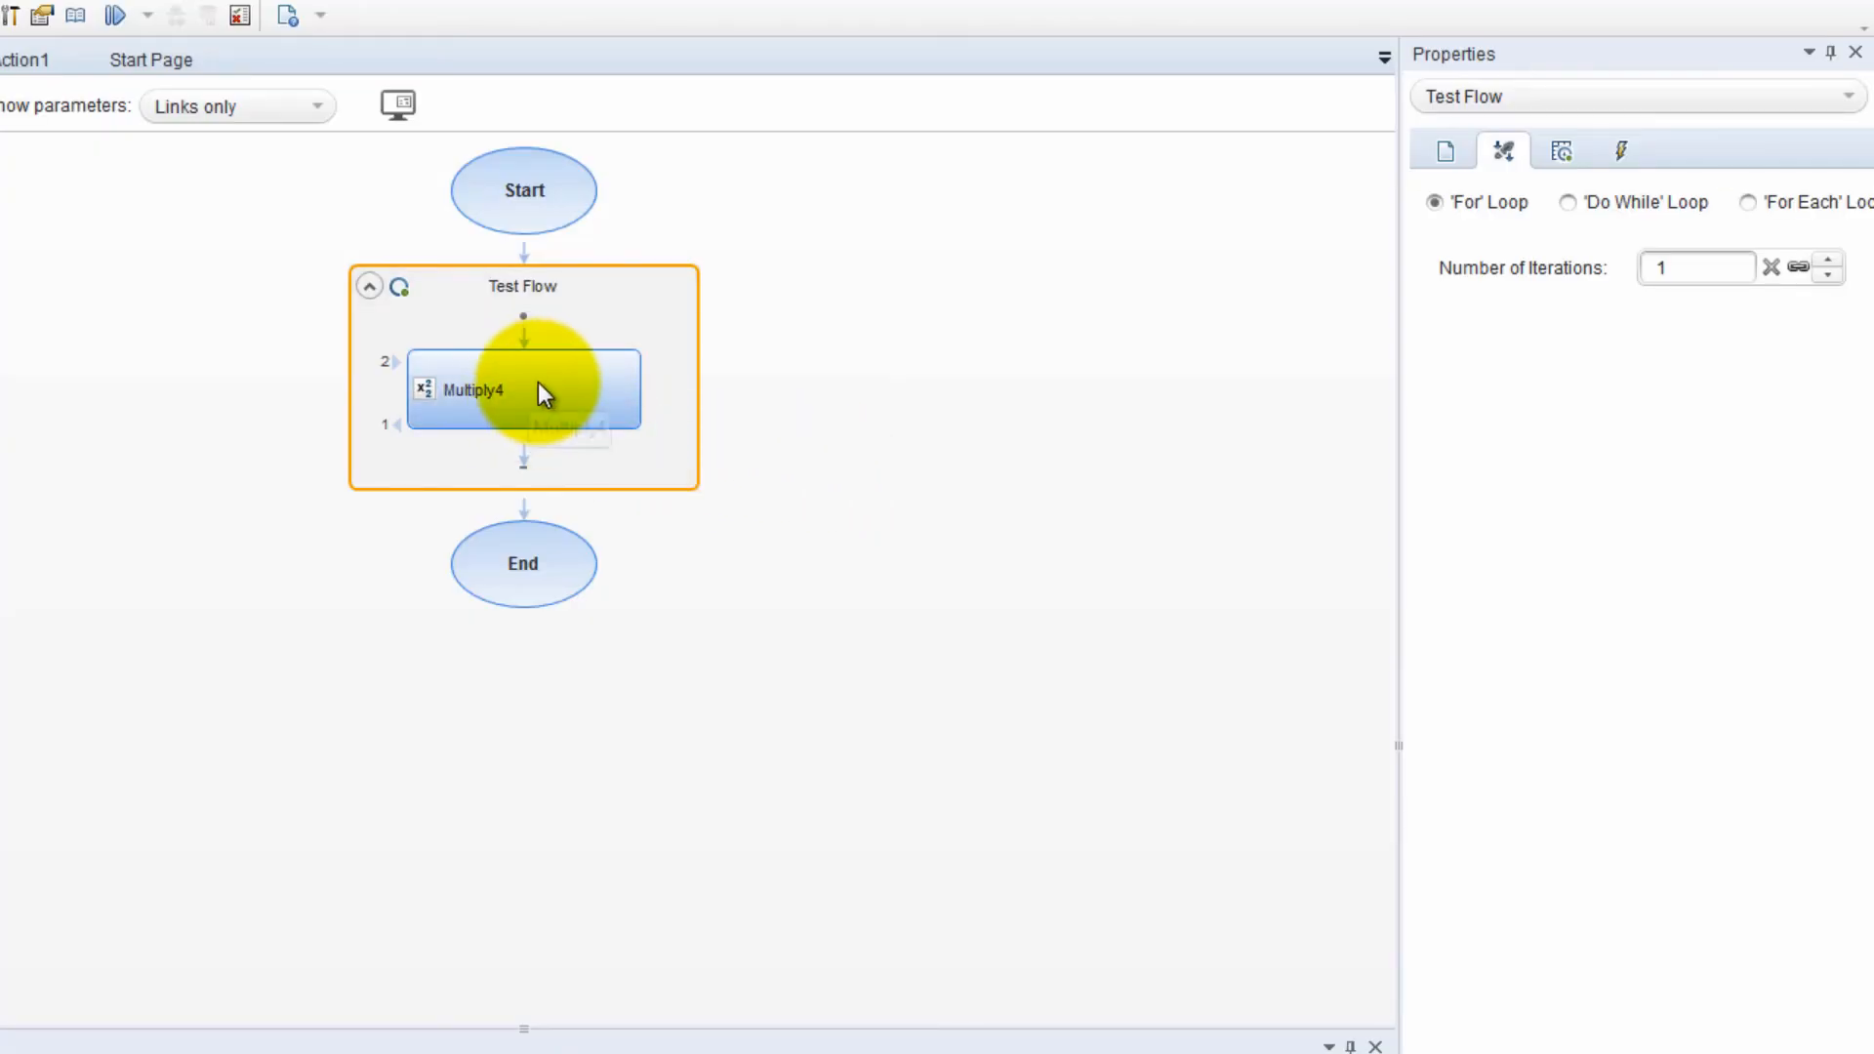
pyautogui.moveTo(856, 426)
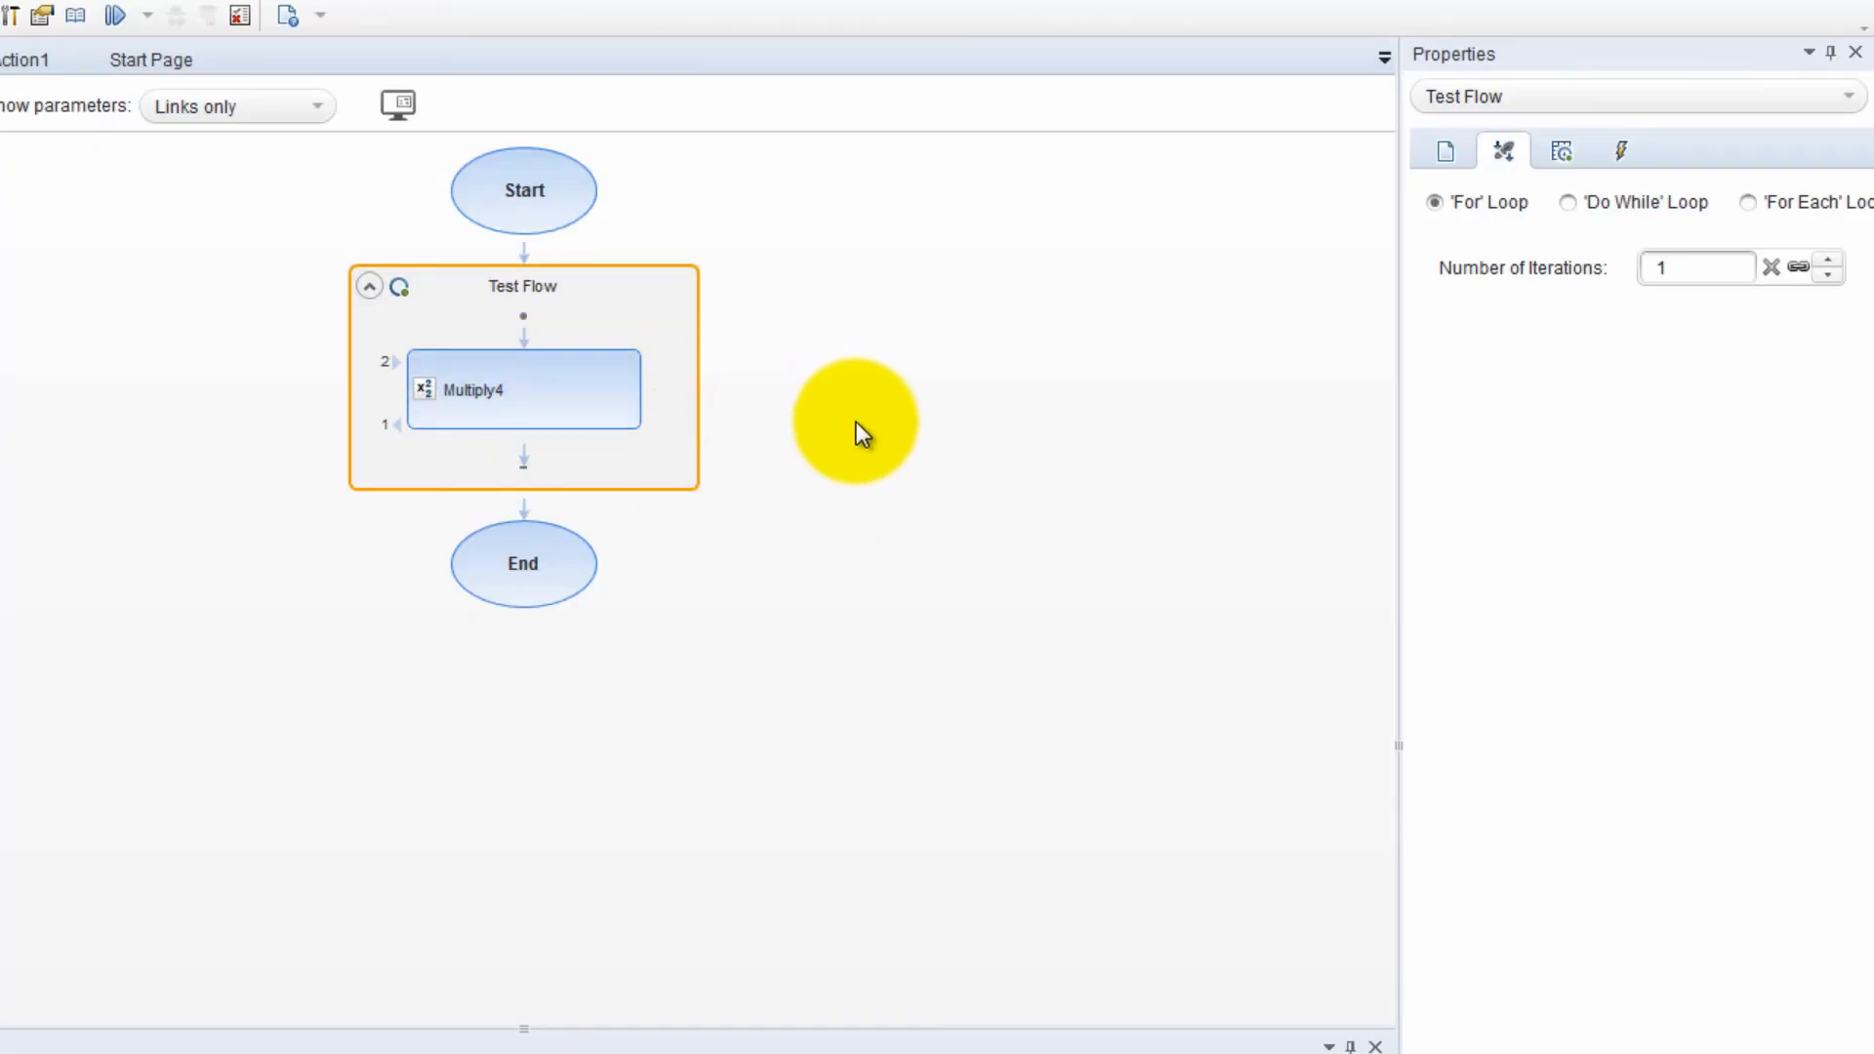
pyautogui.moveTo(919, 498)
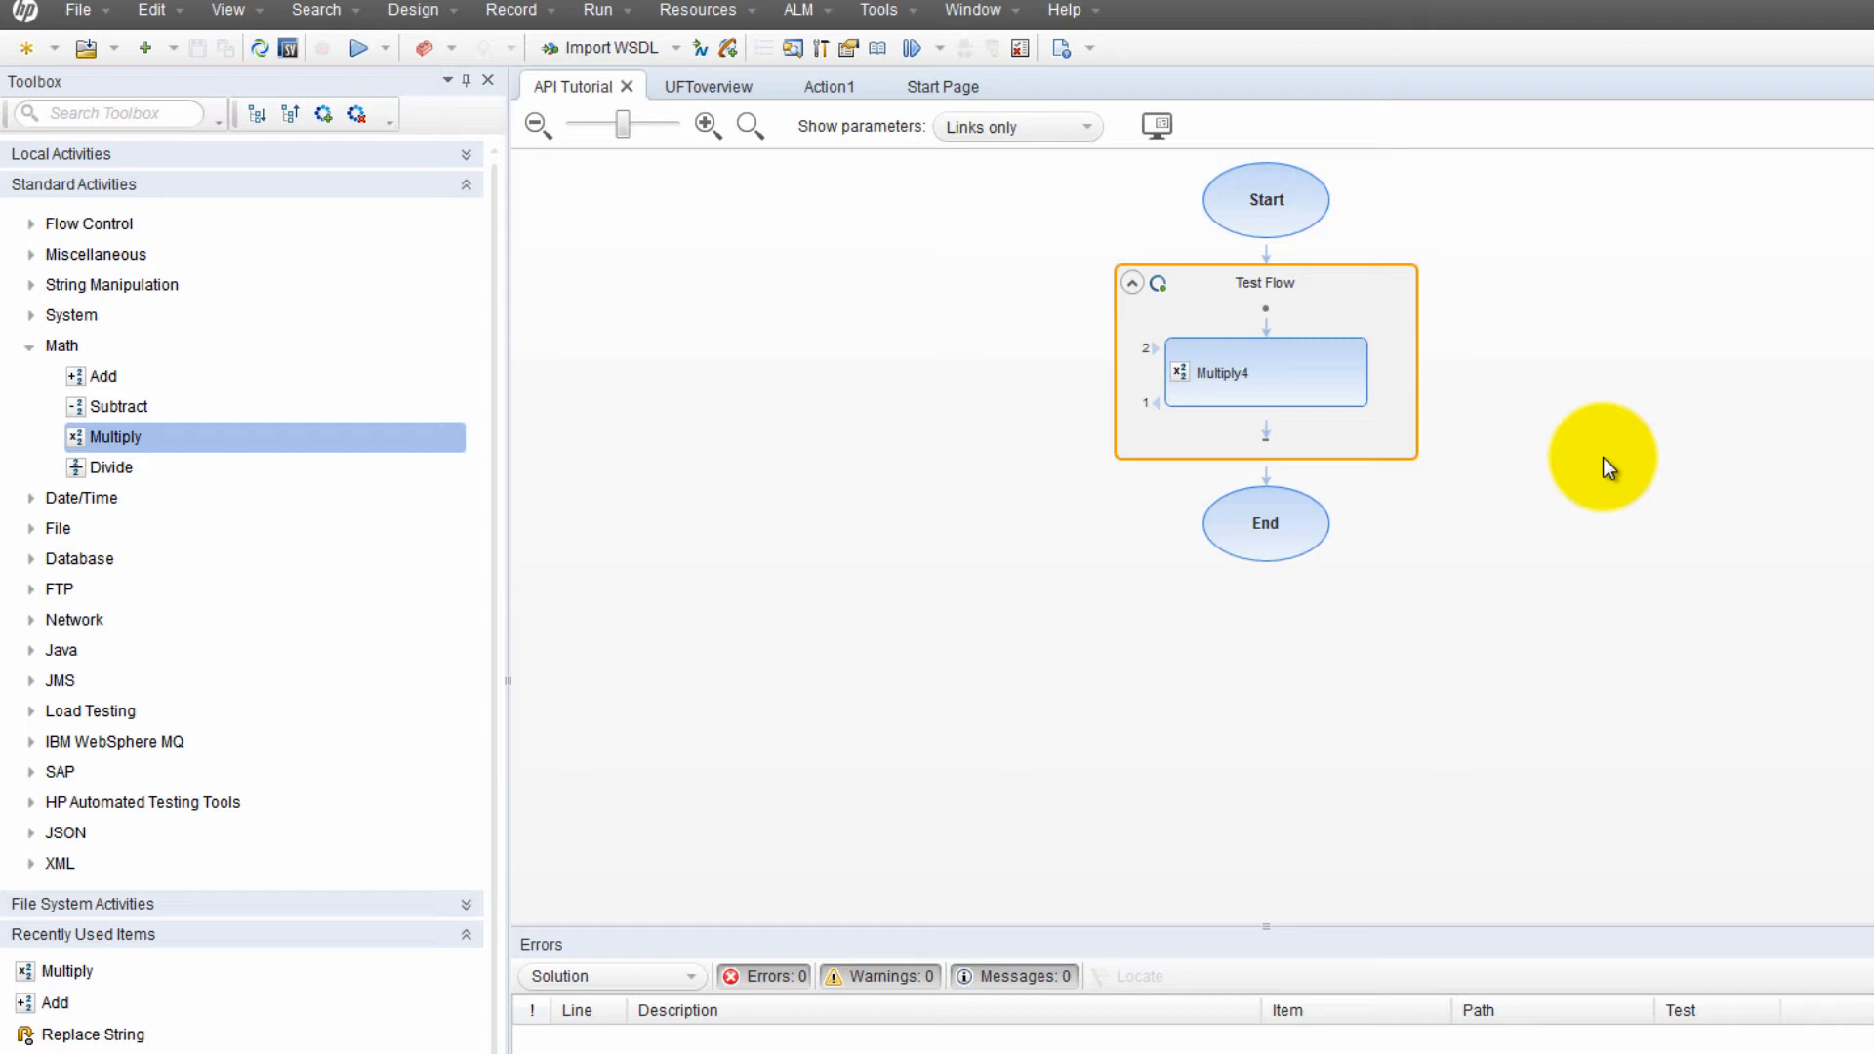
pyautogui.moveTo(1617, 370)
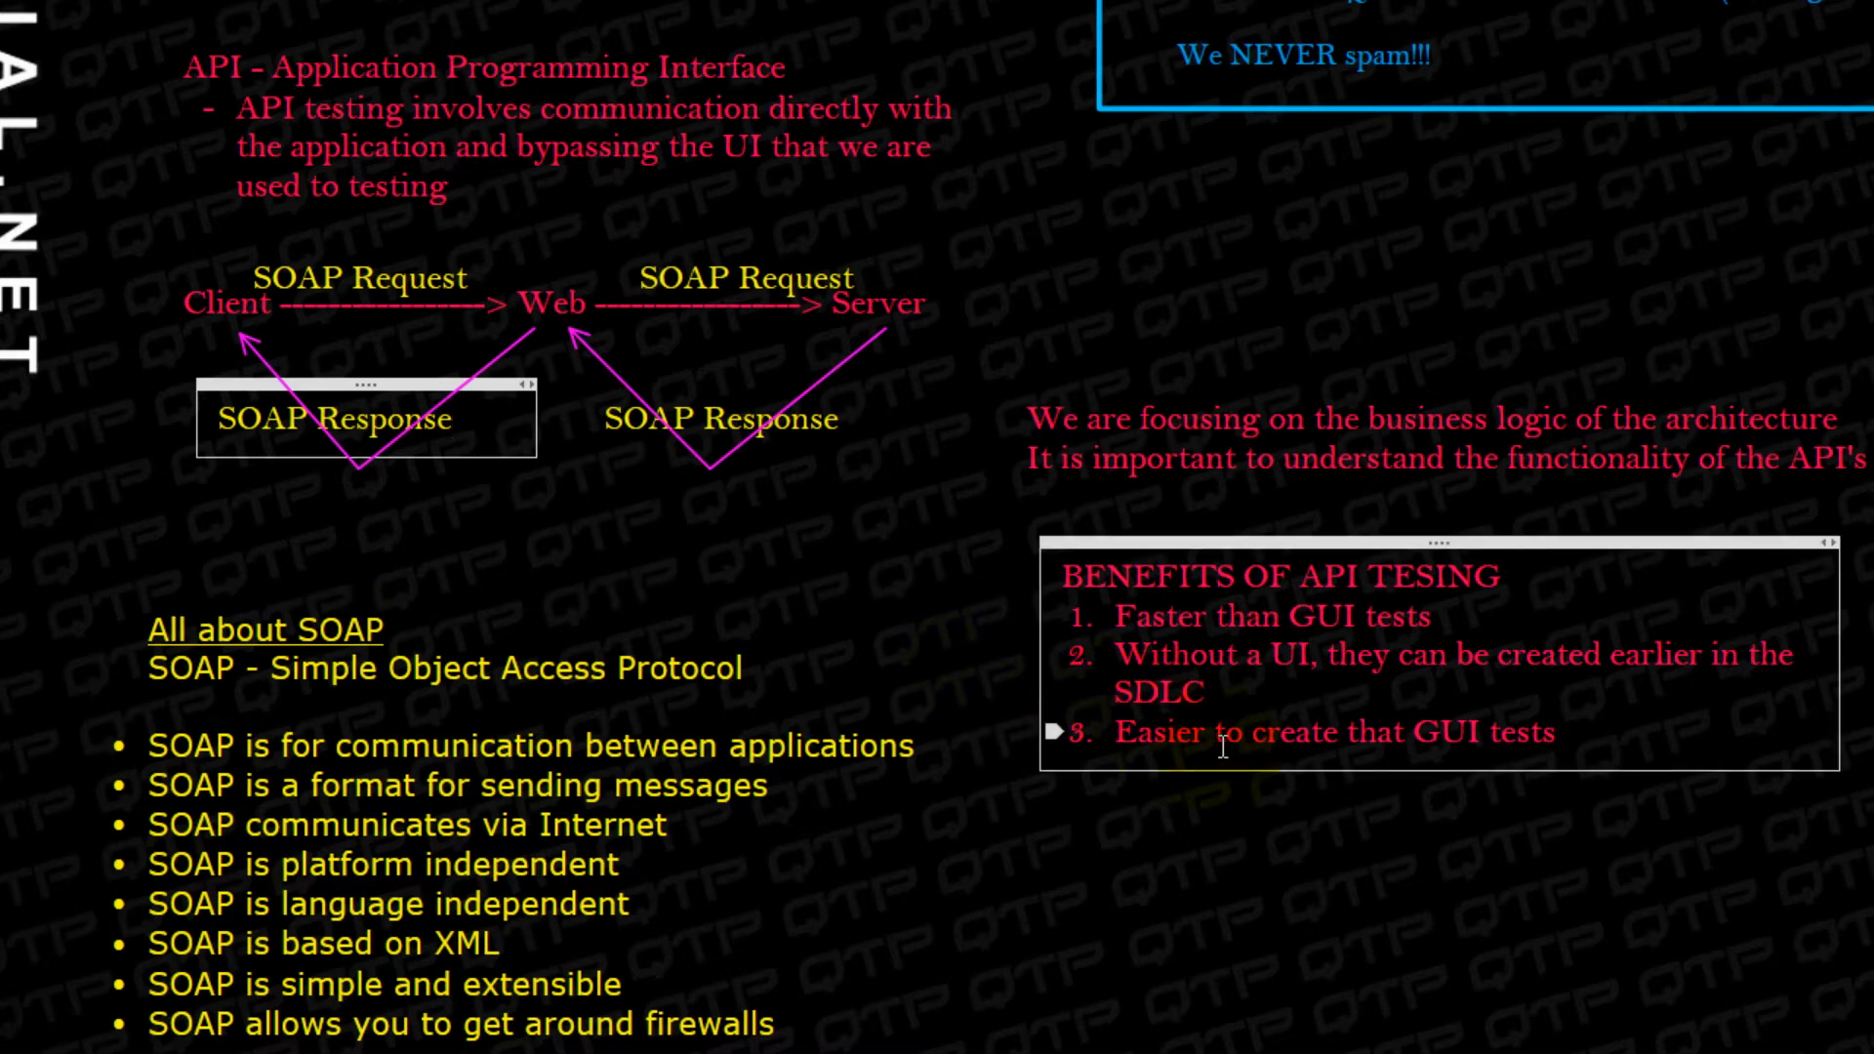
# Scroll down through the All about SOAP notes in OneNote
pyautogui.scroll(-3)
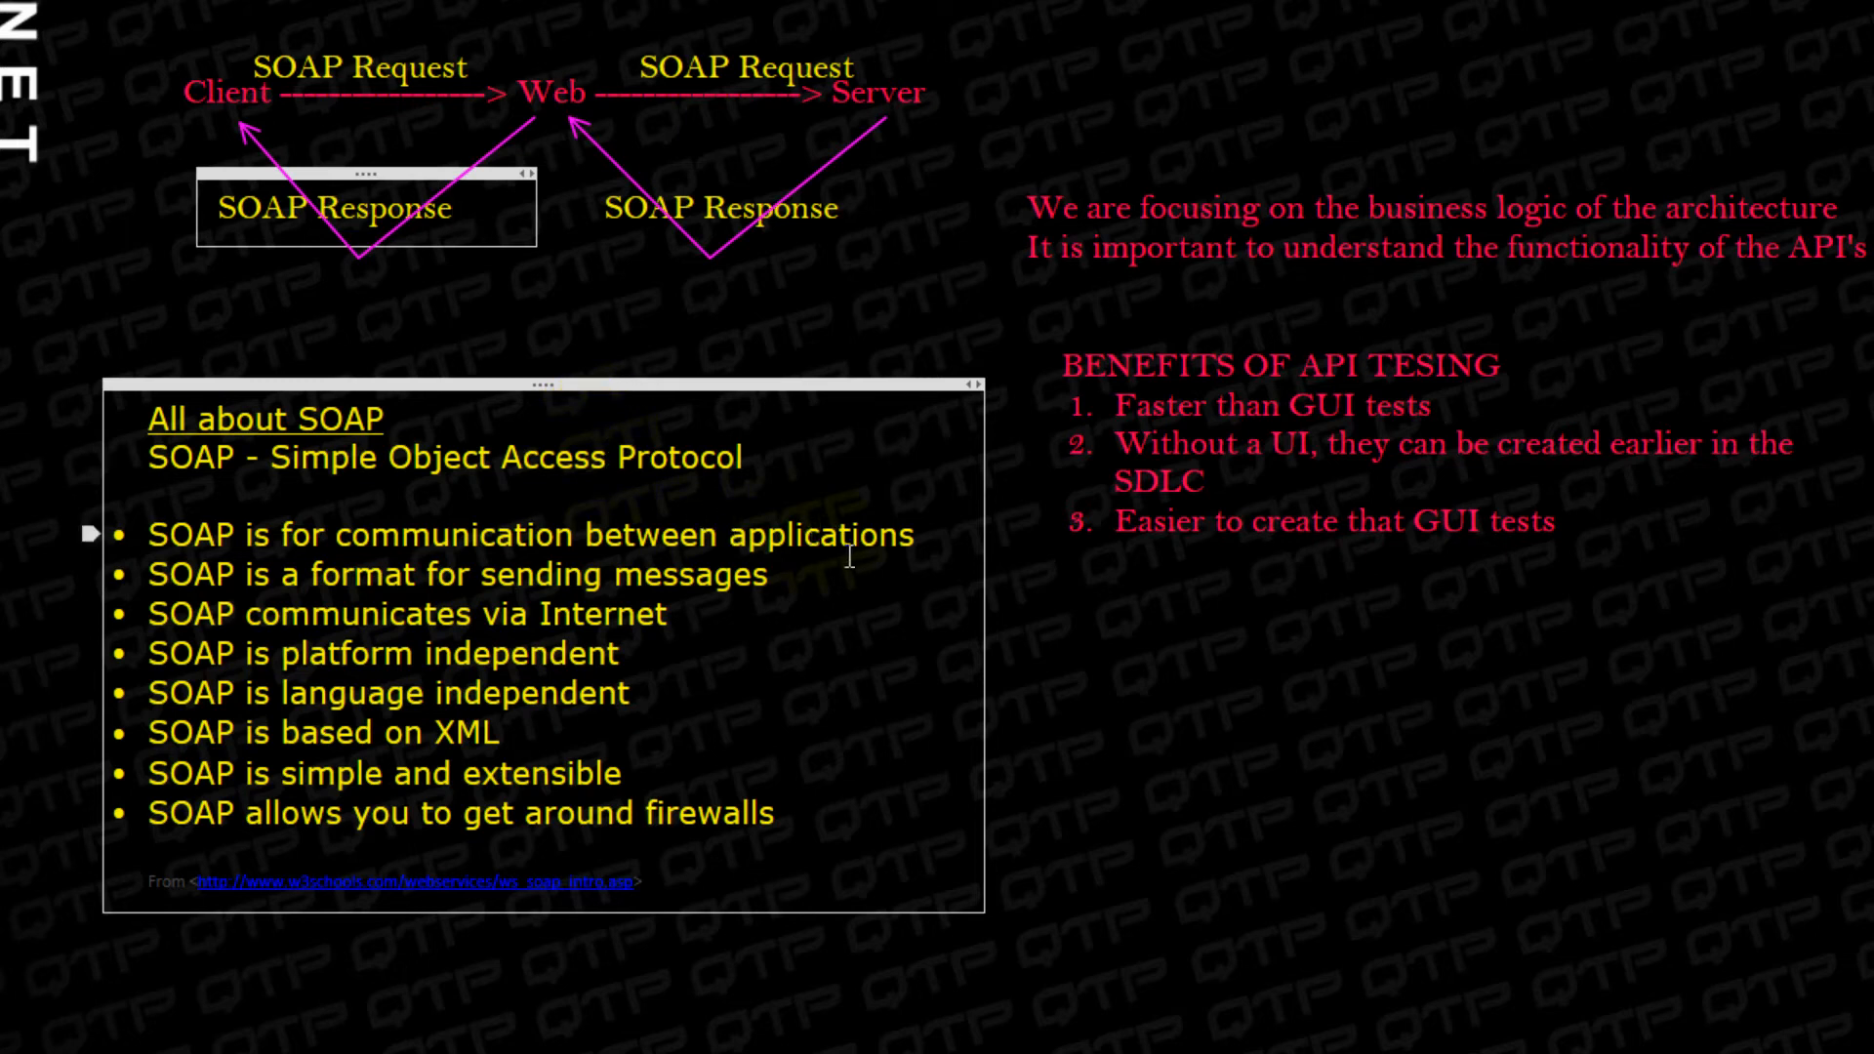
pyautogui.moveTo(822, 637)
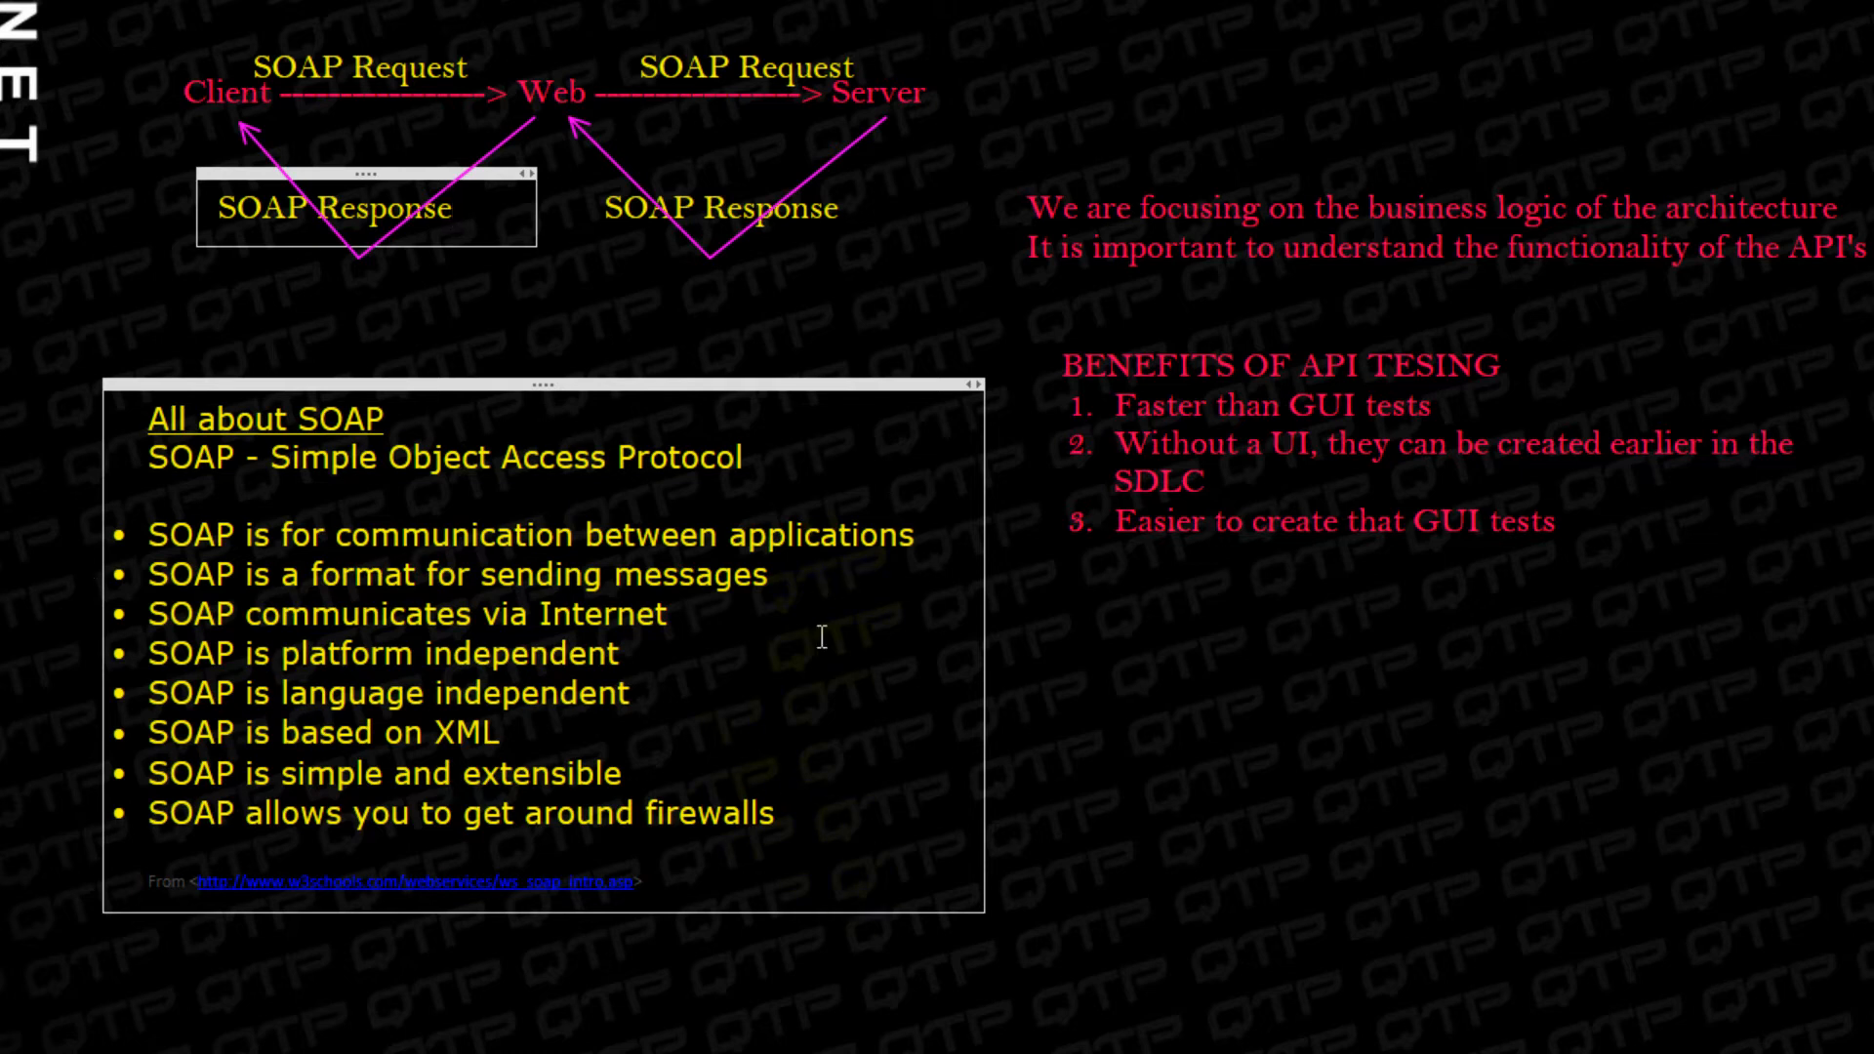
pyautogui.moveTo(307, 510)
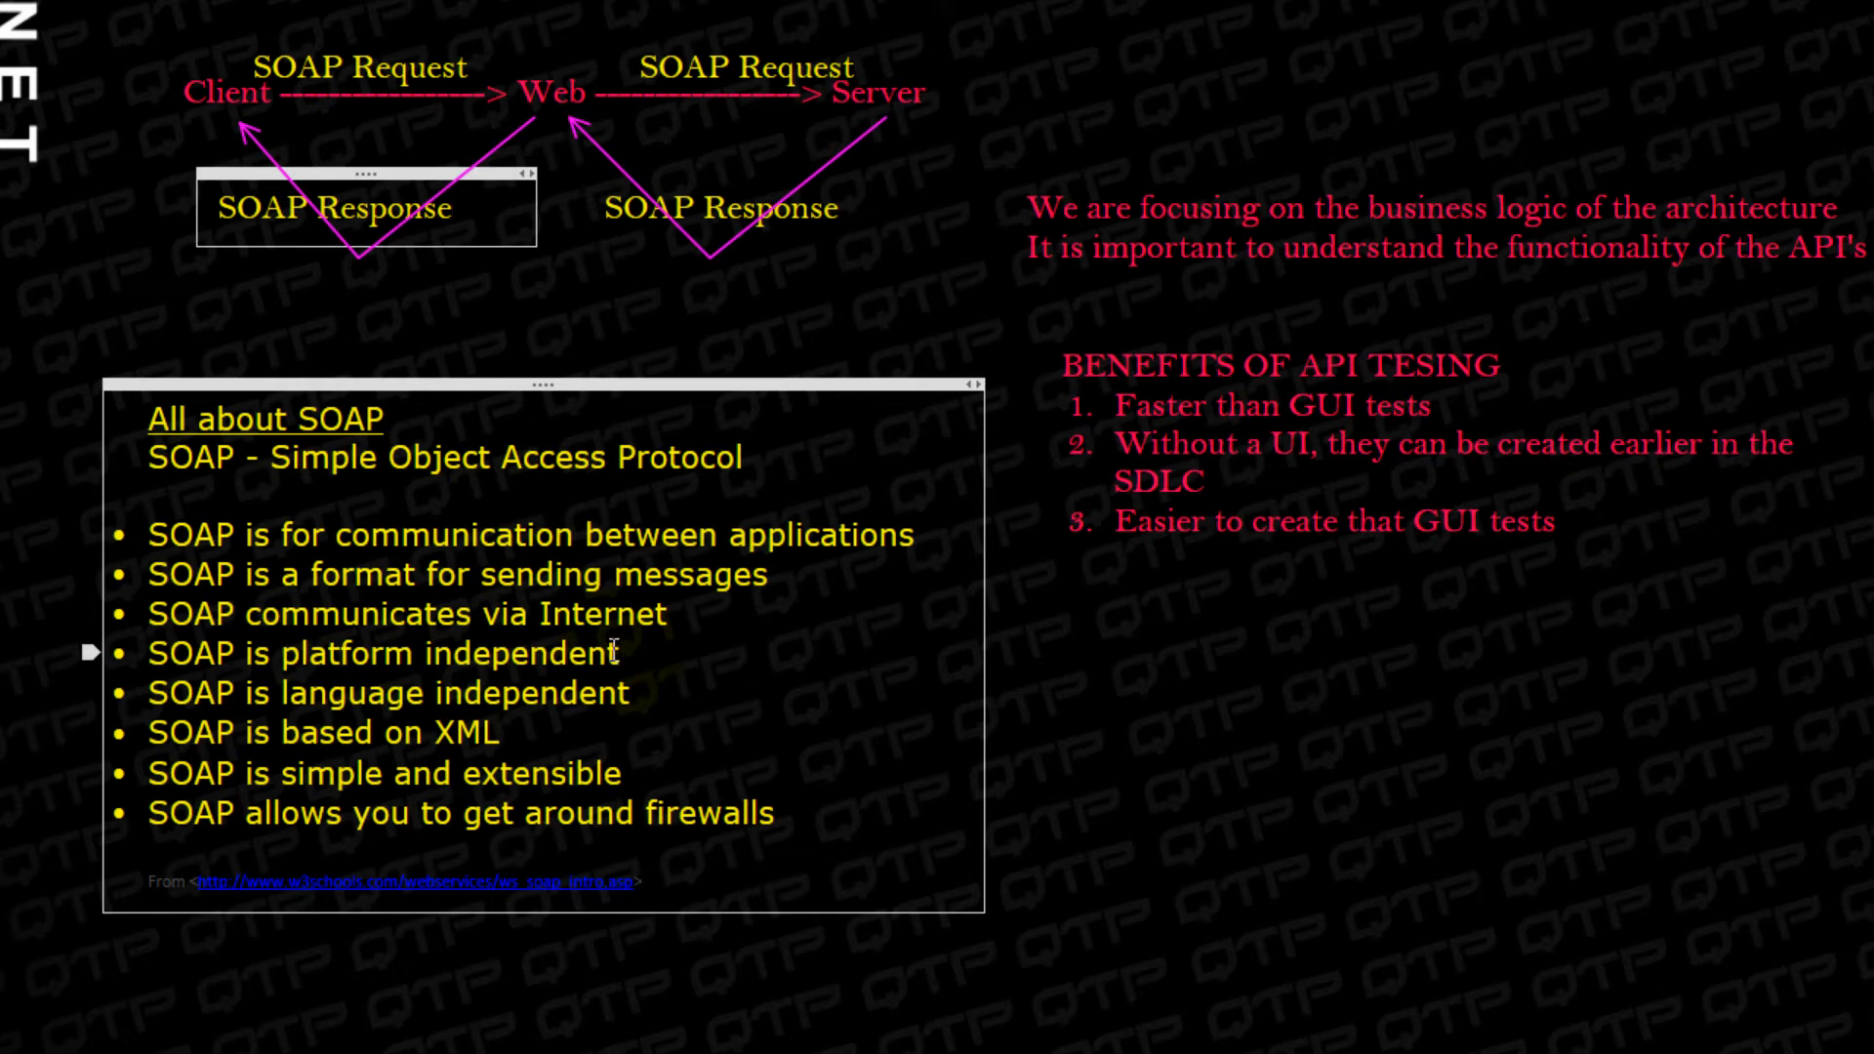
pyautogui.moveTo(586, 701)
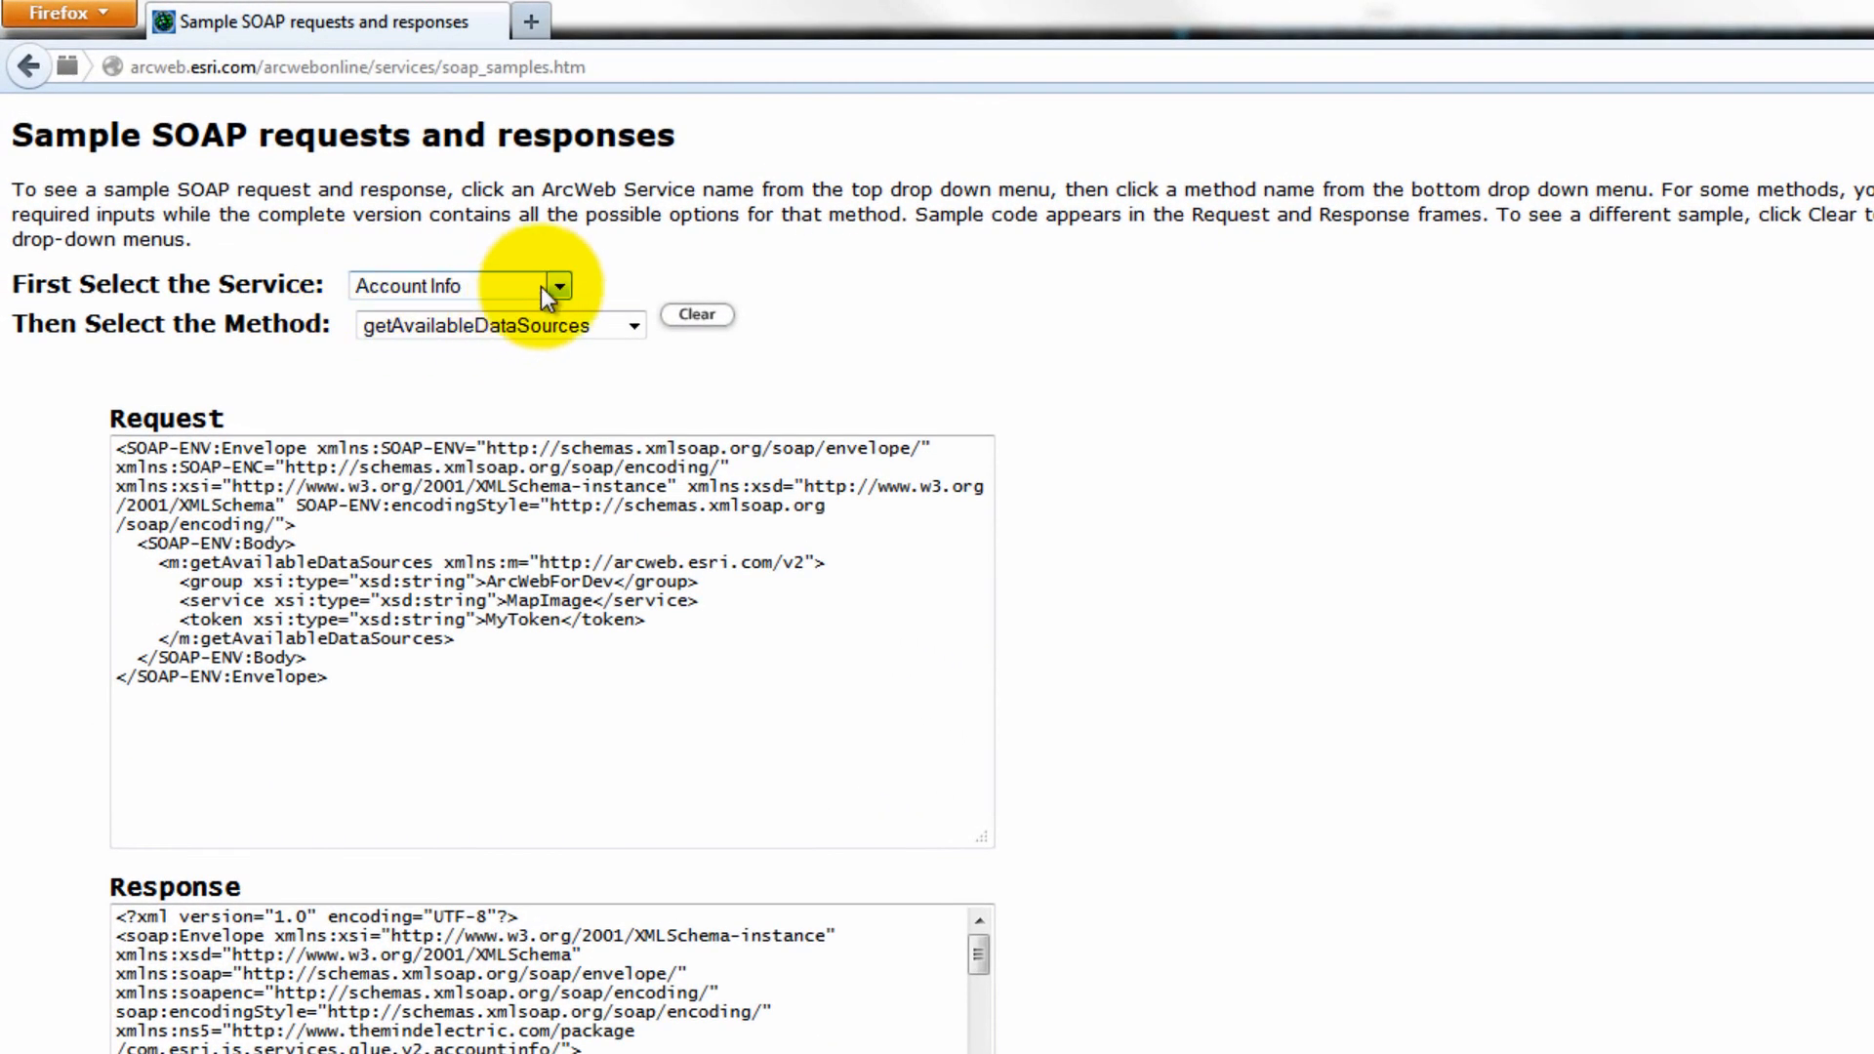
# Show the Address Finder findAddress (houseNumber) sample and select the New York St value
pyautogui.click(558, 285)
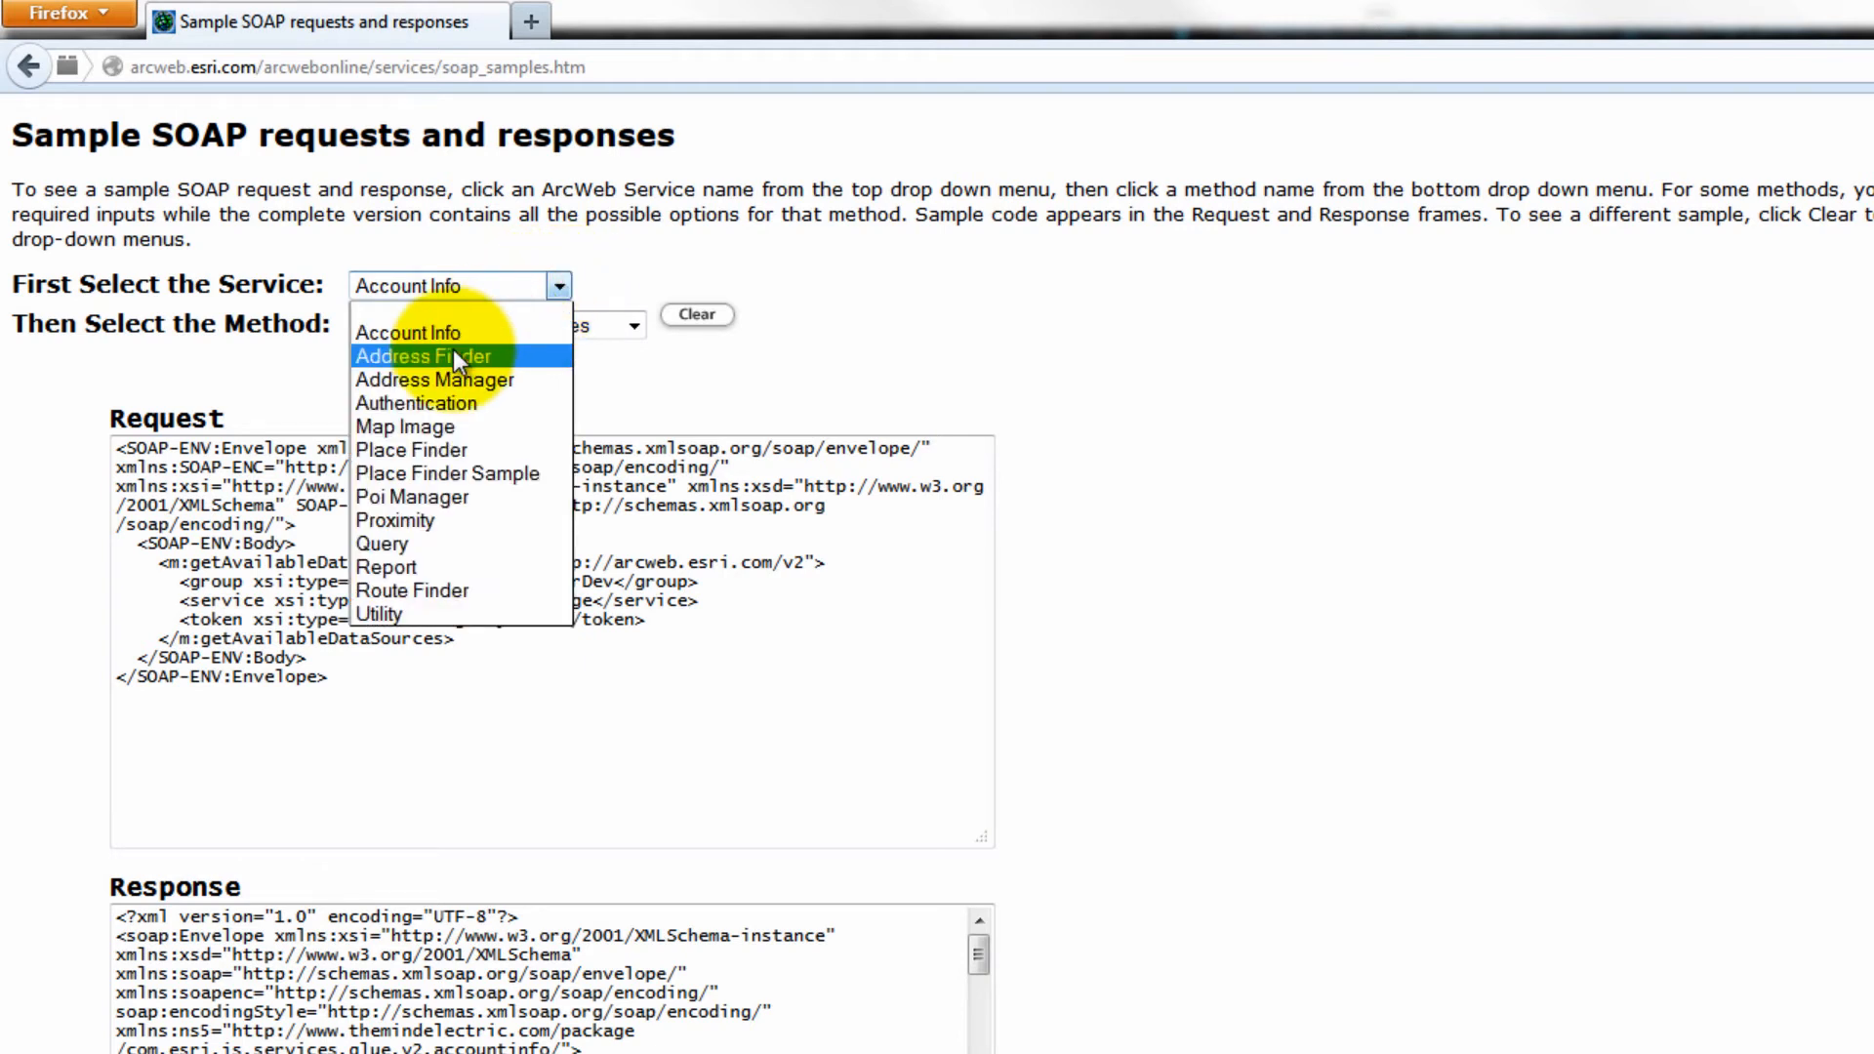
pyautogui.click(424, 356)
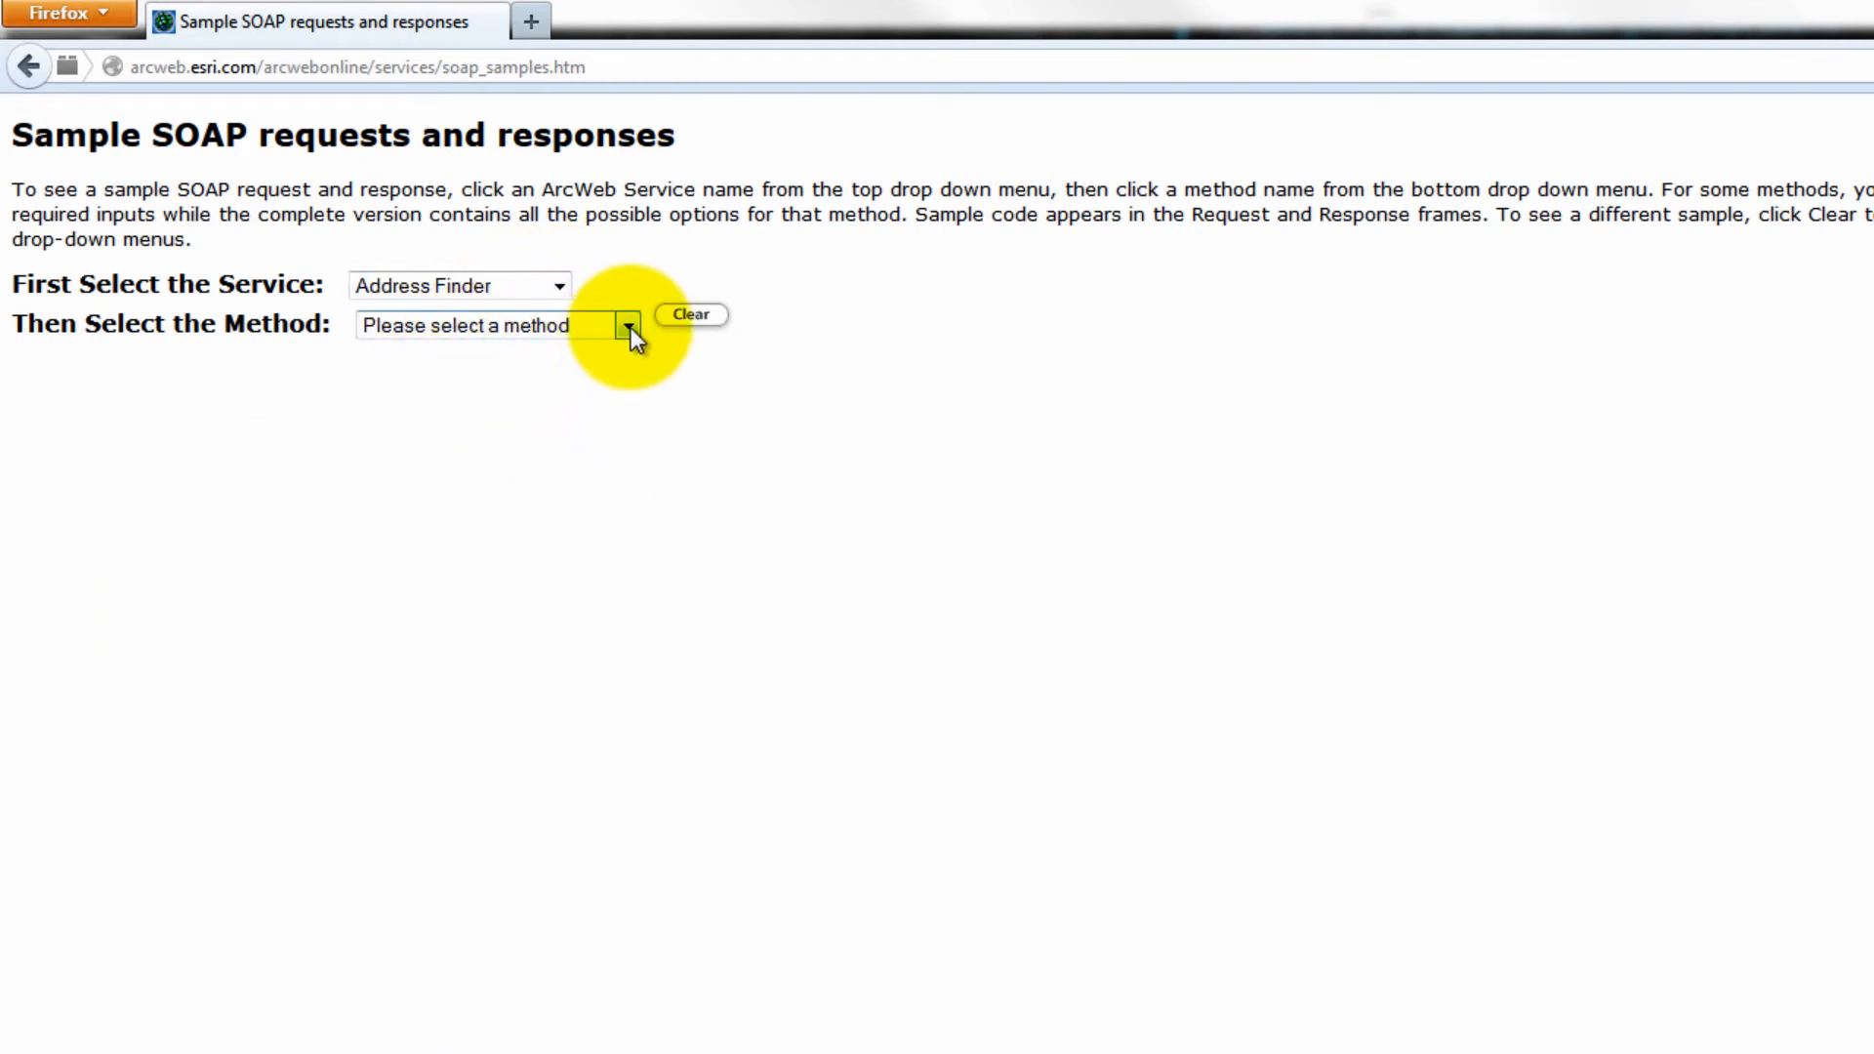
pyautogui.click(624, 325)
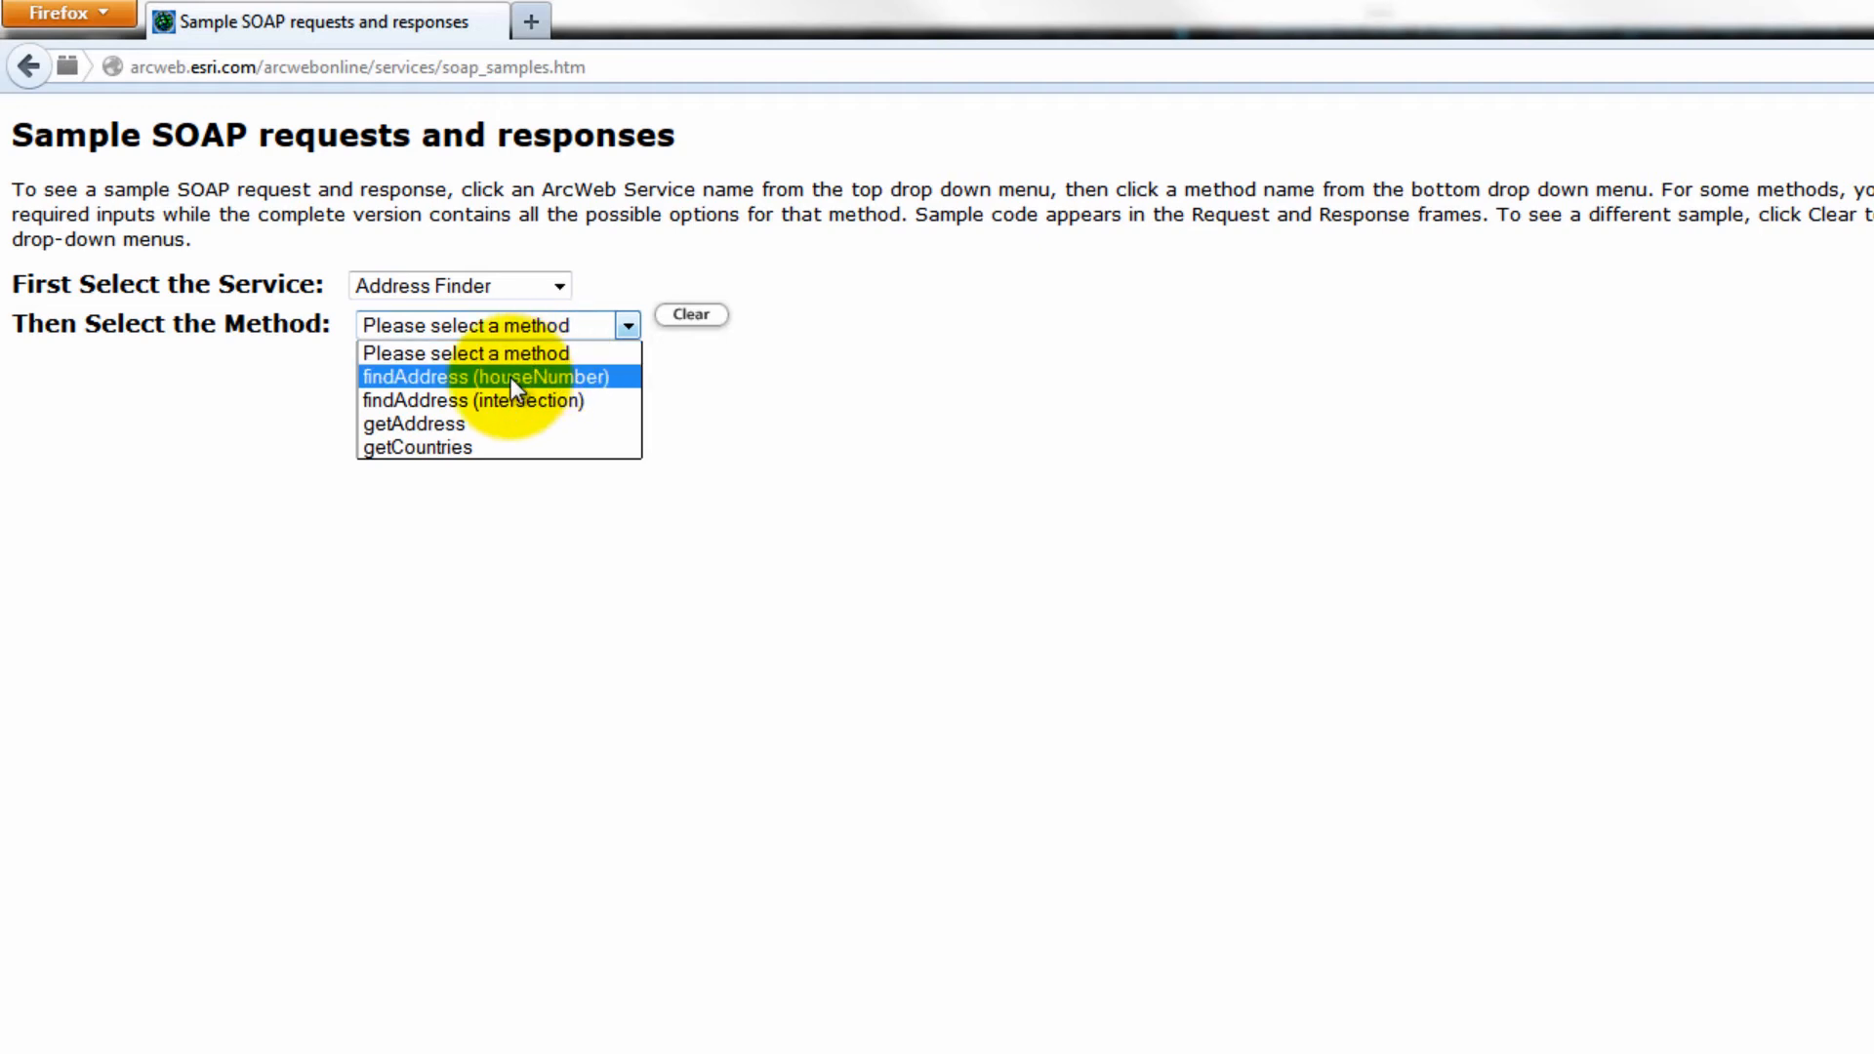
pyautogui.click(485, 377)
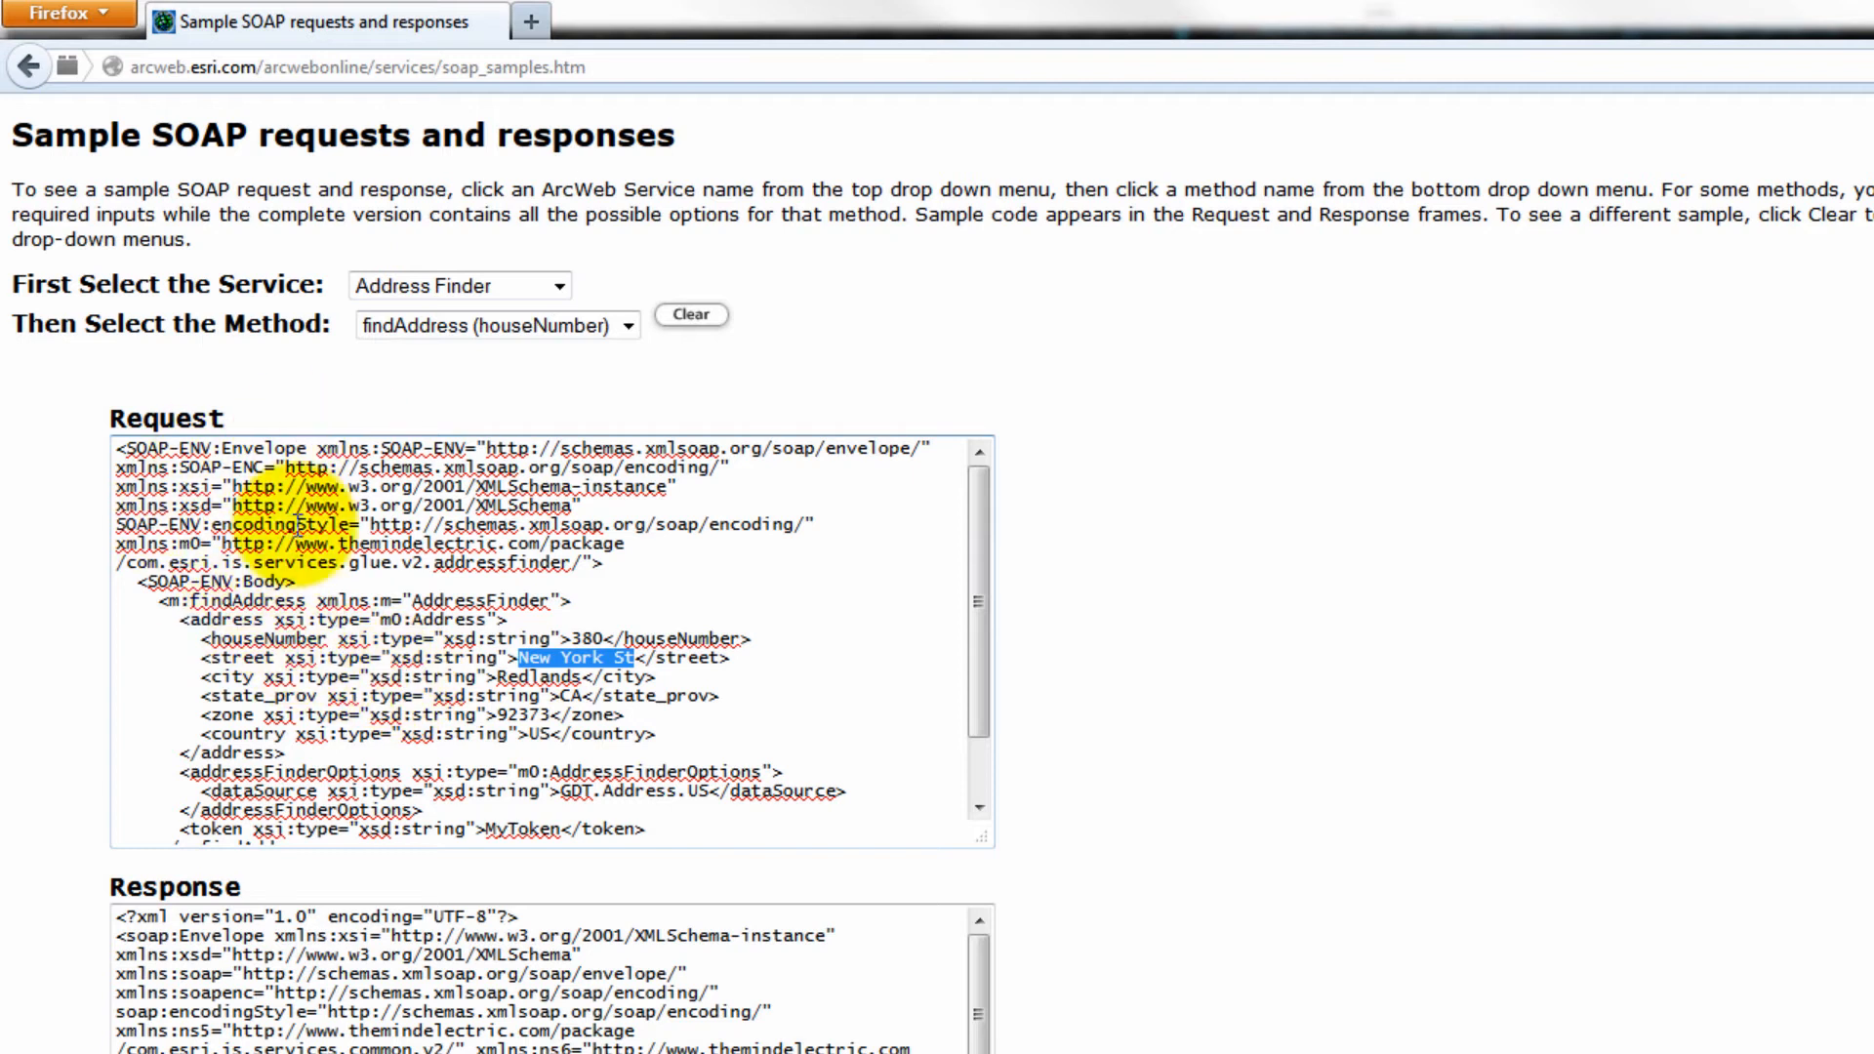
pyautogui.moveTo(414, 867)
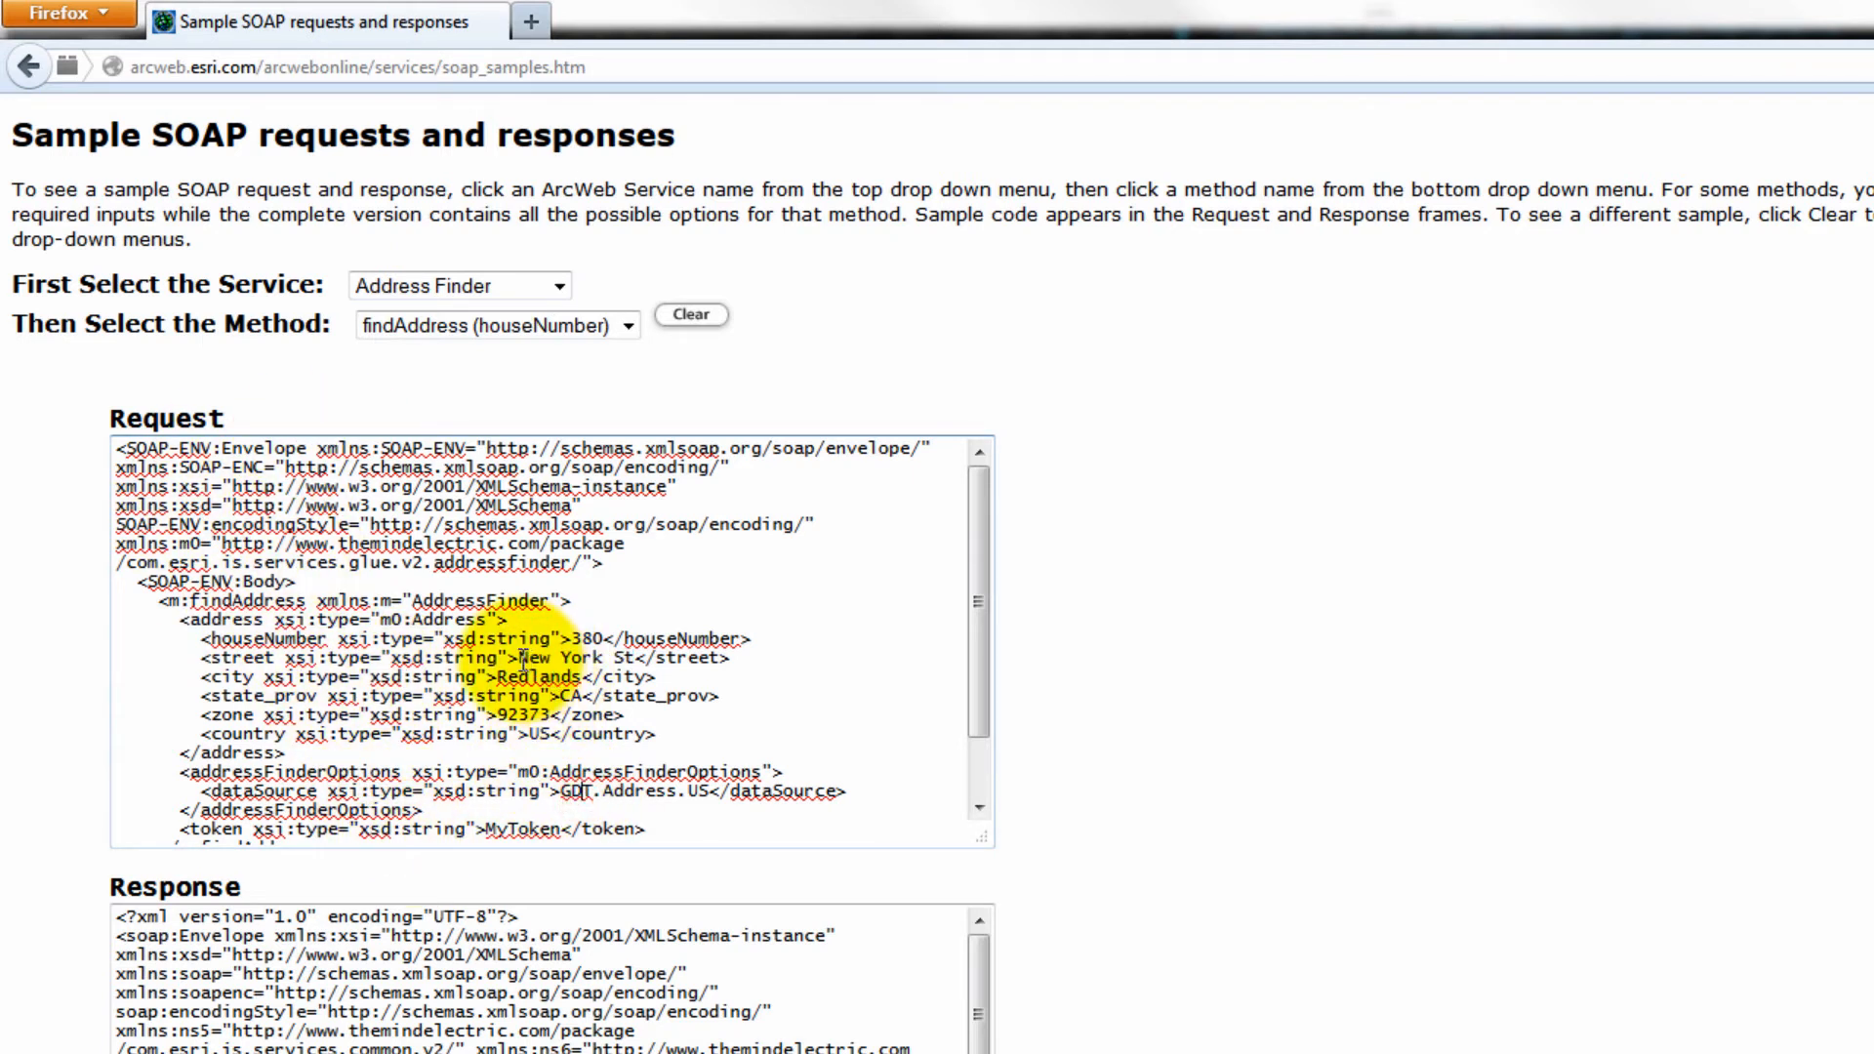
pyautogui.doubleClick(541, 658)
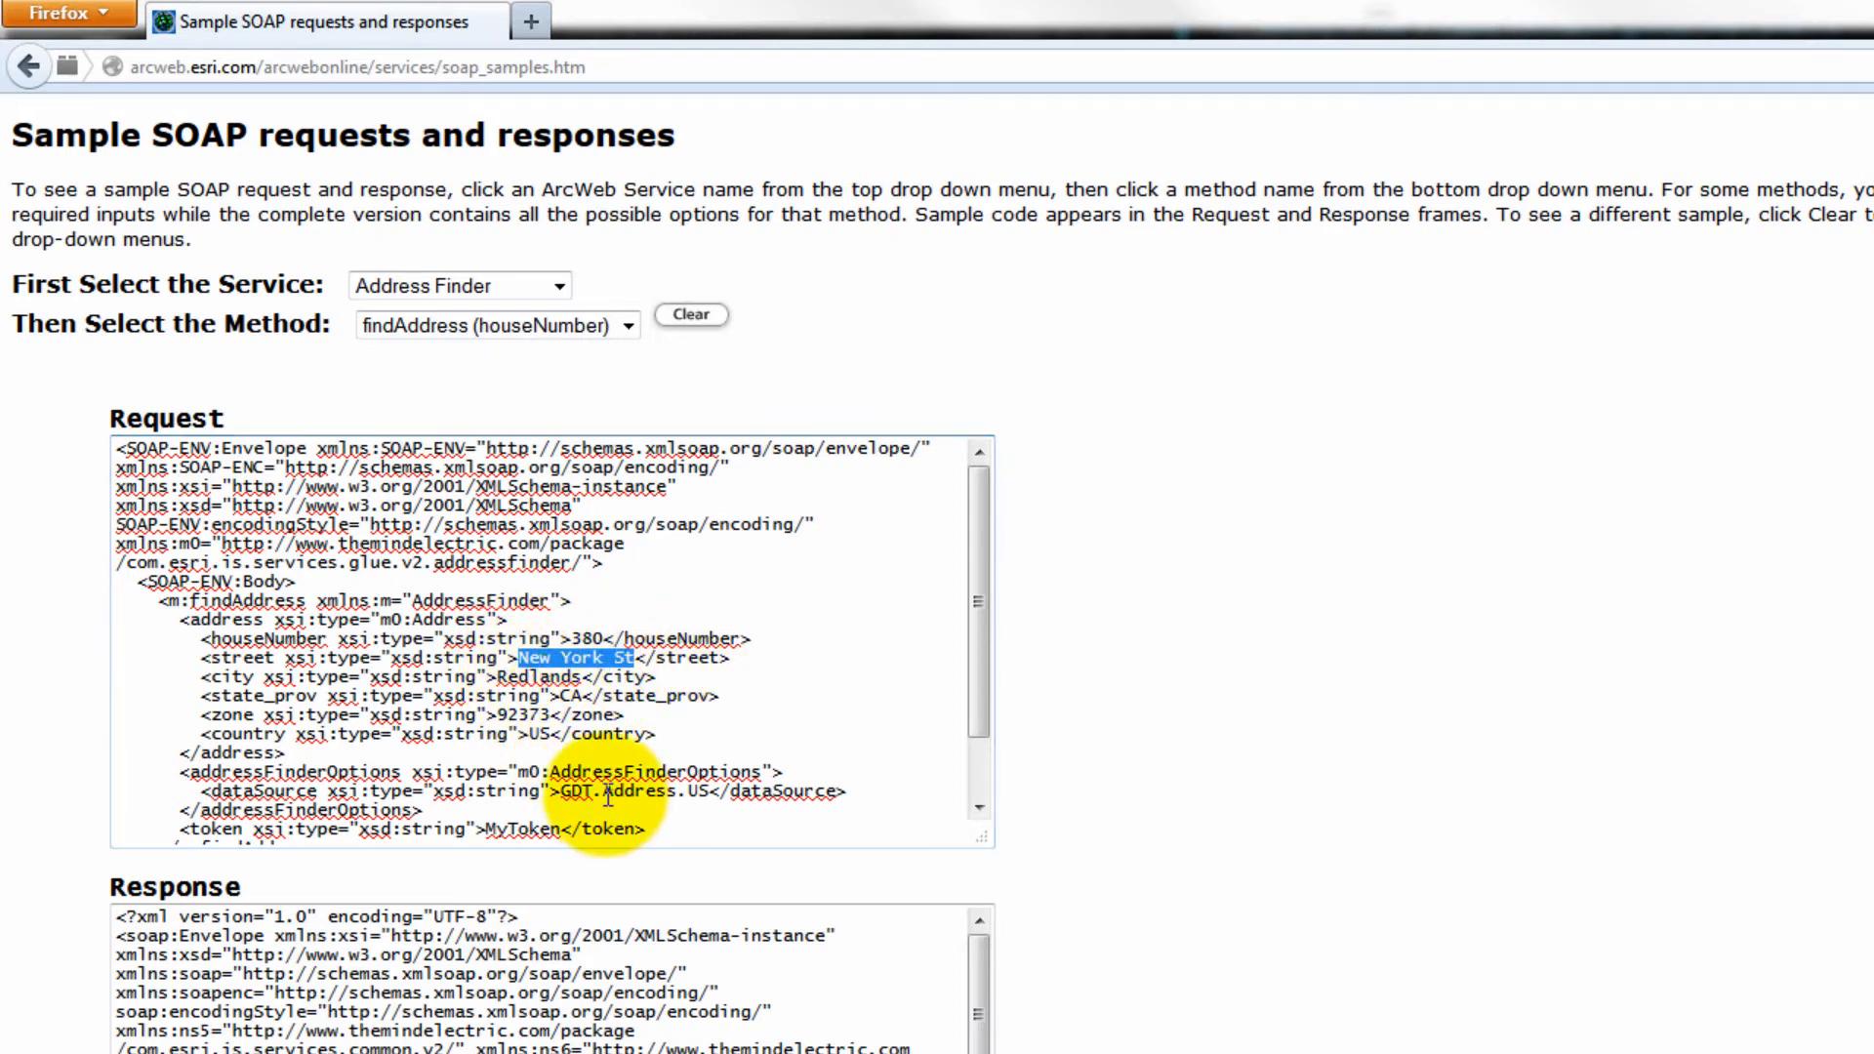
# Scroll down to view findAddressResponse and LocationInfo in the sample response
pyautogui.scroll(-3)
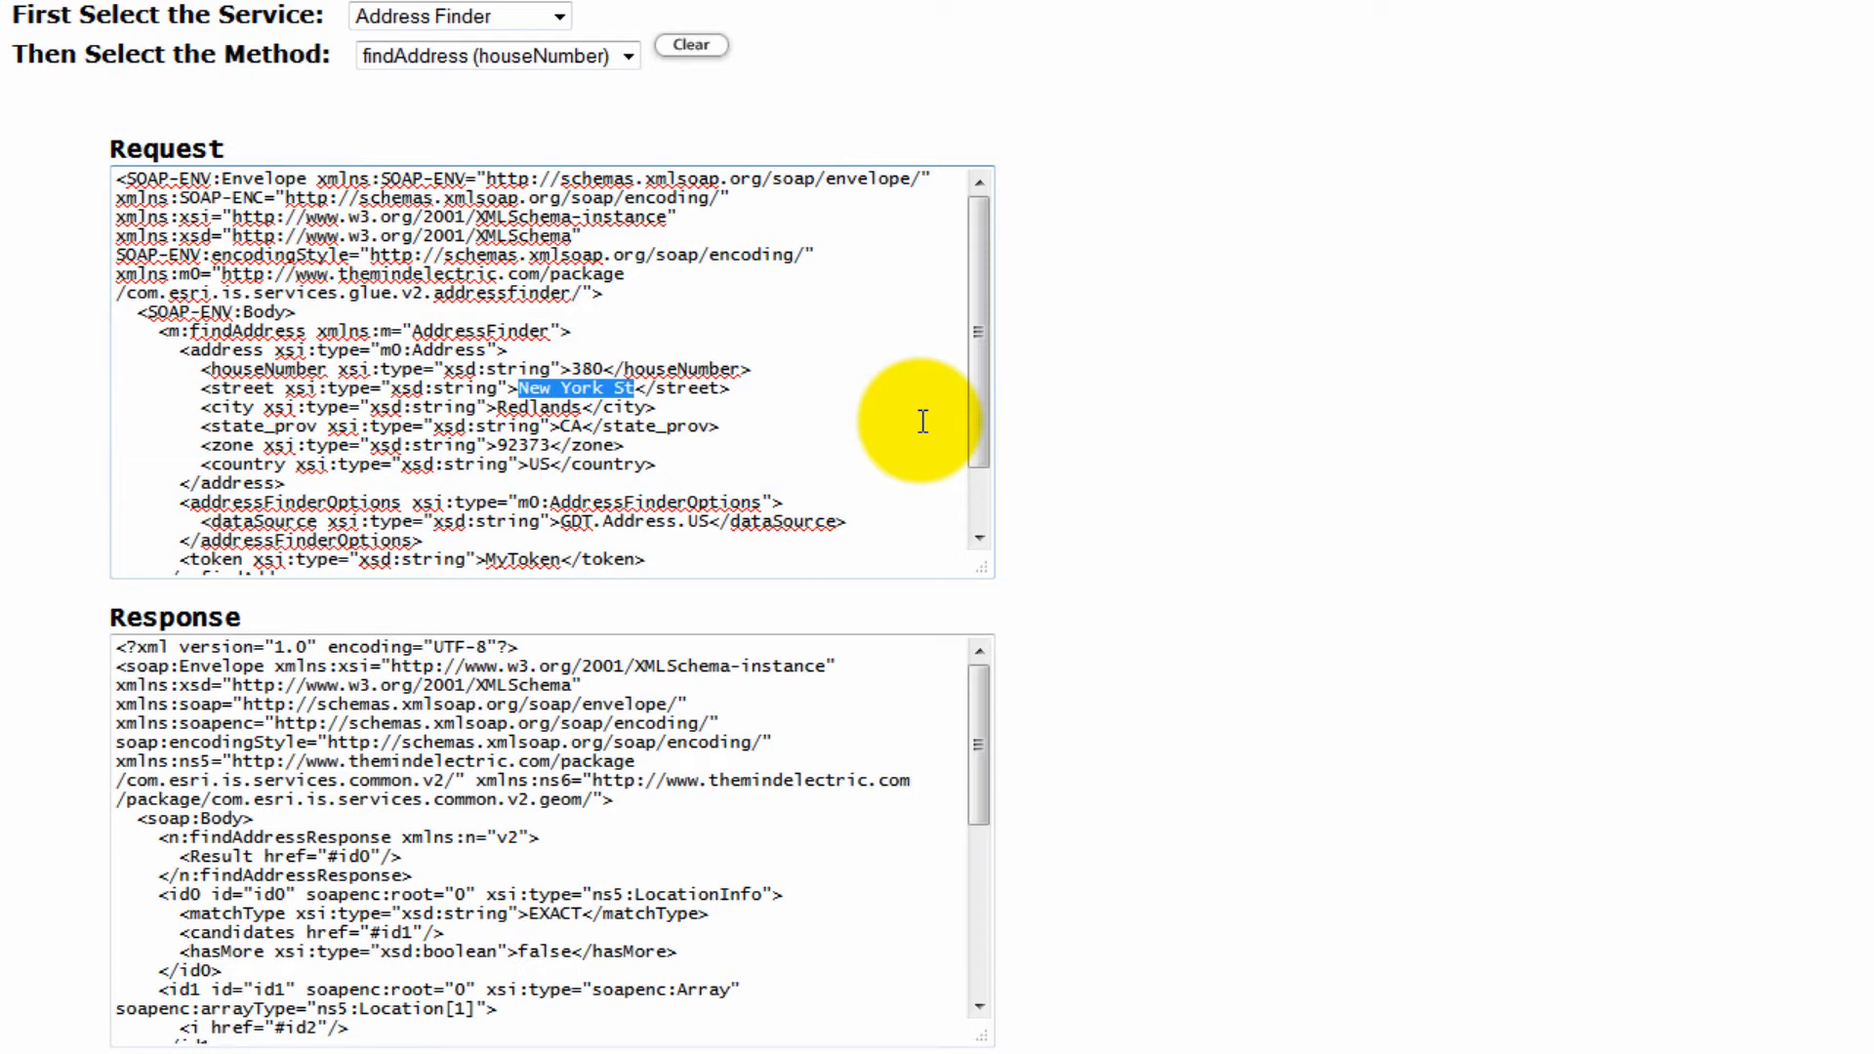
pyautogui.moveTo(926, 422)
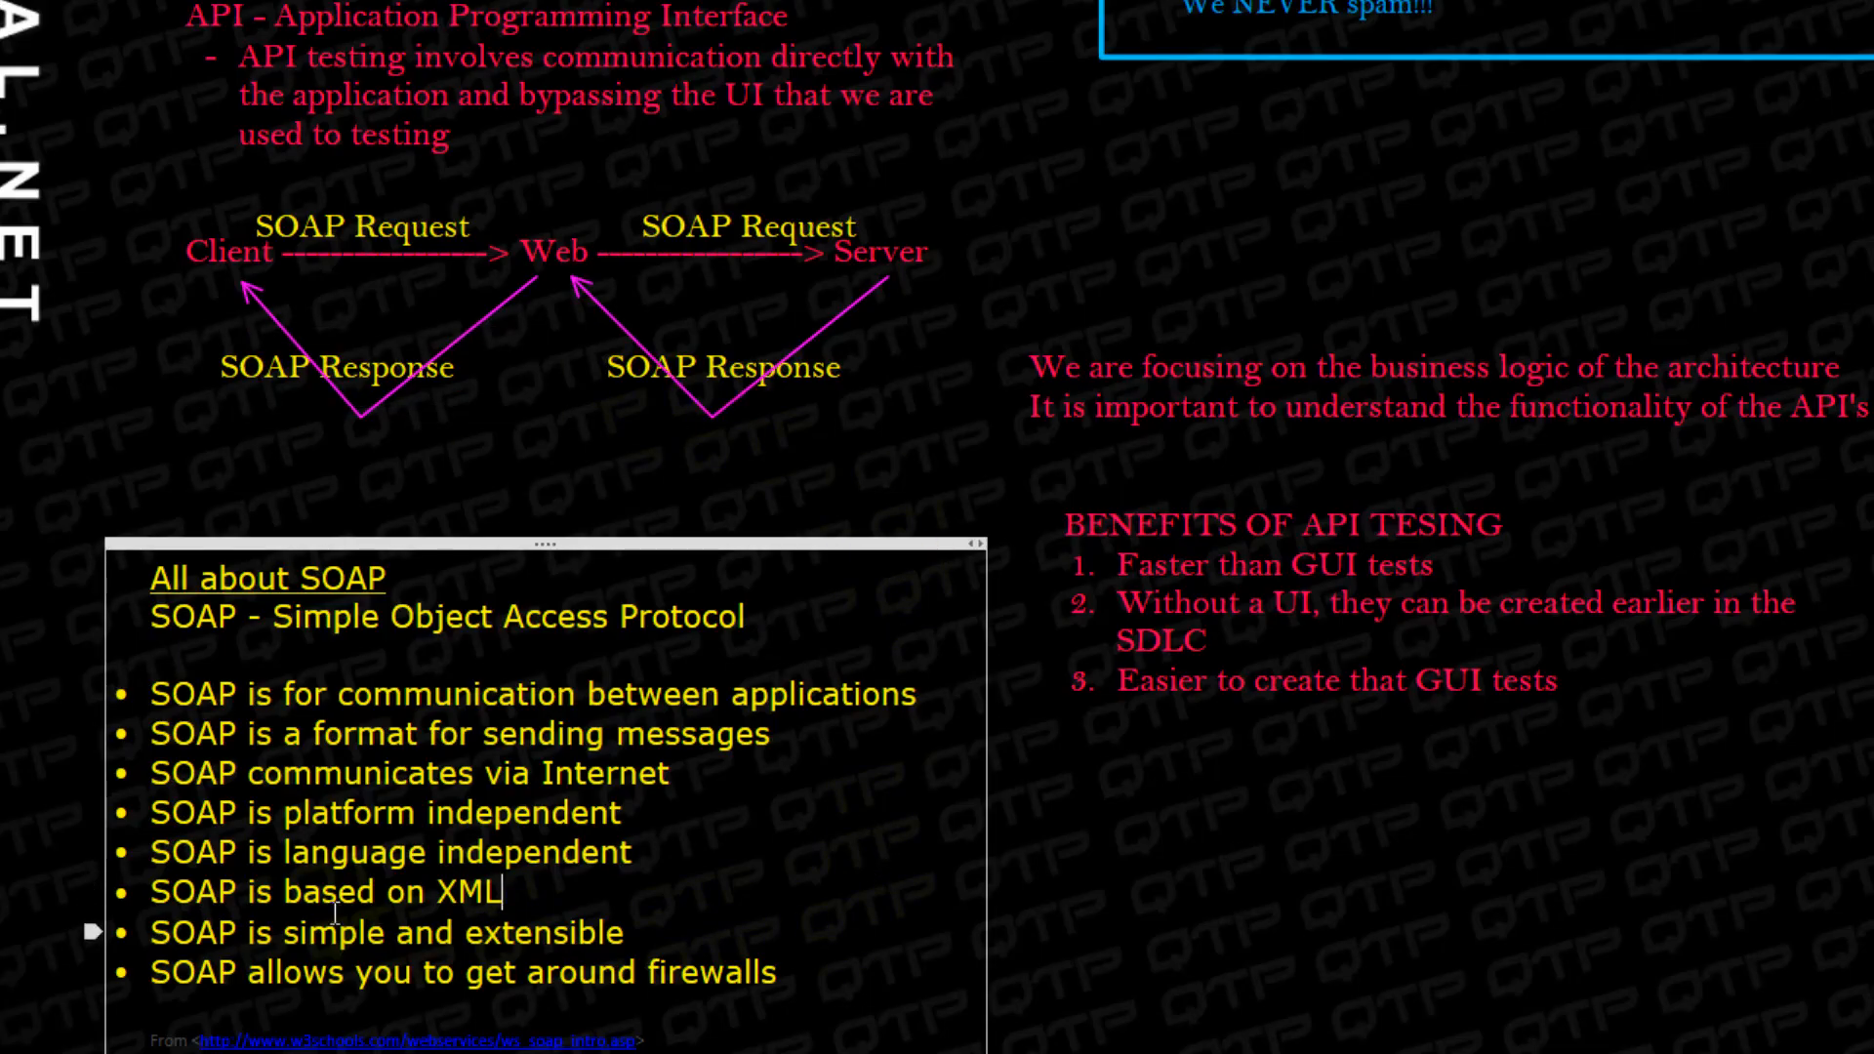
# Highlight the 'simple and extensible' SOAP note, then return to the Address Finder sample in Firefox
pyautogui.moveTo(282, 932); pyautogui.dragTo(555, 932)
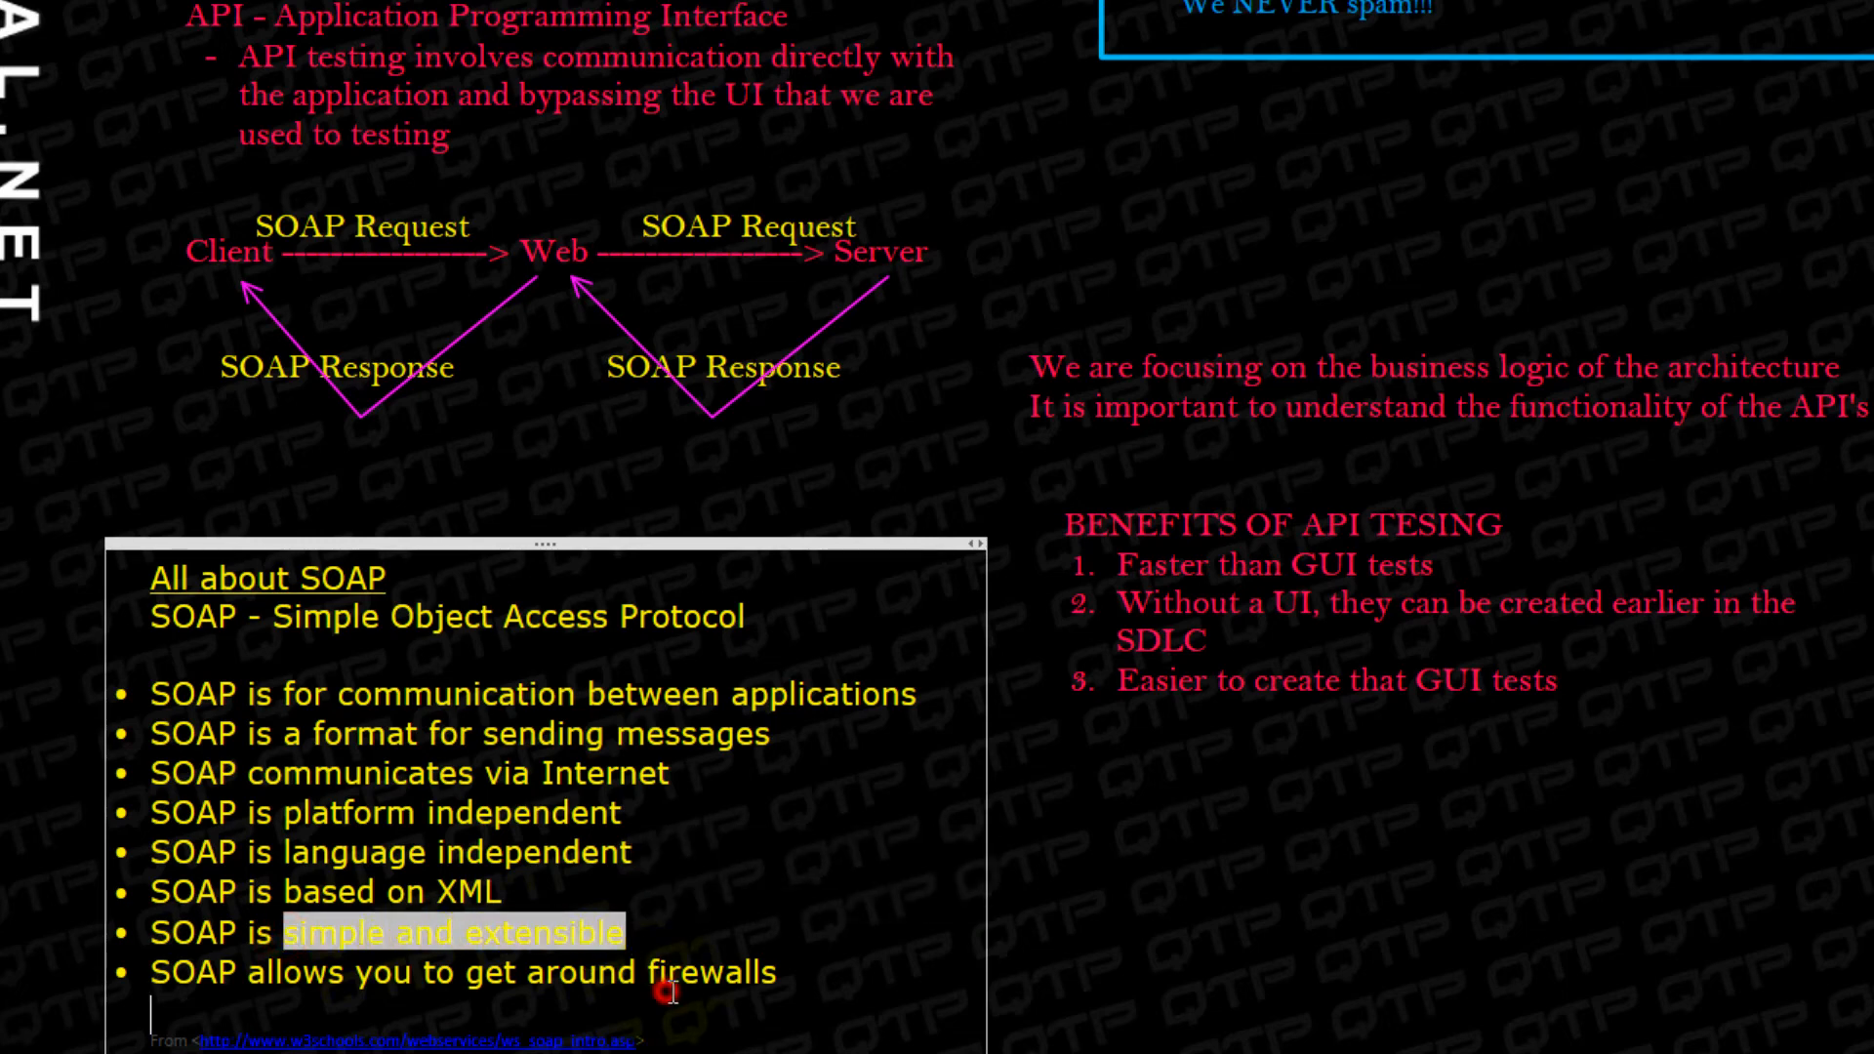
pyautogui.doubleClick(728, 973)
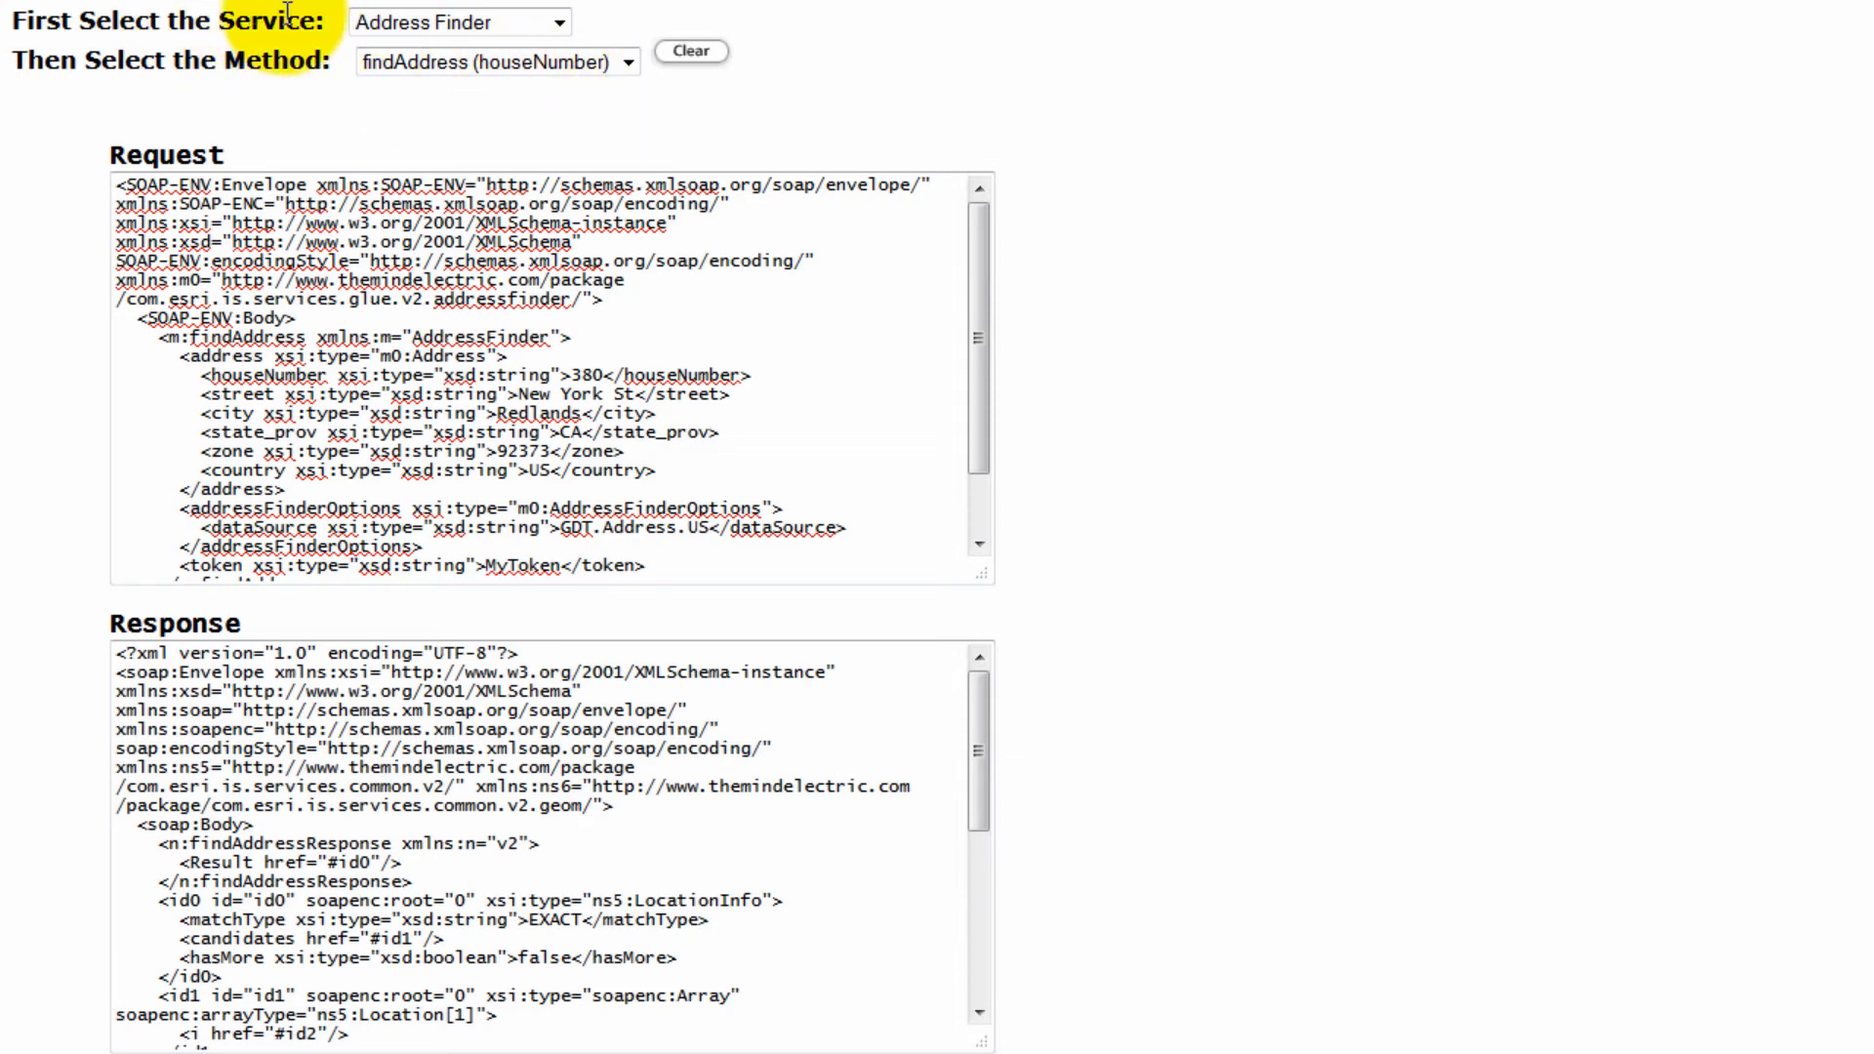
# Pick Authentication from the sample service list to reveal its getToken and validateToken methods
pyautogui.click(551, 21)
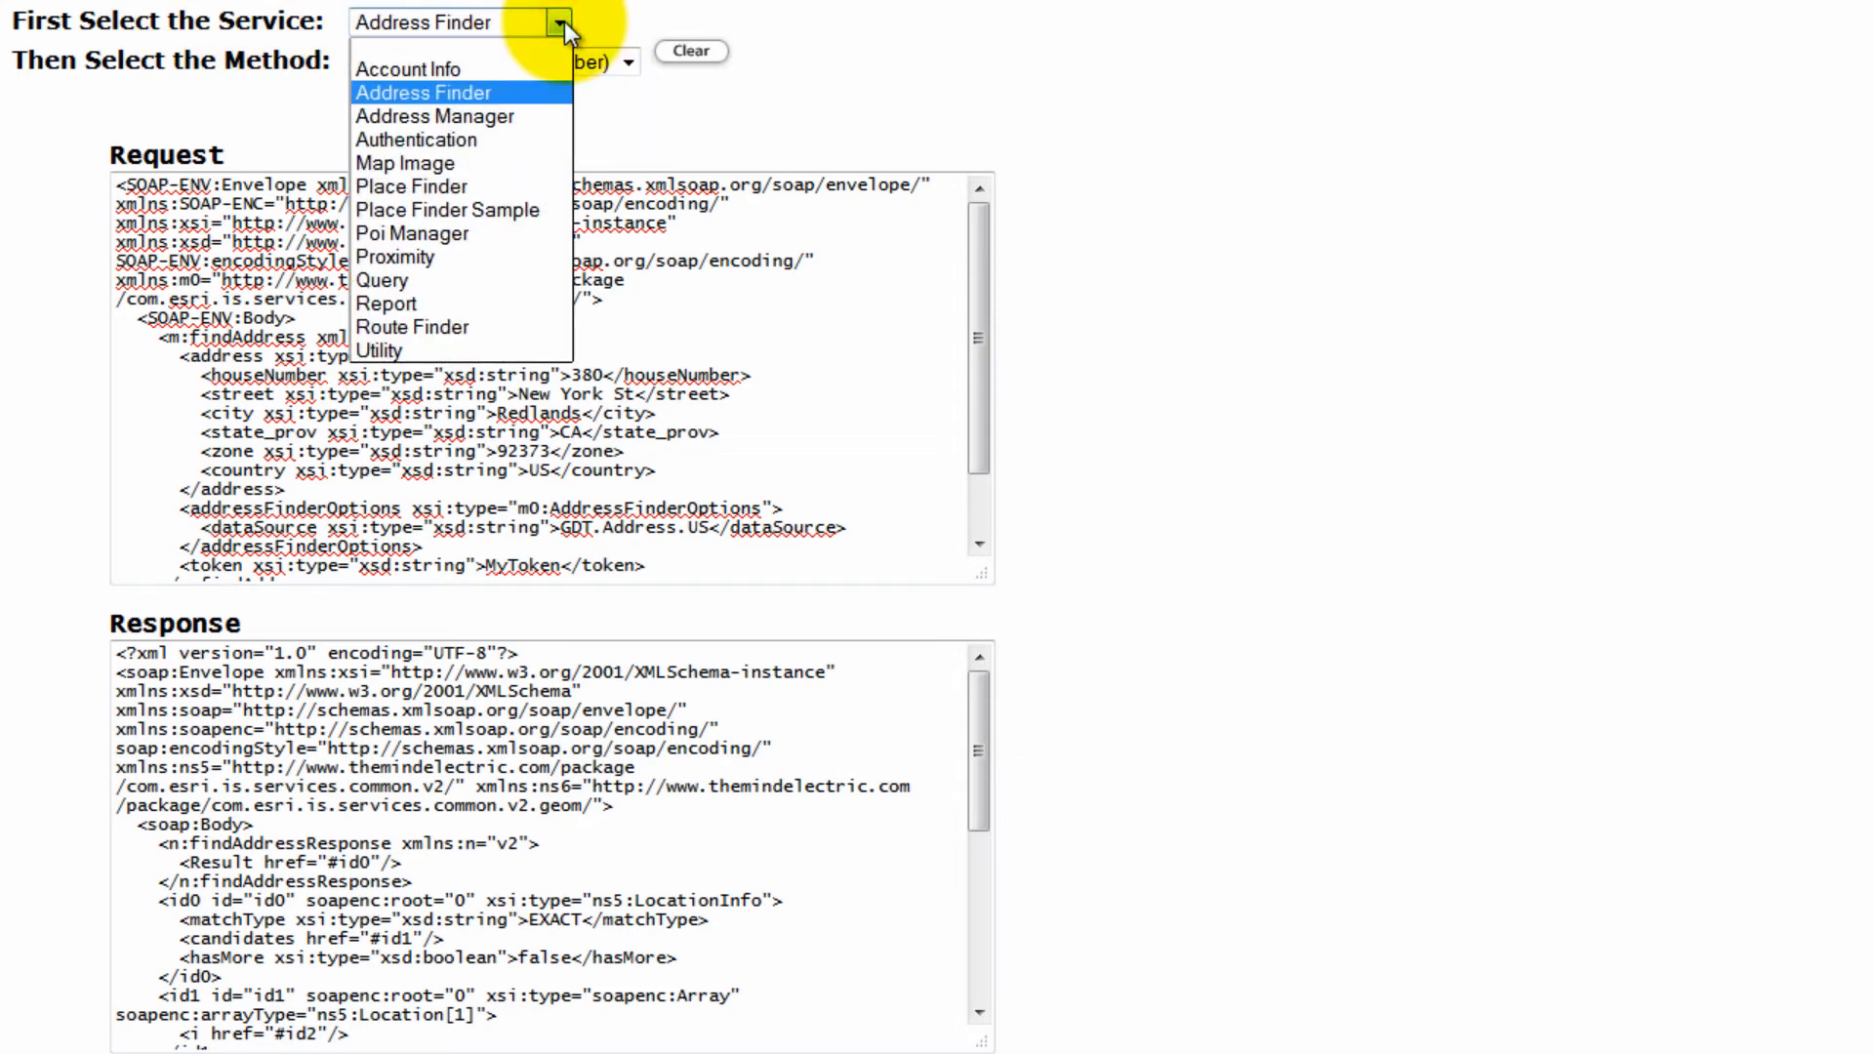
pyautogui.click(416, 139)
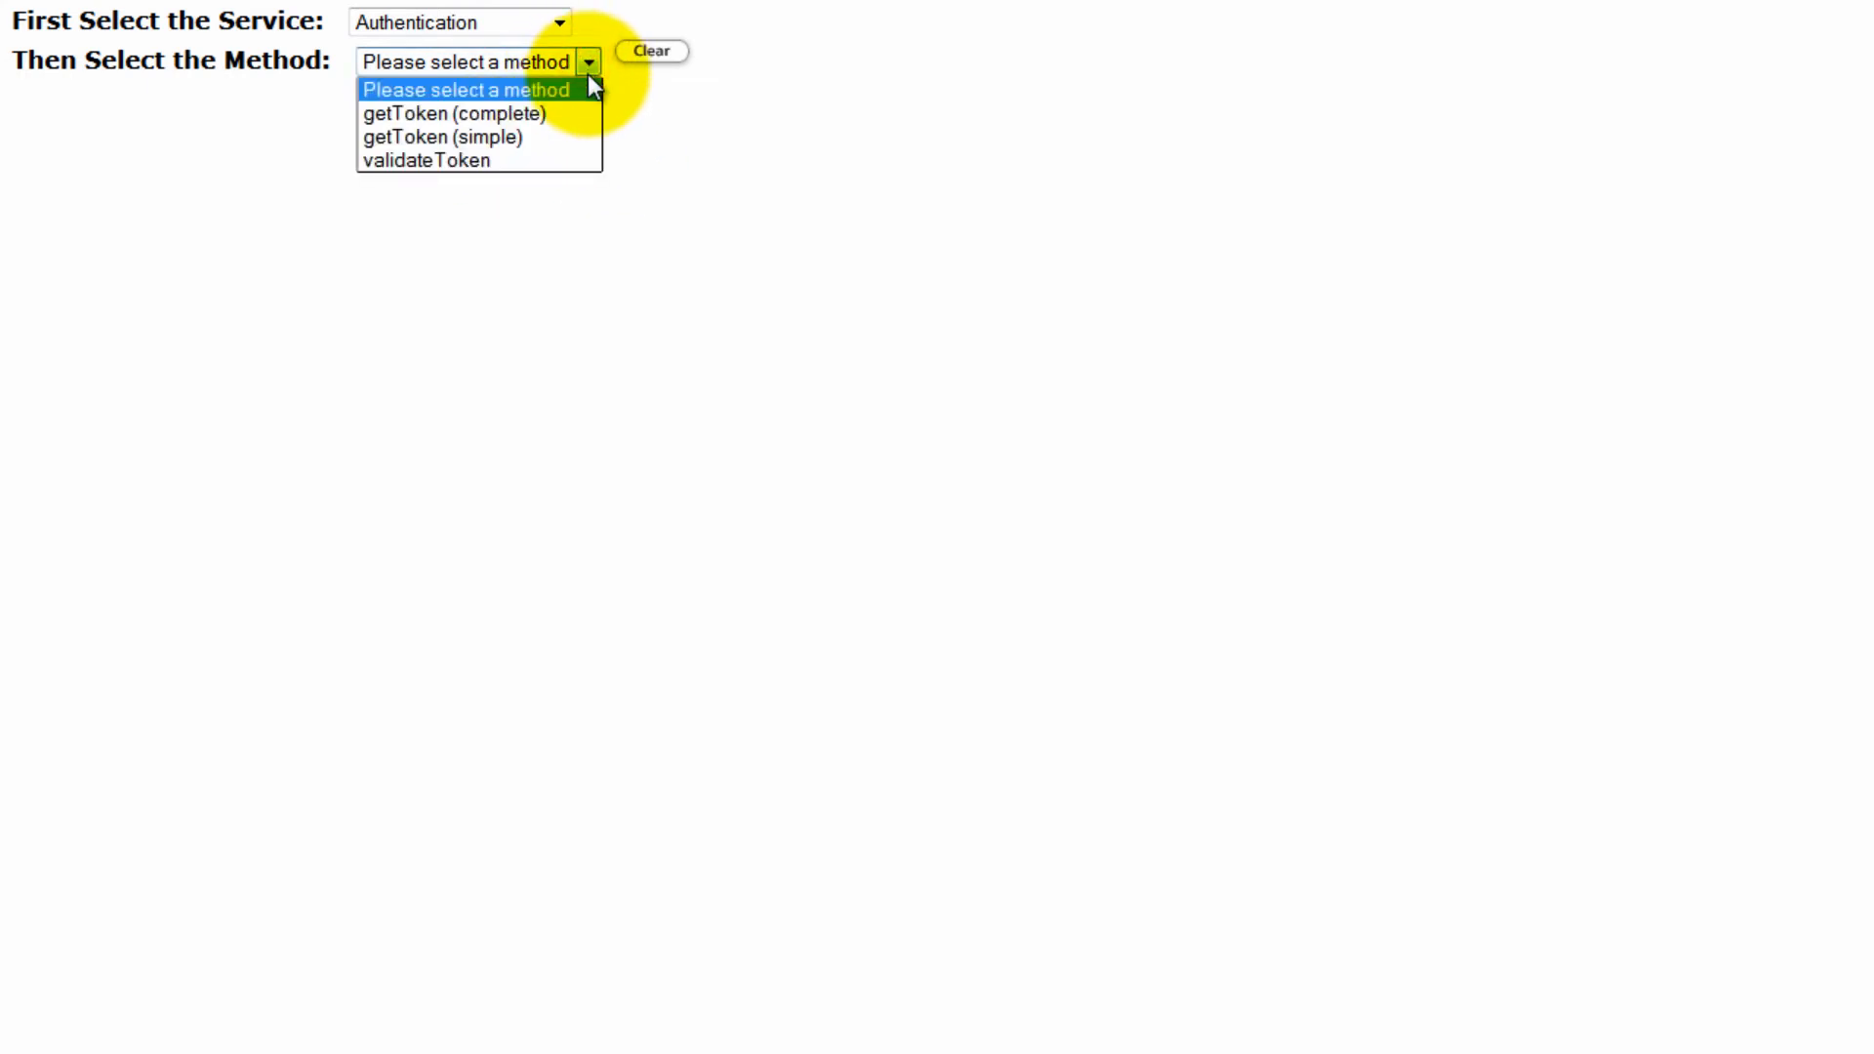
pyautogui.moveTo(519, 124)
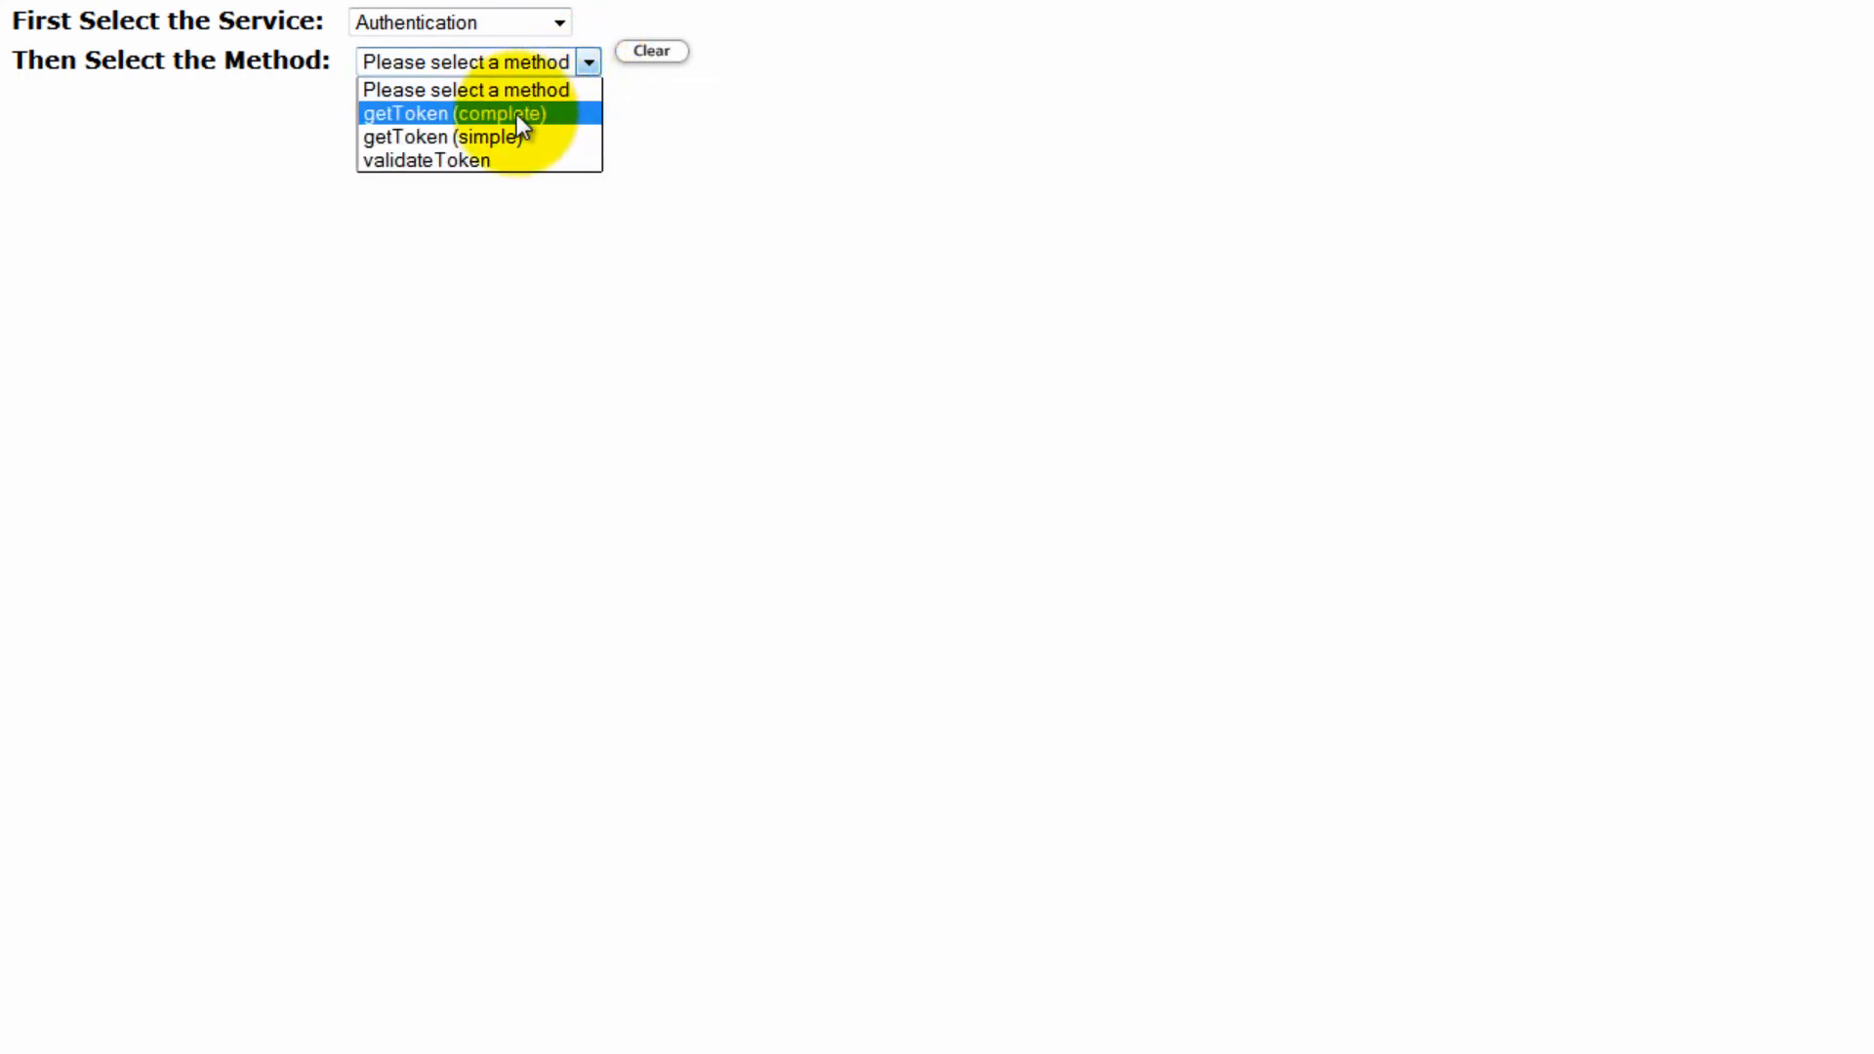
pyautogui.moveTo(465, 121)
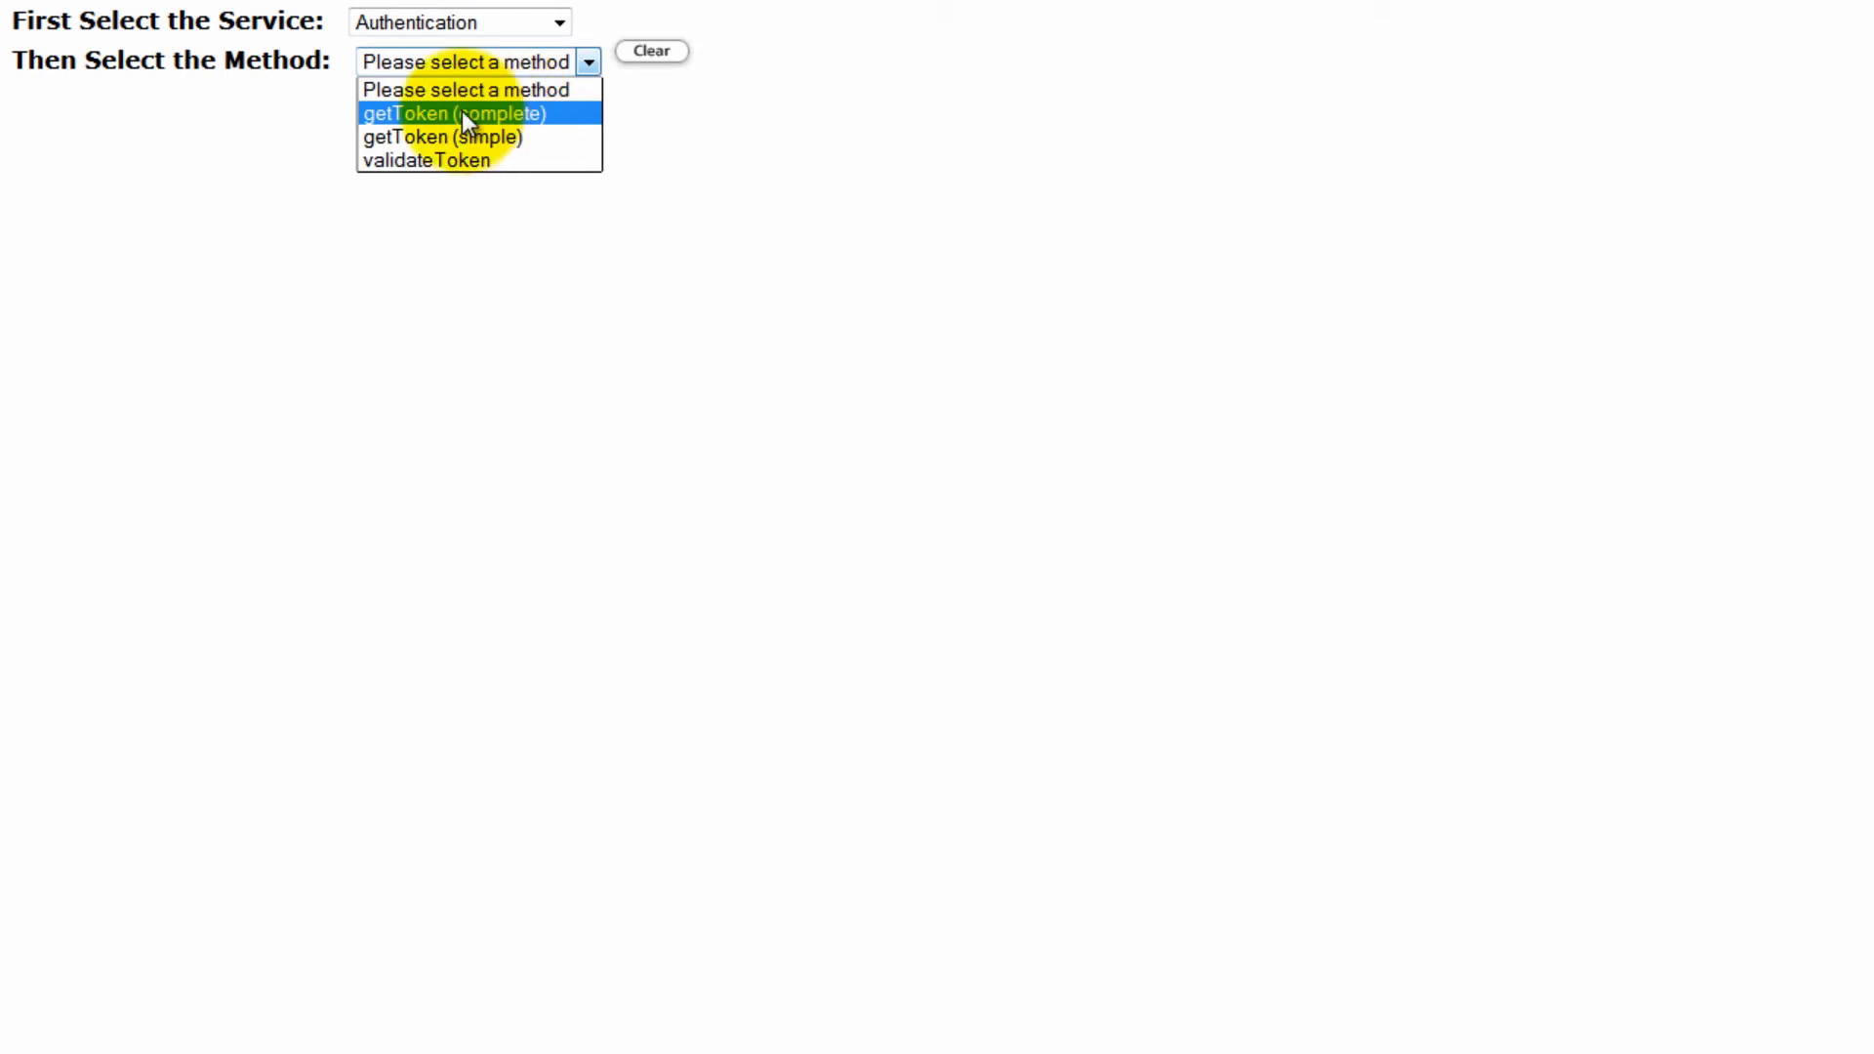
pyautogui.moveTo(492, 117)
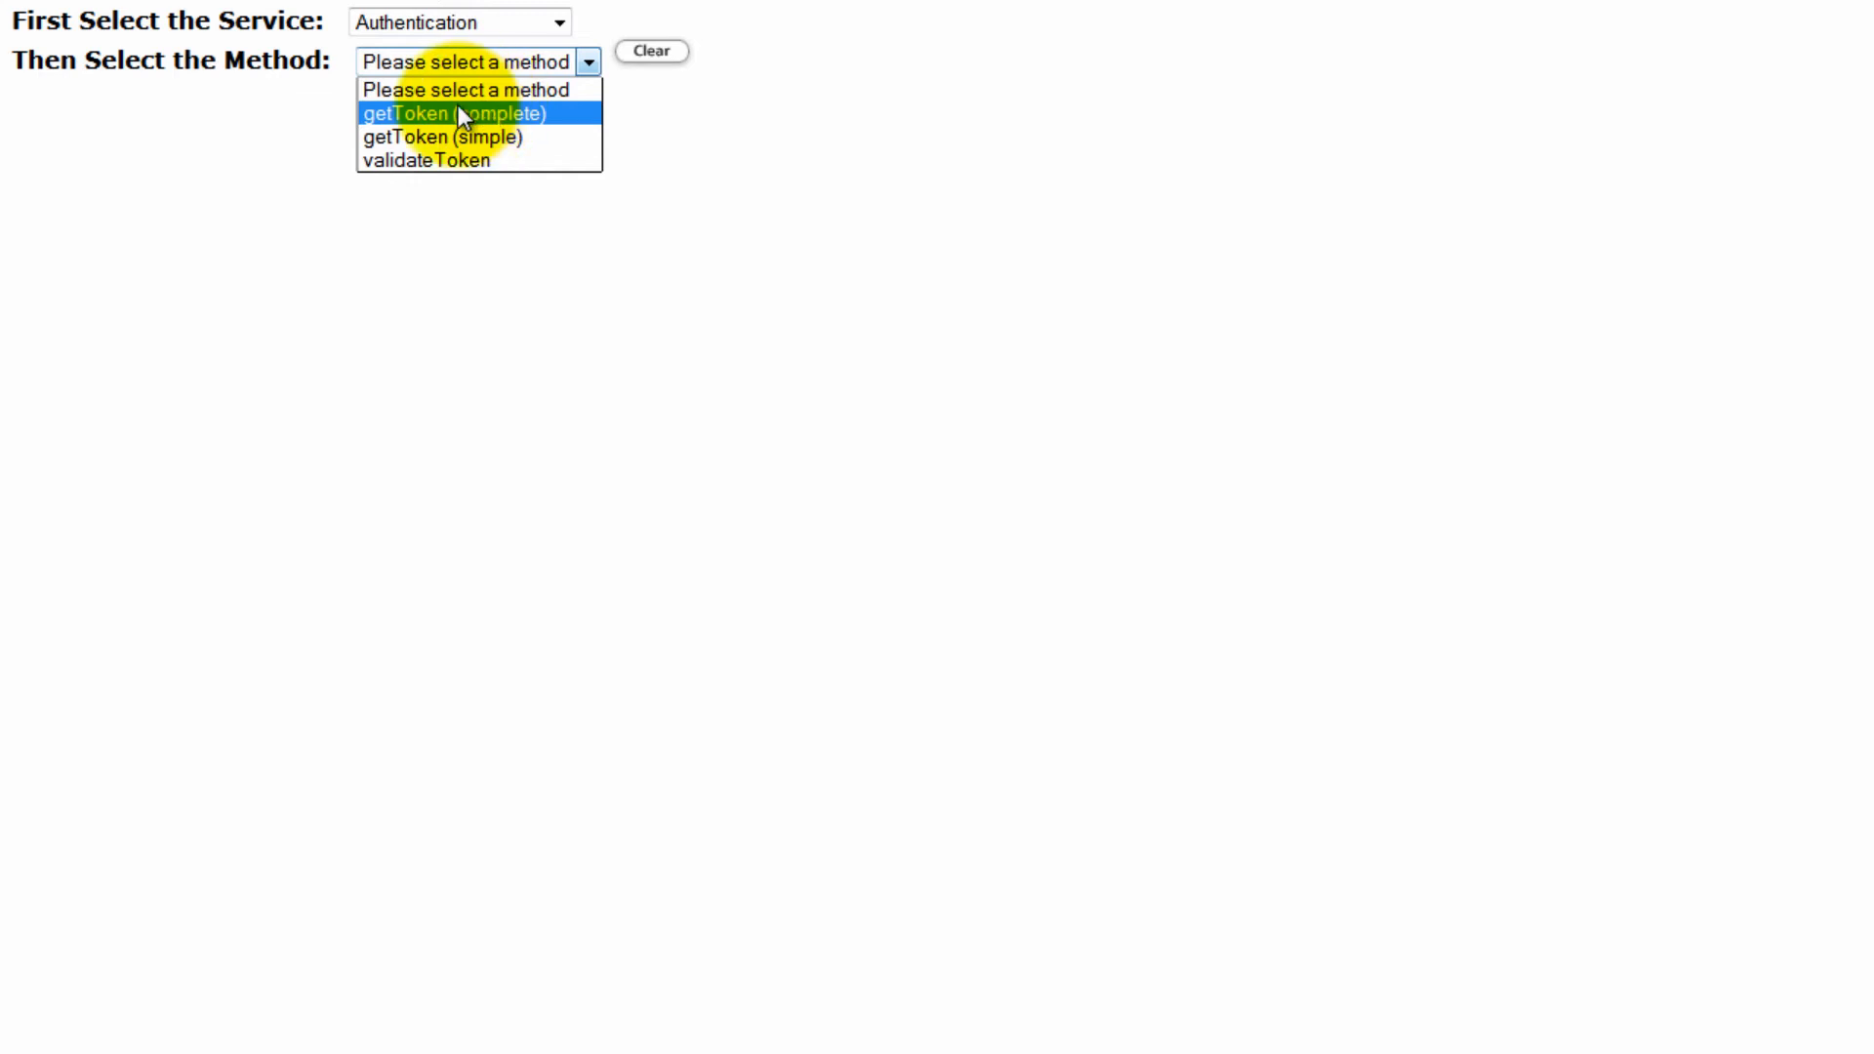
pyautogui.moveTo(476, 130)
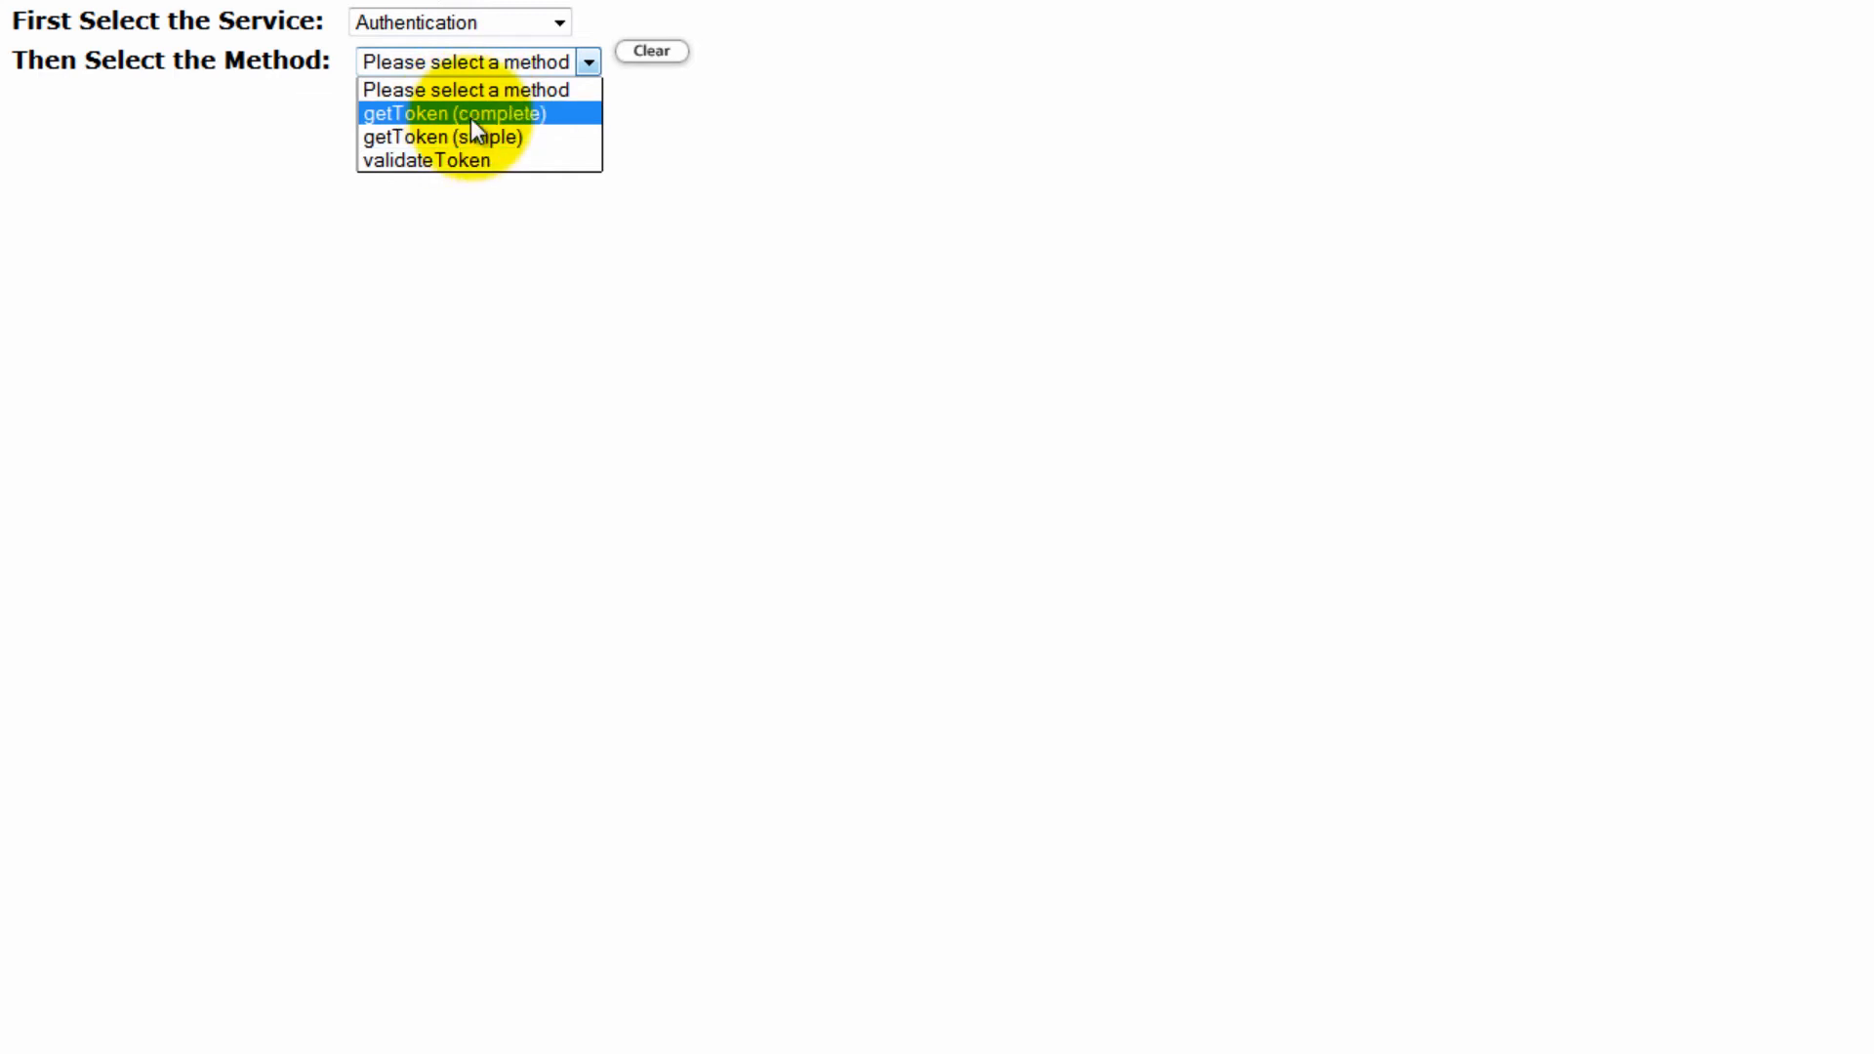
pyautogui.moveTo(449, 135)
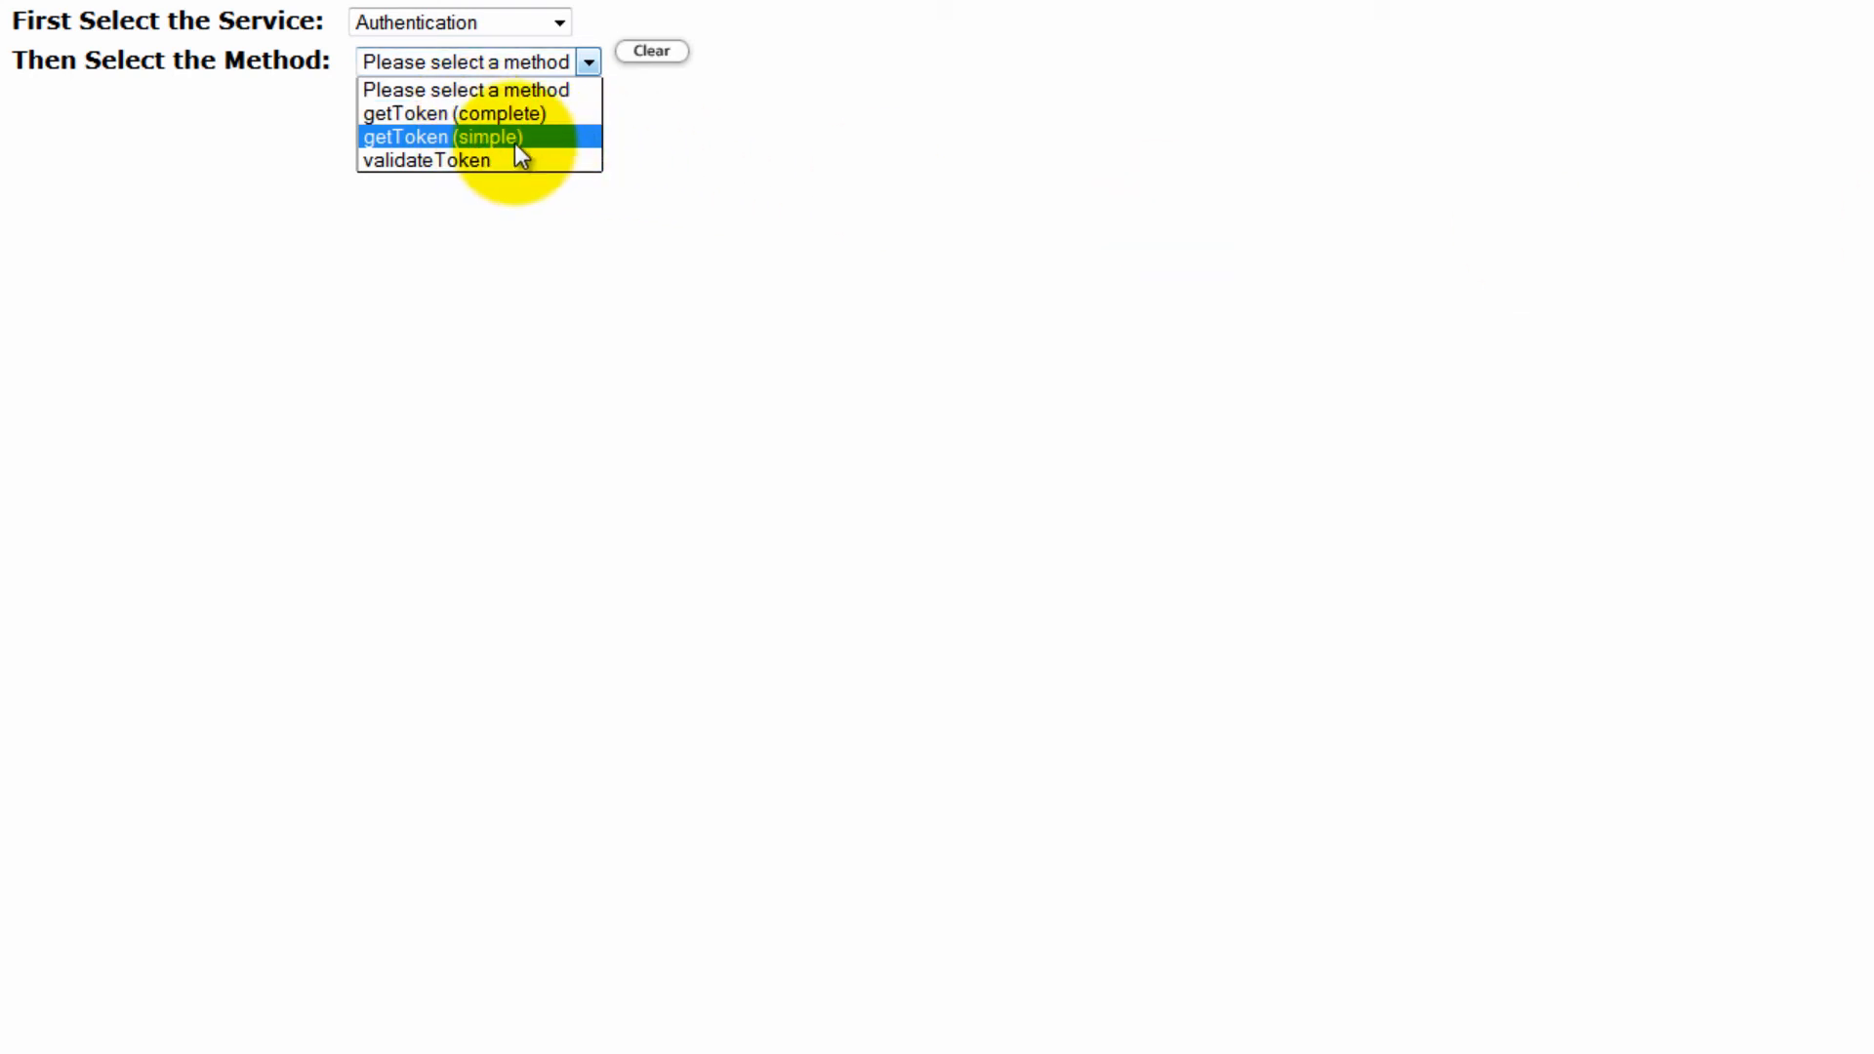
pyautogui.moveTo(505, 166)
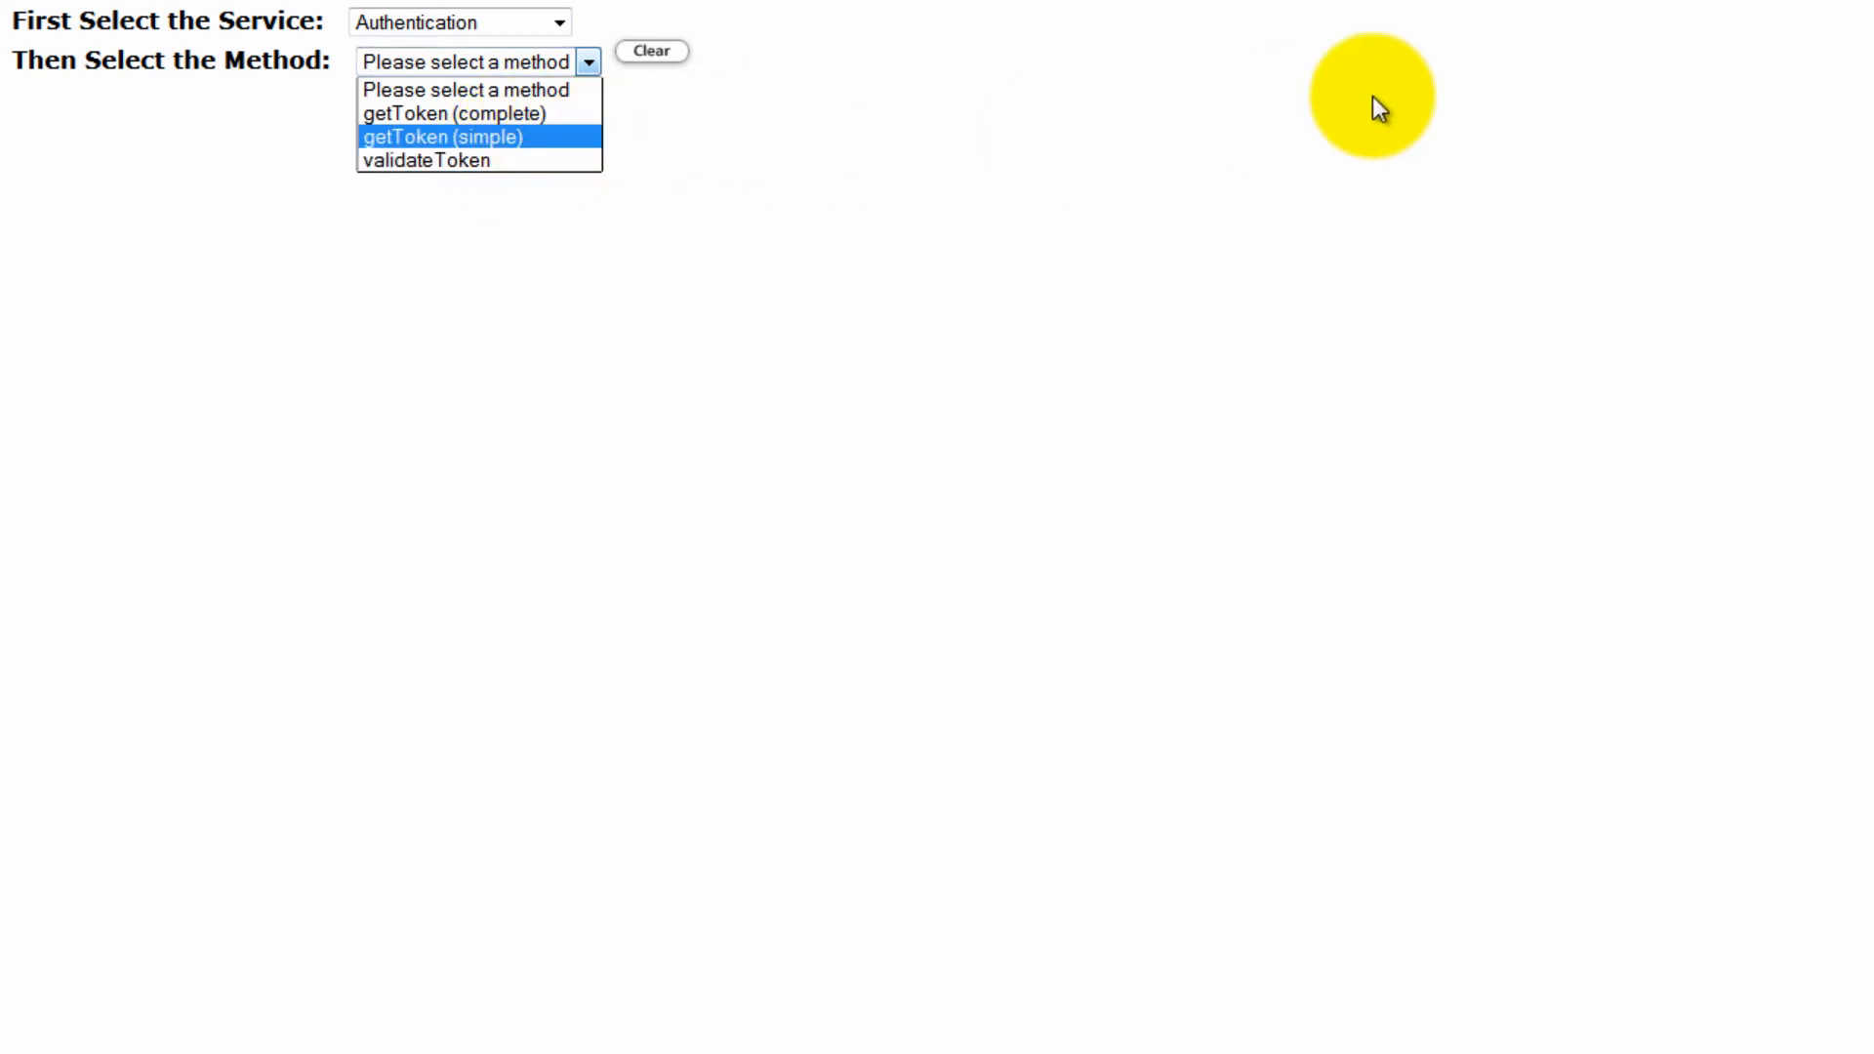
pyautogui.moveTo(1319, 88)
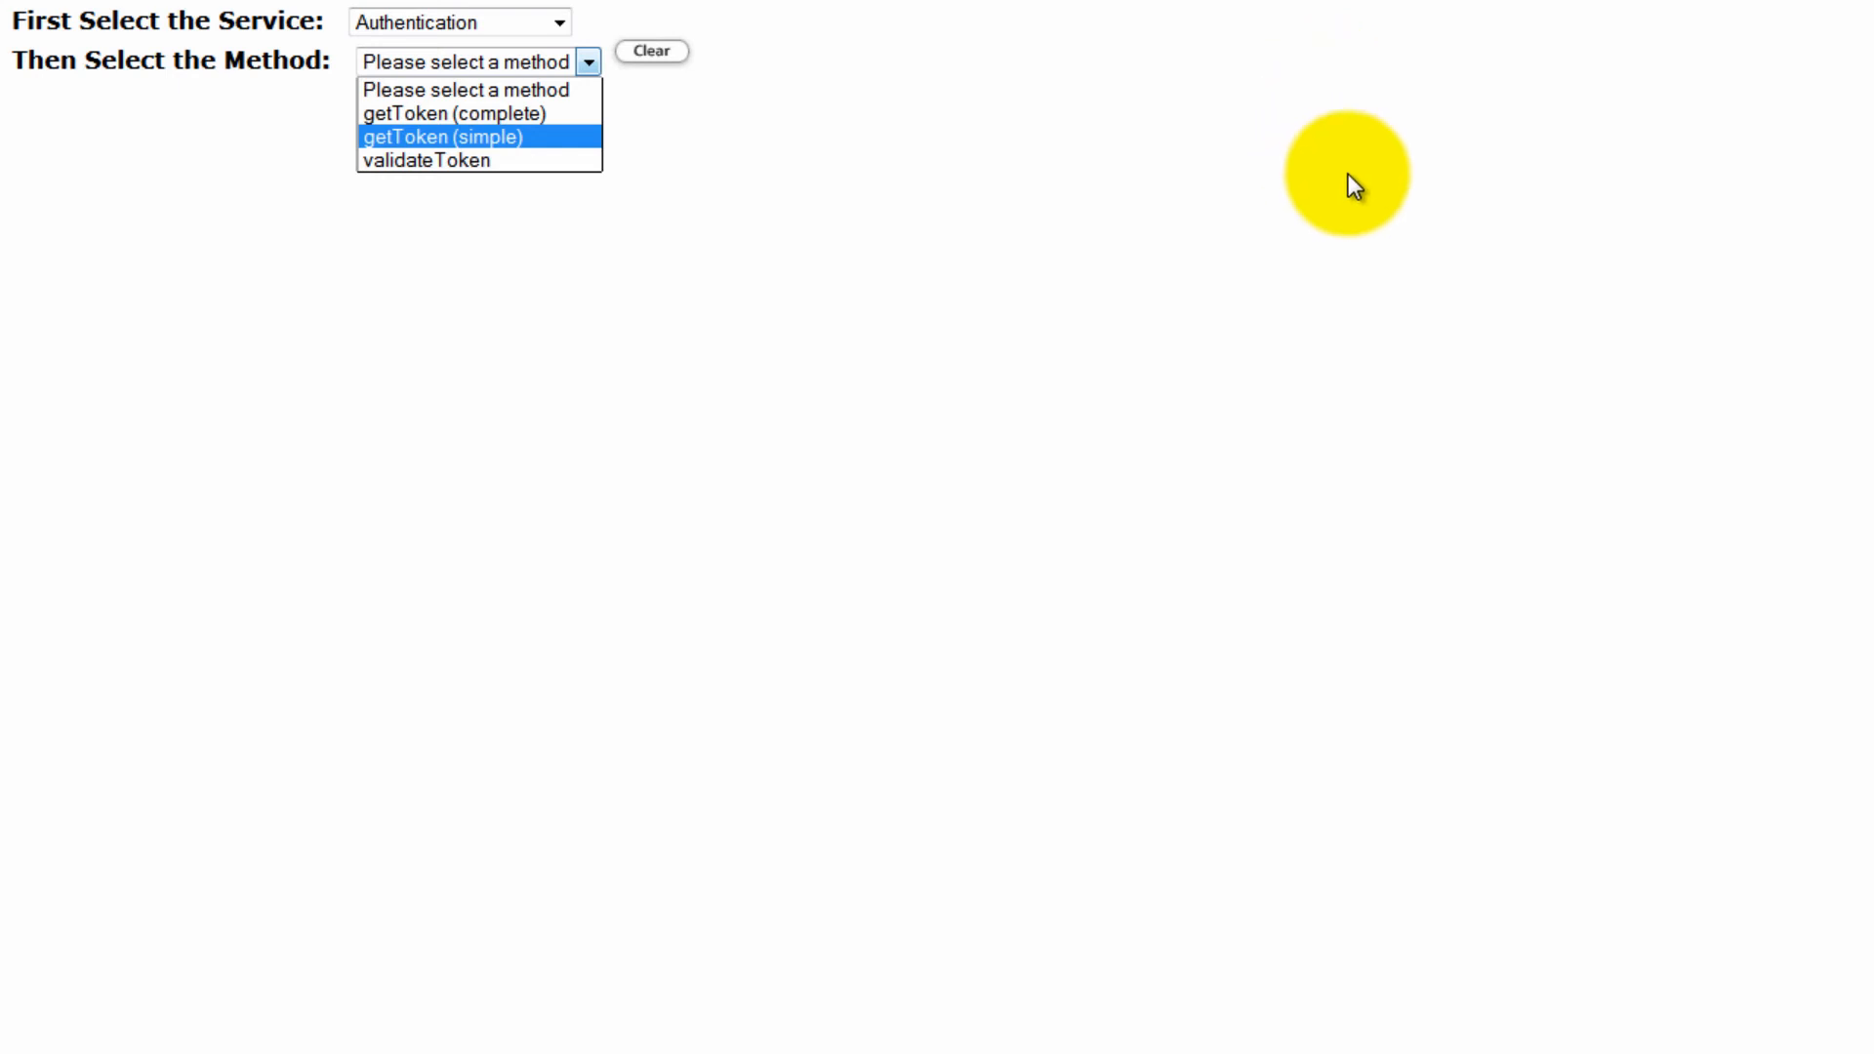
pyautogui.moveTo(1321, 174)
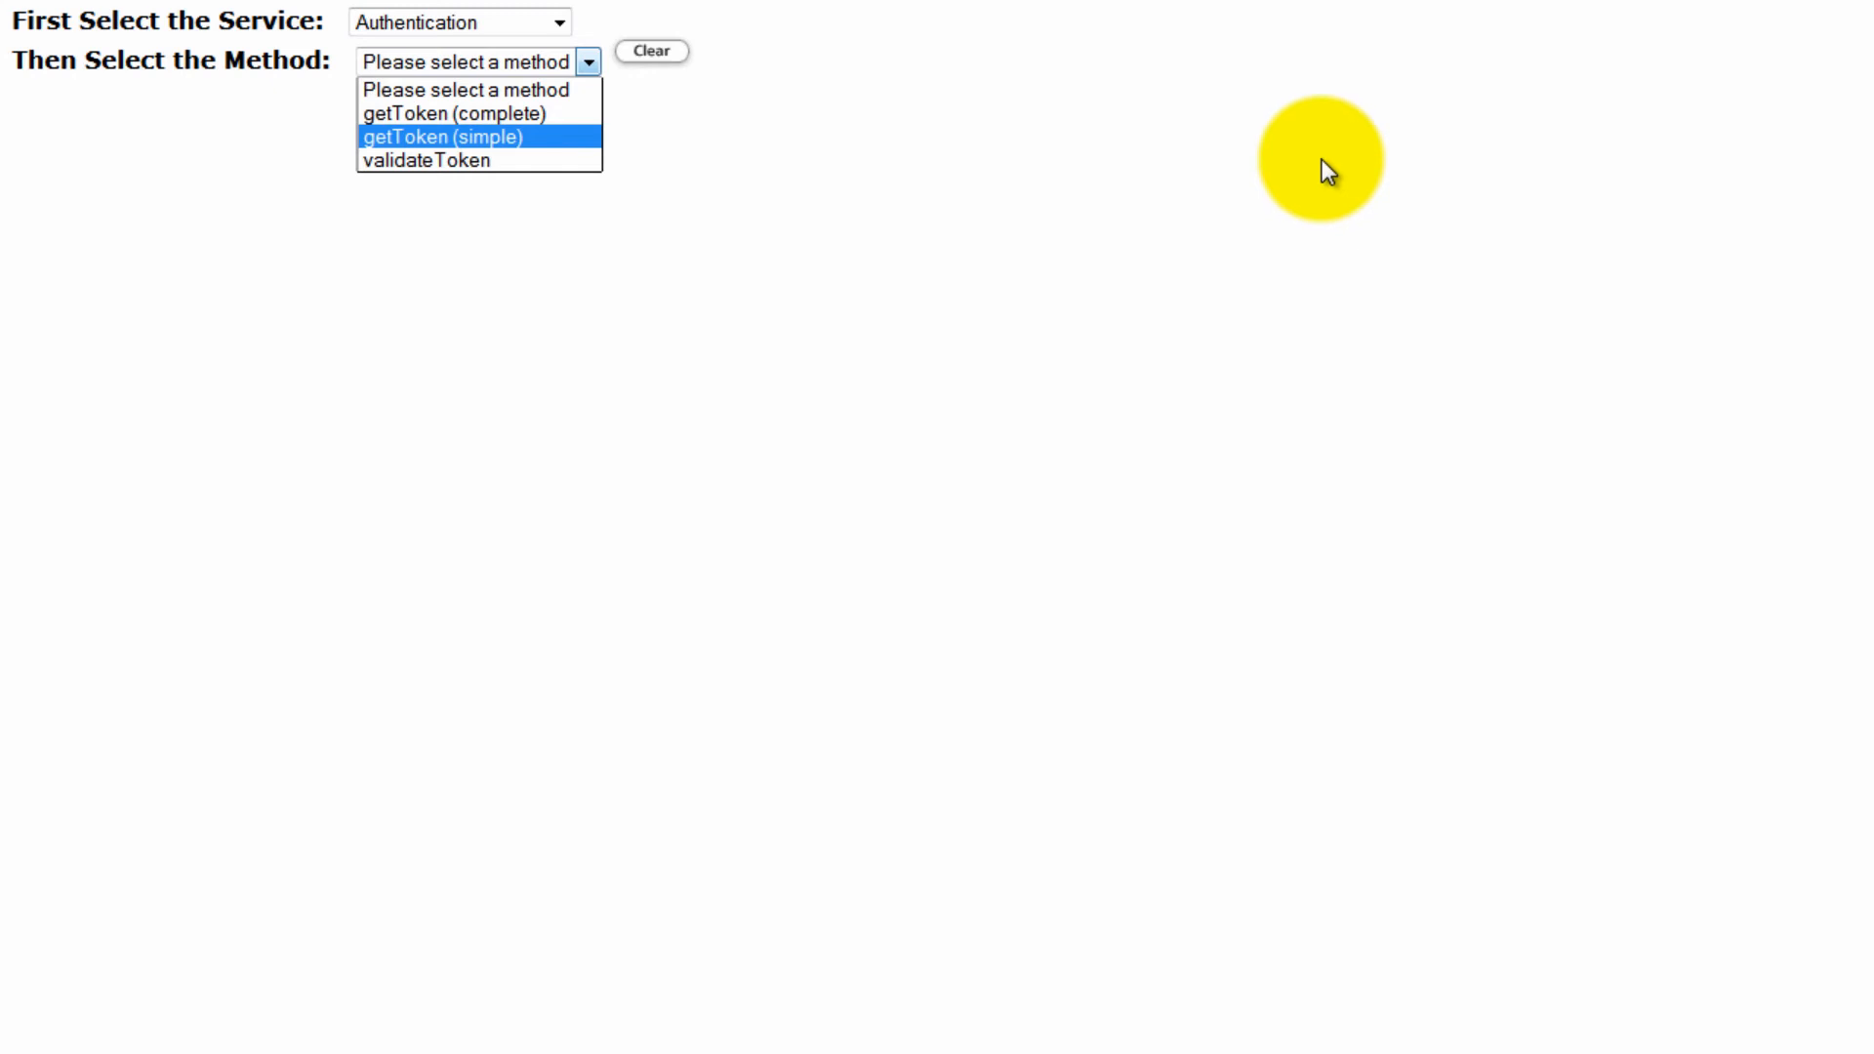
pyautogui.moveTo(1339, 192)
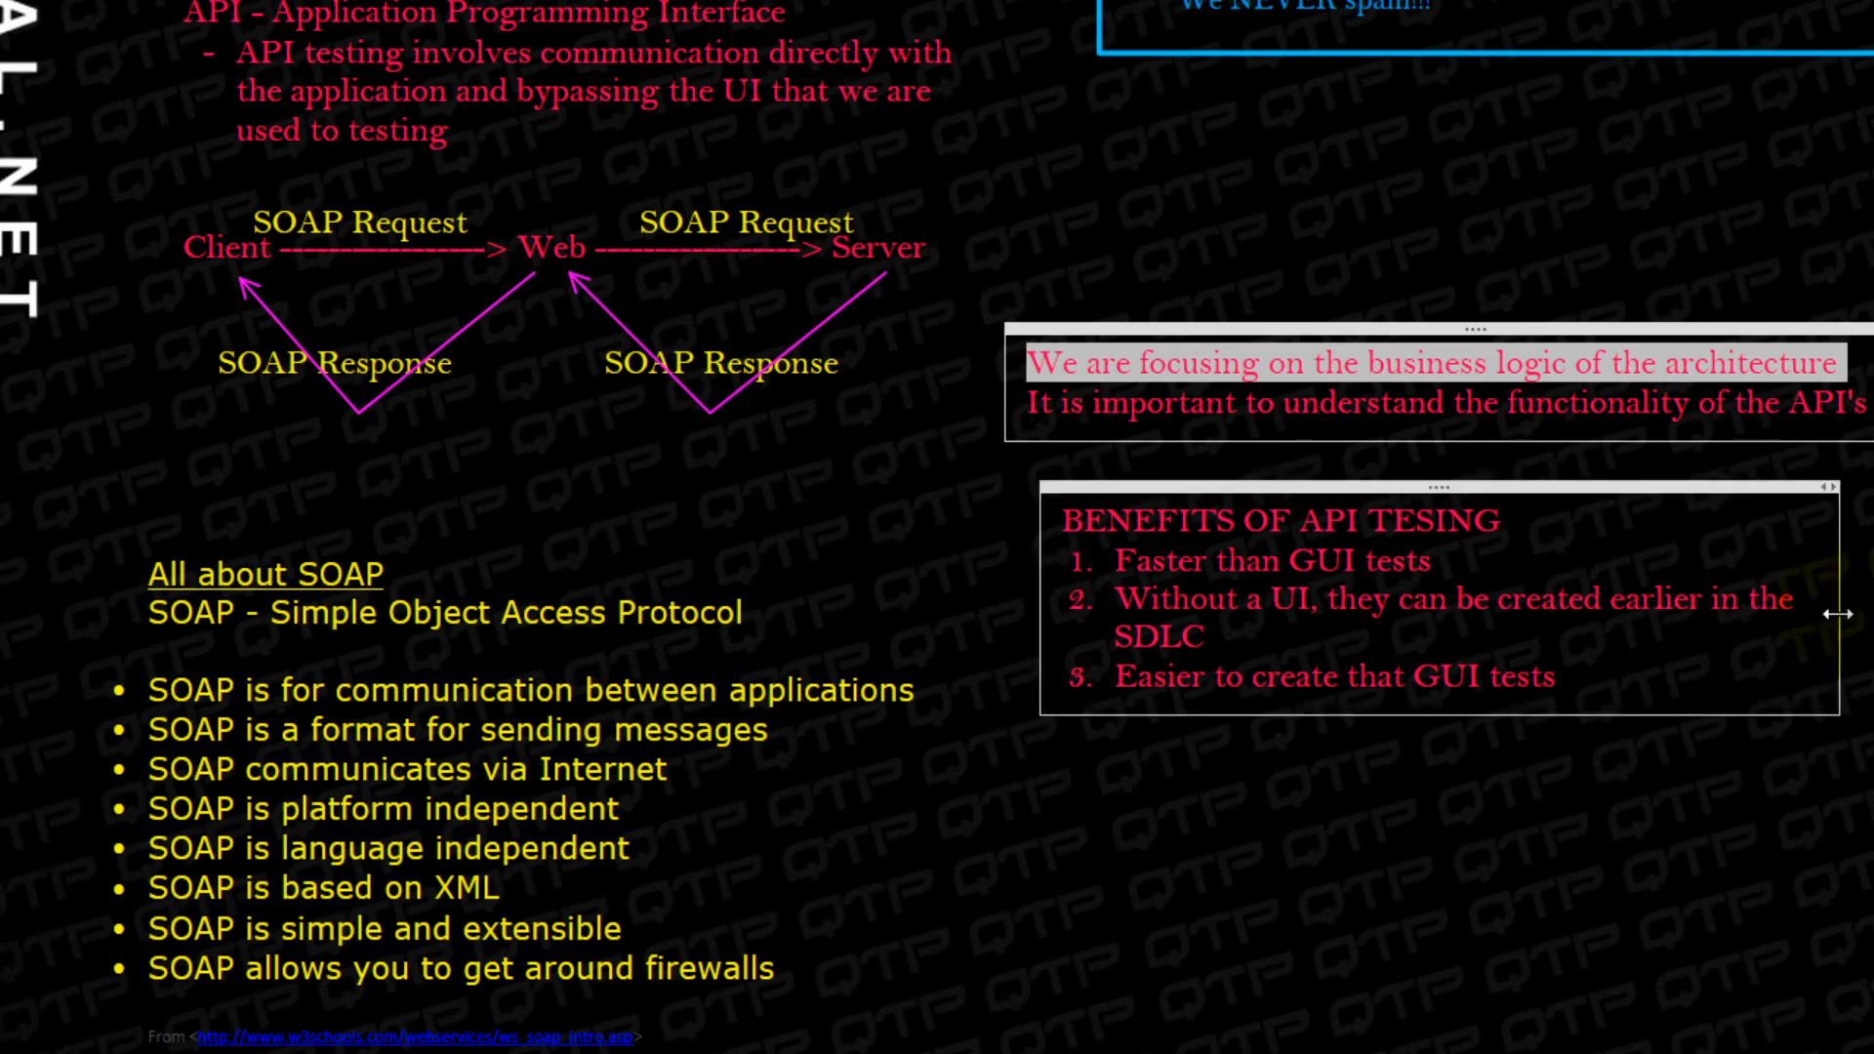
pyautogui.moveTo(1488, 619)
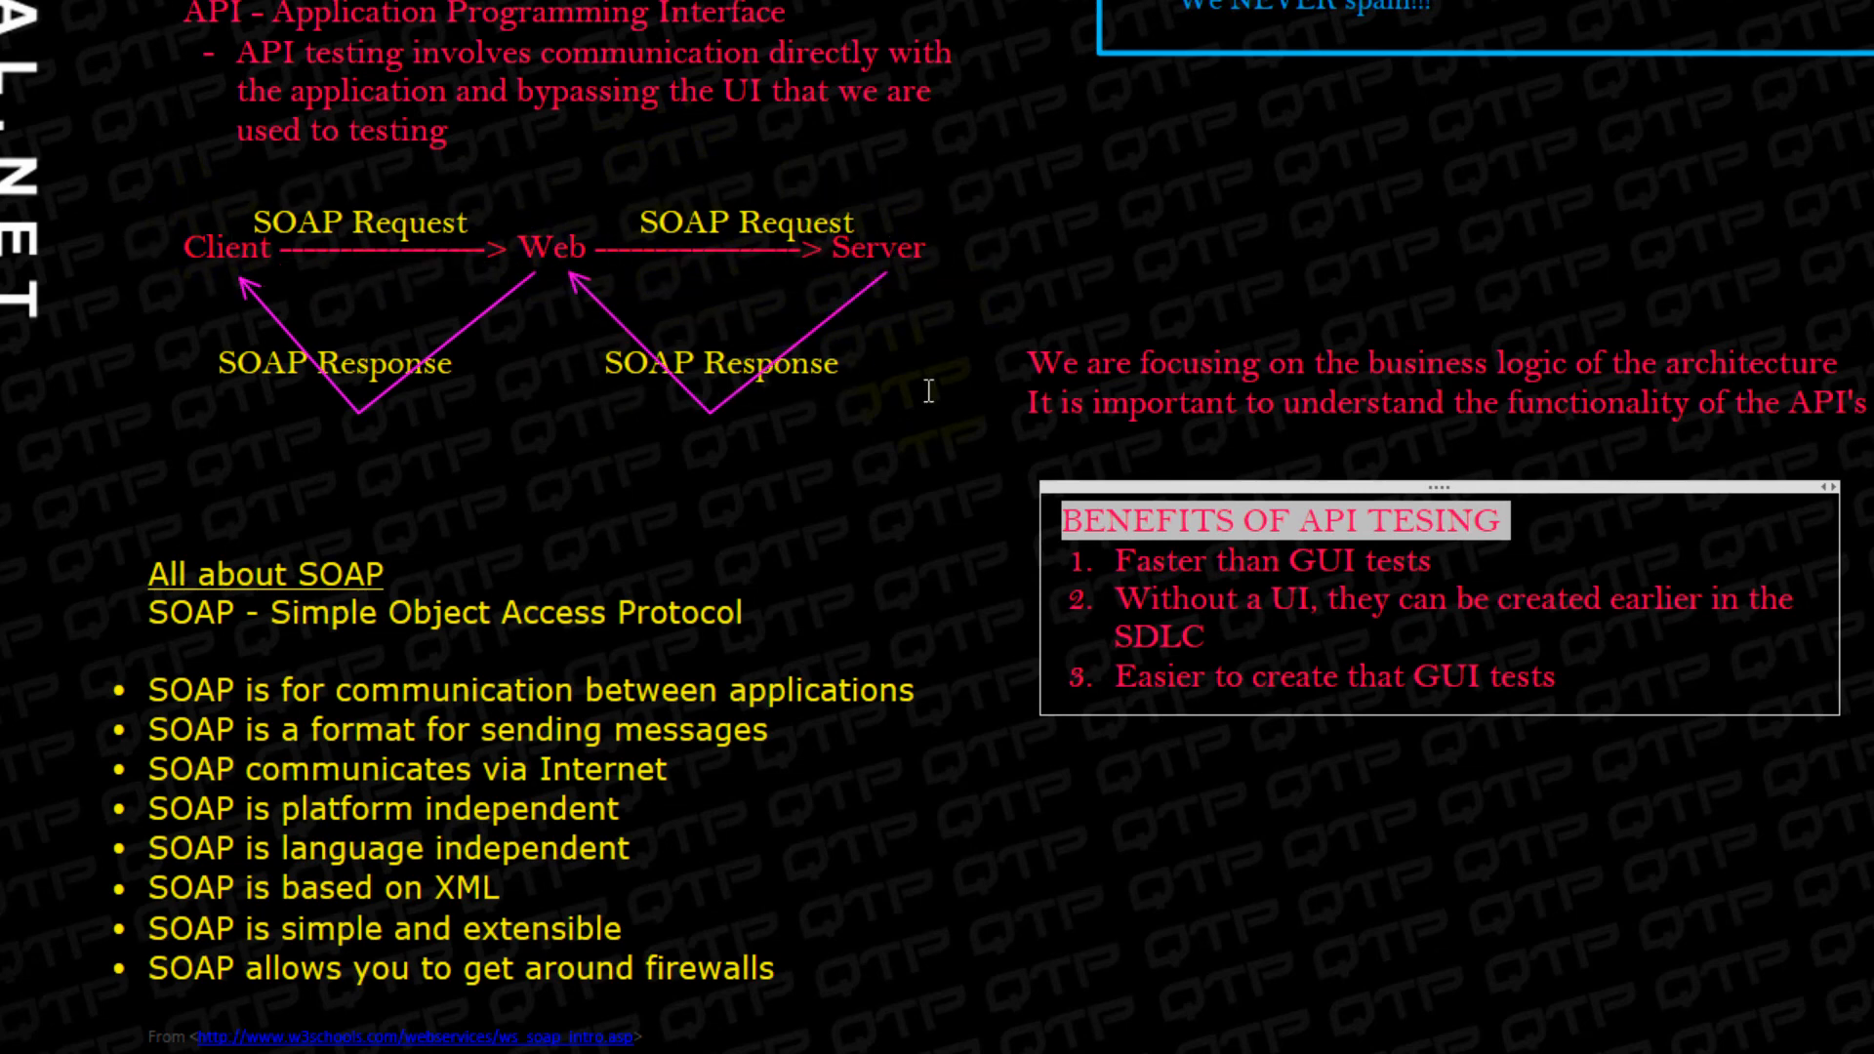
pyautogui.moveTo(882, 355)
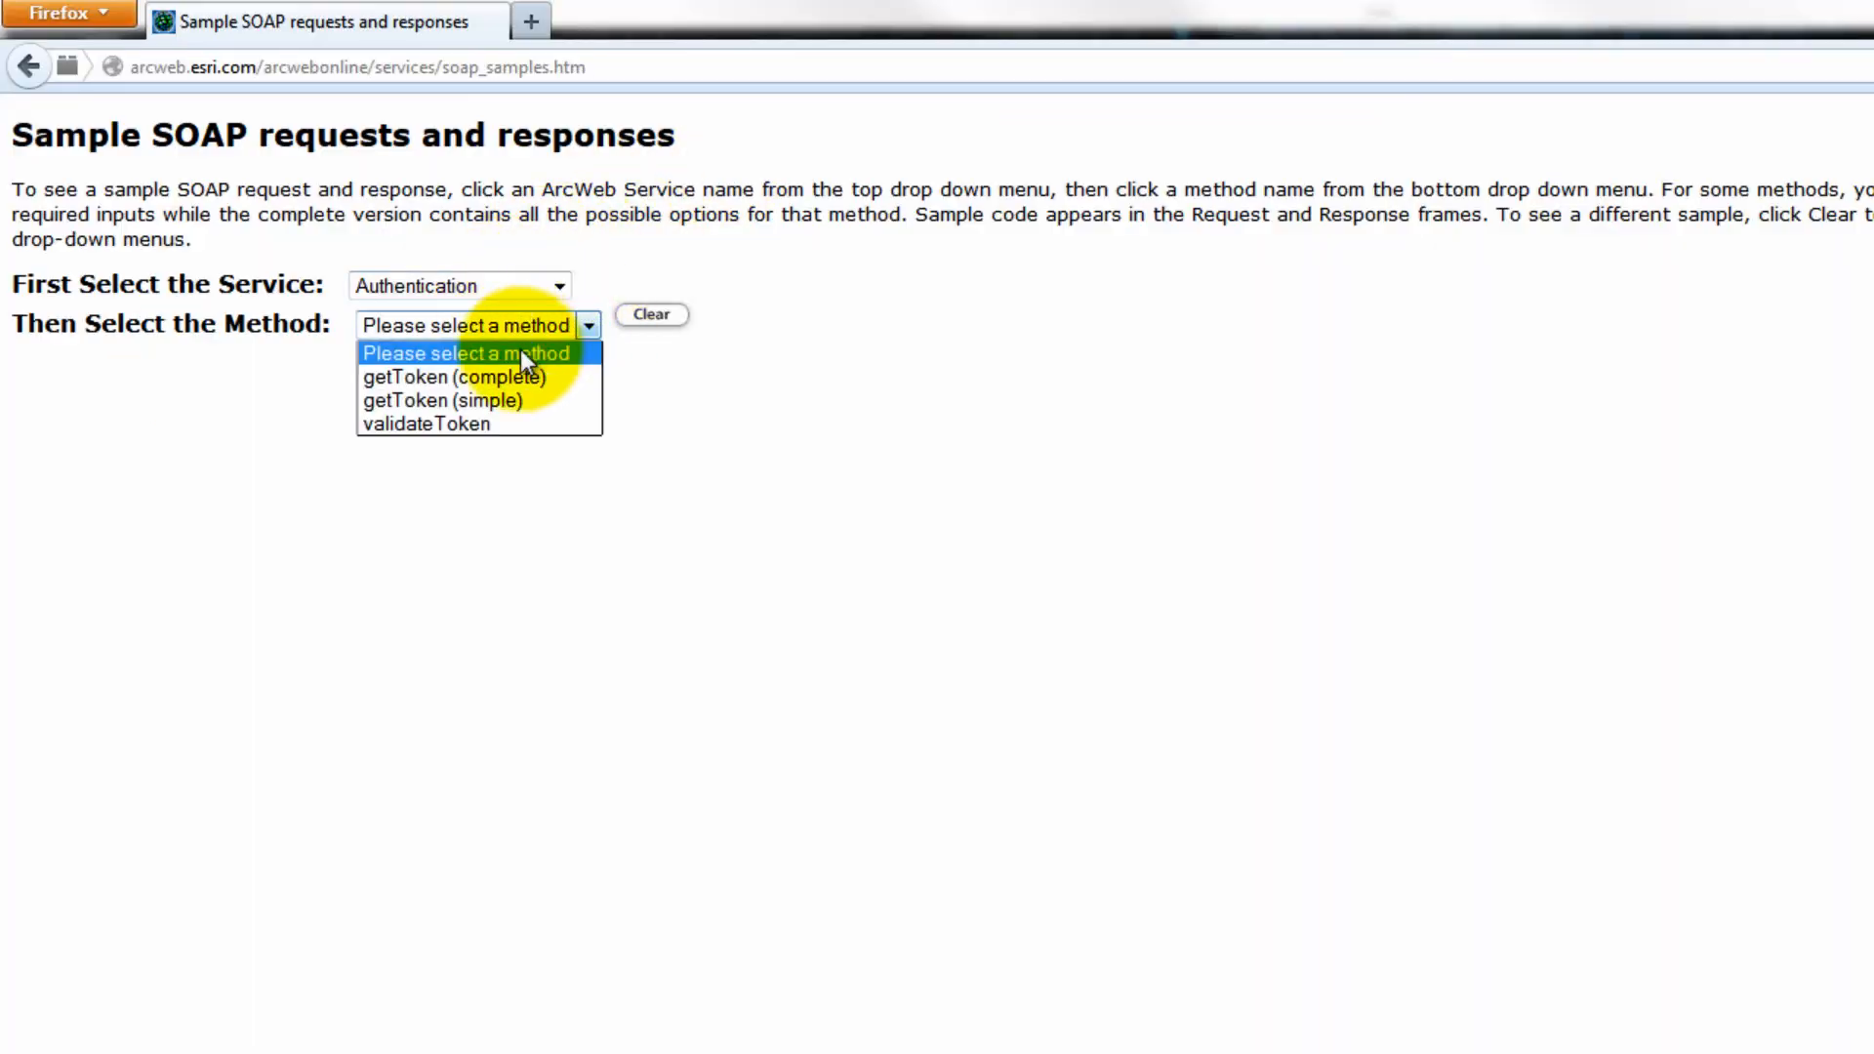
pyautogui.click(452, 377)
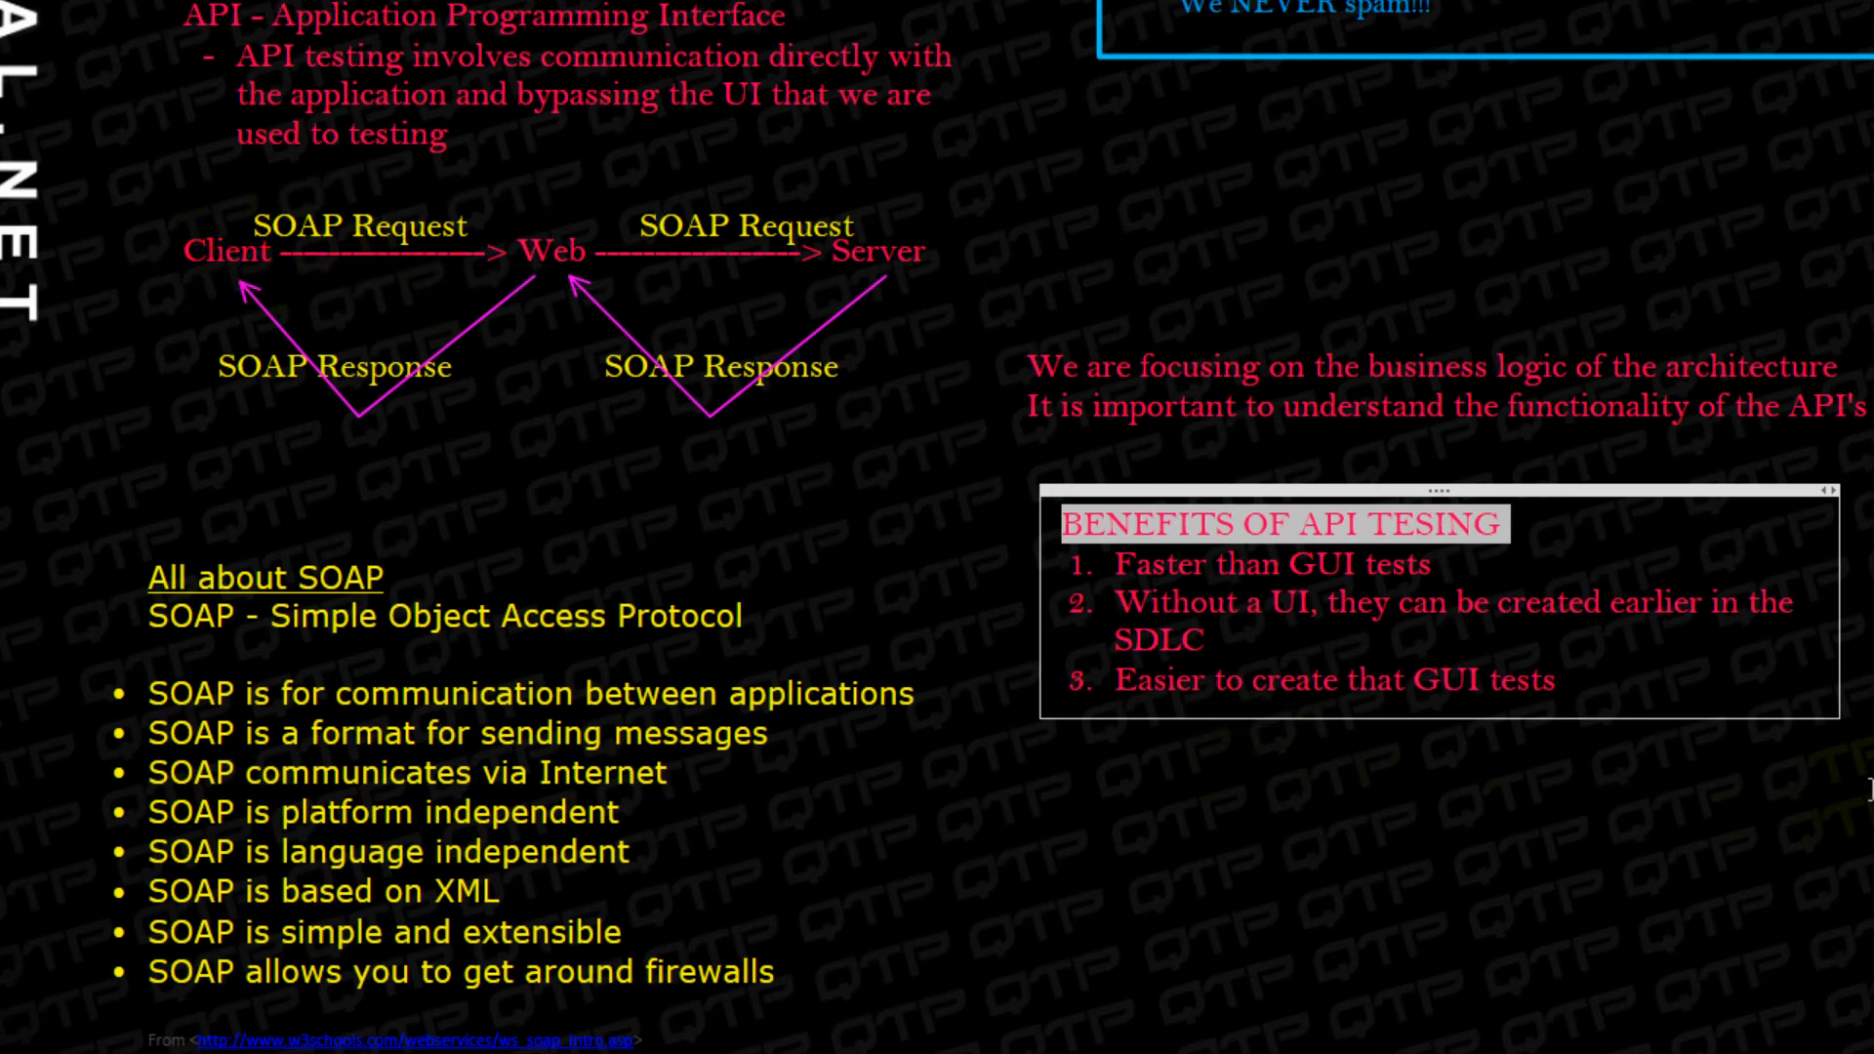
pyautogui.moveTo(1697, 895)
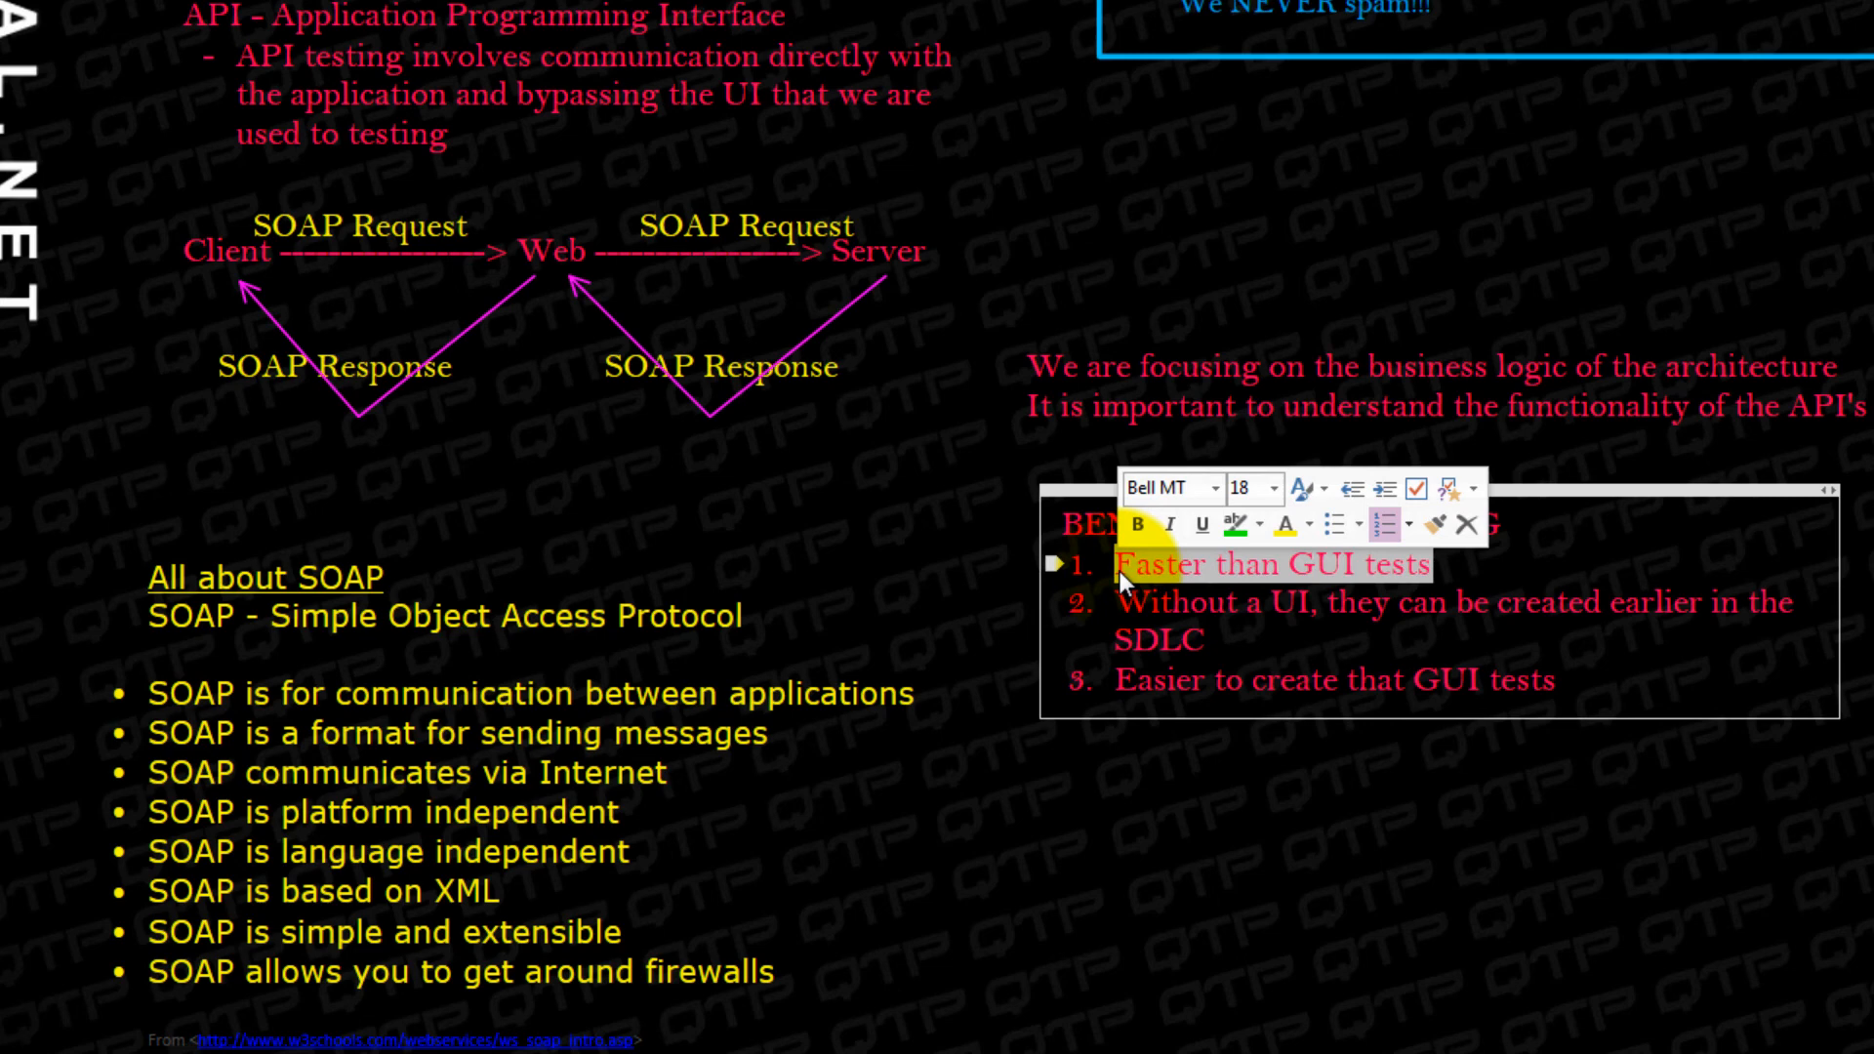
pyautogui.click(1409, 748)
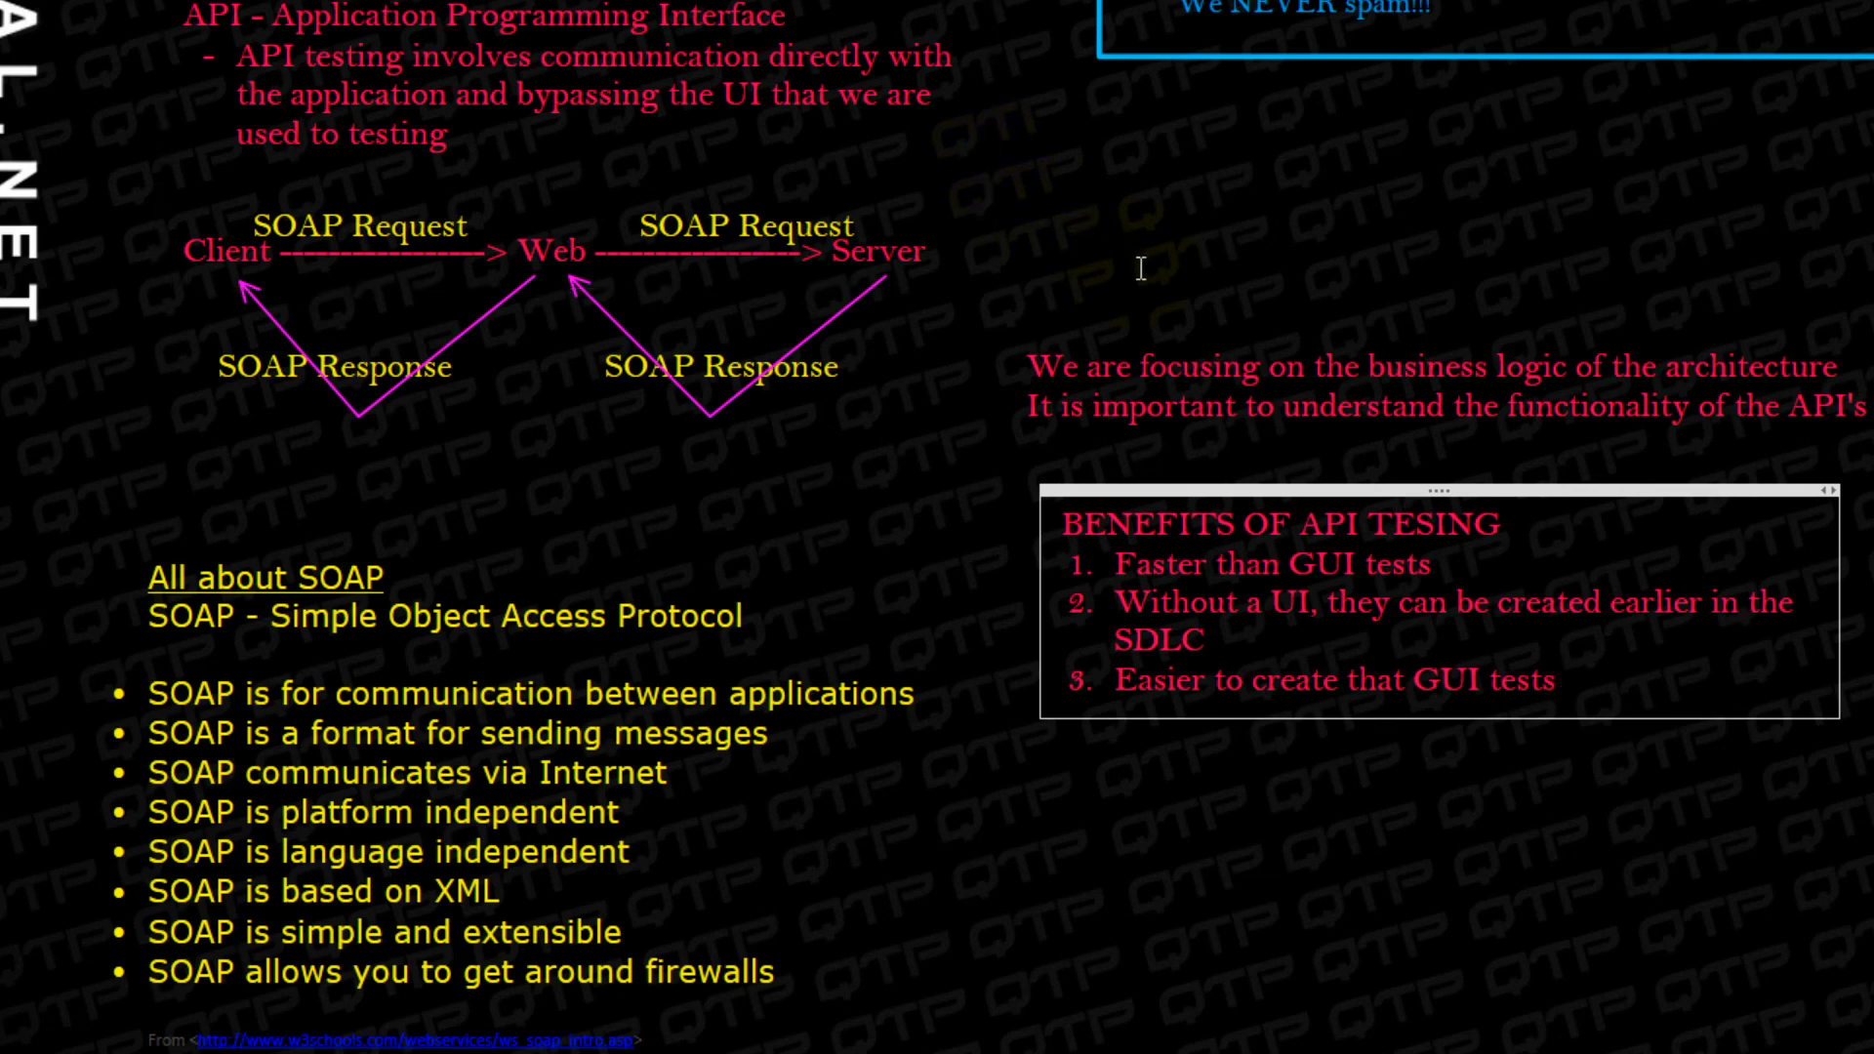
pyautogui.moveTo(1196, 222)
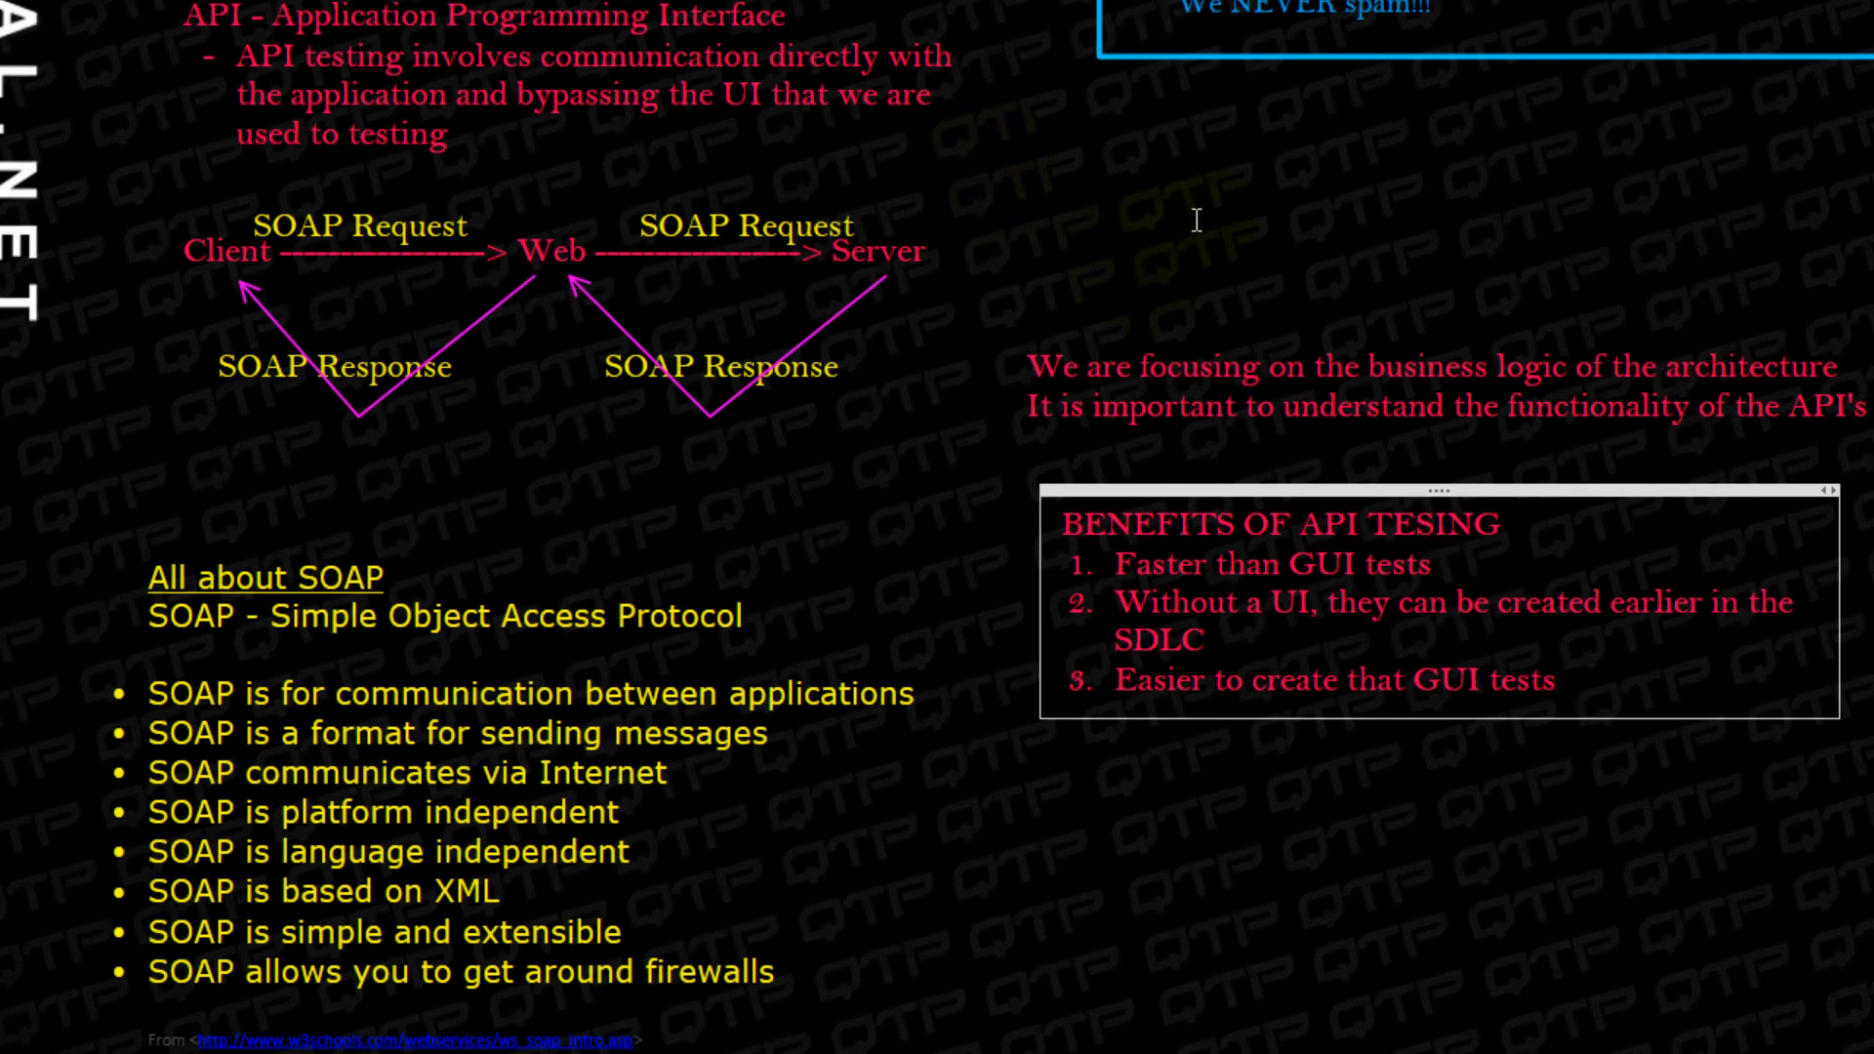
pyautogui.click(1558, 681)
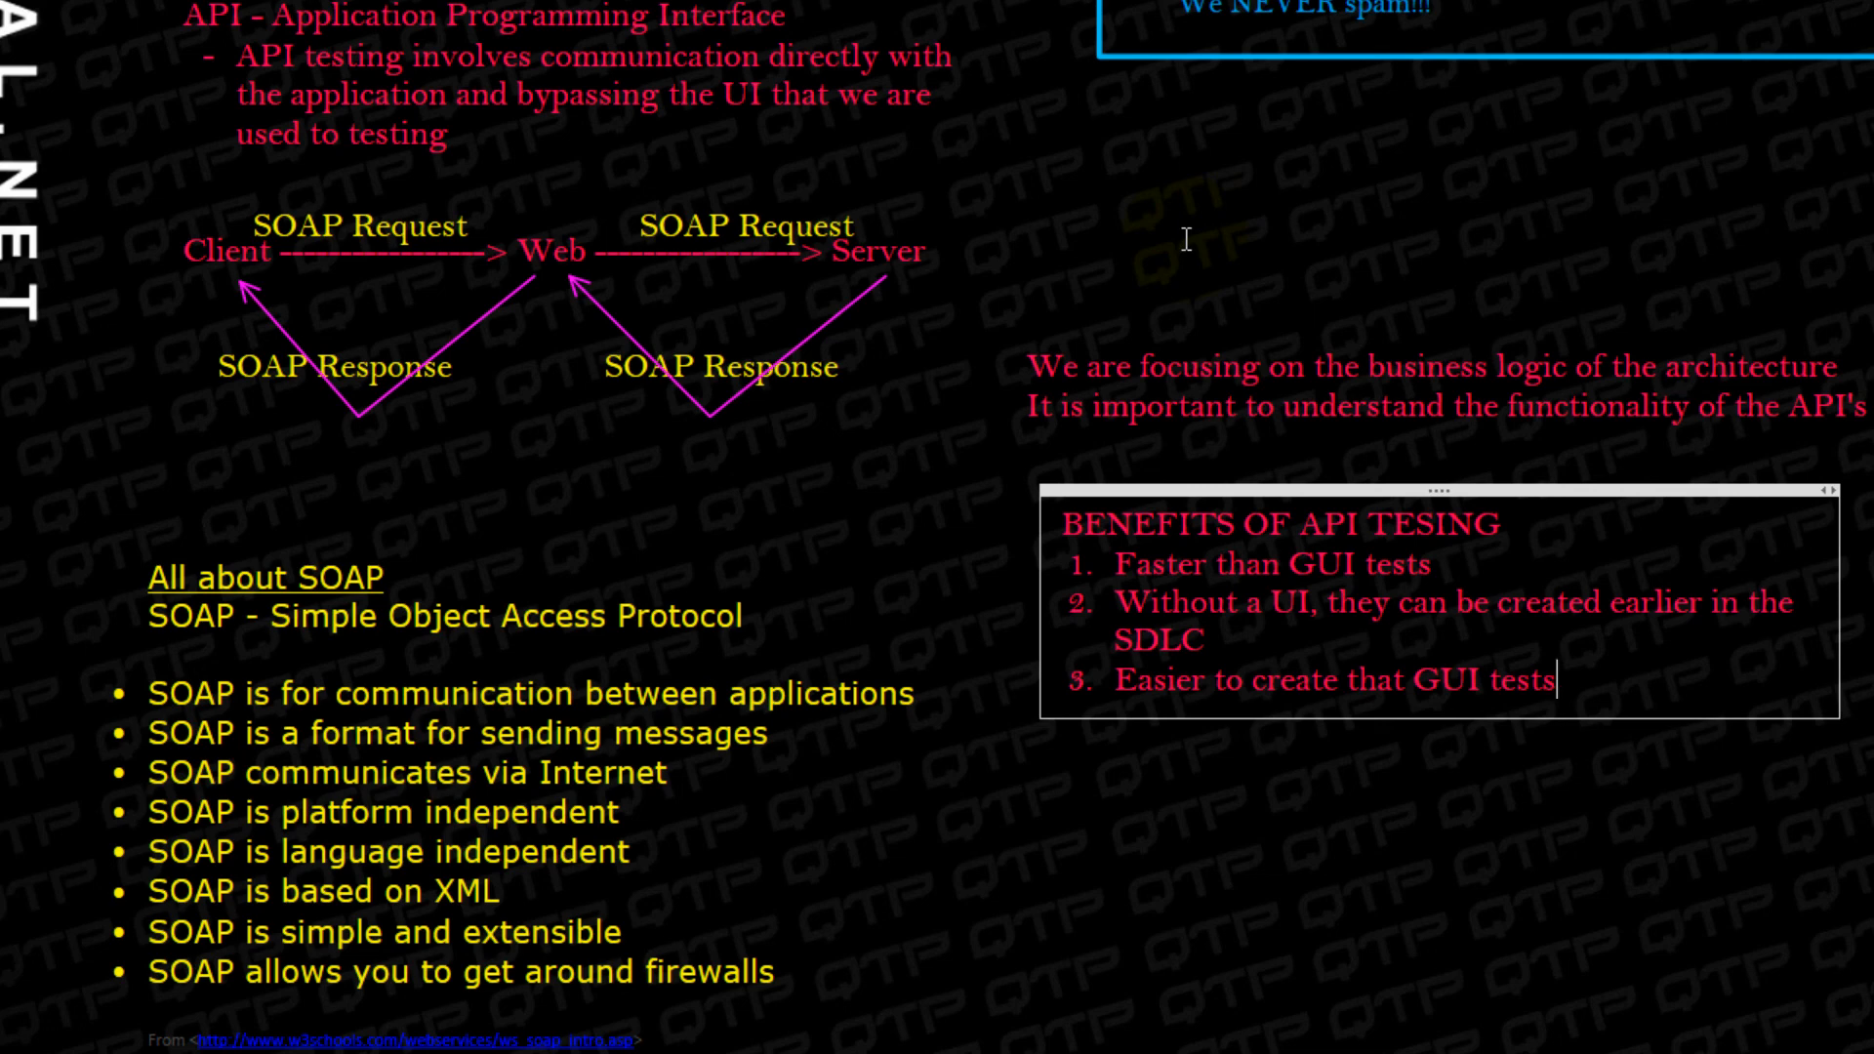